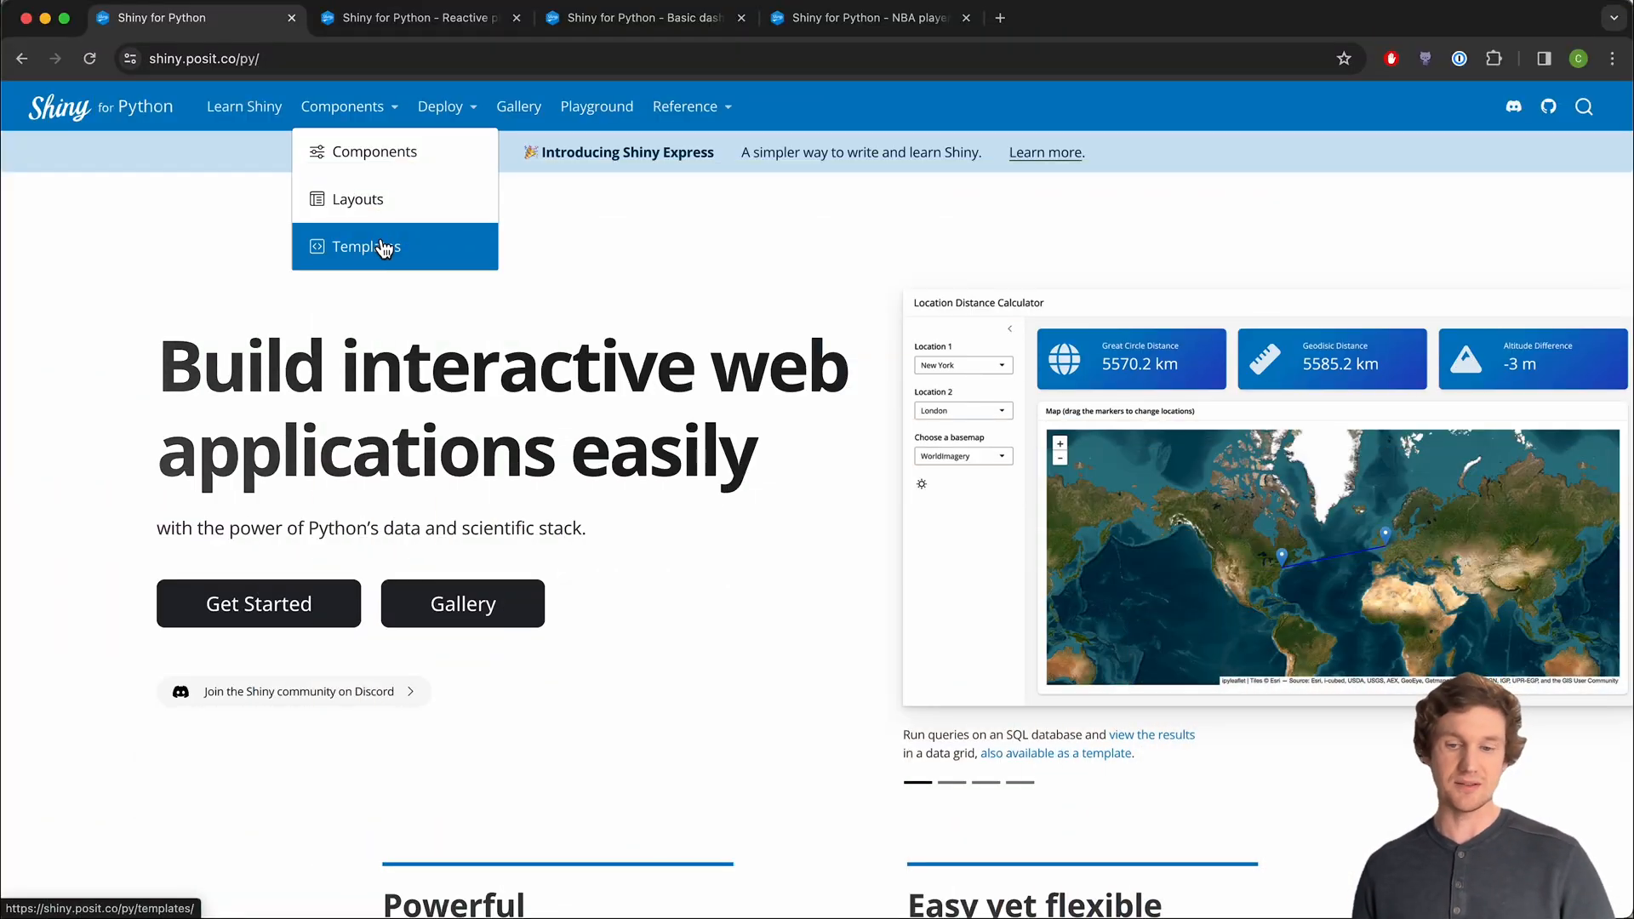
# Browse the Shiny Templates page through its basic app, dashboard and streaming sections.
pyautogui.click(366, 245)
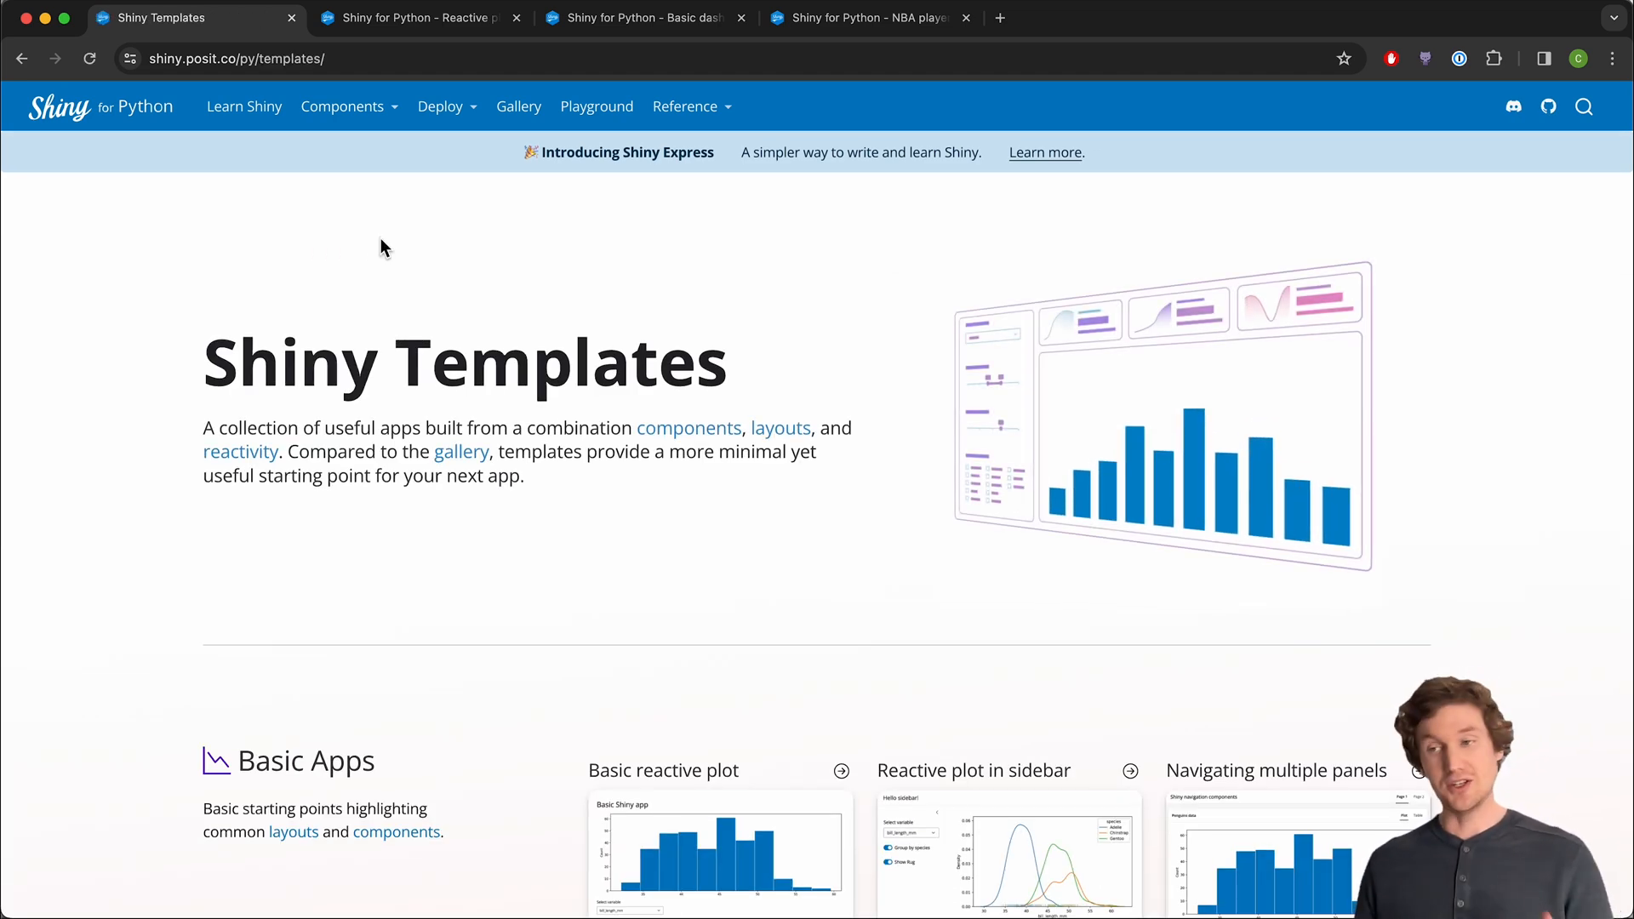
pyautogui.scroll(-3)
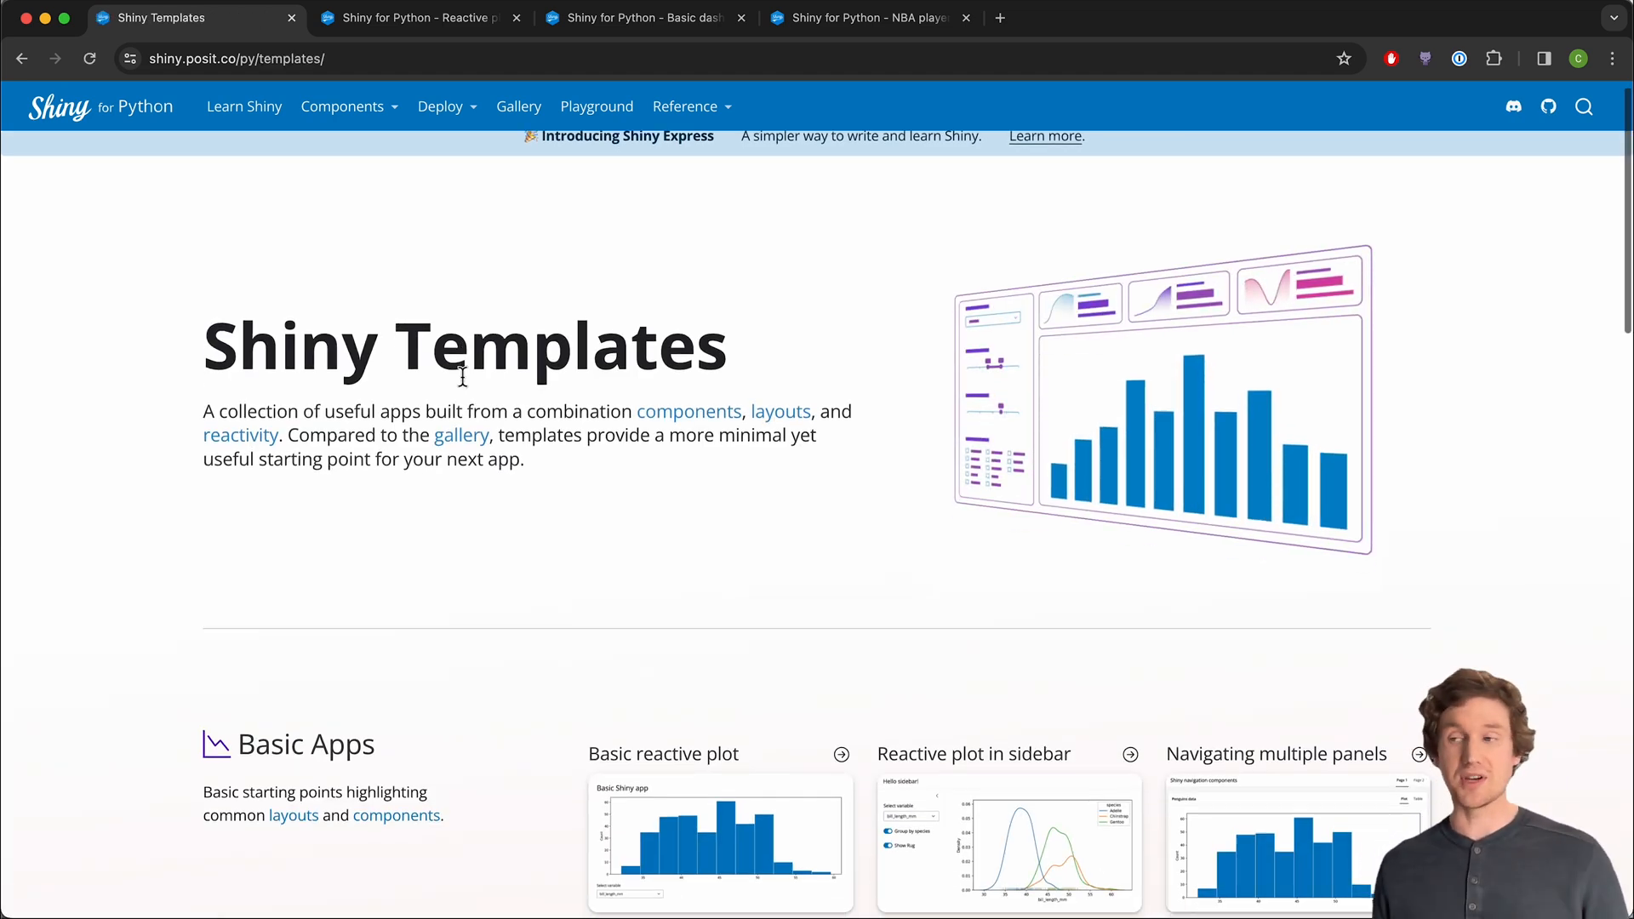
pyautogui.scroll(-3)
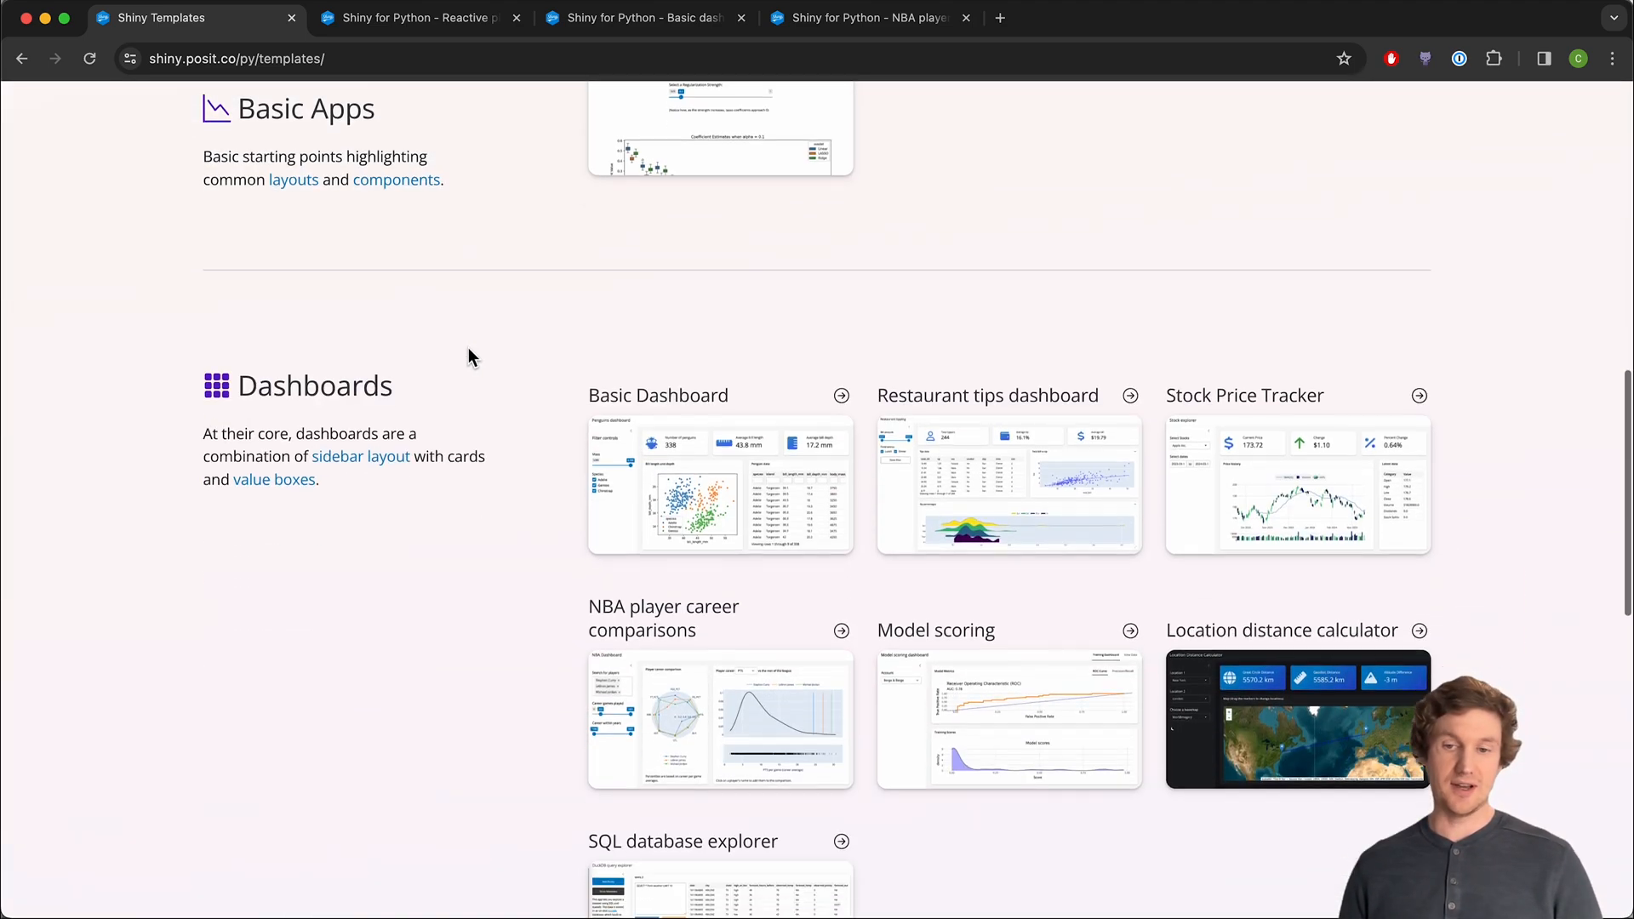
pyautogui.scroll(-3)
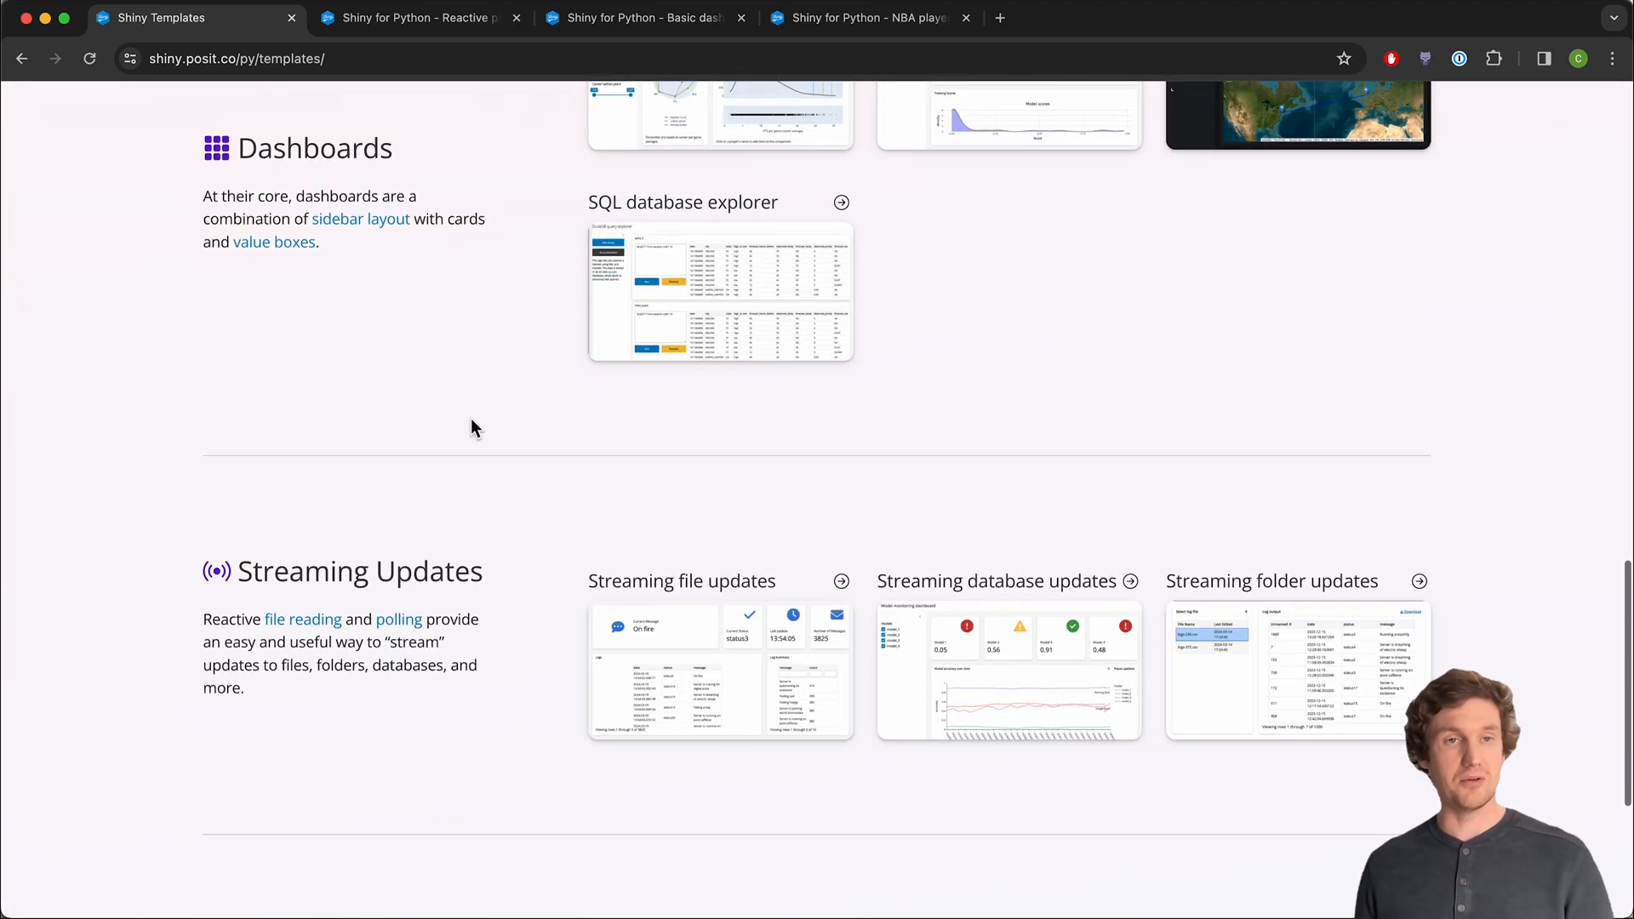
pyautogui.scroll(3)
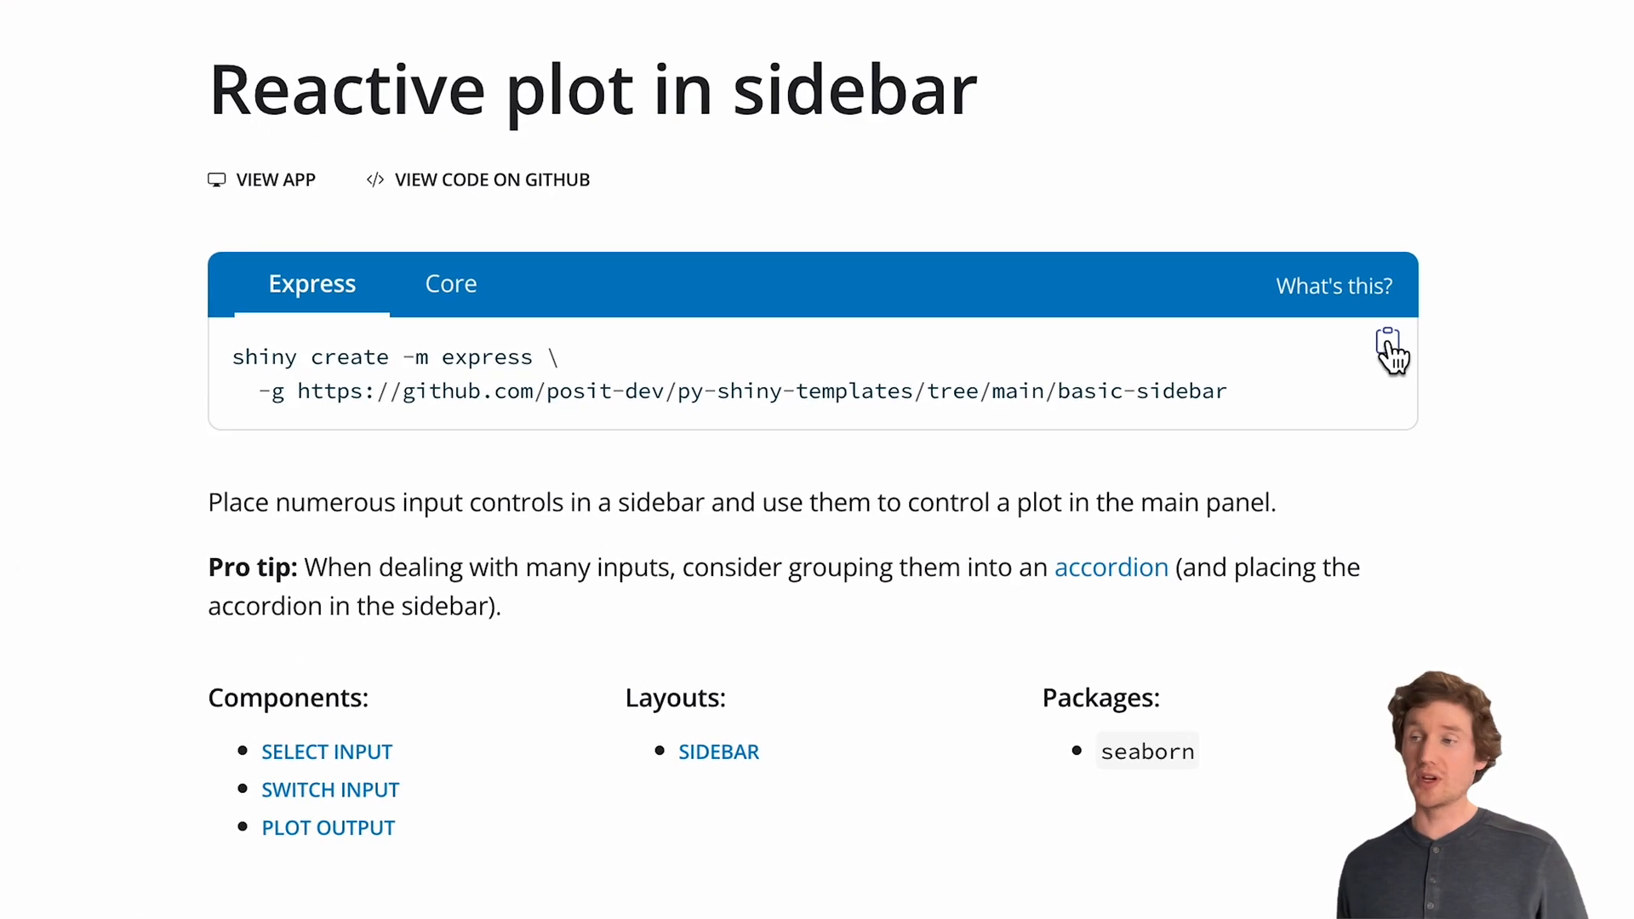
pyautogui.moveTo(1317, 280)
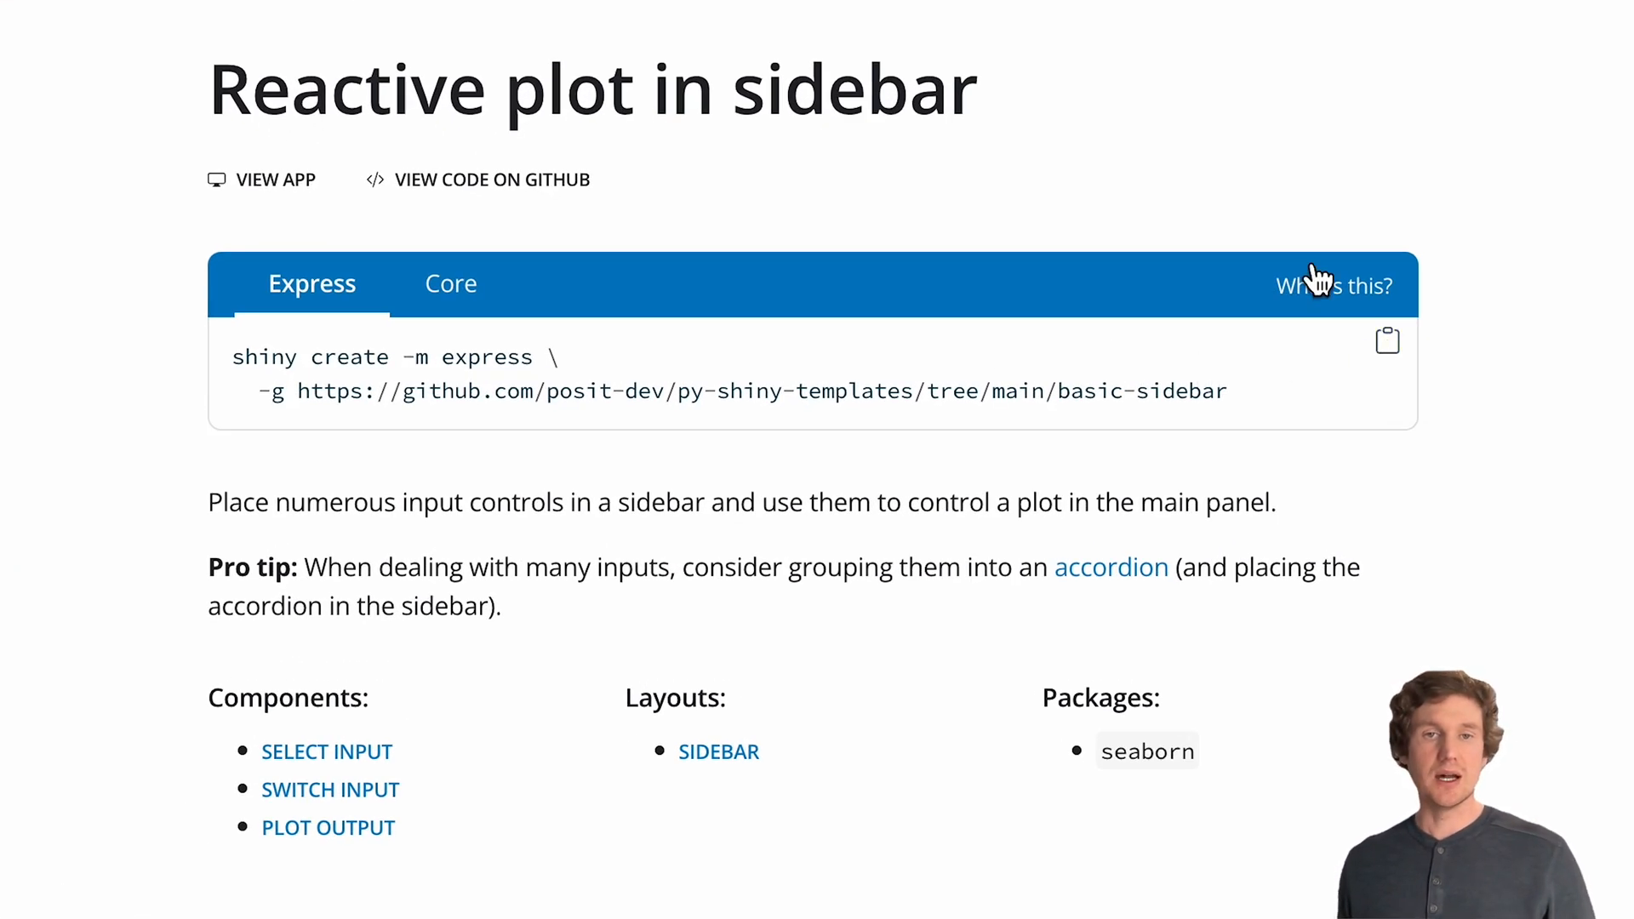
pyautogui.moveTo(665, 353)
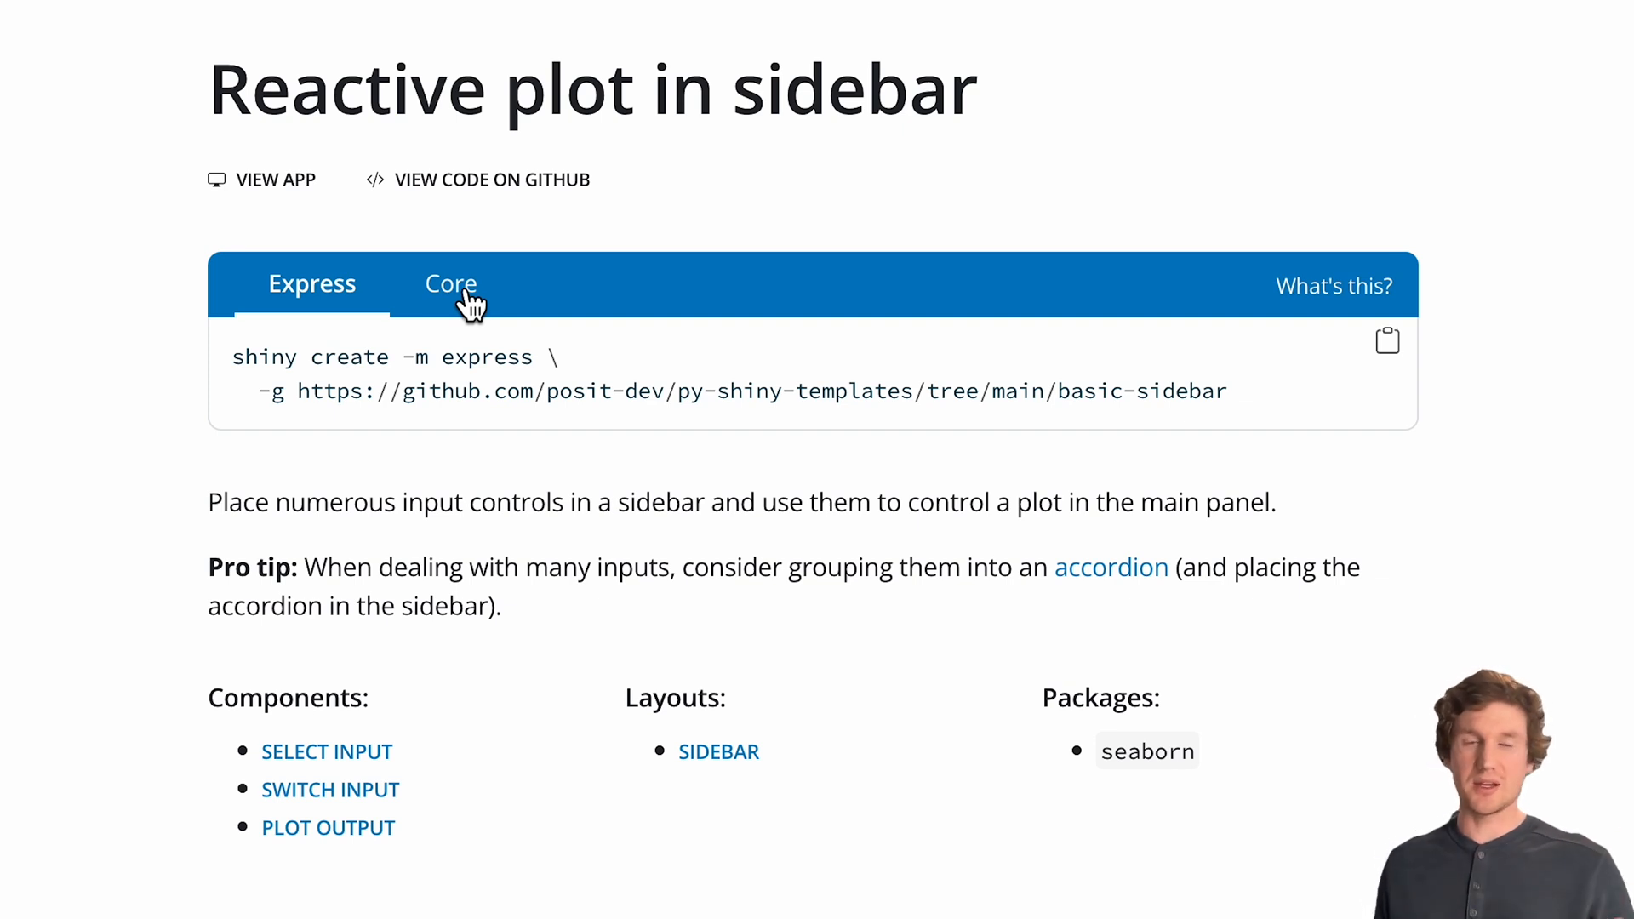
# Compare the Core create command for the Reactive plot in sidebar template, then return to Express.
pyautogui.click(448, 284)
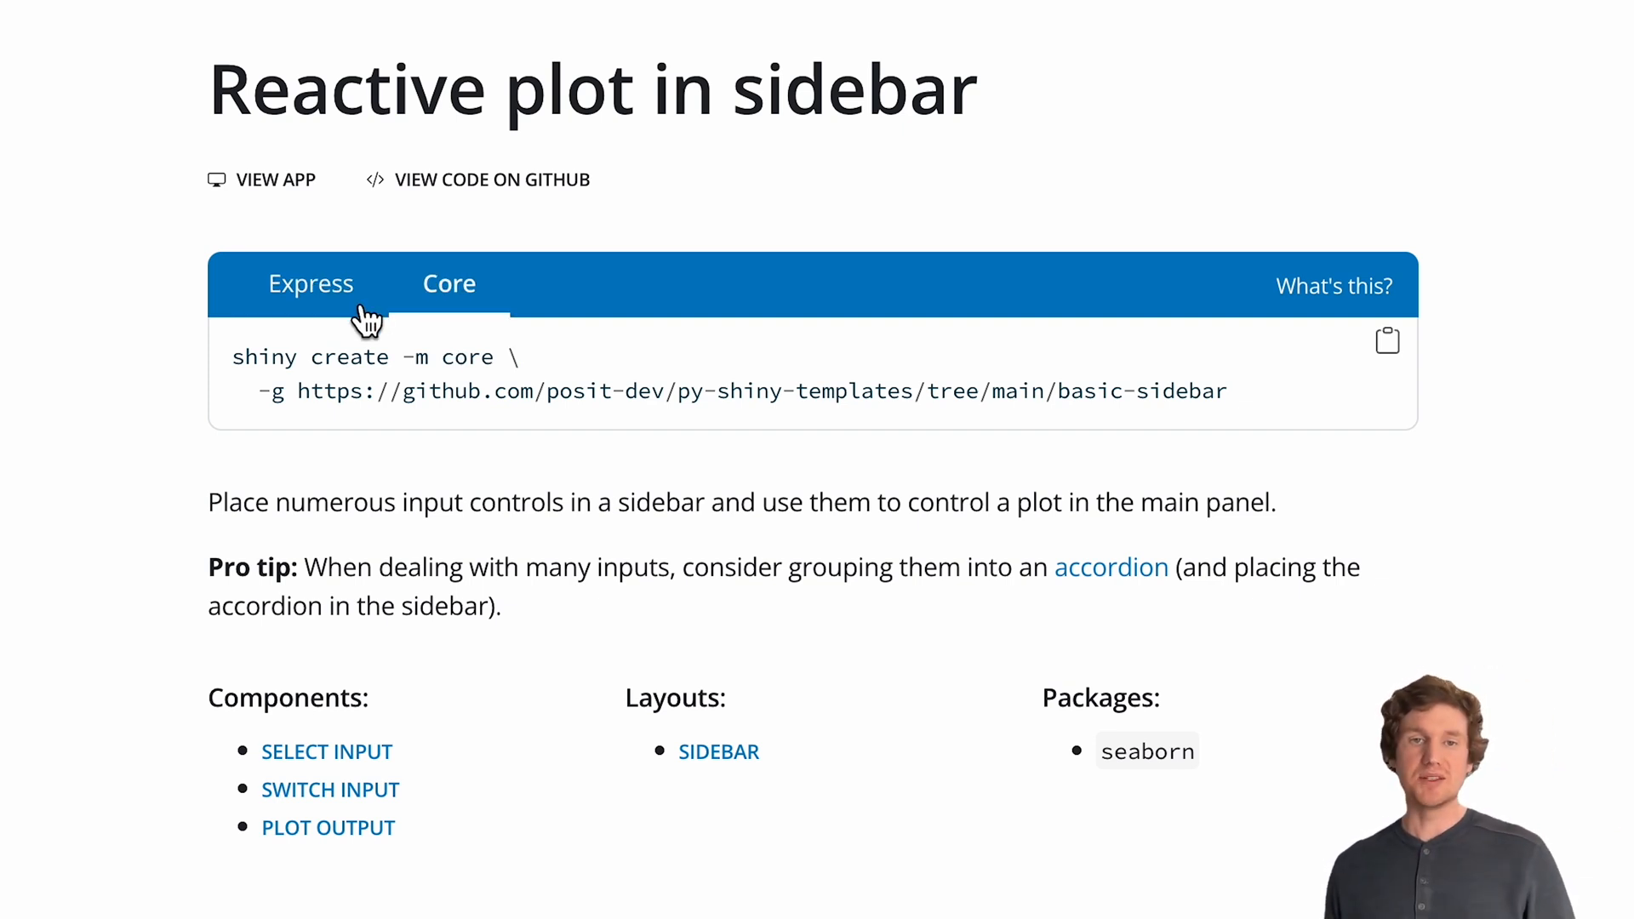
pyautogui.click(310, 284)
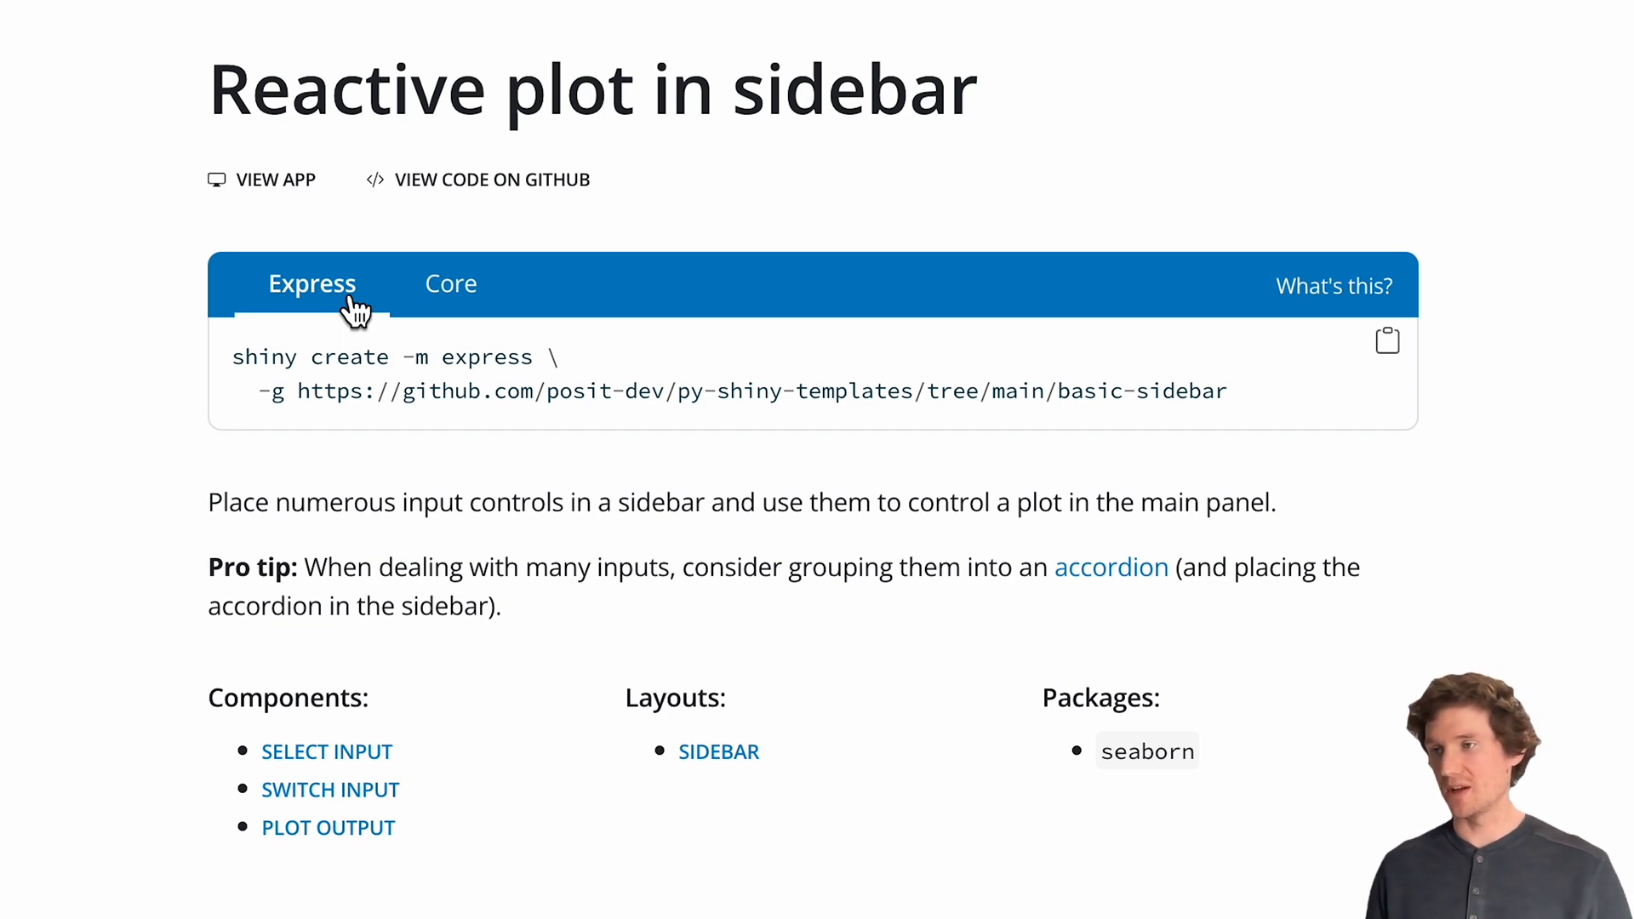
pyautogui.moveTo(1388, 354)
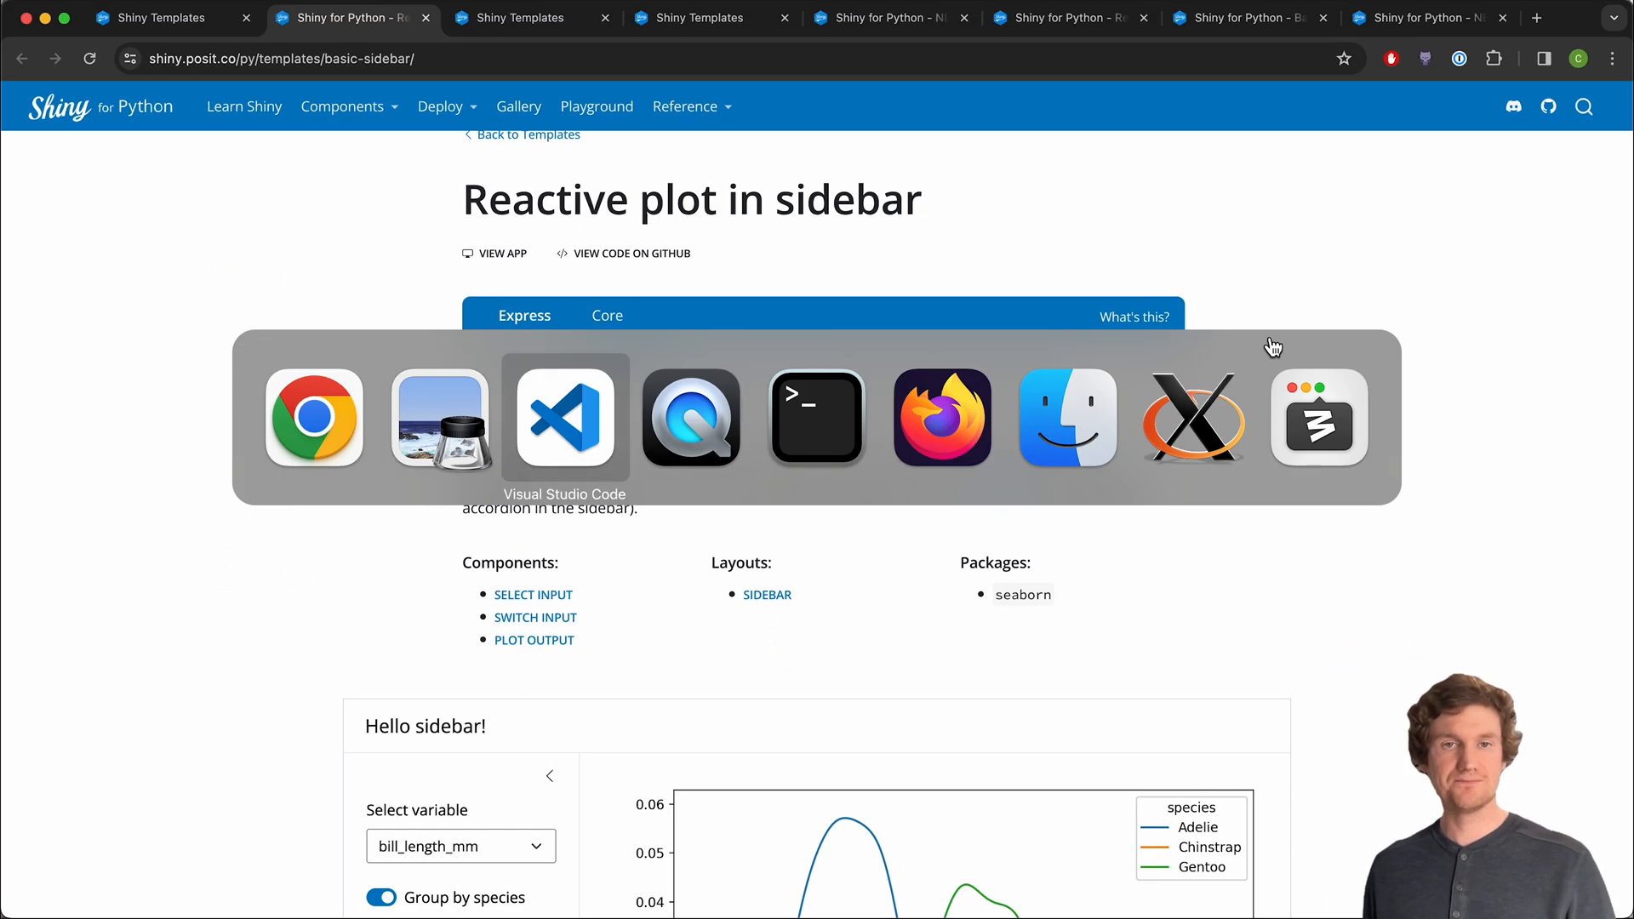
# Run the shiny create command in Terminal with basic-sidebar as the destination folder.
pyautogui.click(815, 419)
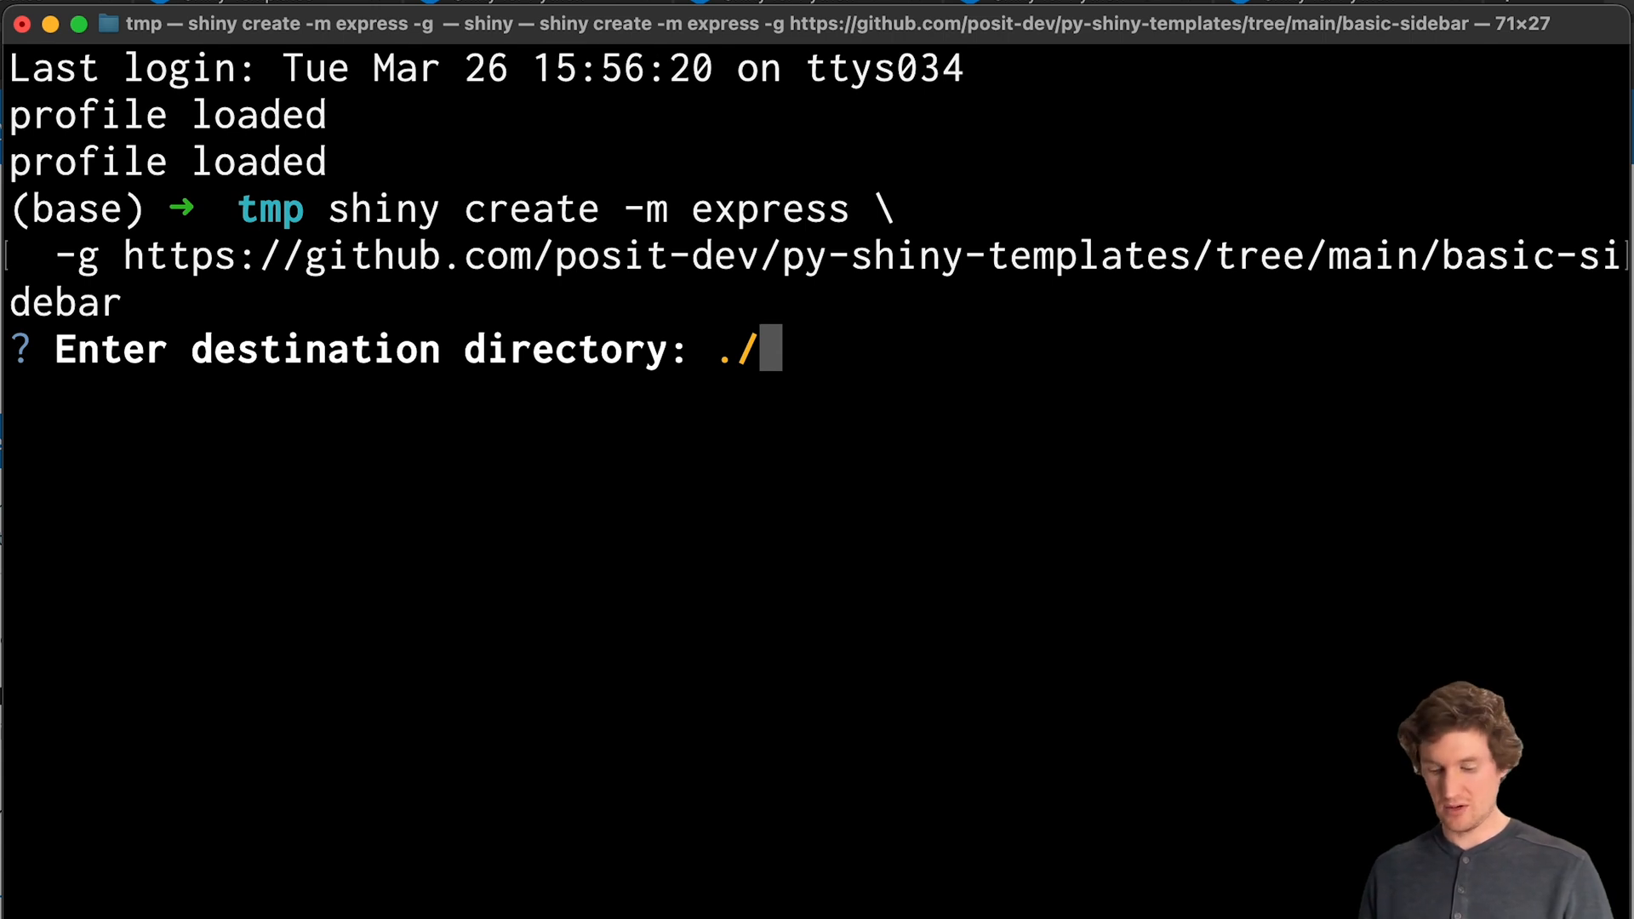
pyautogui.write('basic-si')
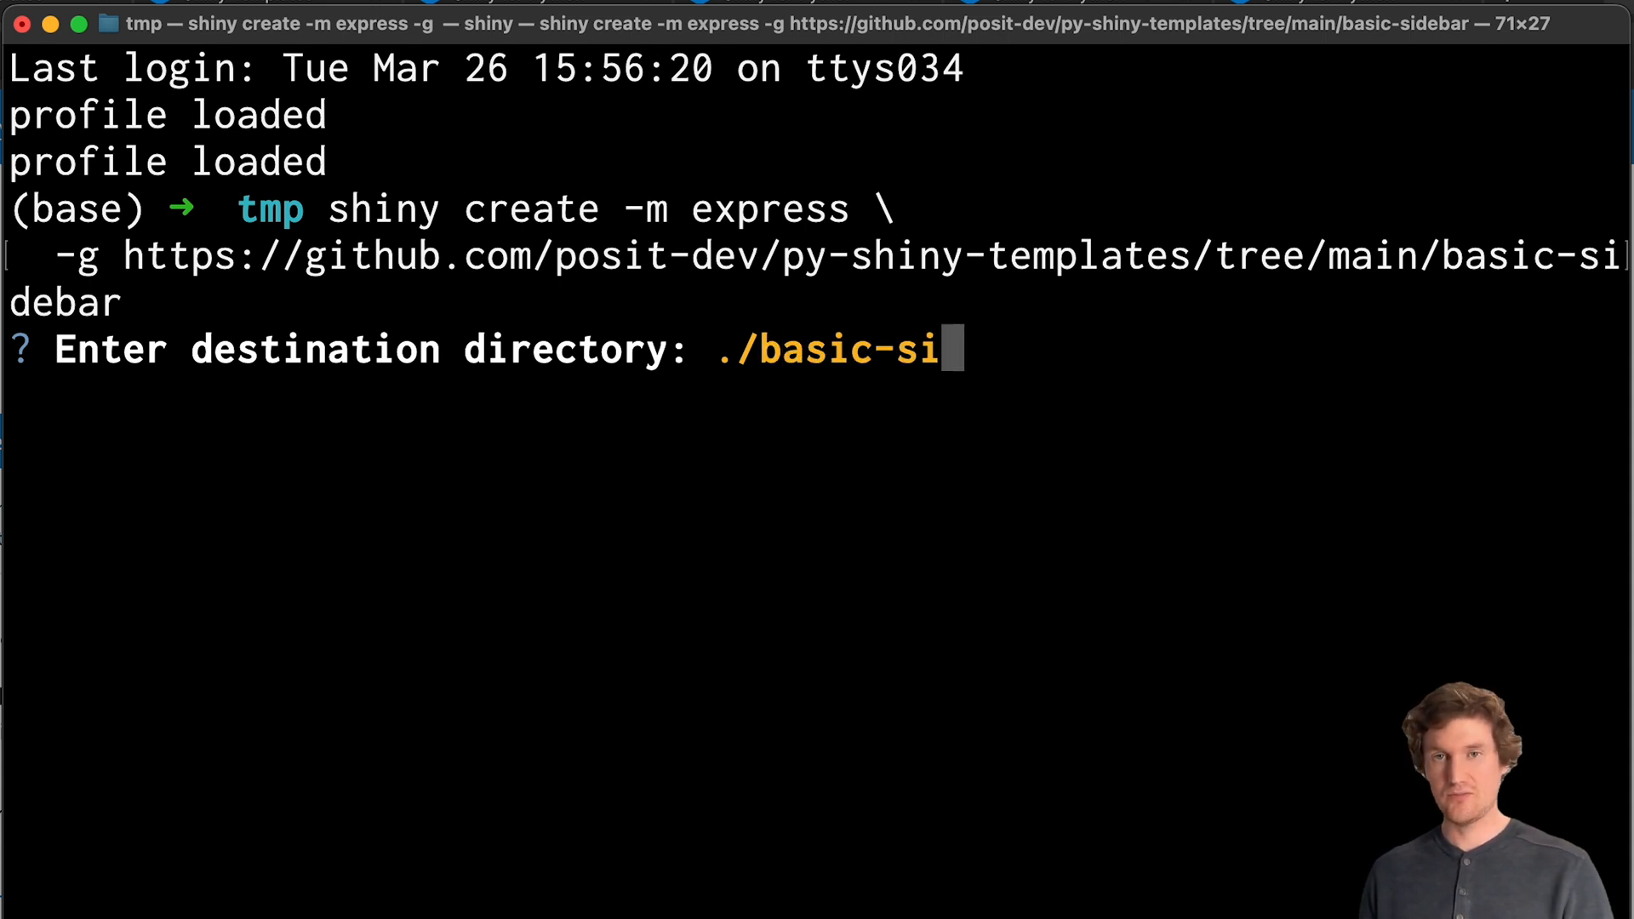
pyautogui.press('Return')
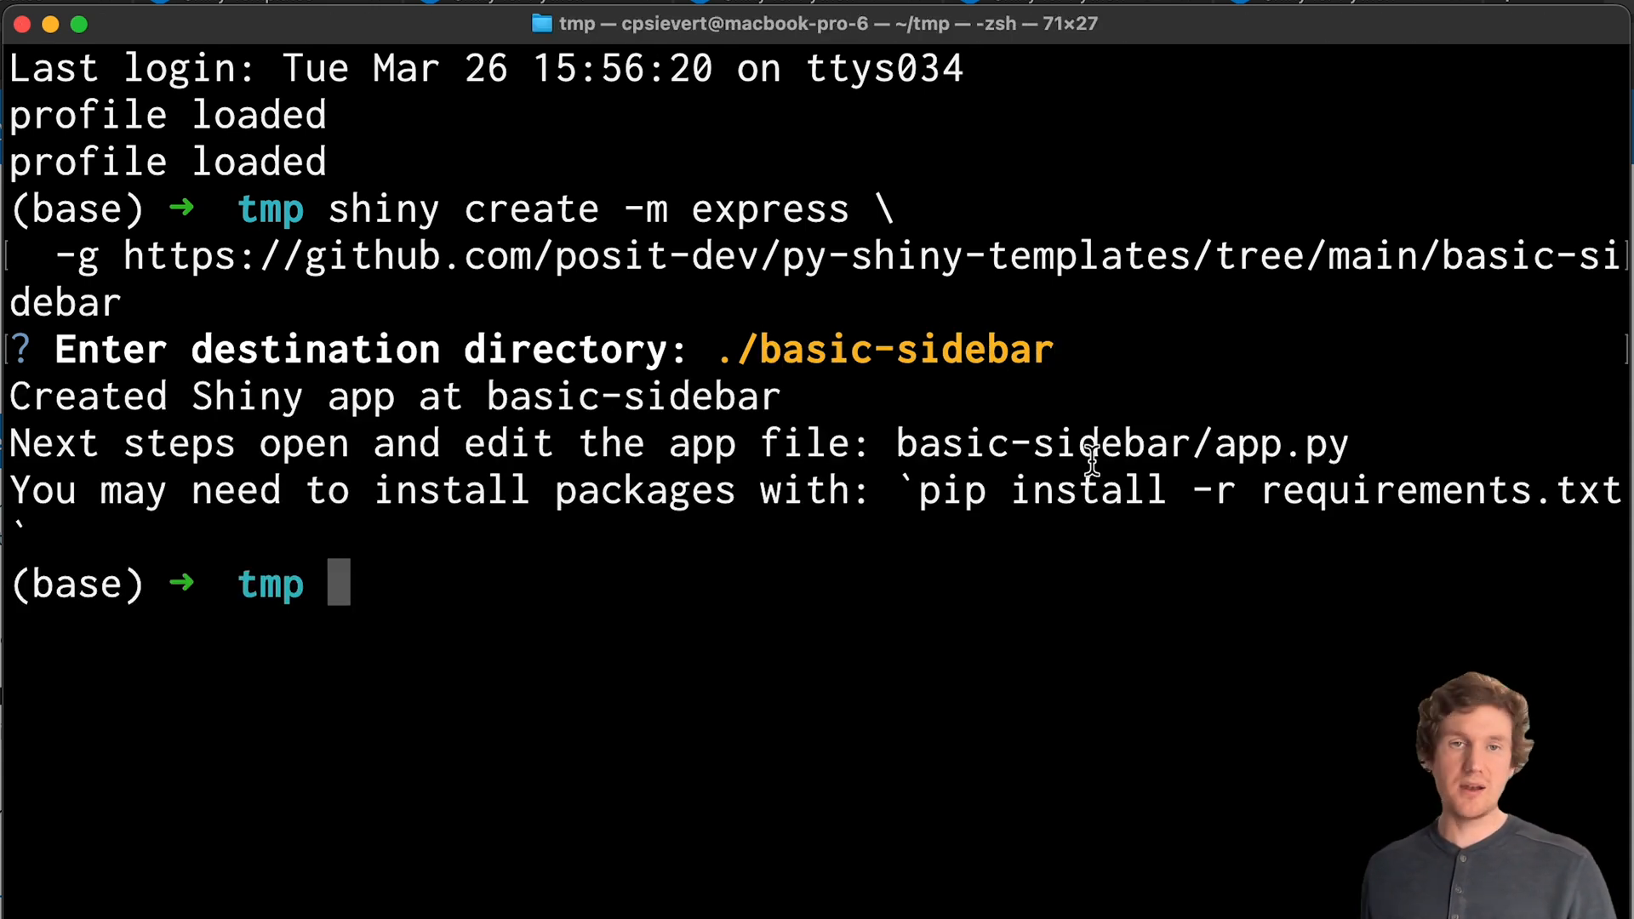
pyautogui.moveTo(647, 458)
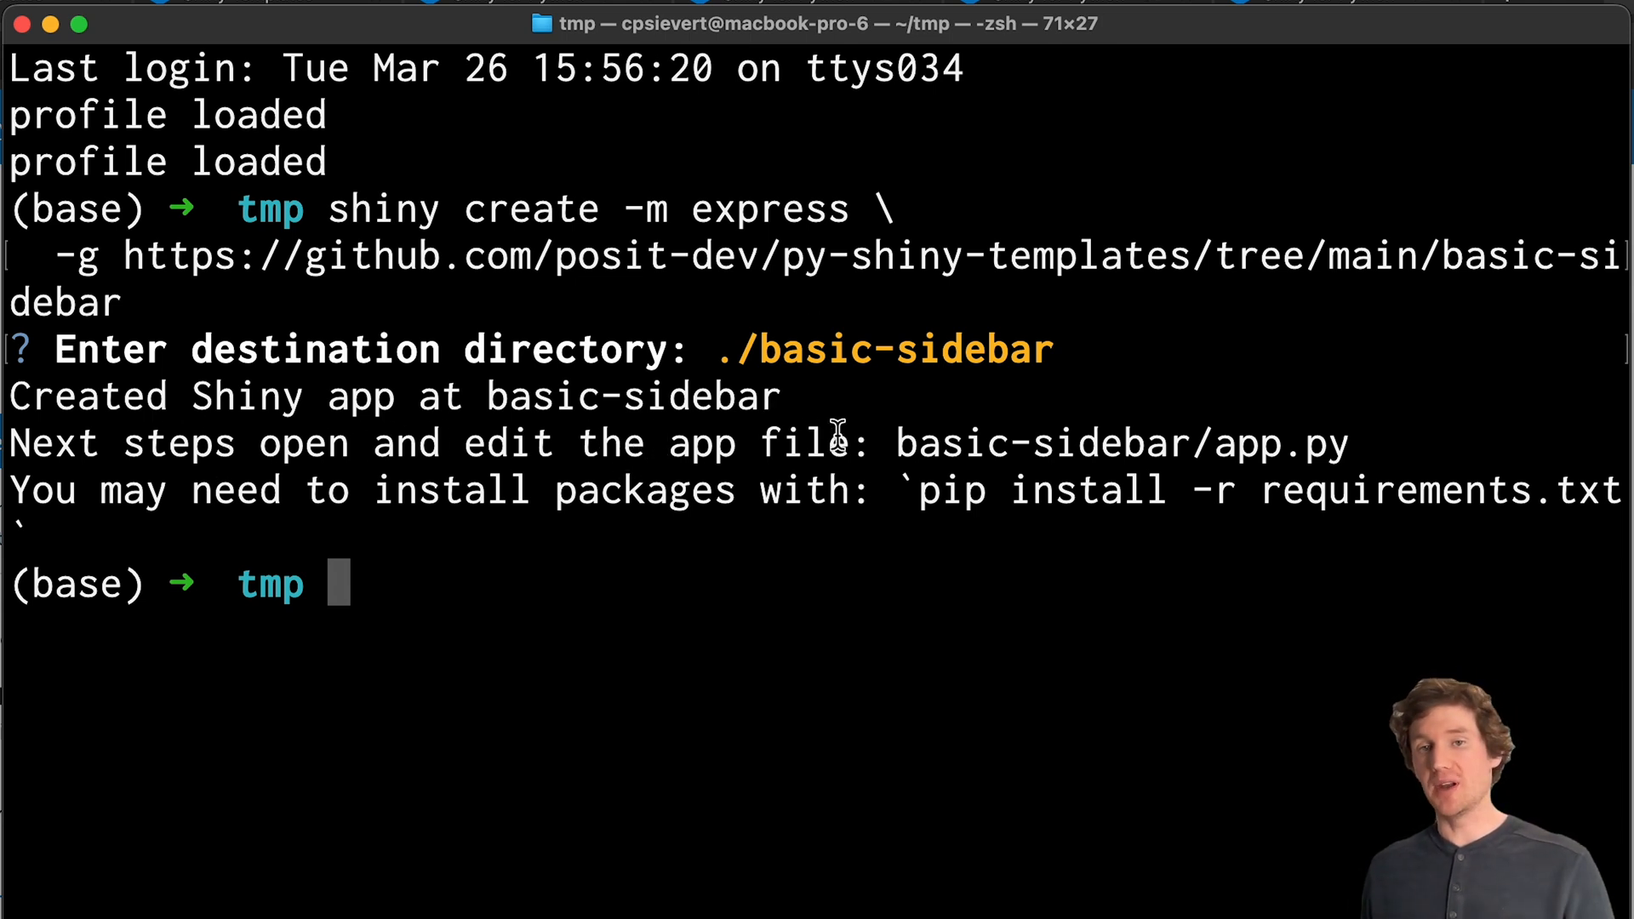
pyautogui.moveTo(291, 490)
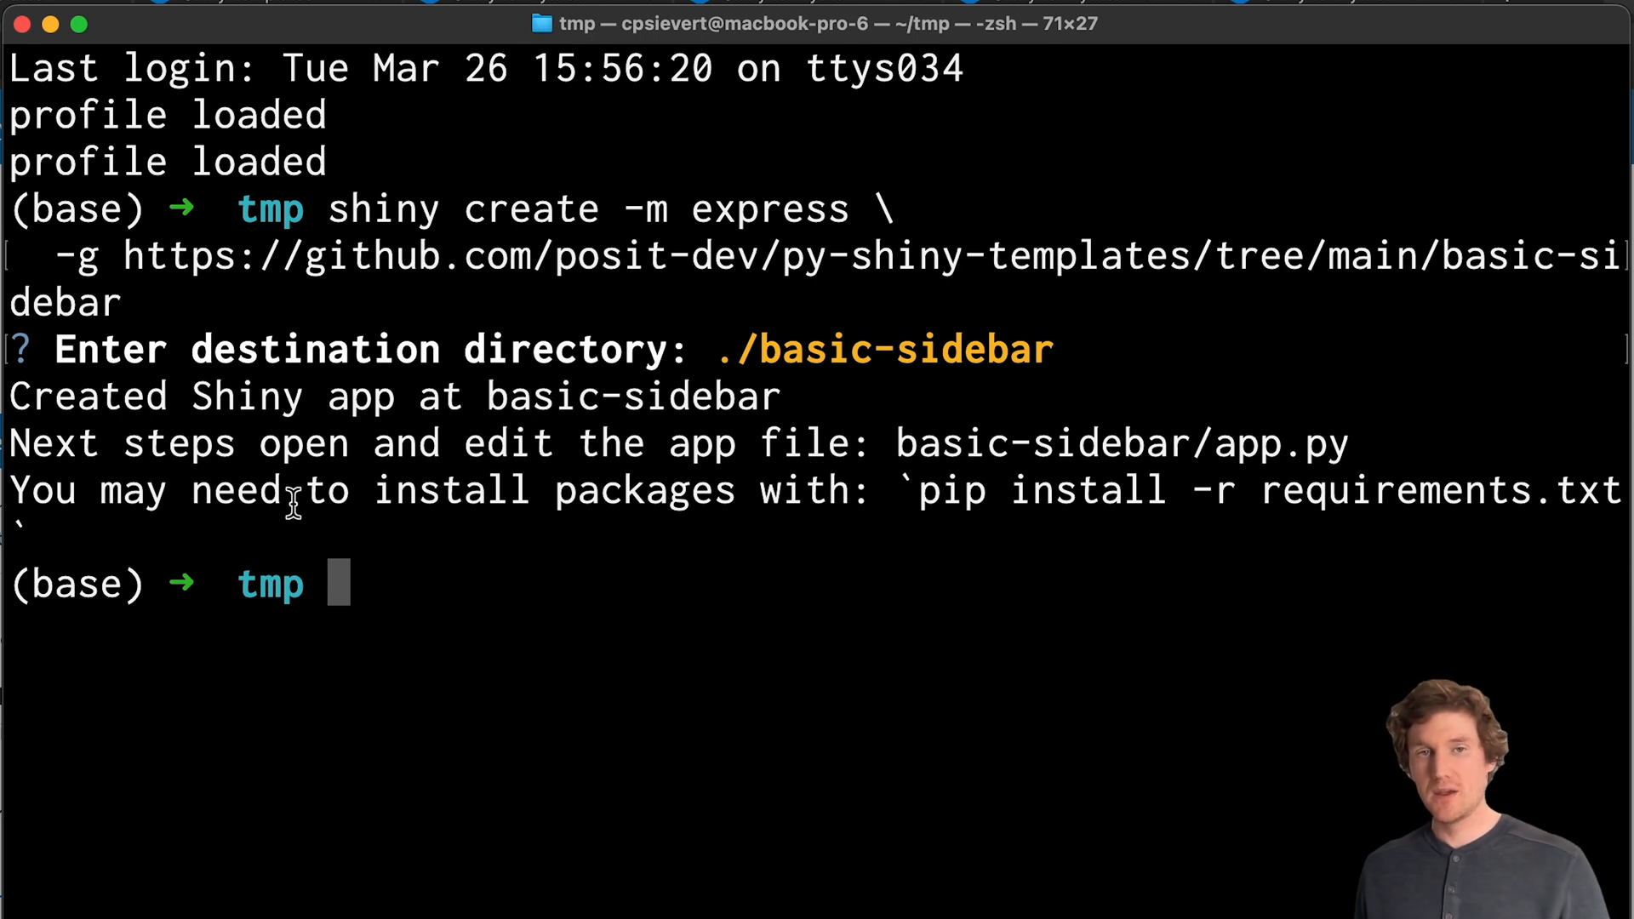
pyautogui.moveTo(693, 511)
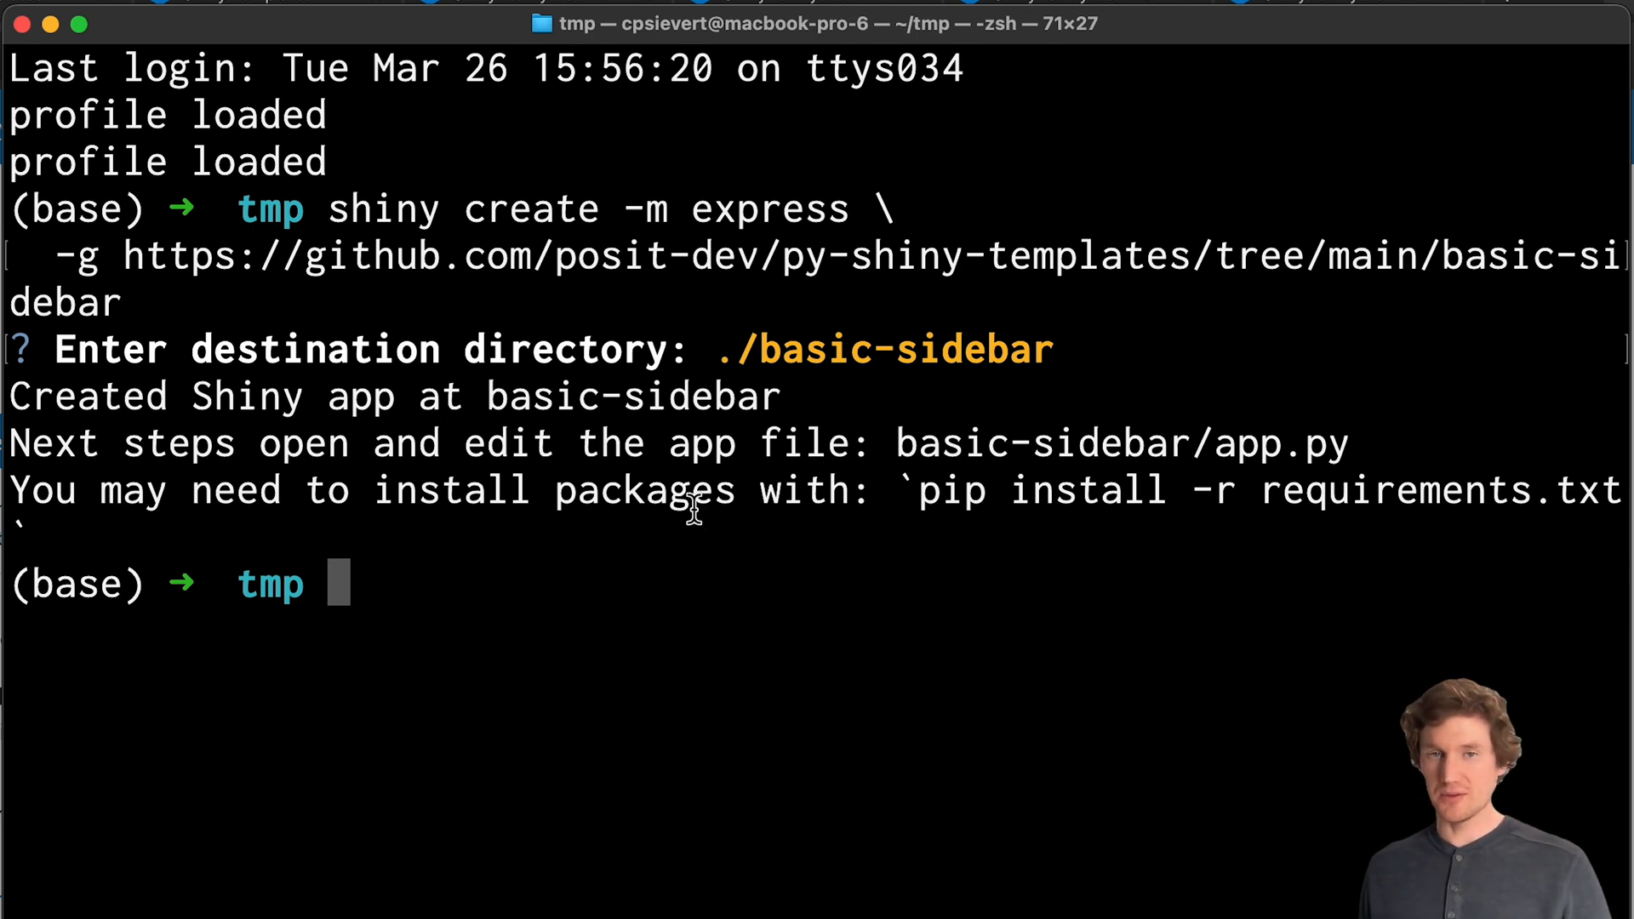
pyautogui.moveTo(776, 511)
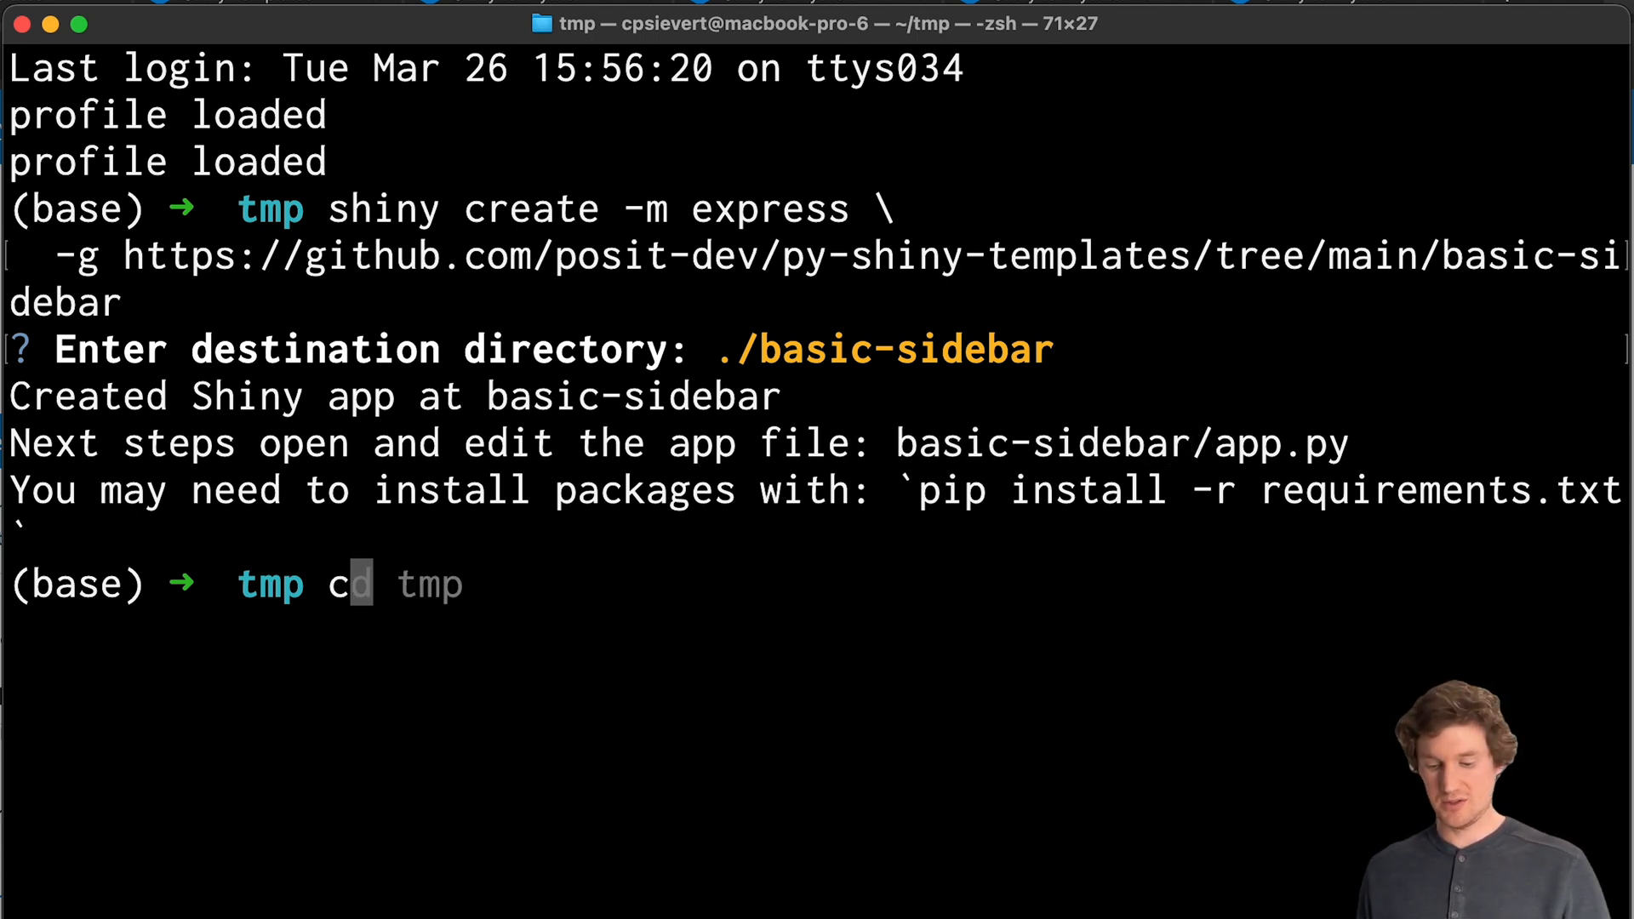
# Enter the basic-sidebar folder, list its files and install requirements plus an upgraded bottleneck.
pyautogui.press('Return')
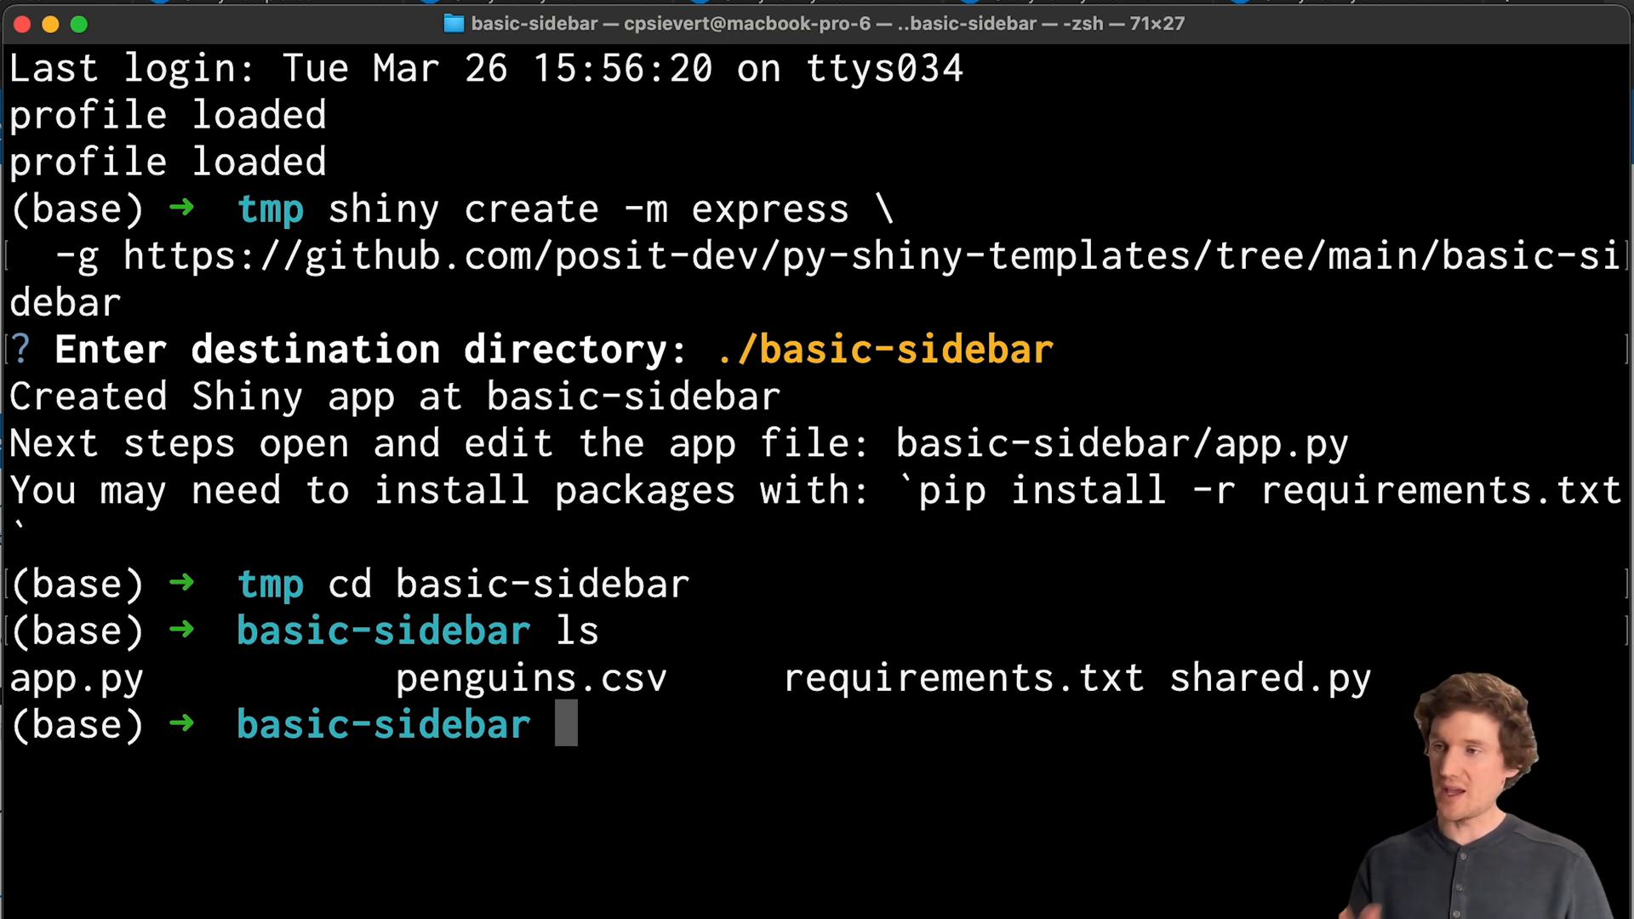
pyautogui.moveTo(771, 509)
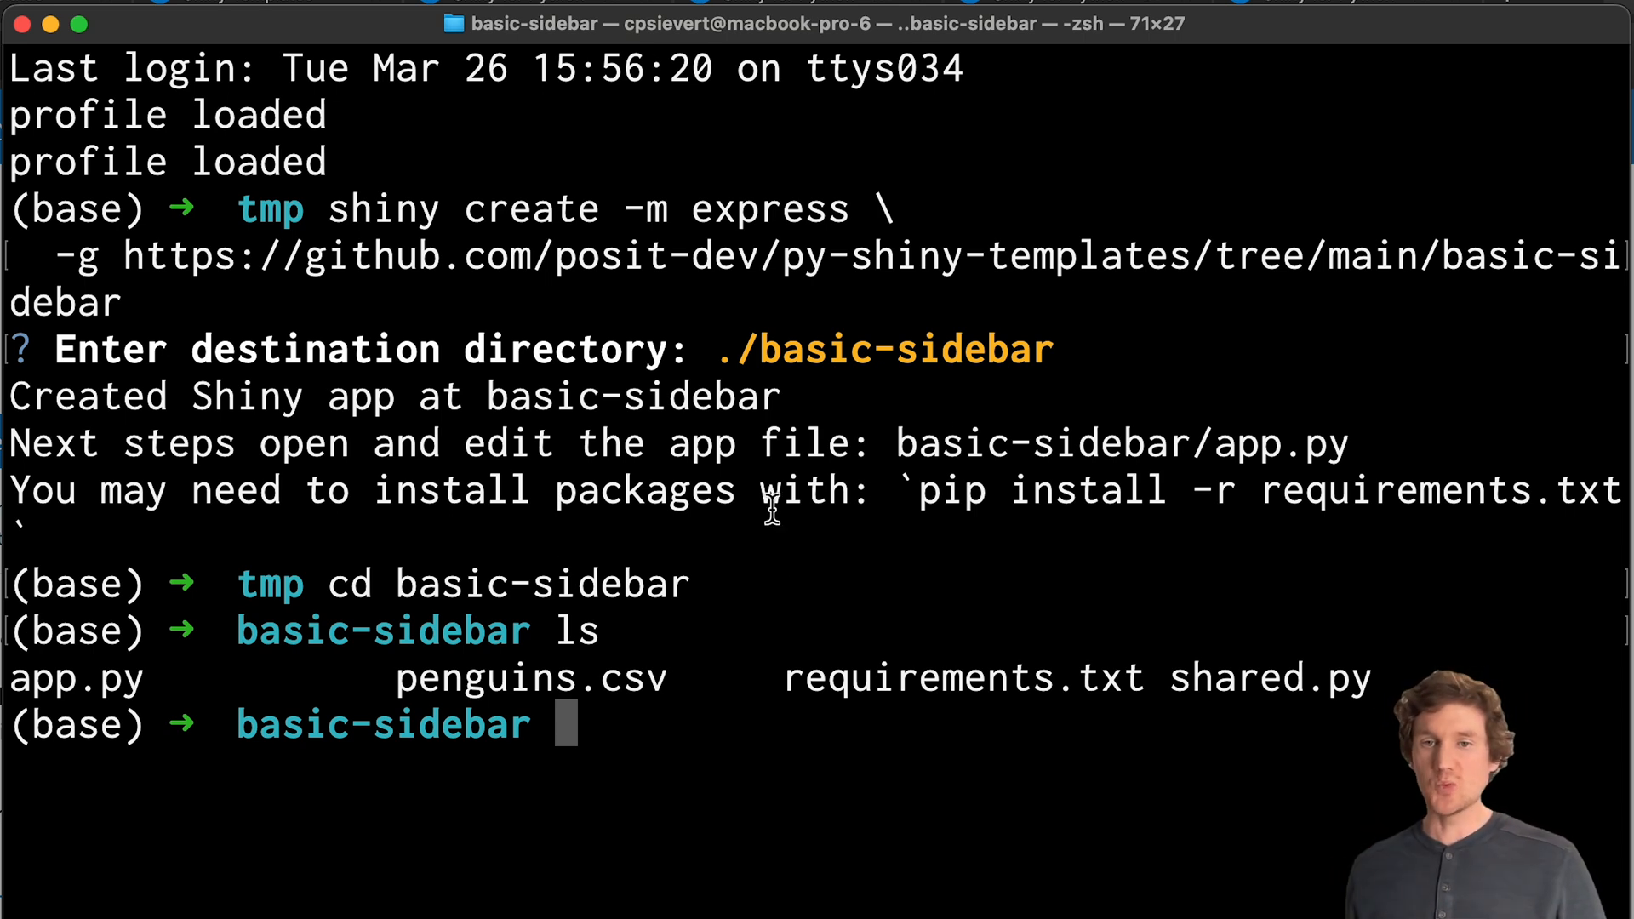
pyautogui.moveTo(969, 652)
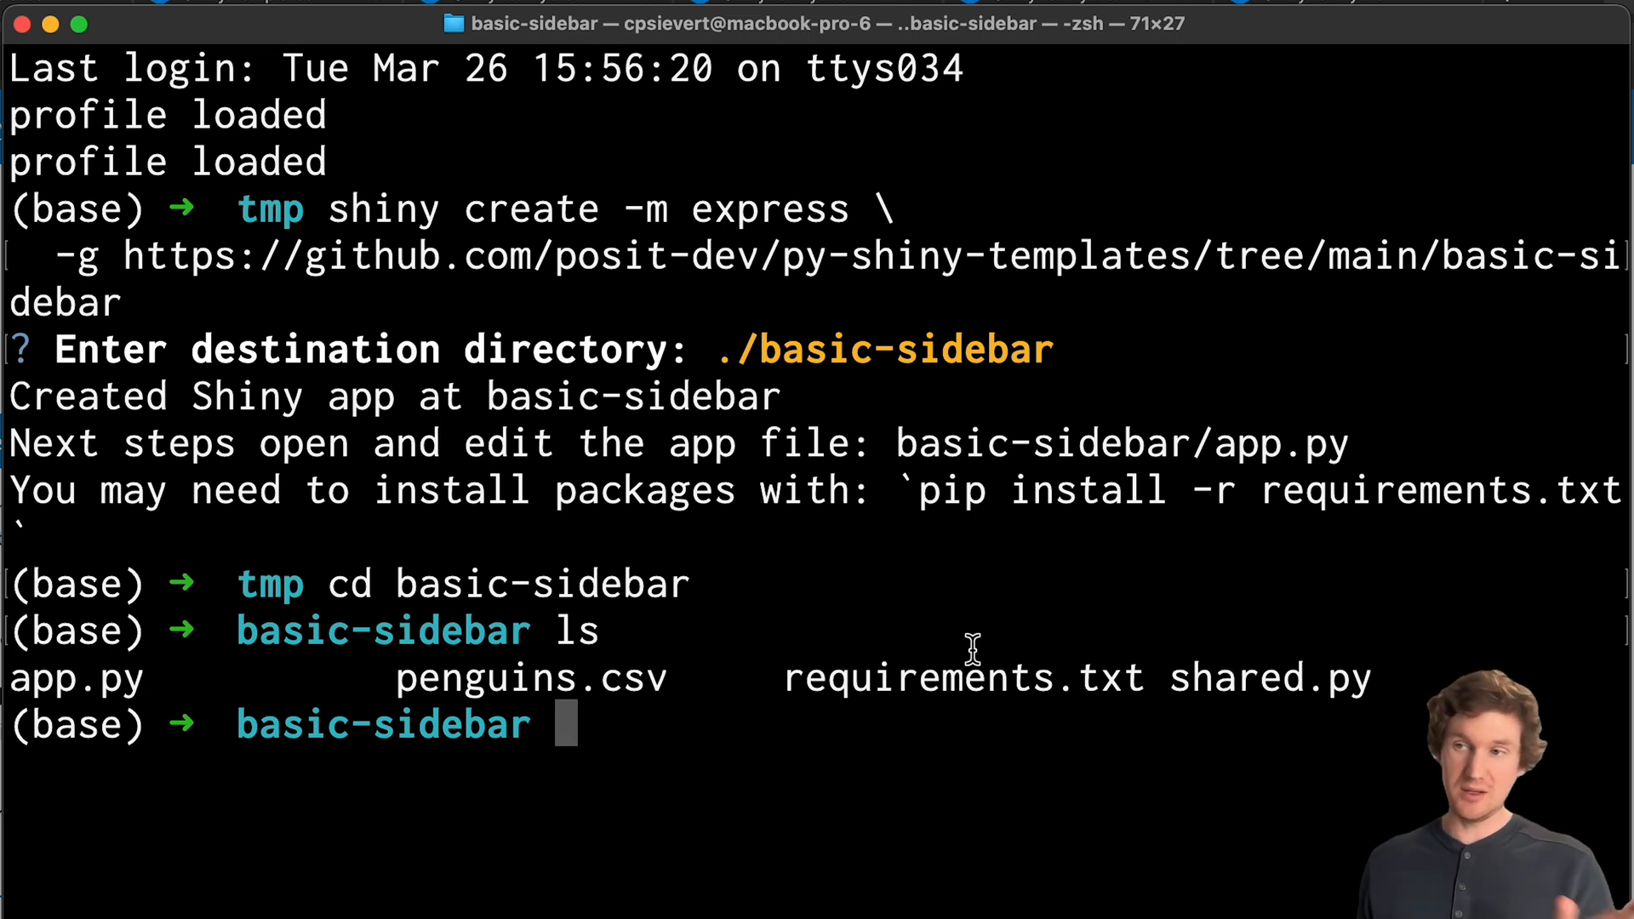
pyautogui.moveTo(783, 678)
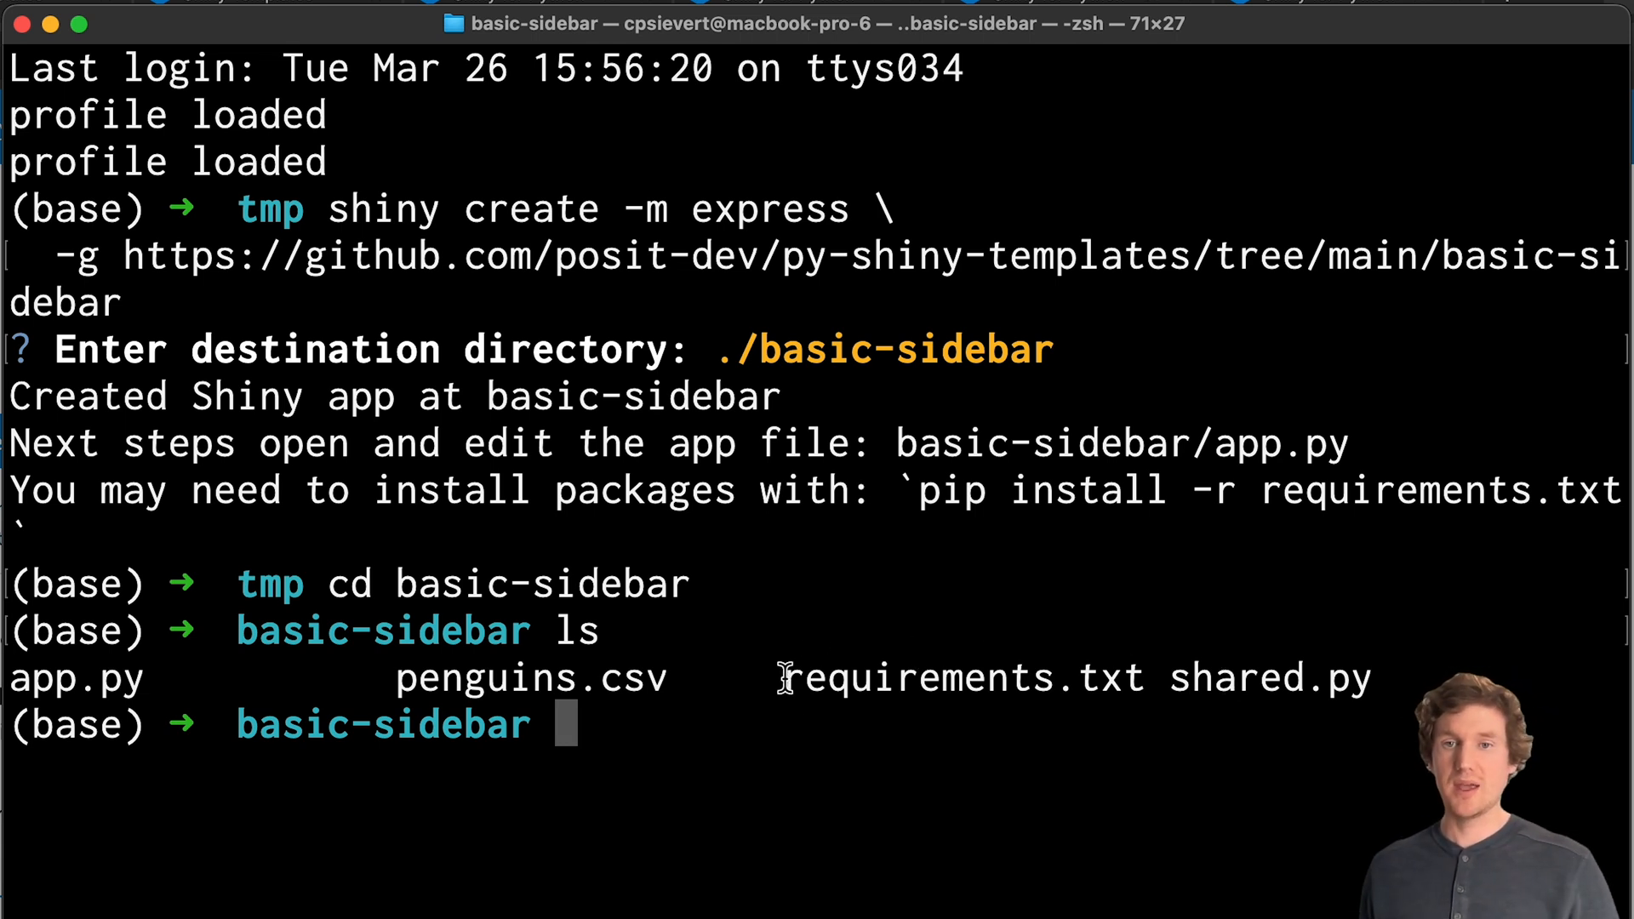
pyautogui.moveTo(785, 676)
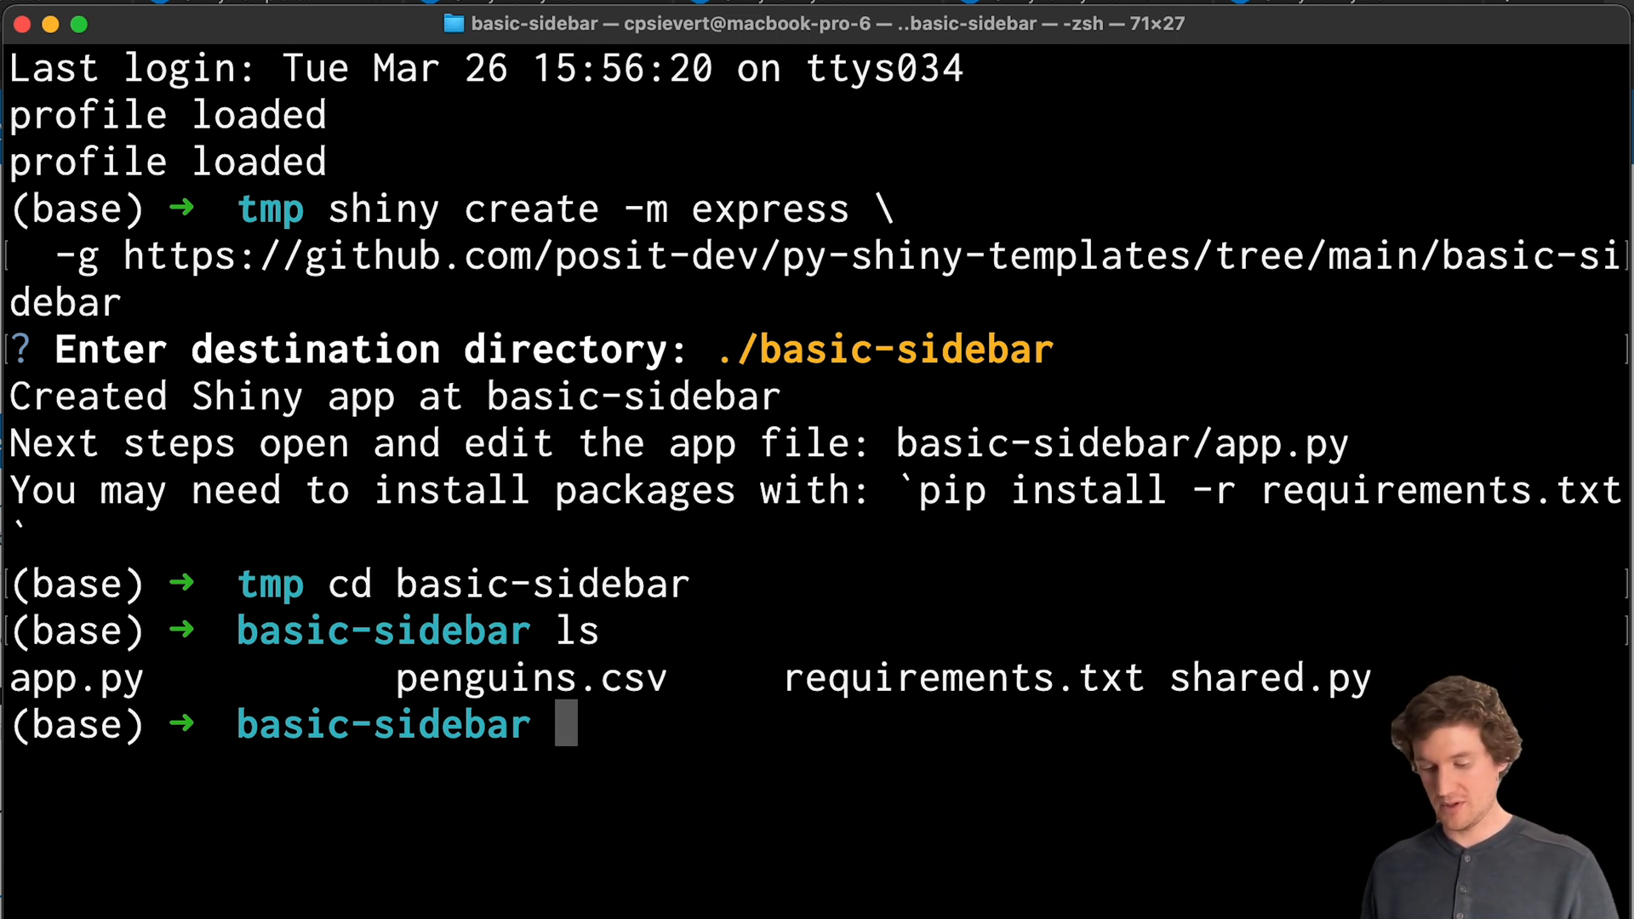
pyautogui.write('pip install --upgrade bottleneck')
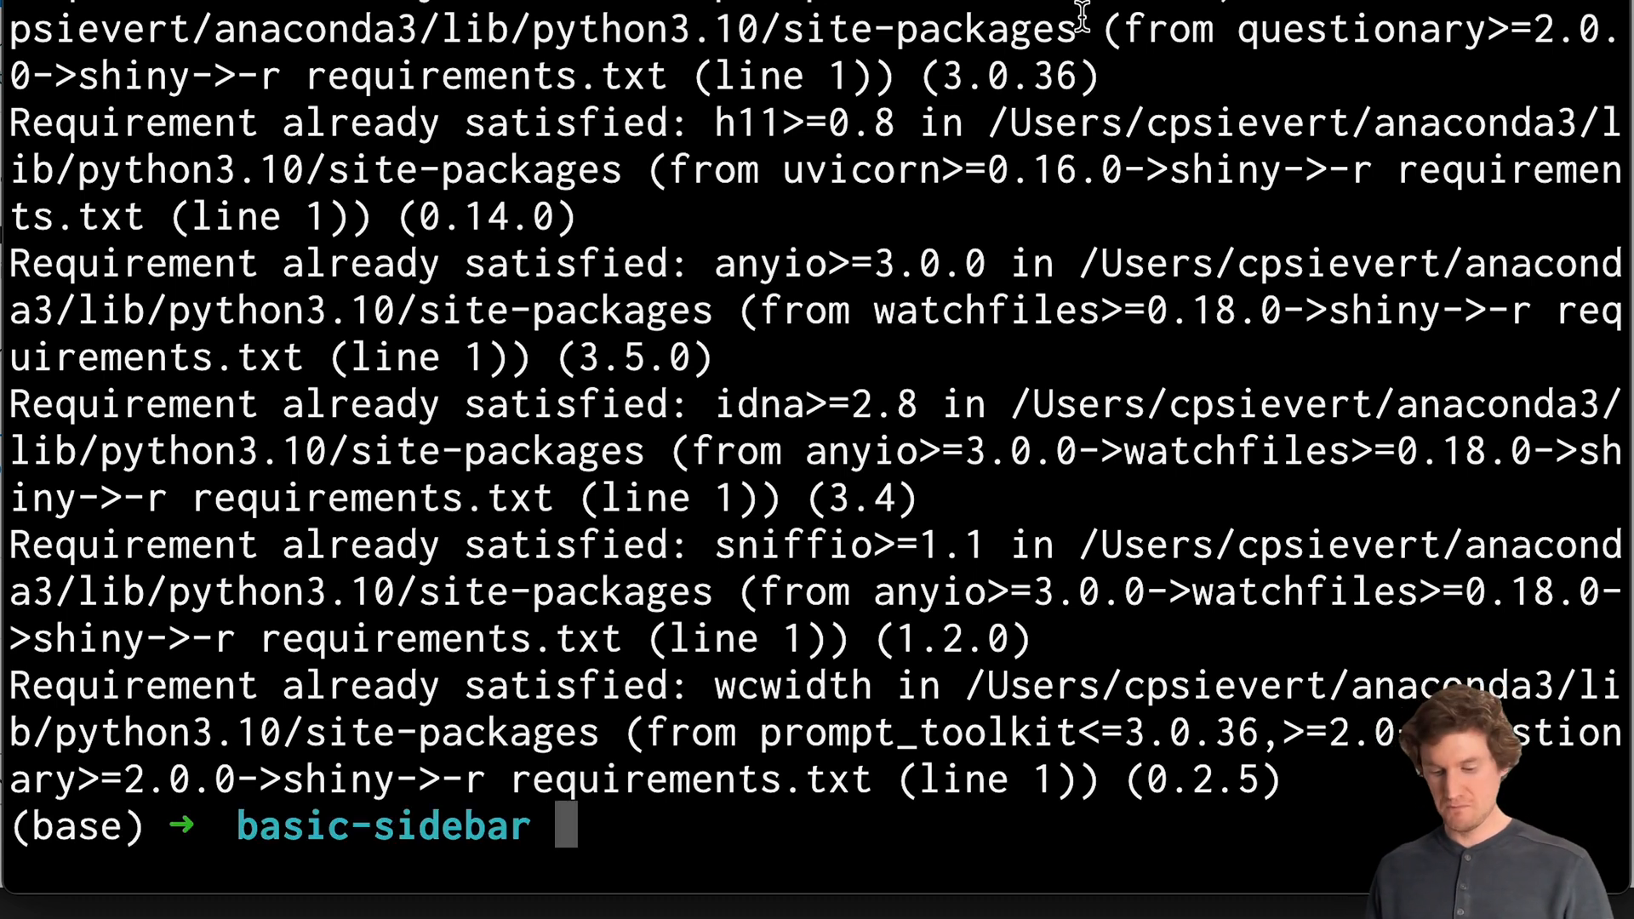
# Launch the basic-sidebar folder in VS Code with 'code .' and view app.py.
pyautogui.write('code .')
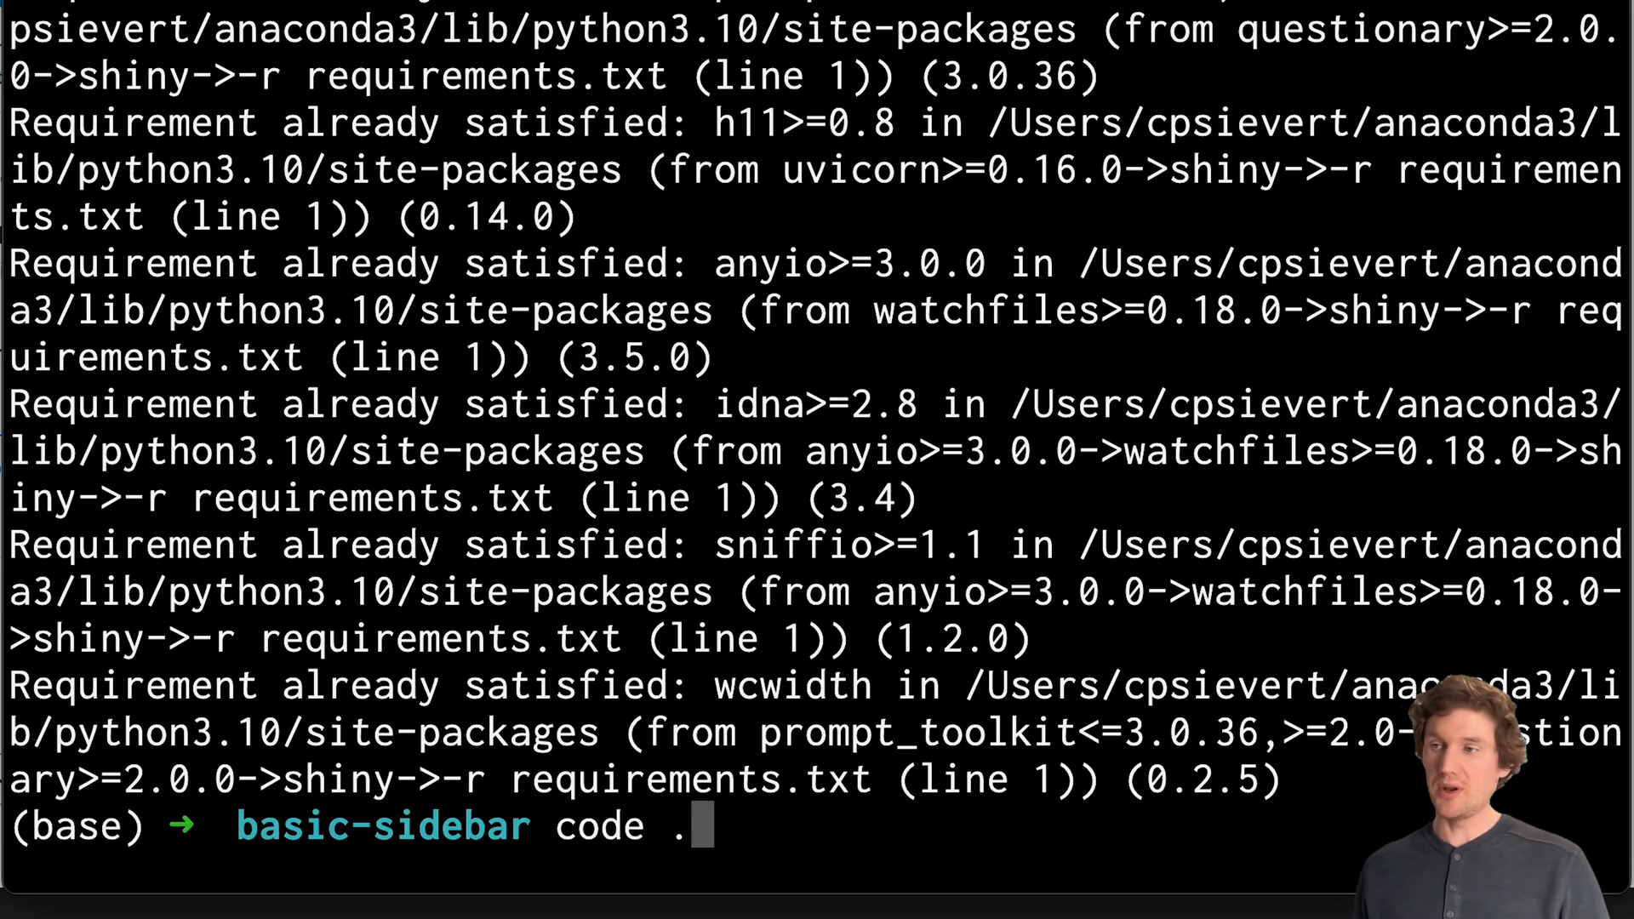
pyautogui.press('Return')
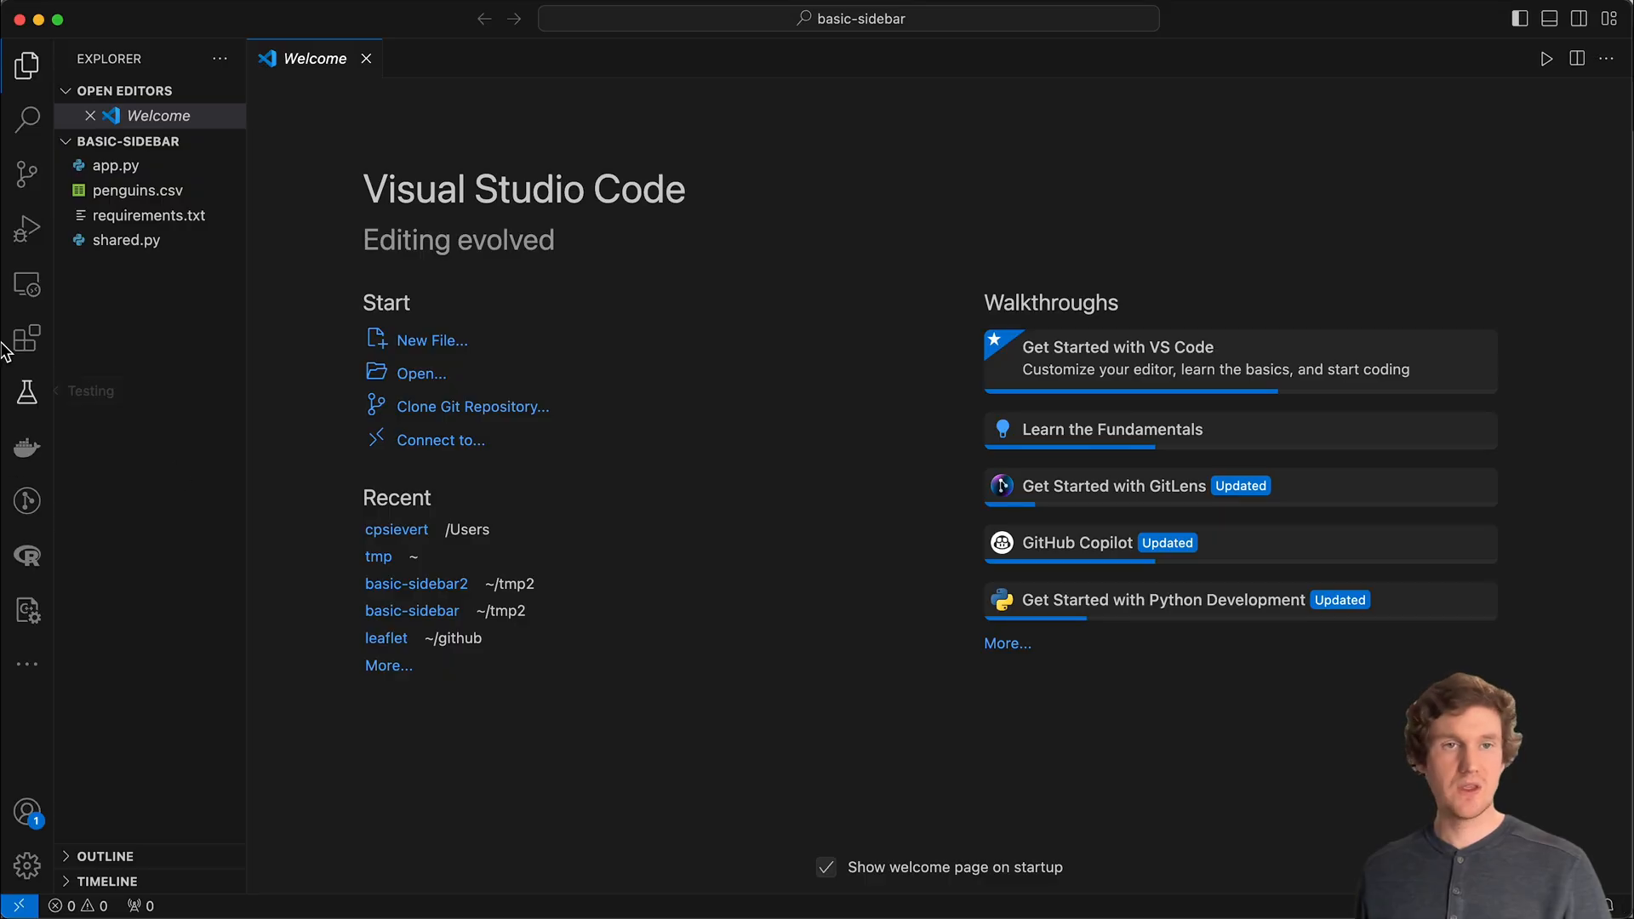
pyautogui.click(114, 165)
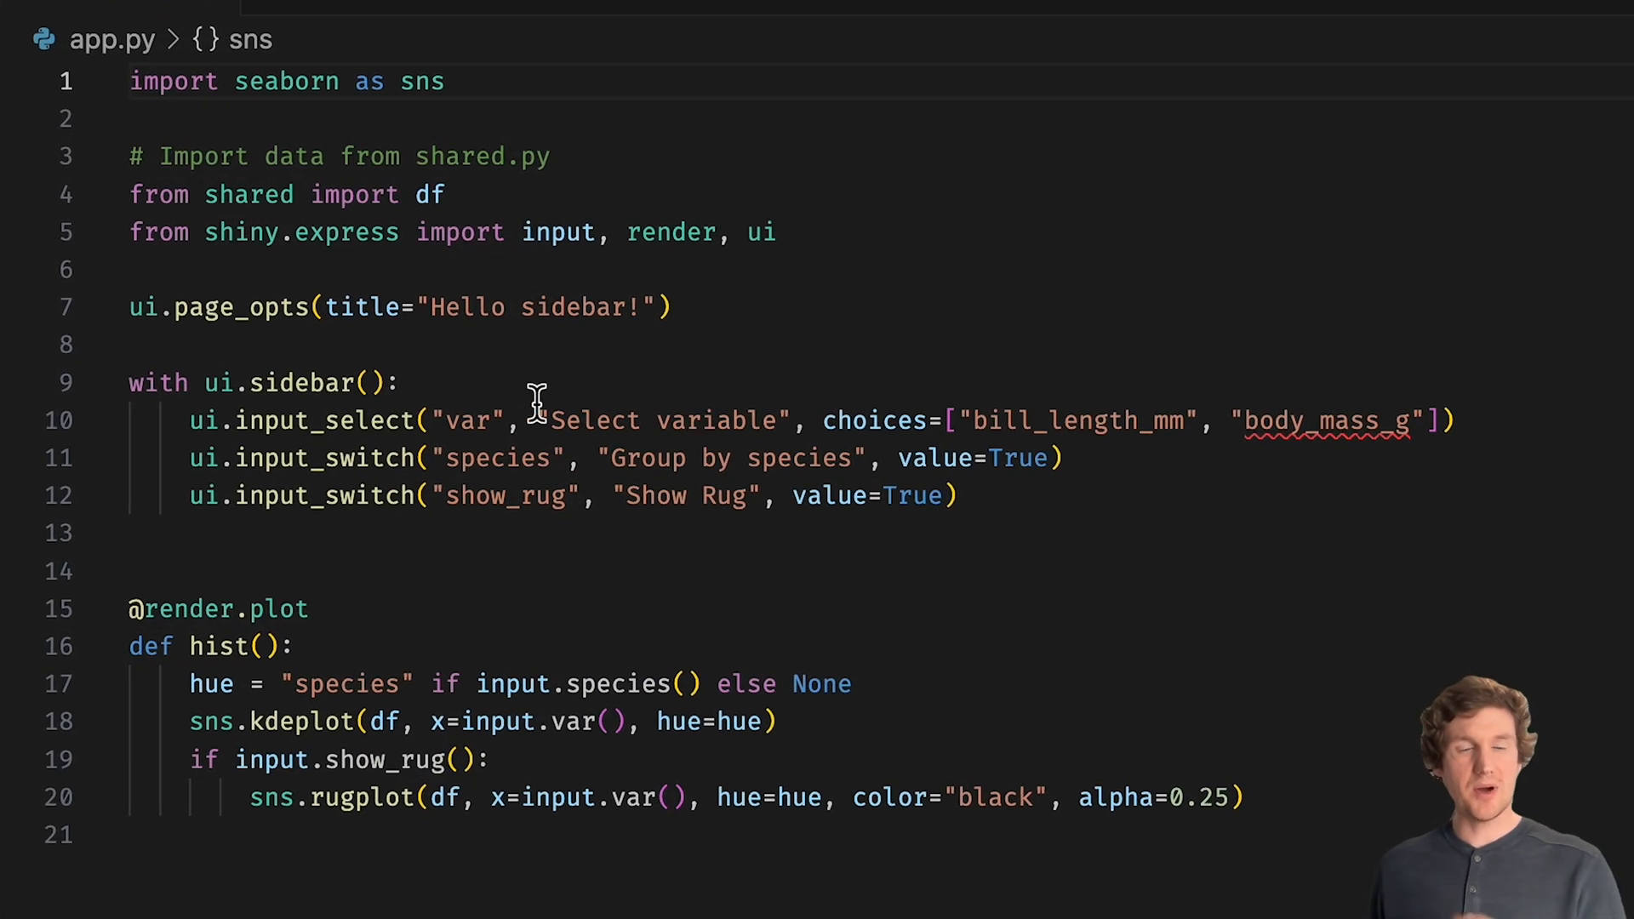
pyautogui.moveTo(378, 345)
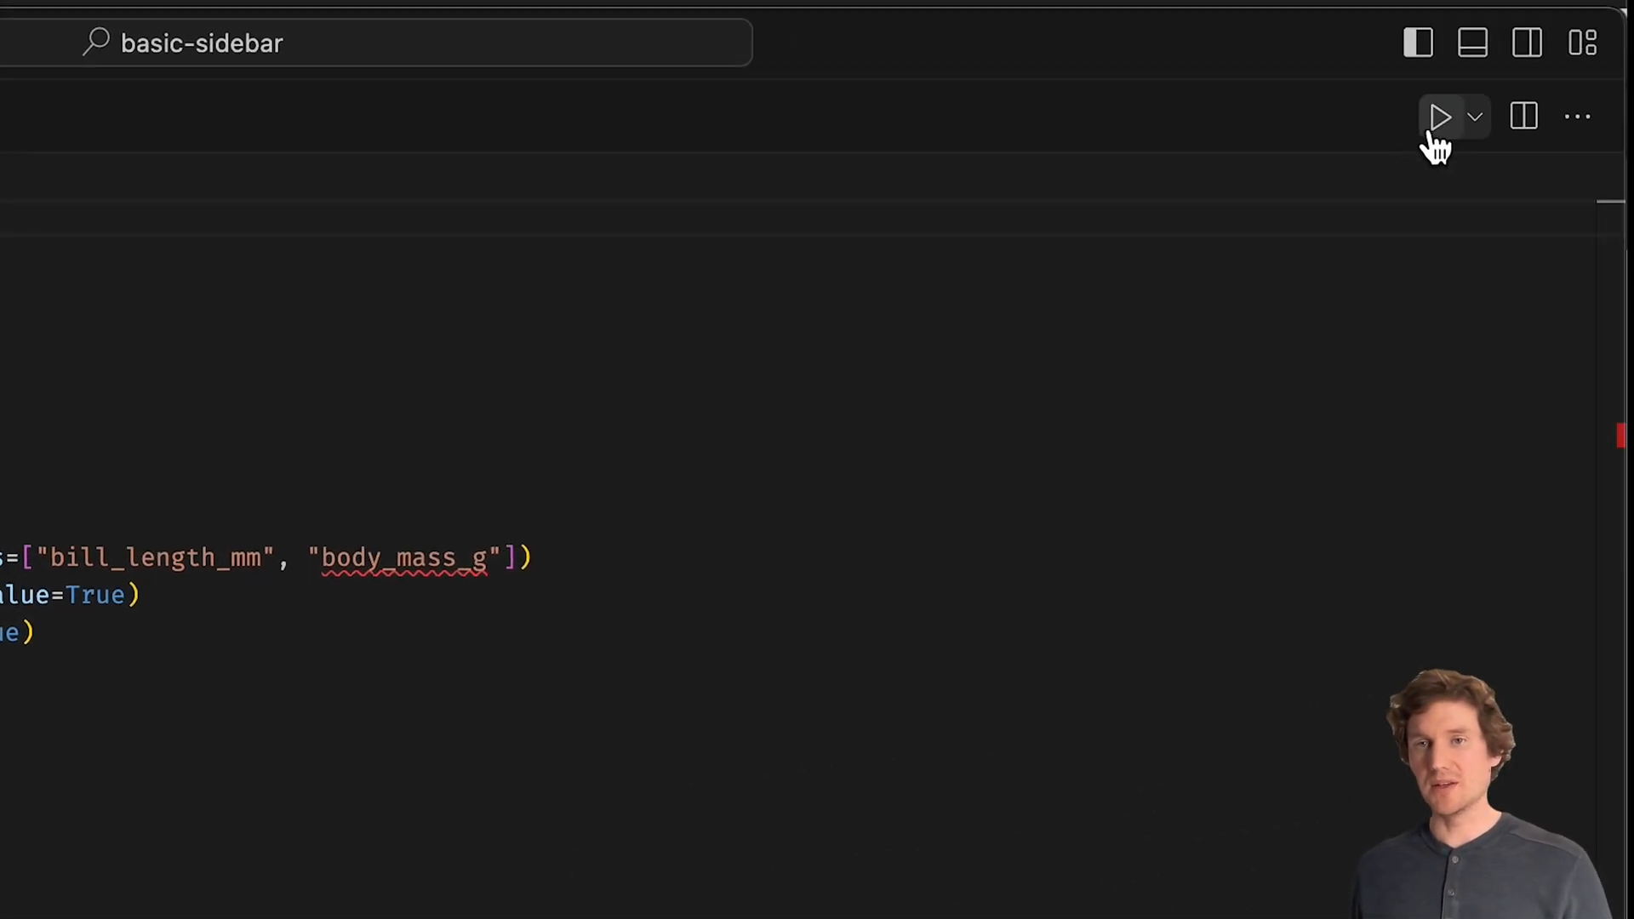
pyautogui.moveTo(1440, 118)
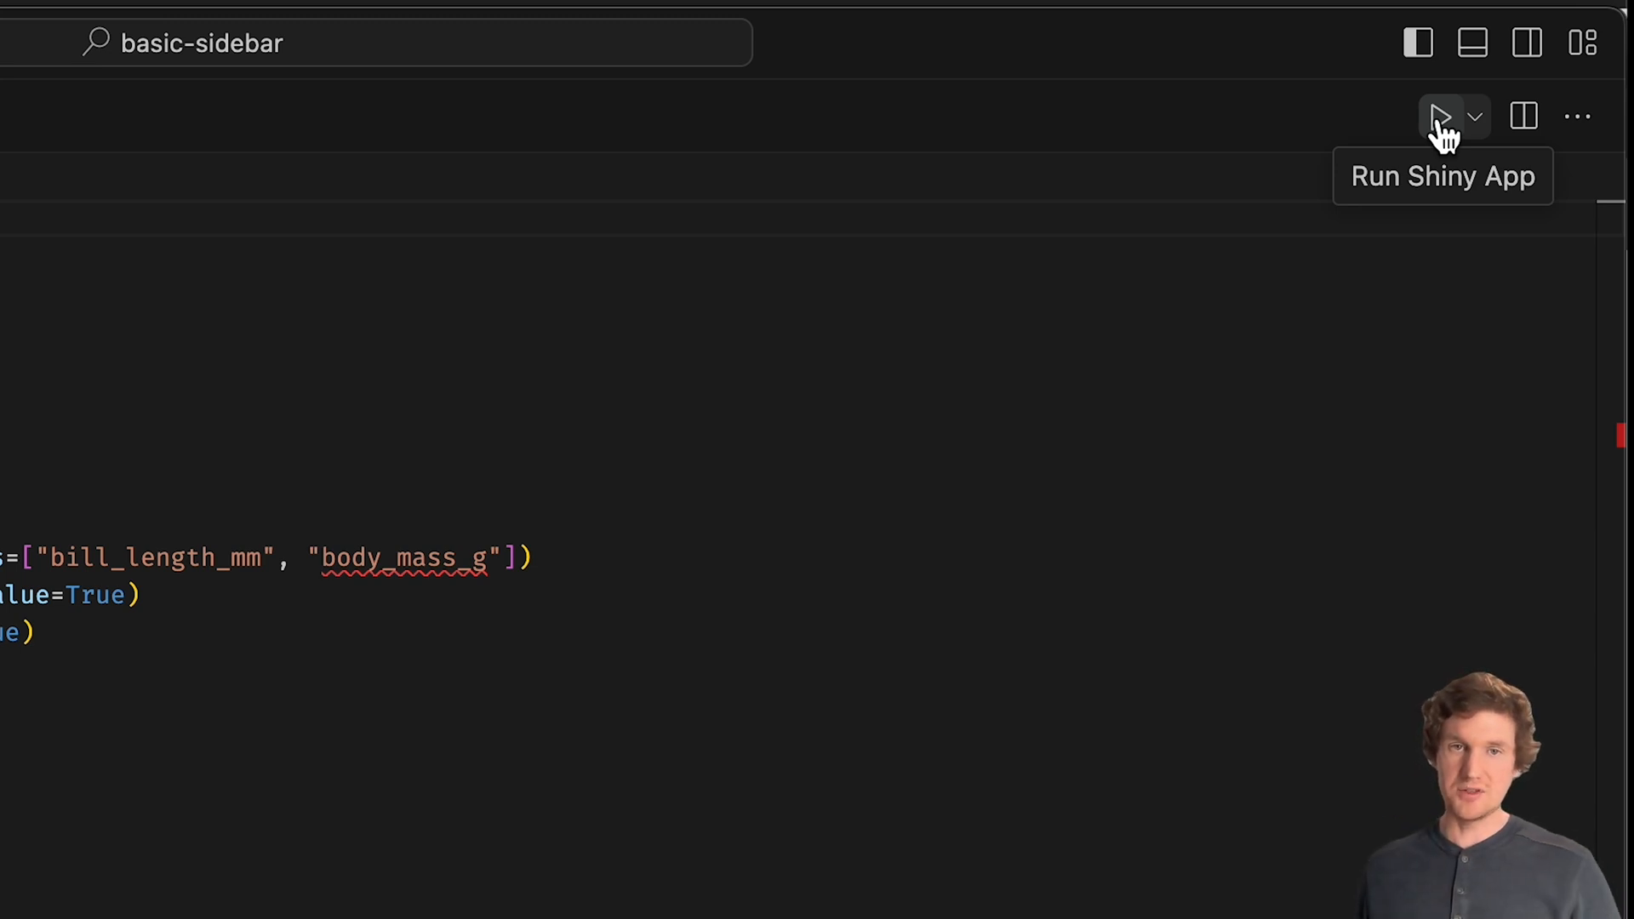
# Launch the Shiny app in the Simple Browser preview showing the penguin density plot.
pyautogui.click(1440, 116)
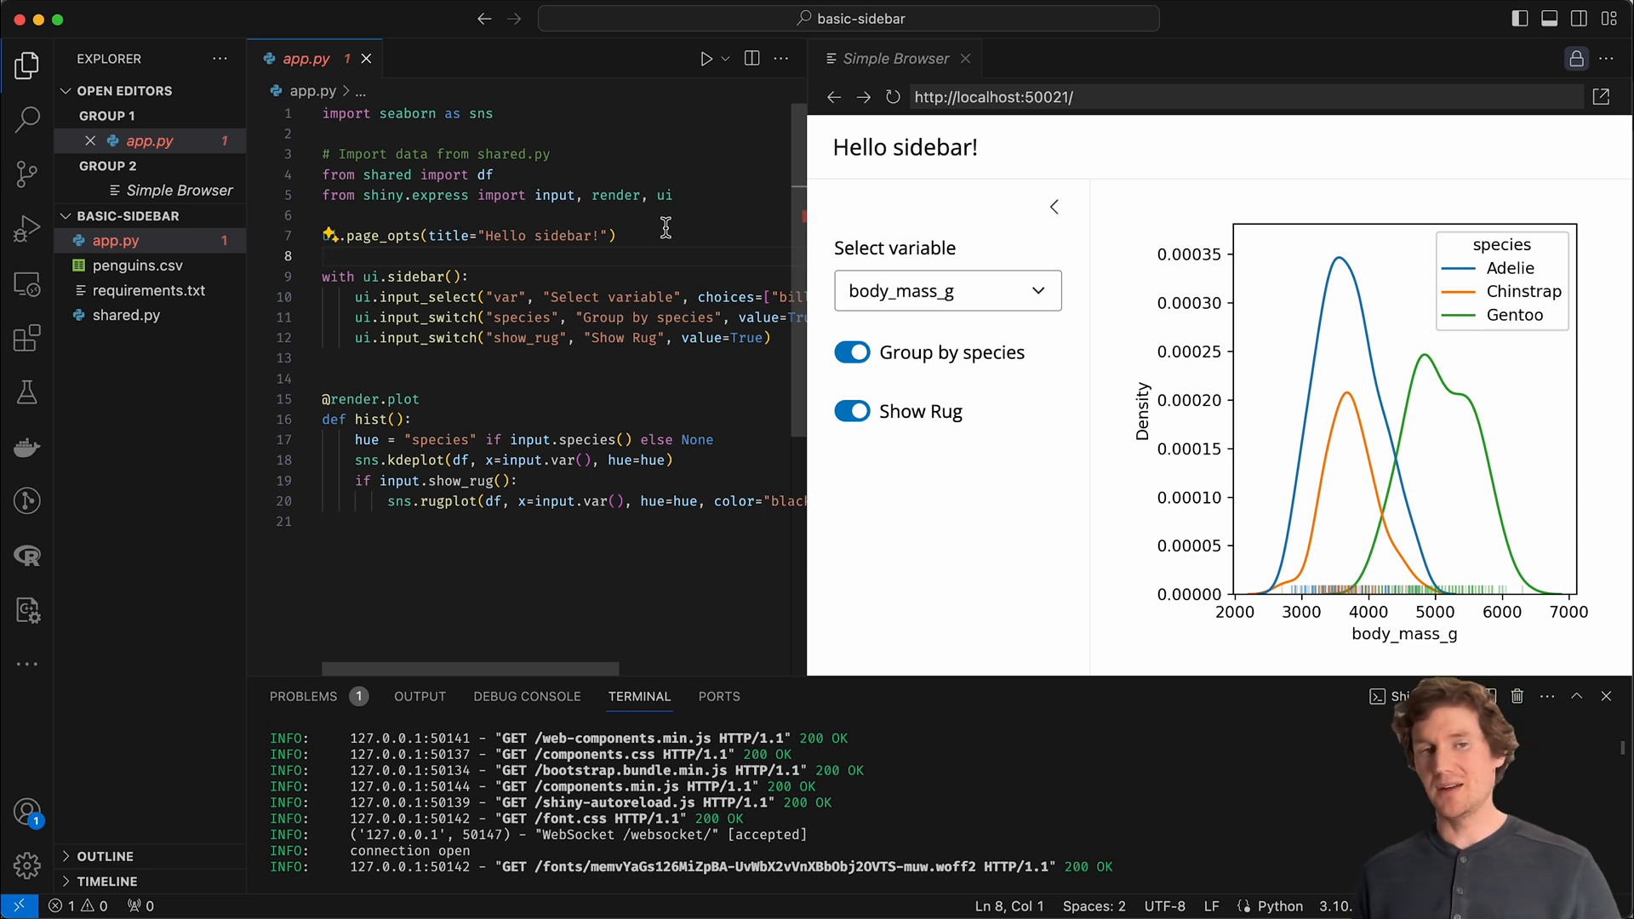
pyautogui.moveTo(815, 335)
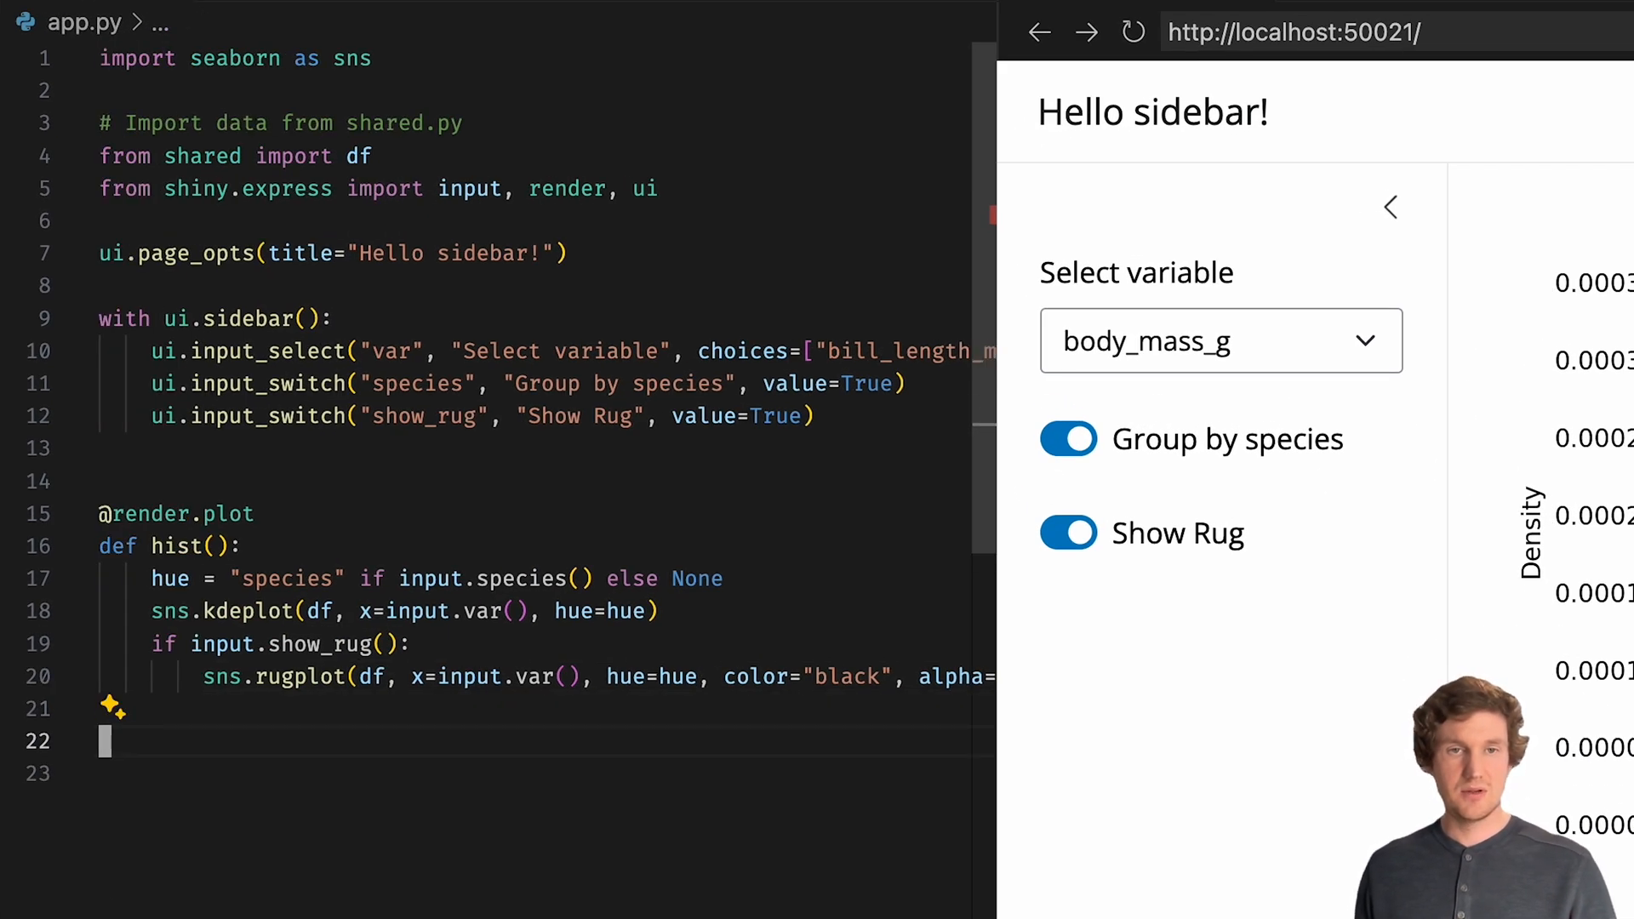
pyautogui.write('@render.plot')
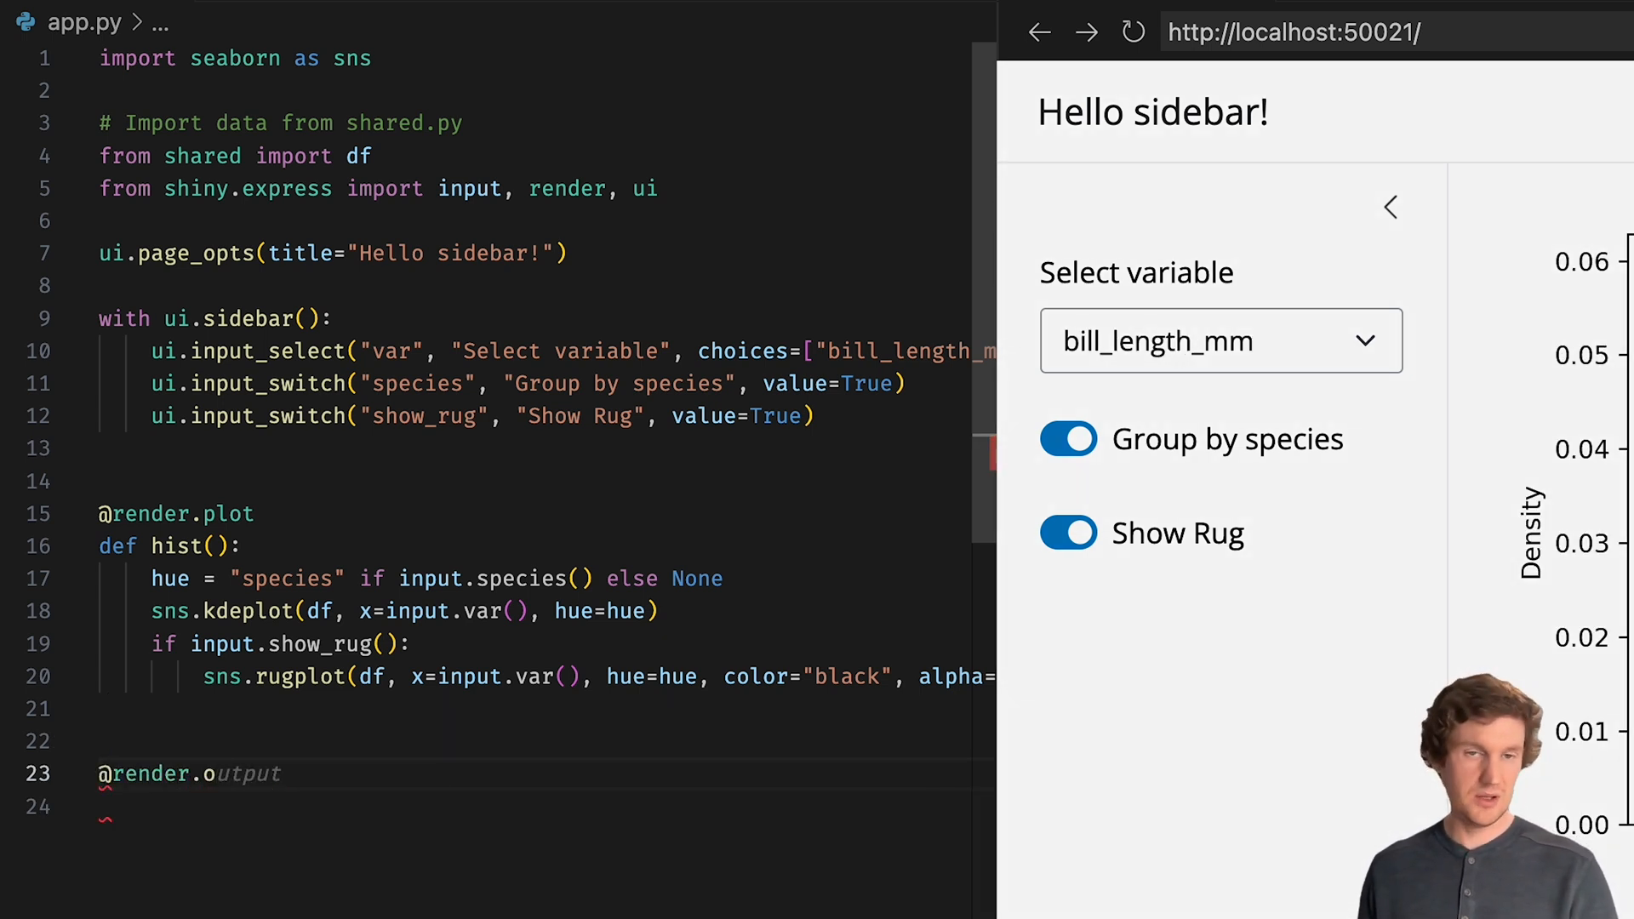
pyautogui.write('data_frame')
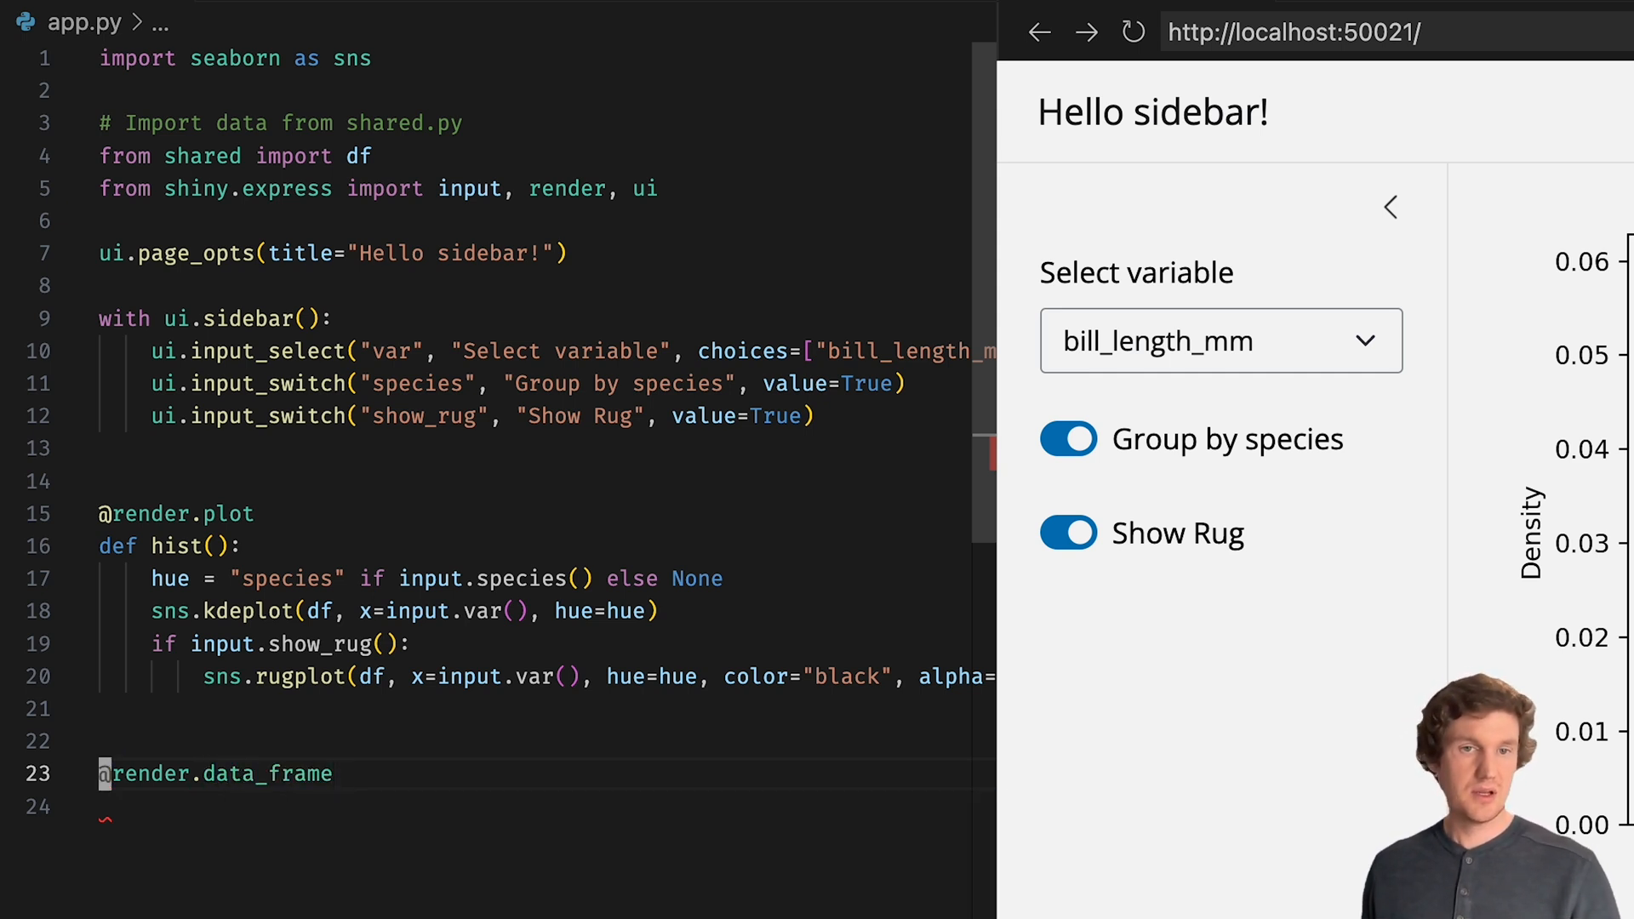
pyautogui.doubleClick(267, 775)
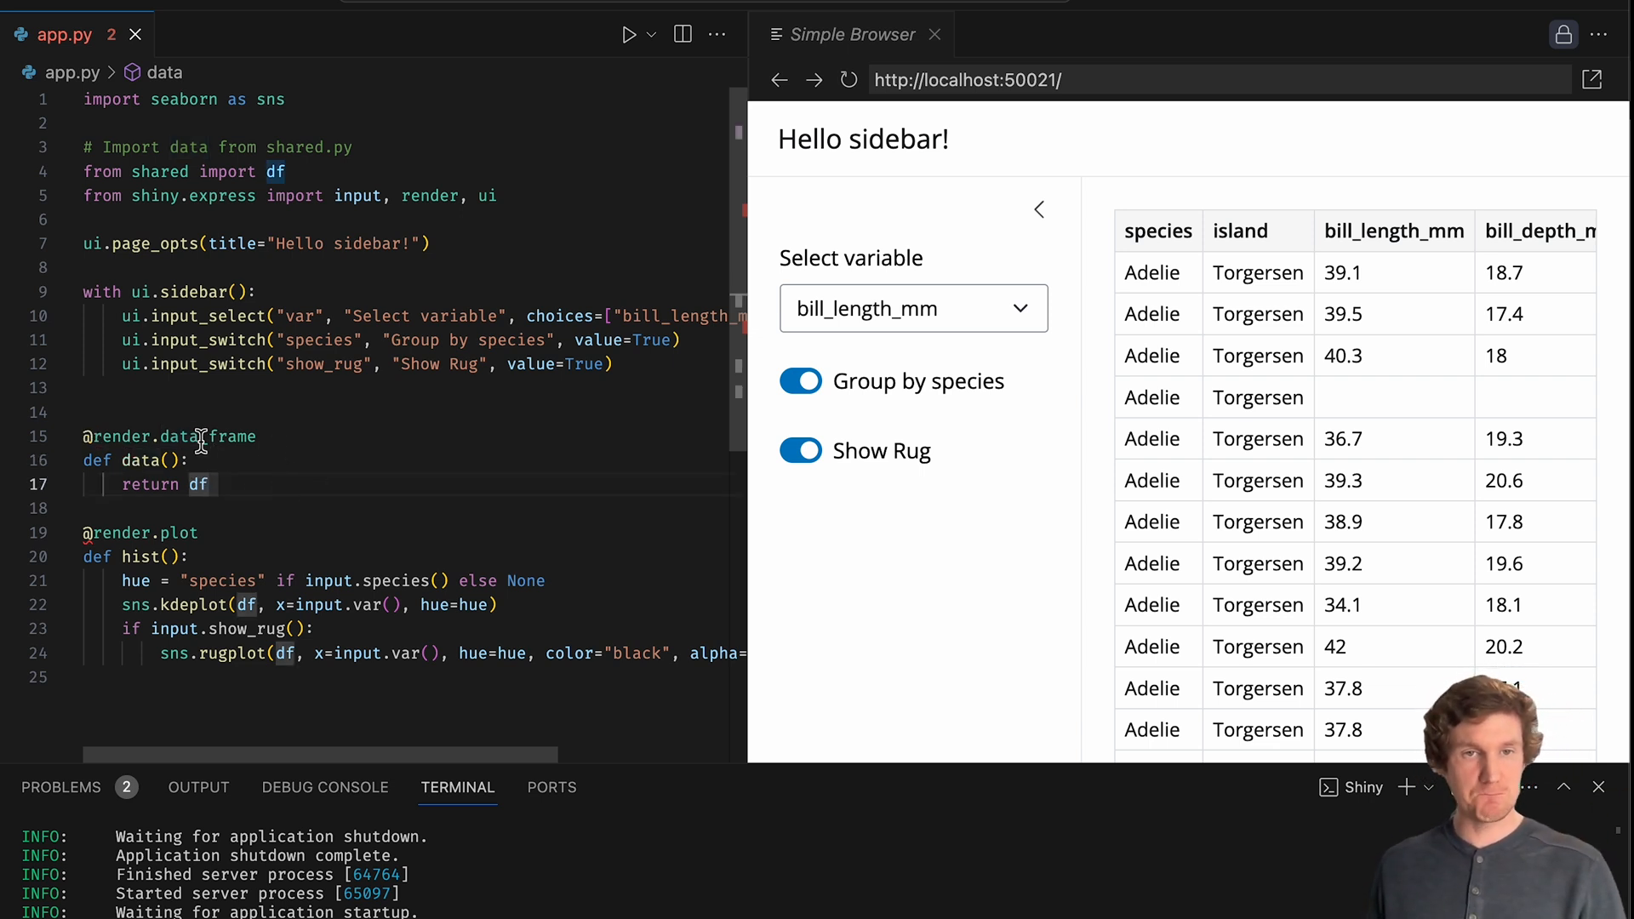
pyautogui.moveTo(112, 461)
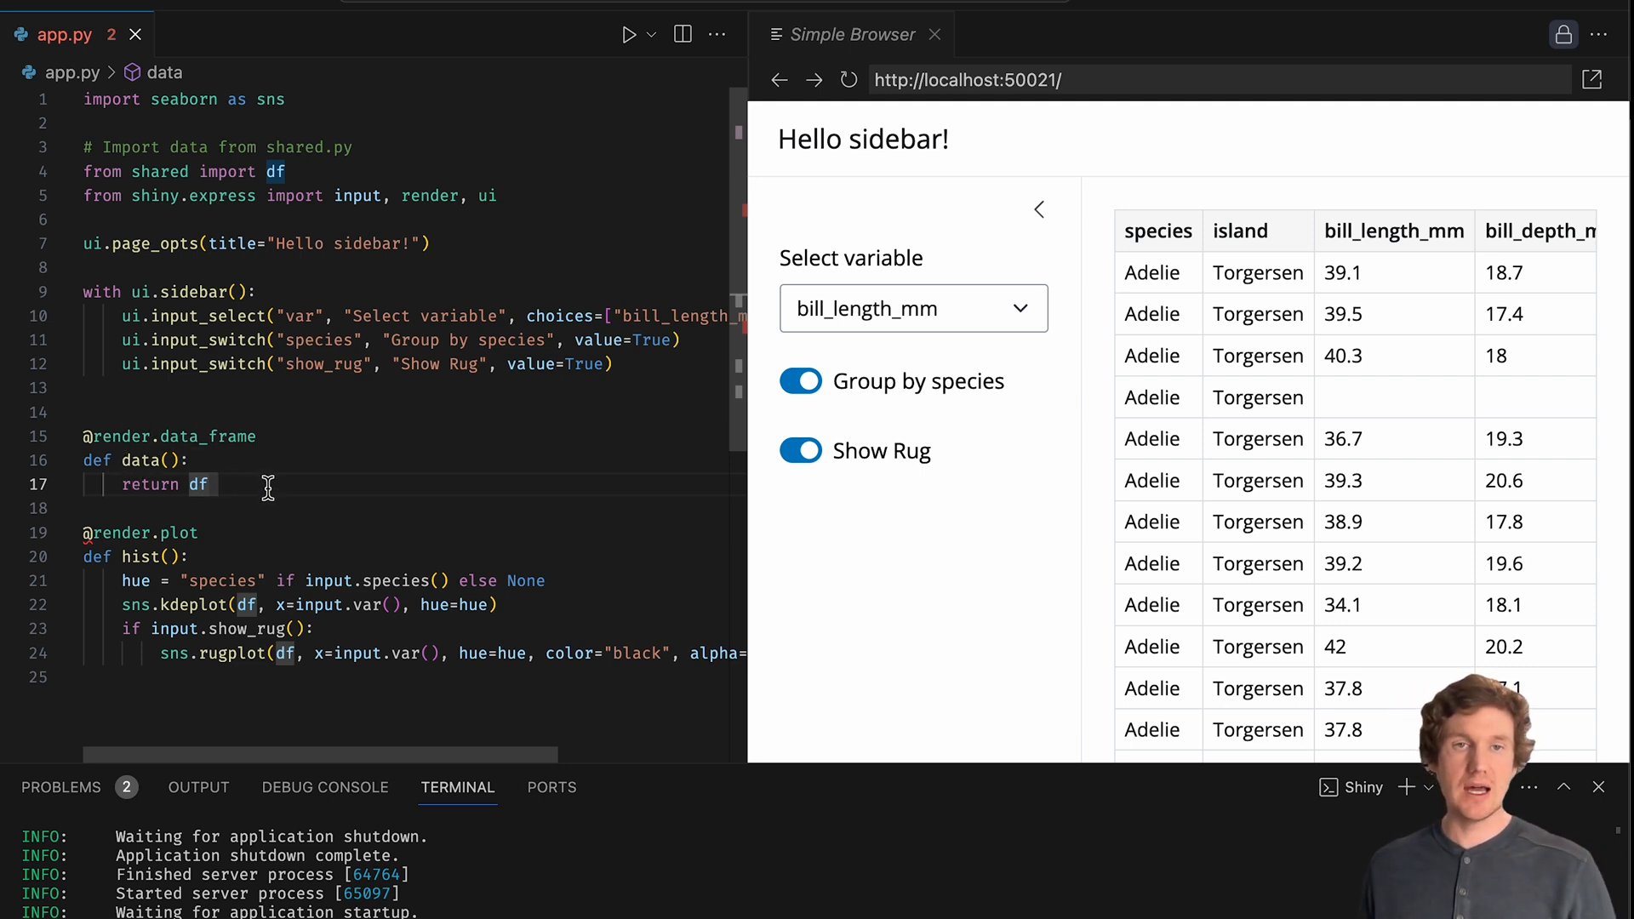
pyautogui.moveTo(279, 605)
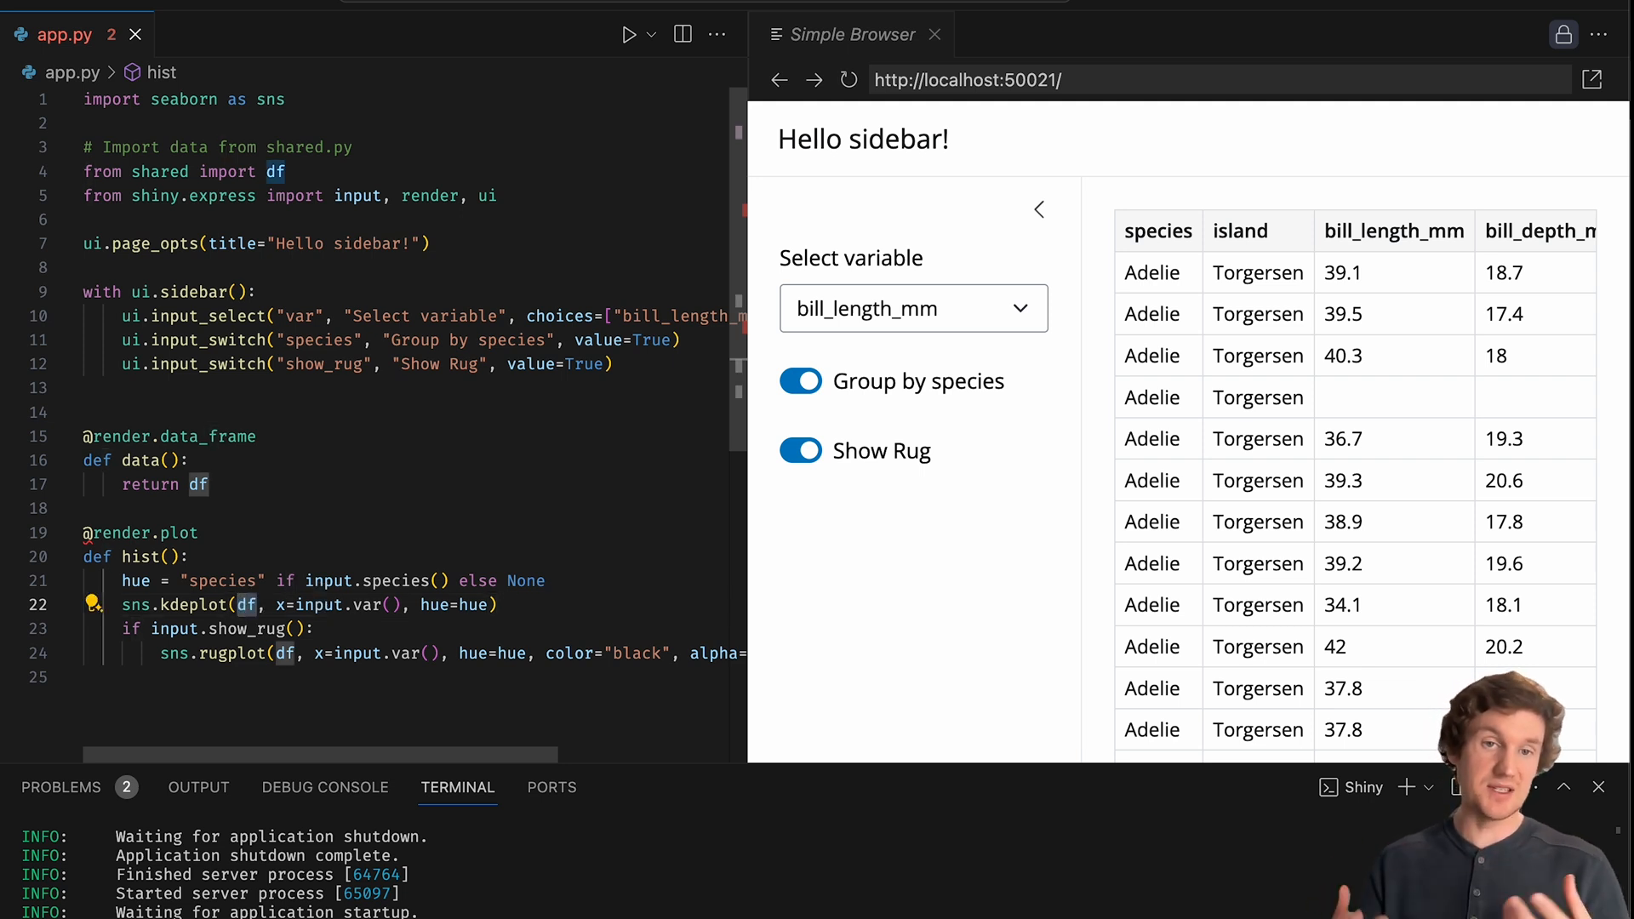
pyautogui.moveTo(425, 580)
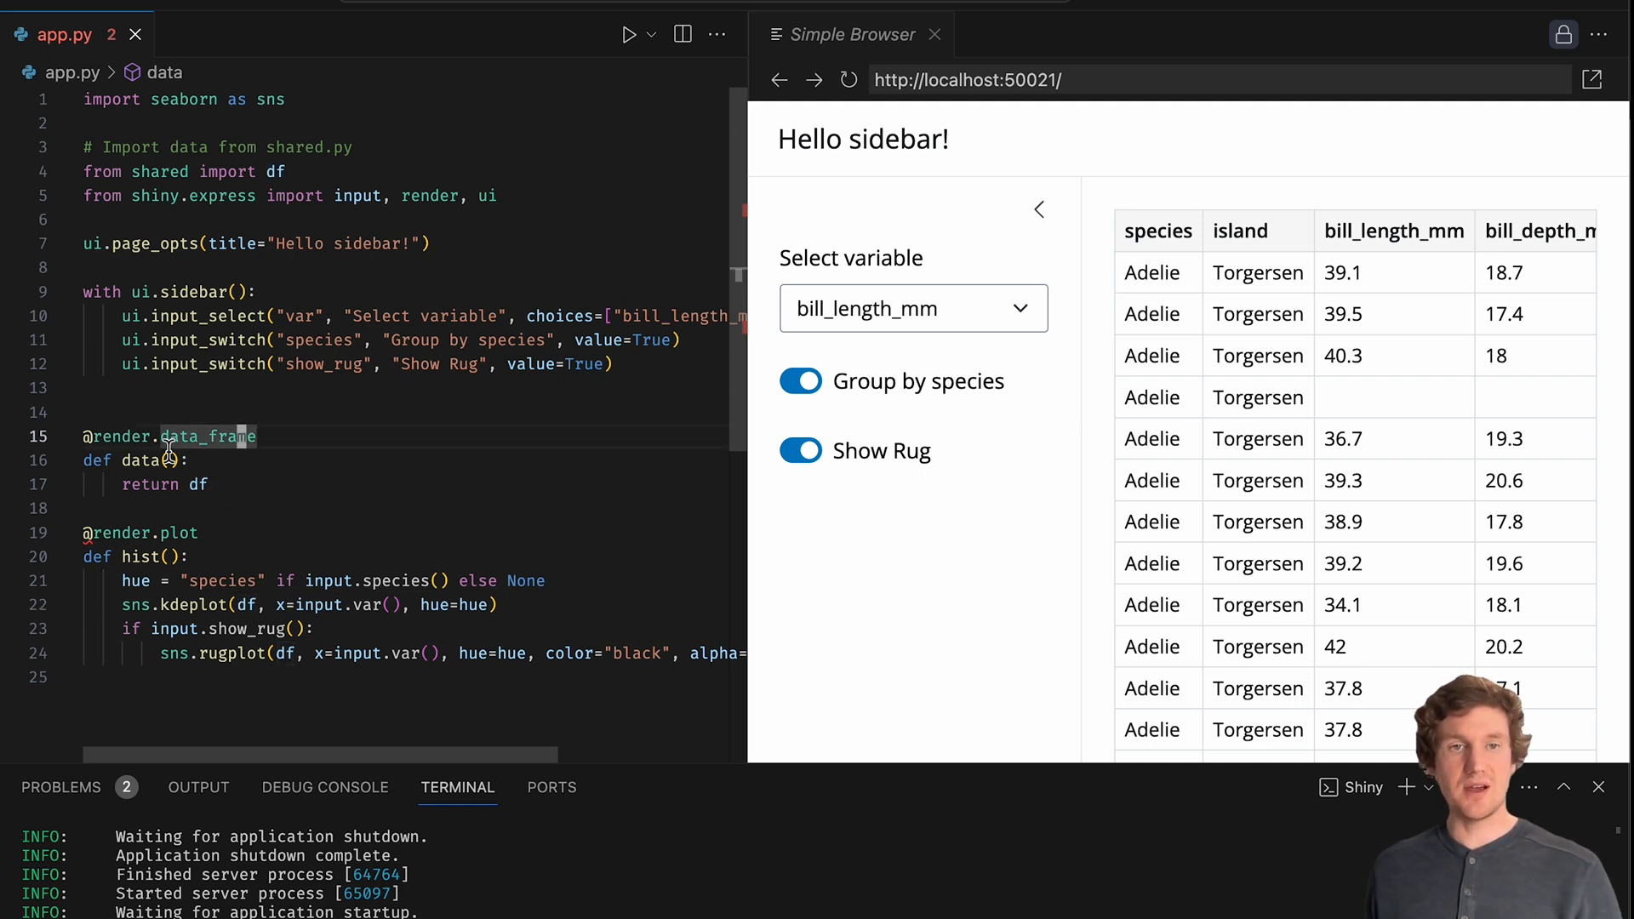
pyautogui.scroll(-3)
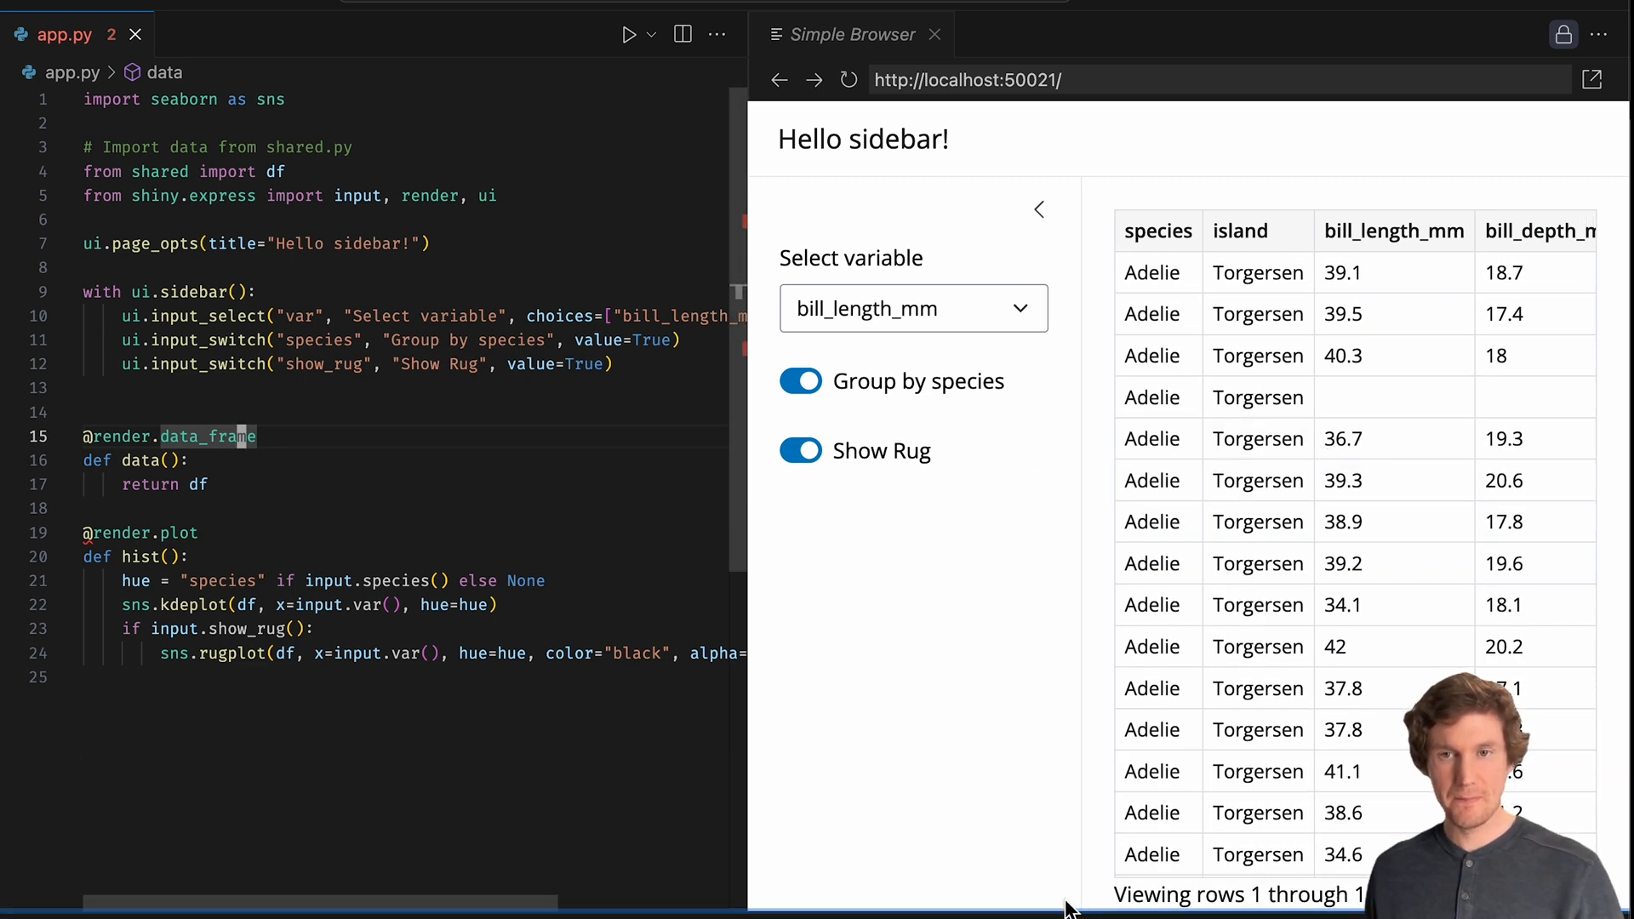
pyautogui.moveTo(875, 835)
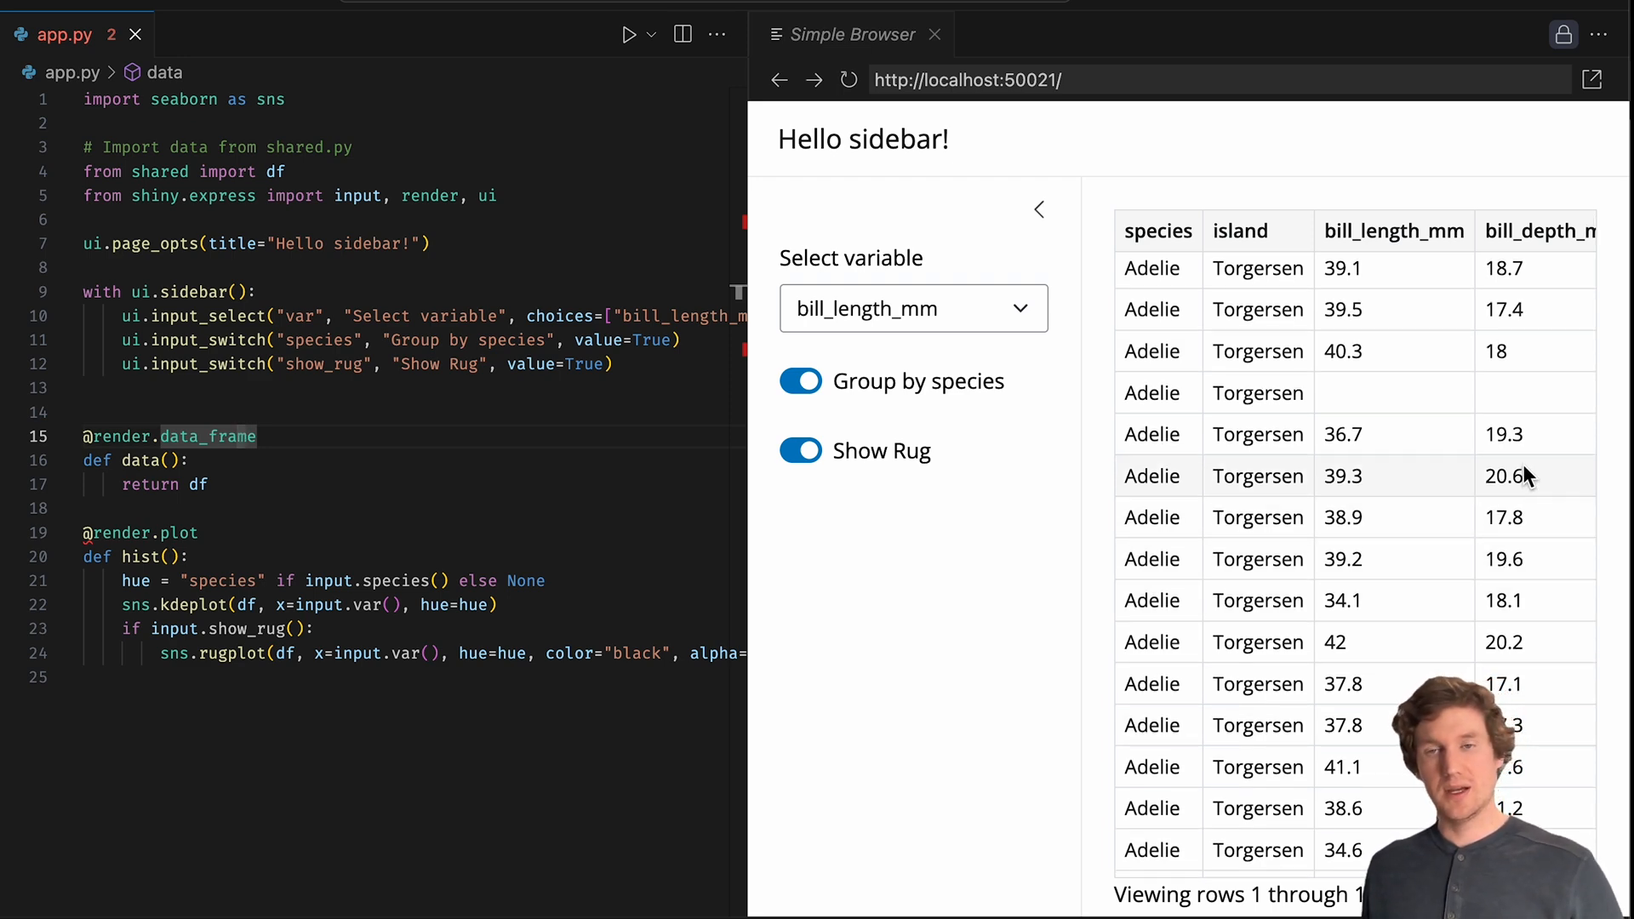
pyautogui.scroll(-3)
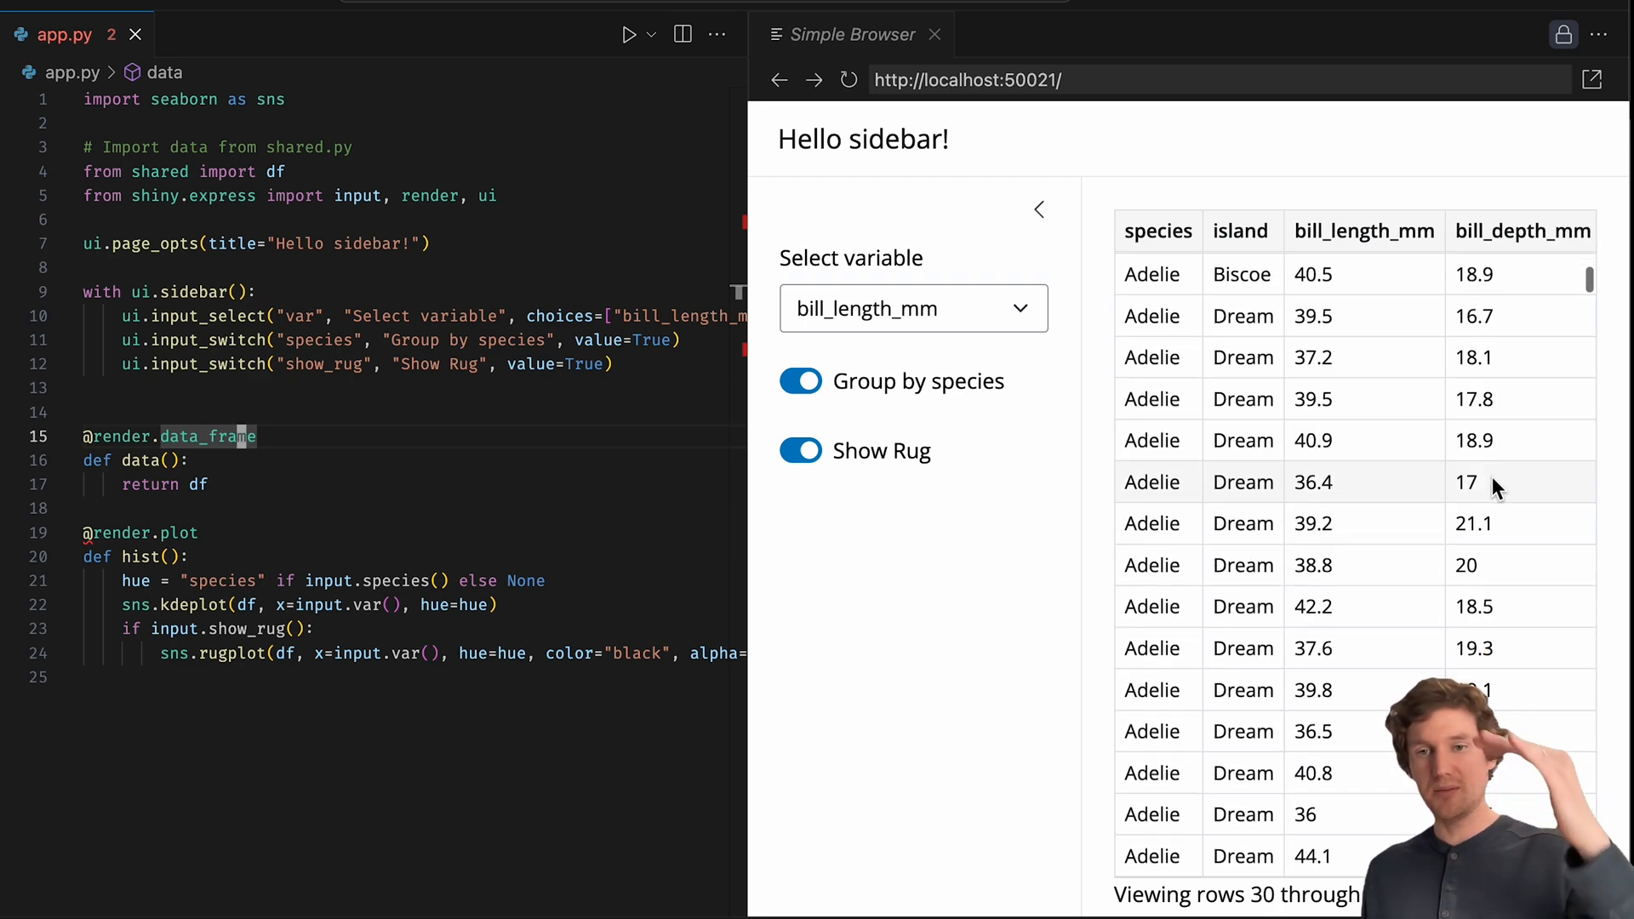
pyautogui.scroll(-3)
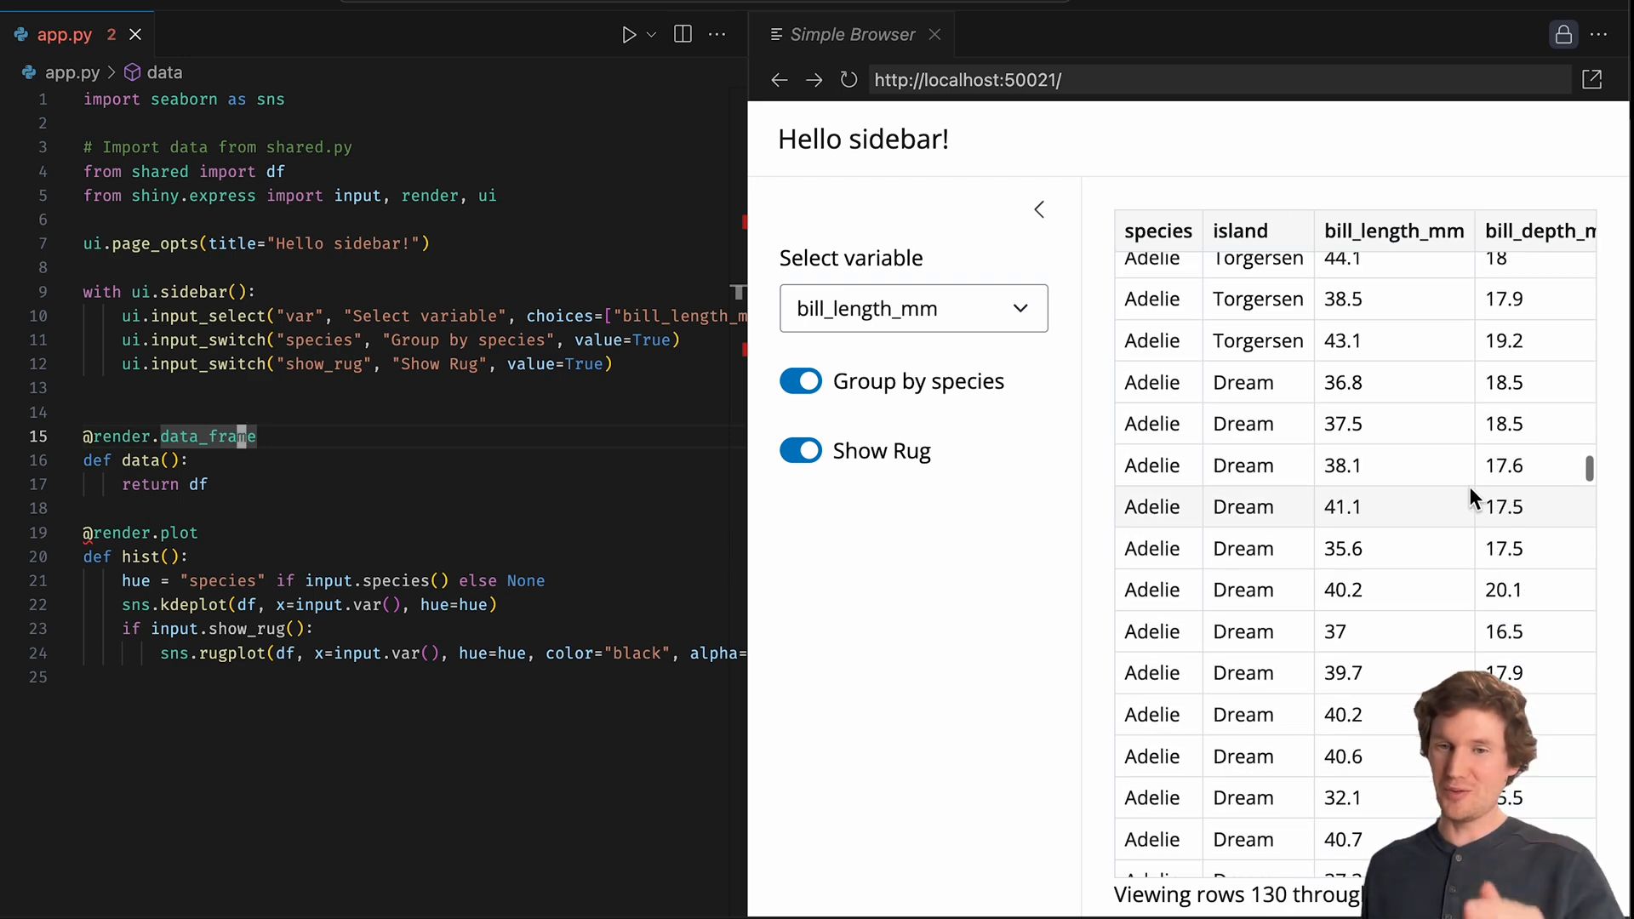
pyautogui.scroll(-3)
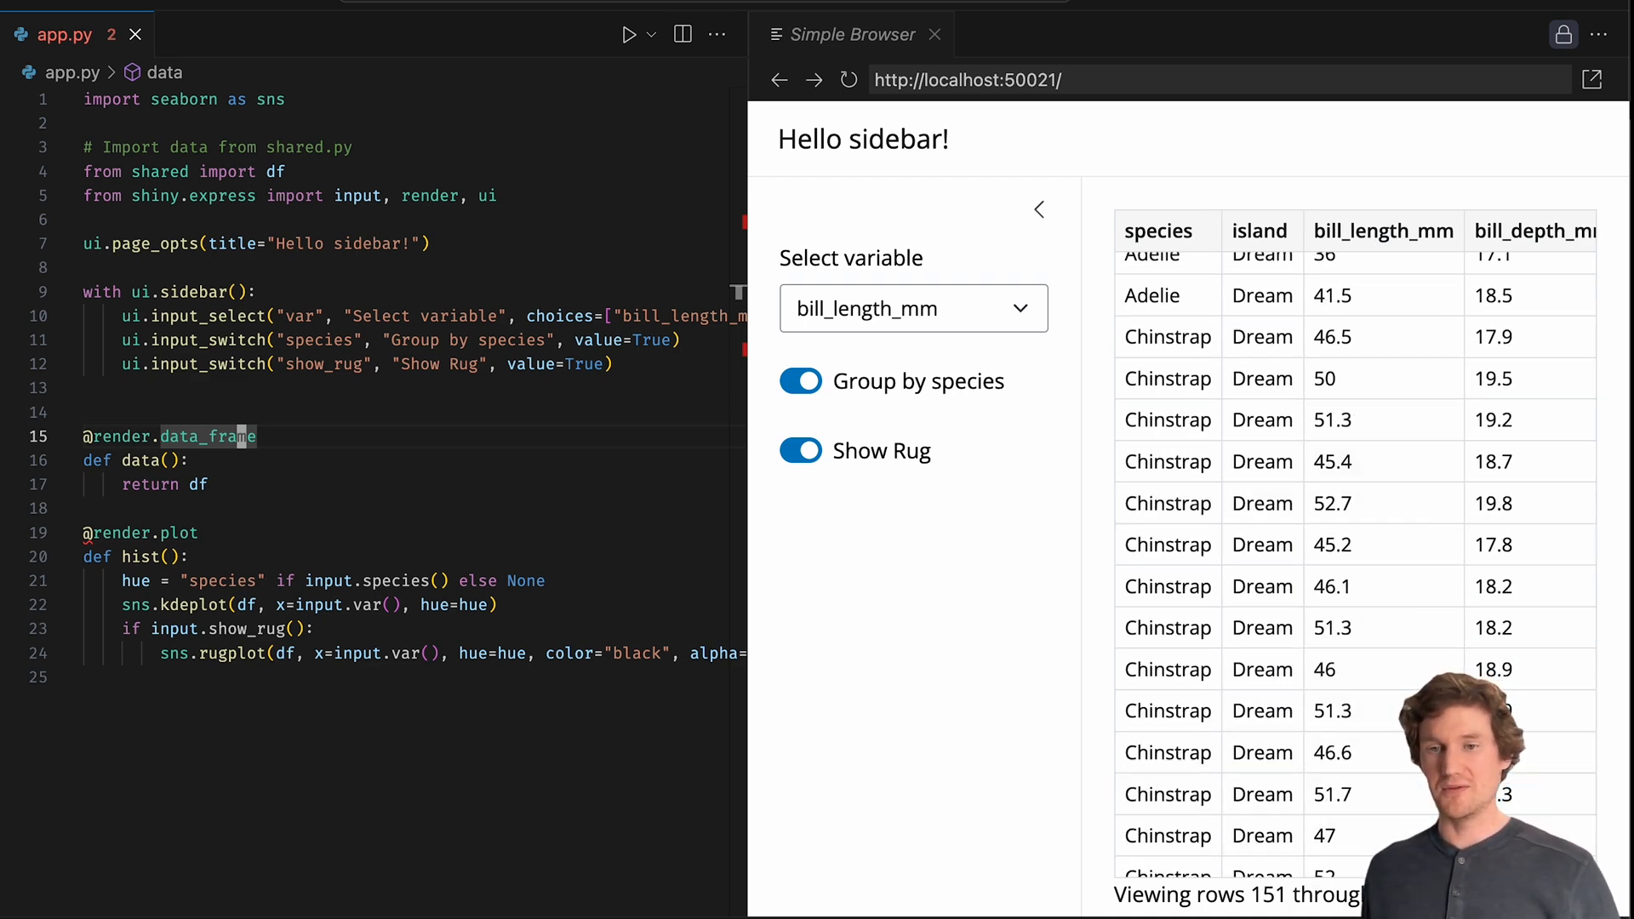
pyautogui.scroll(-3)
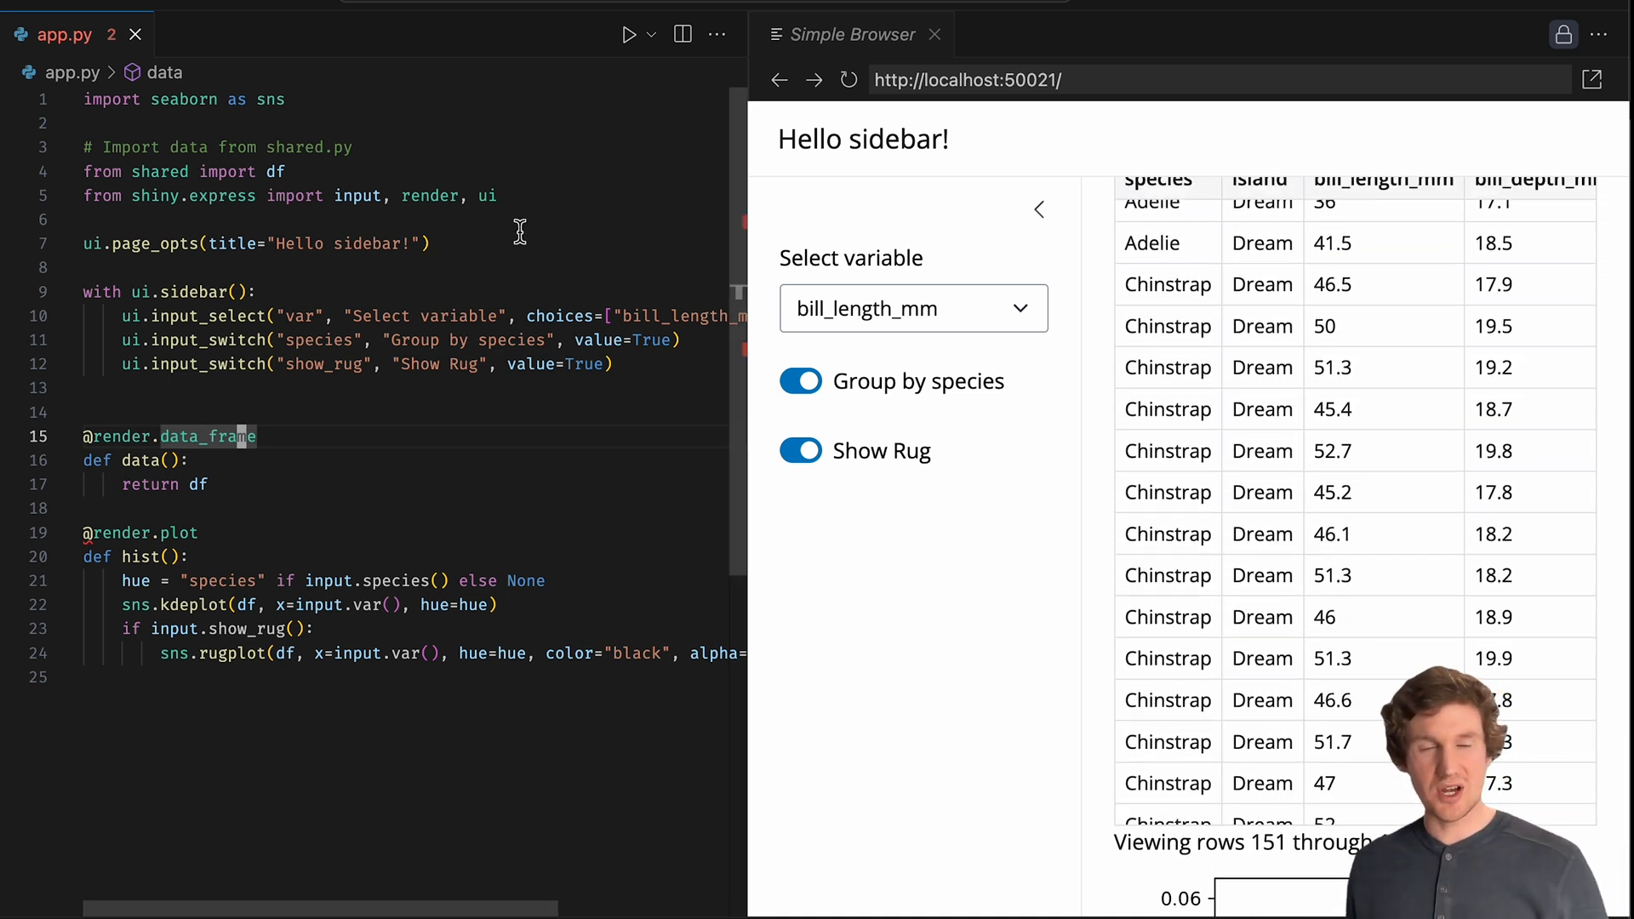
# Set fillable=True in ui.page_opts and scroll the compact data grid right to the sex column.
pyautogui.write(',')
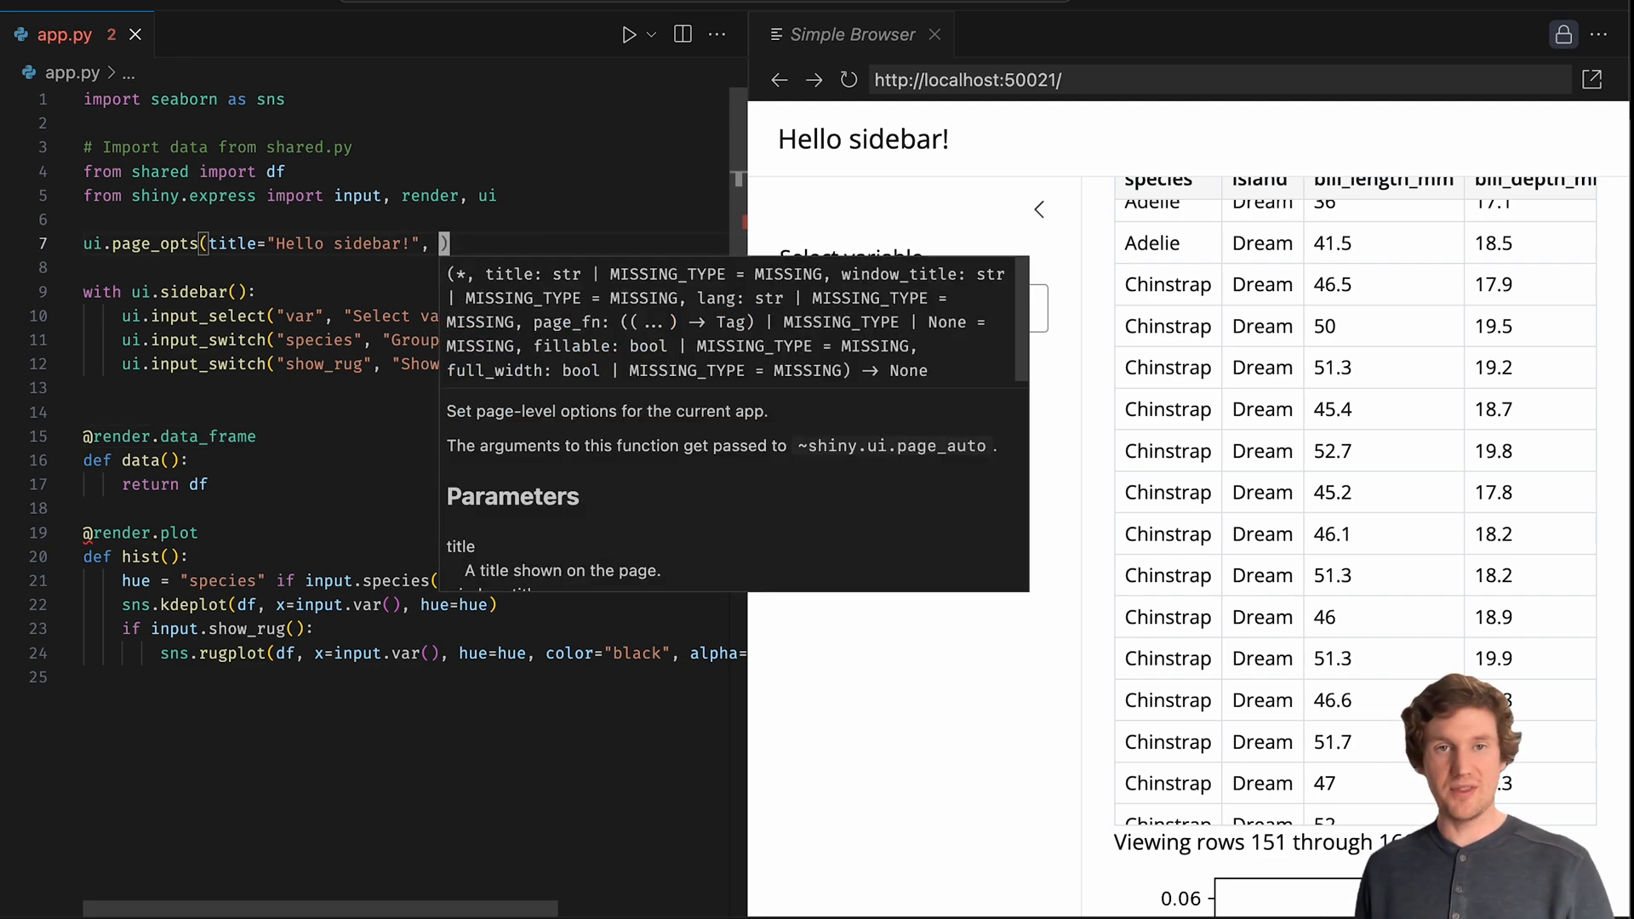
pyautogui.write('fill')
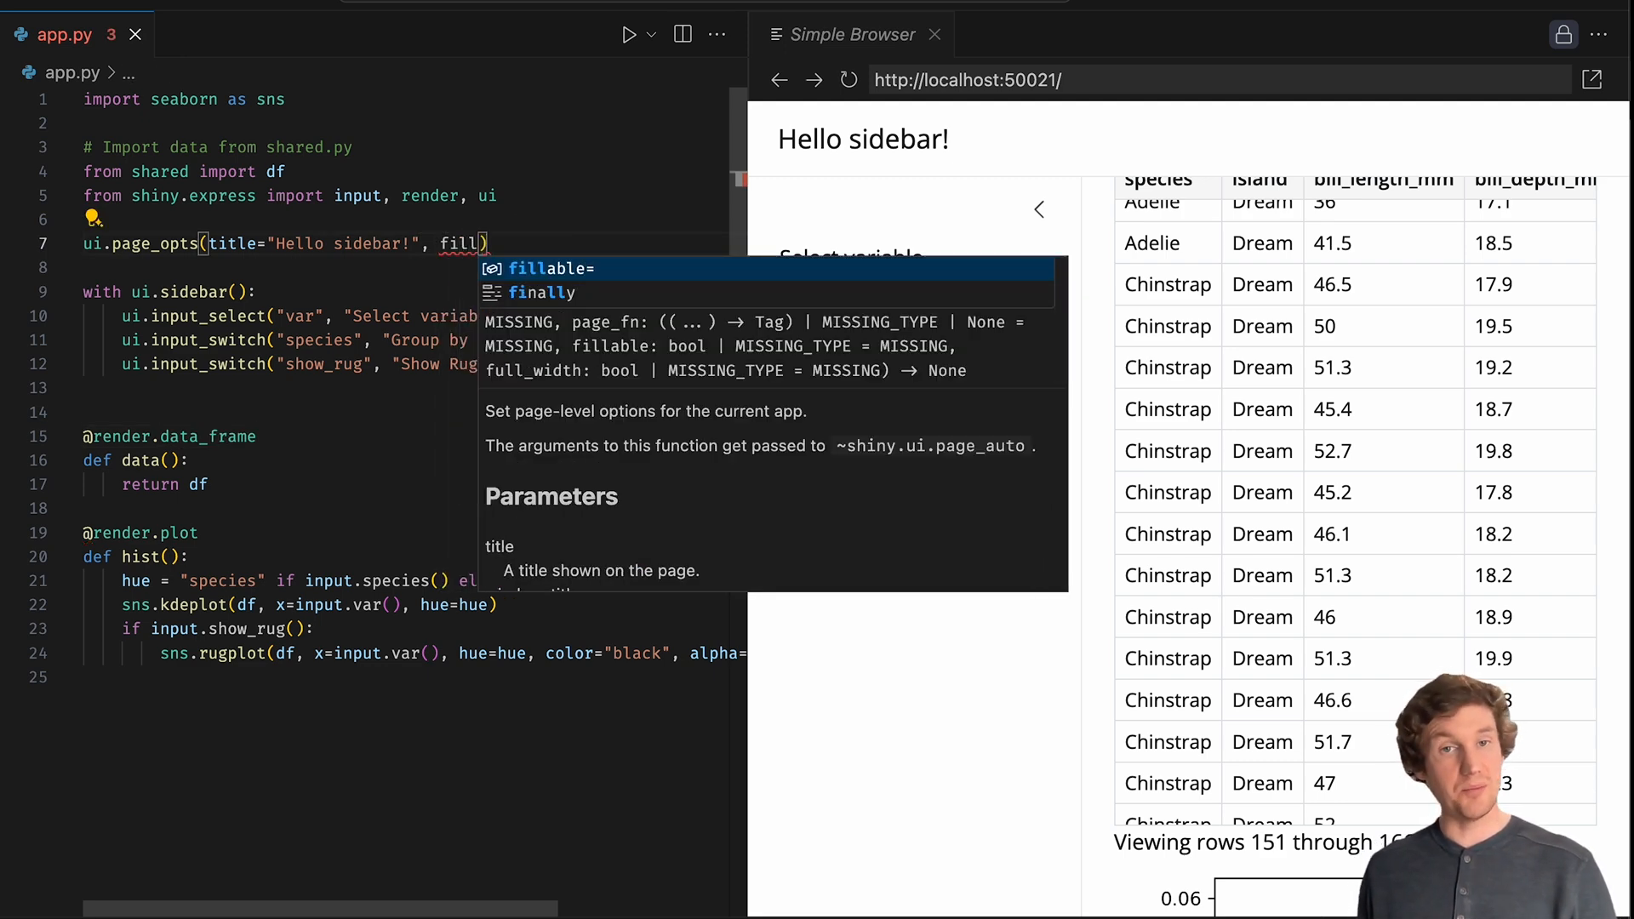
pyautogui.write('True, sidebar=True')
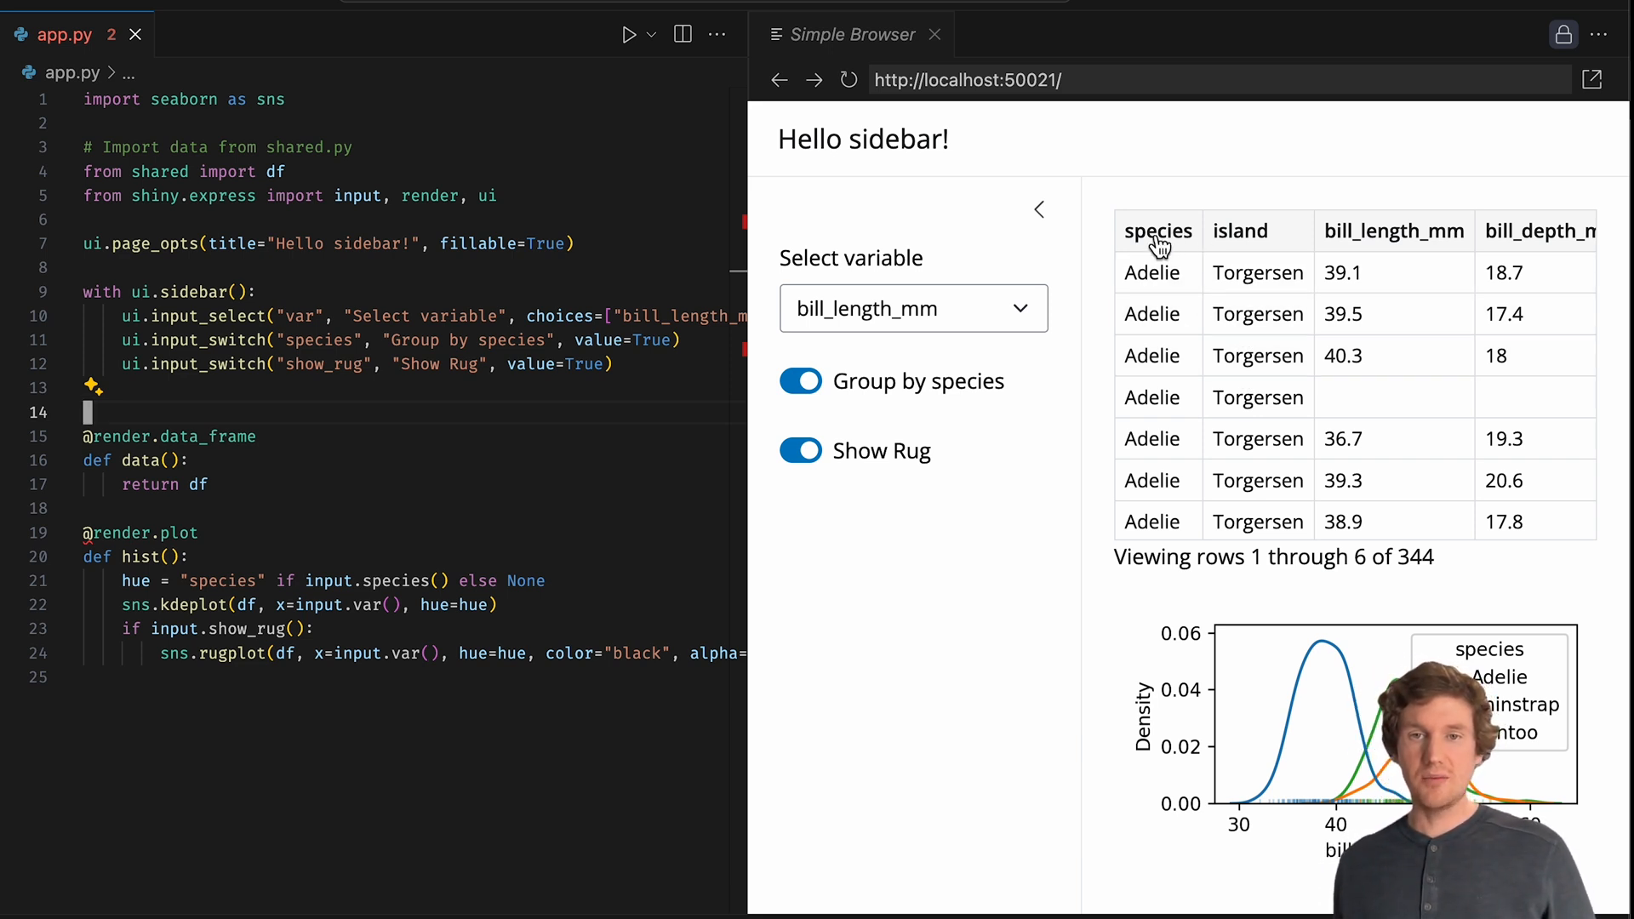
pyautogui.moveTo(959, 398)
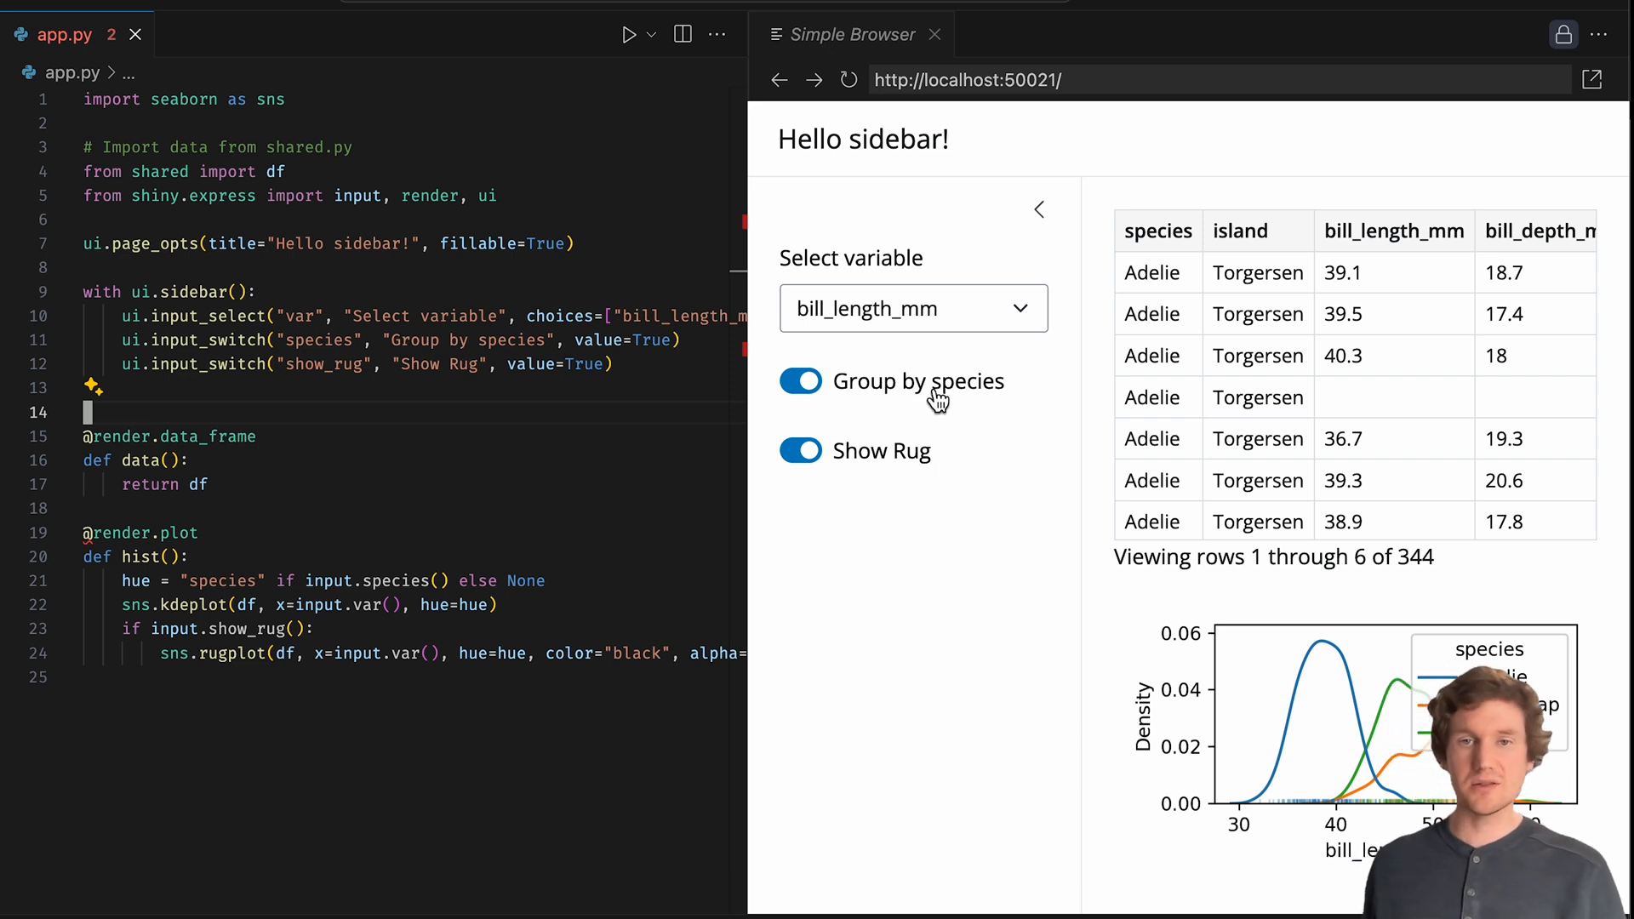
pyautogui.moveTo(1241, 342)
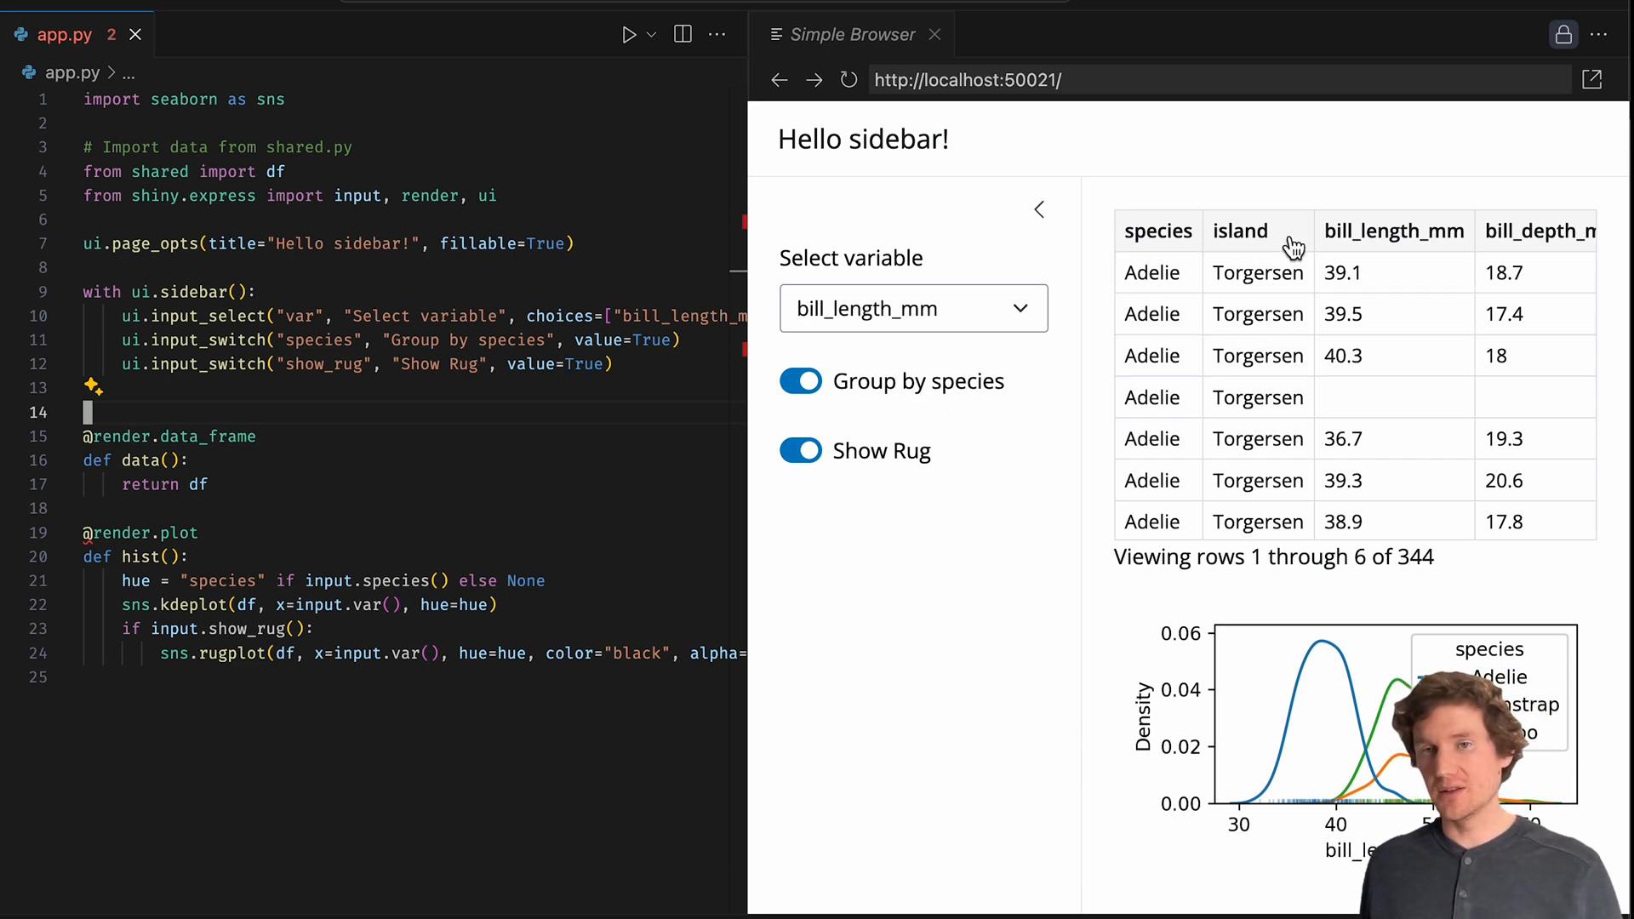
pyautogui.hscroll(3)
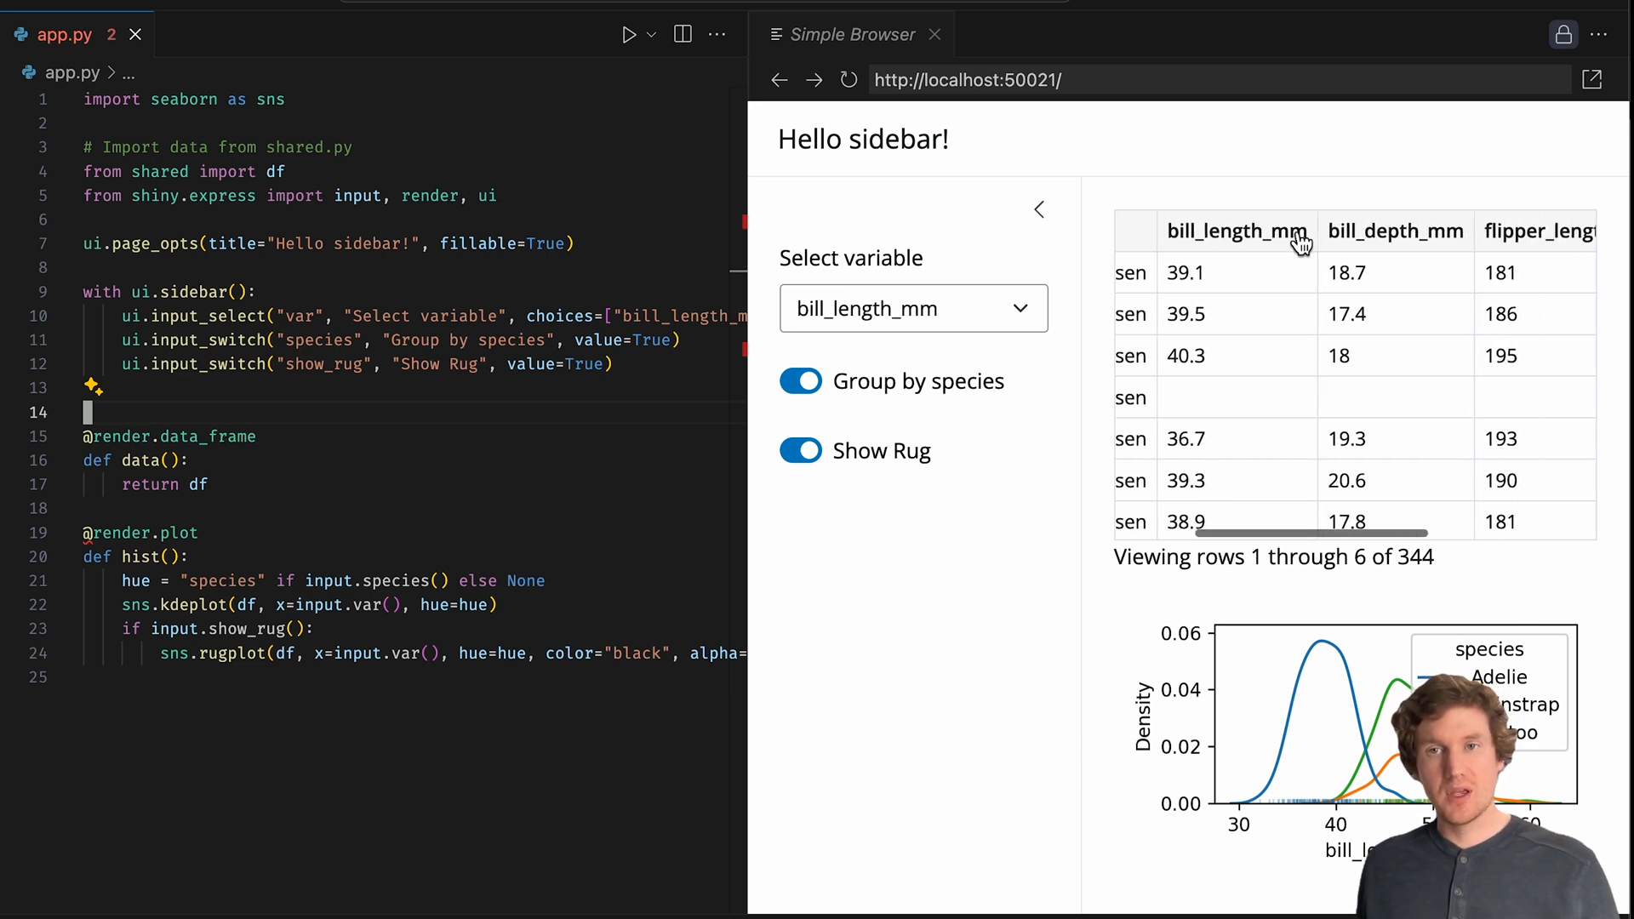
pyautogui.hscroll(3)
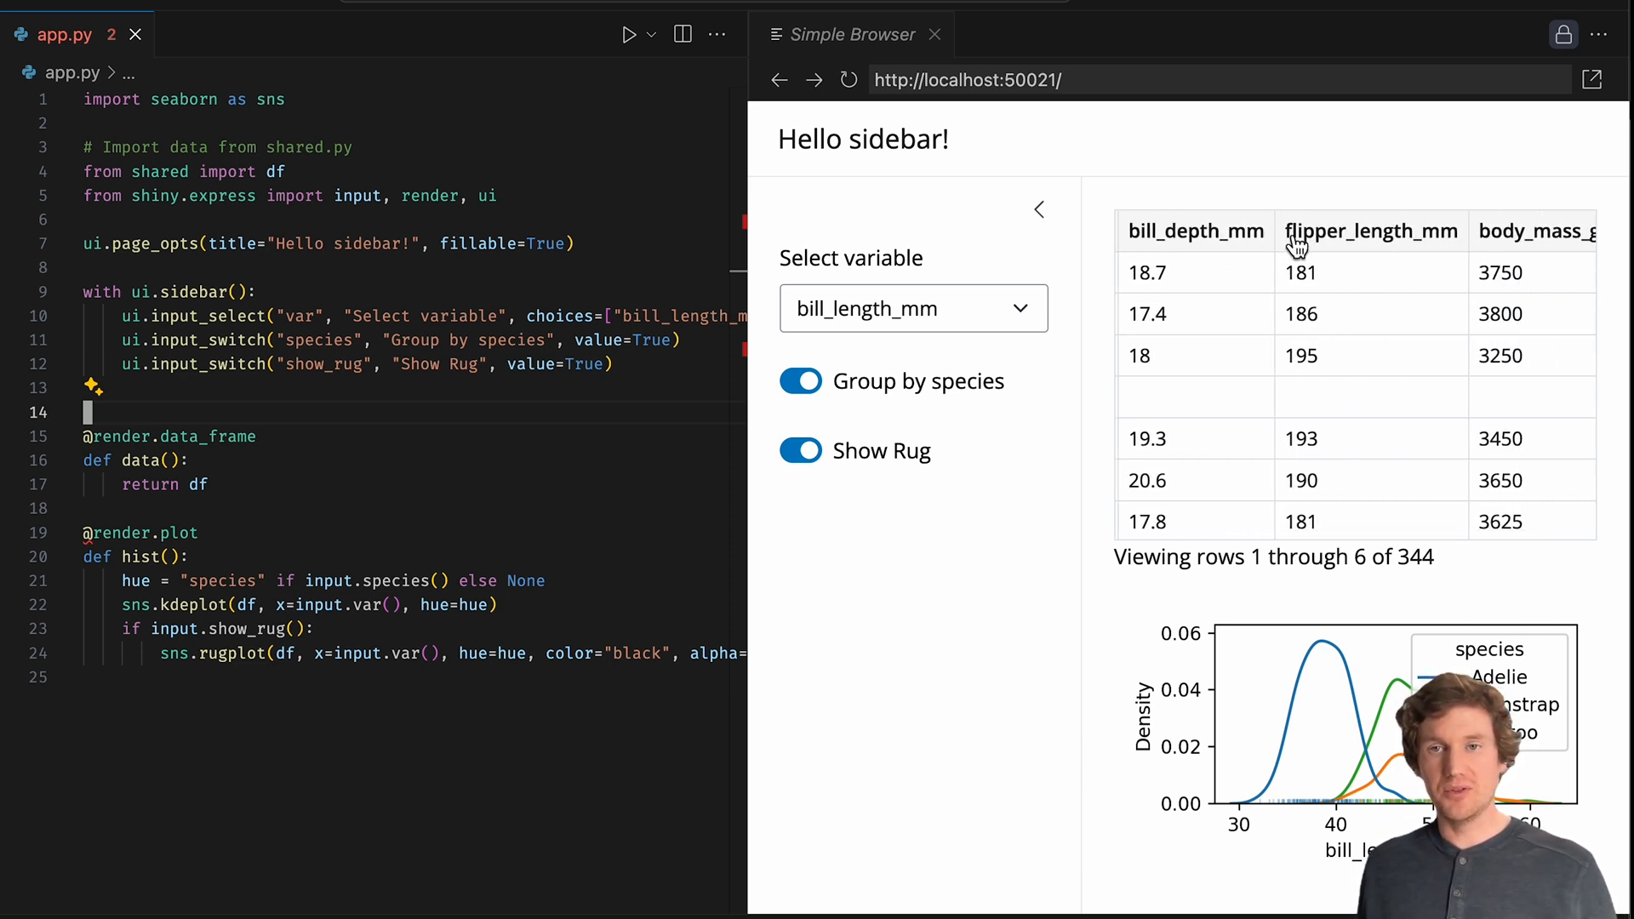
pyautogui.hscroll(3)
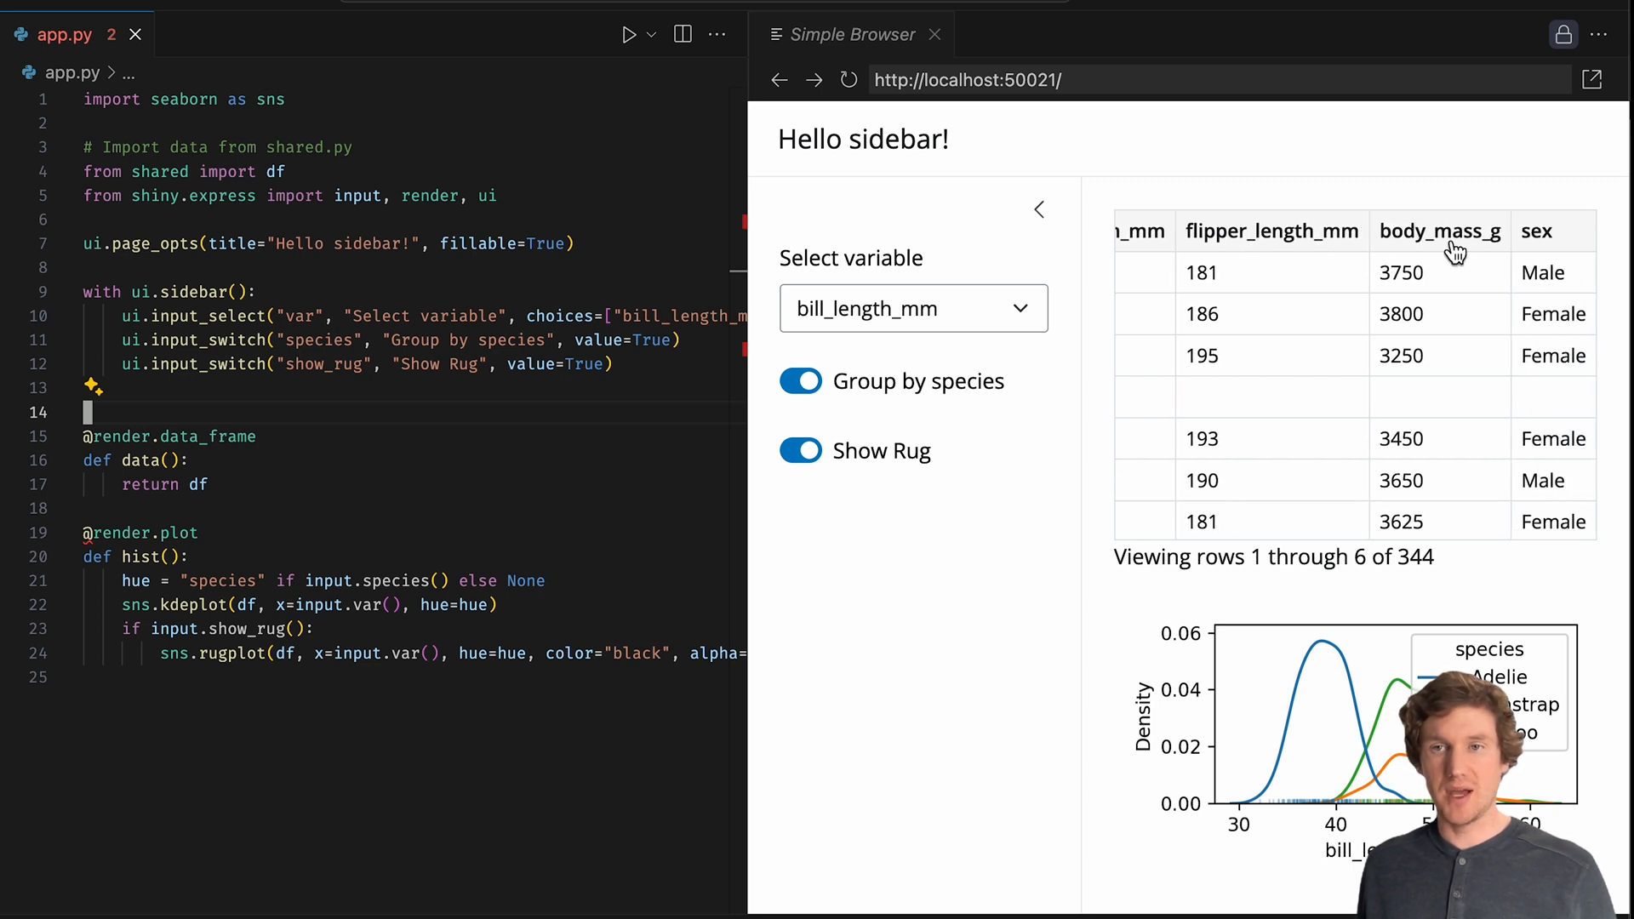
pyautogui.moveTo(1558, 250)
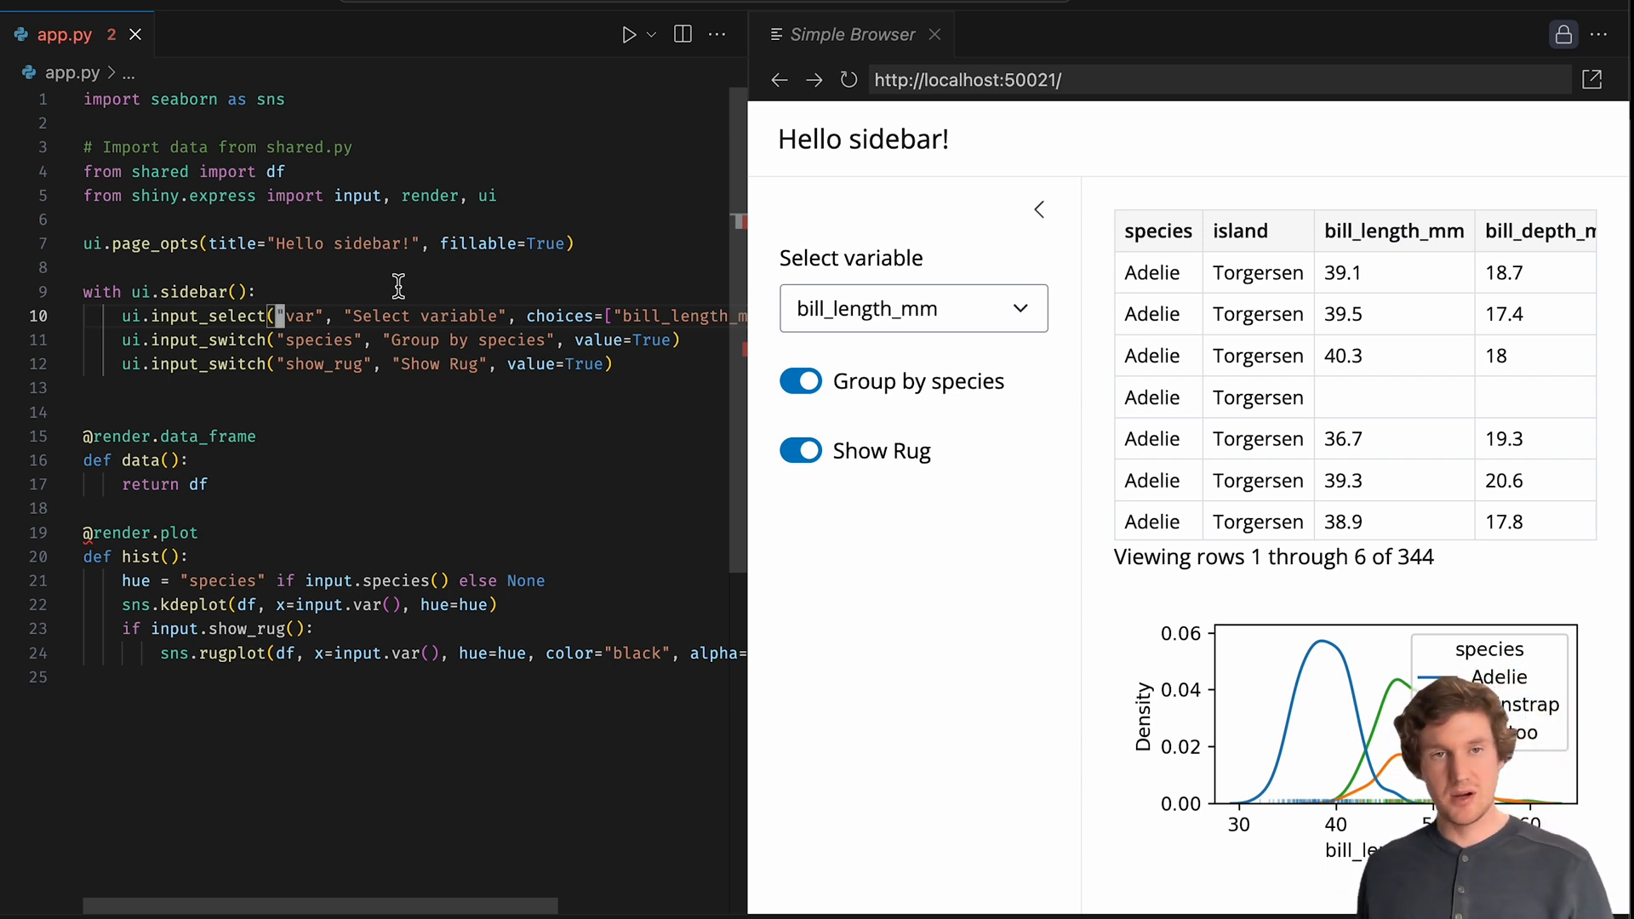
# Split input_select across lines, add "bill_depth_mm" to choices and select it in the app.
pyautogui.press('Enter')
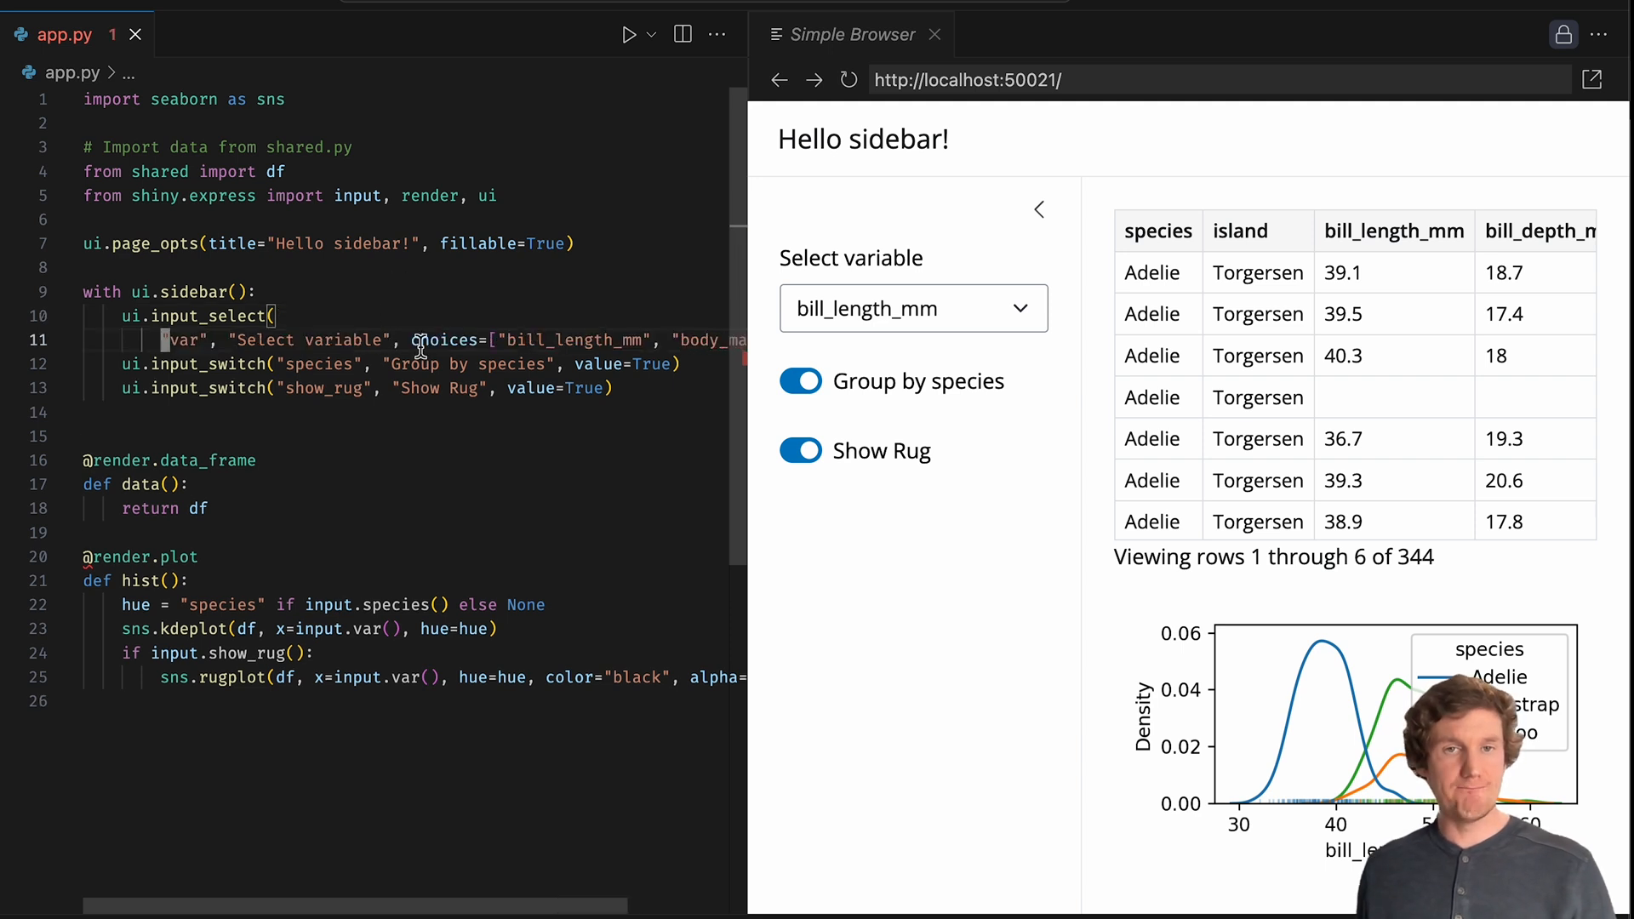
pyautogui.press('Enter')
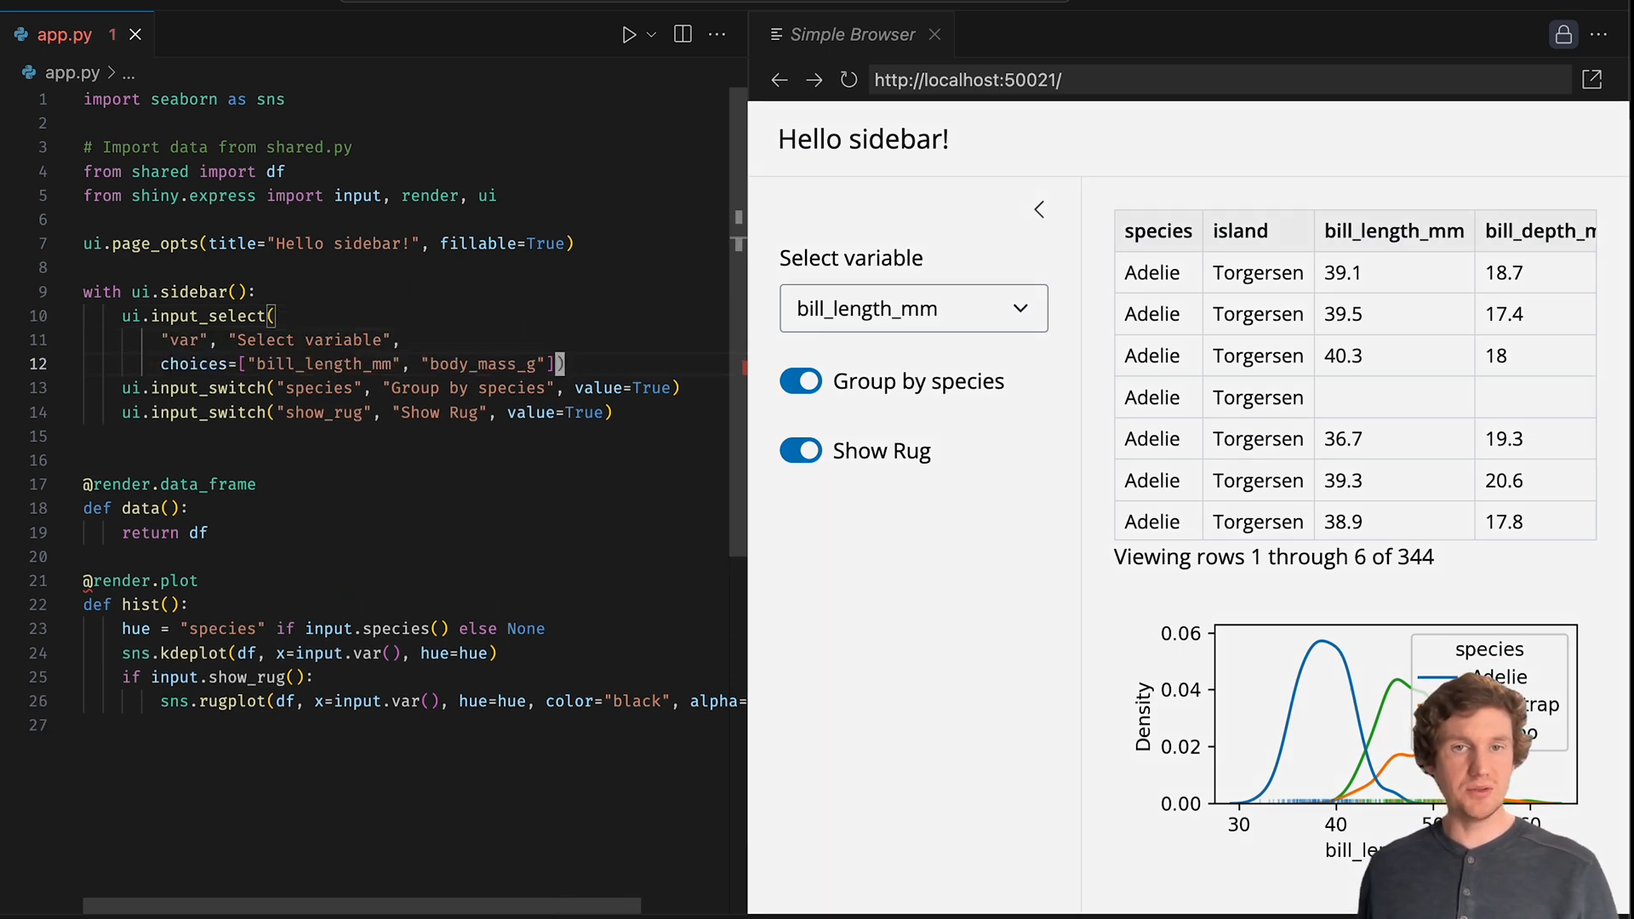
pyautogui.press('enter')
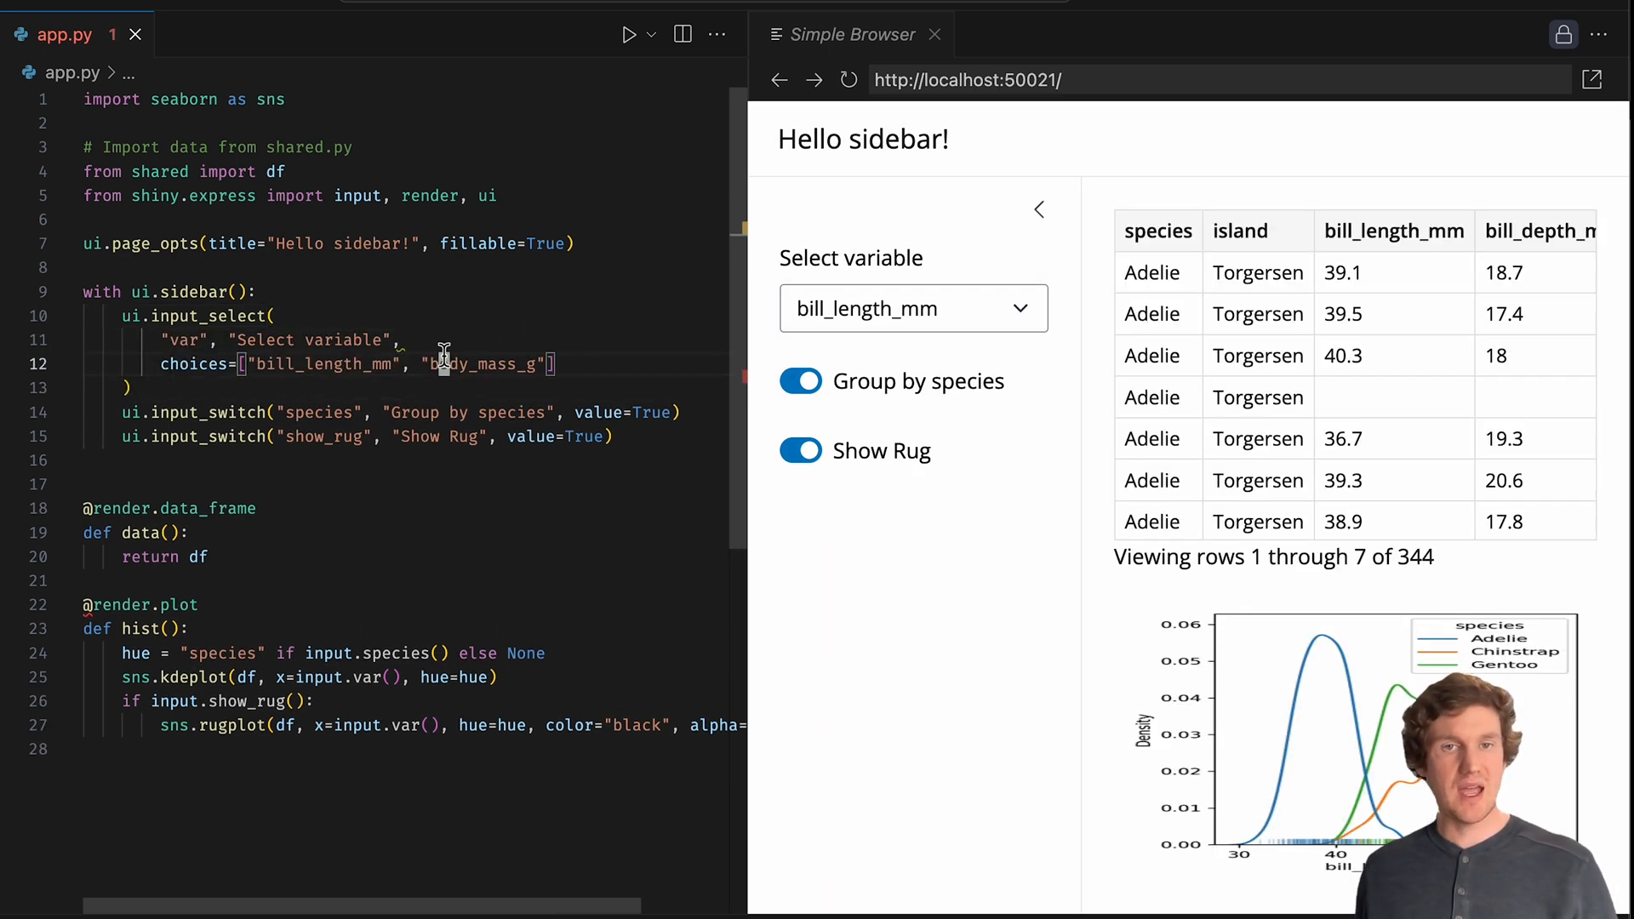
pyautogui.click(912, 308)
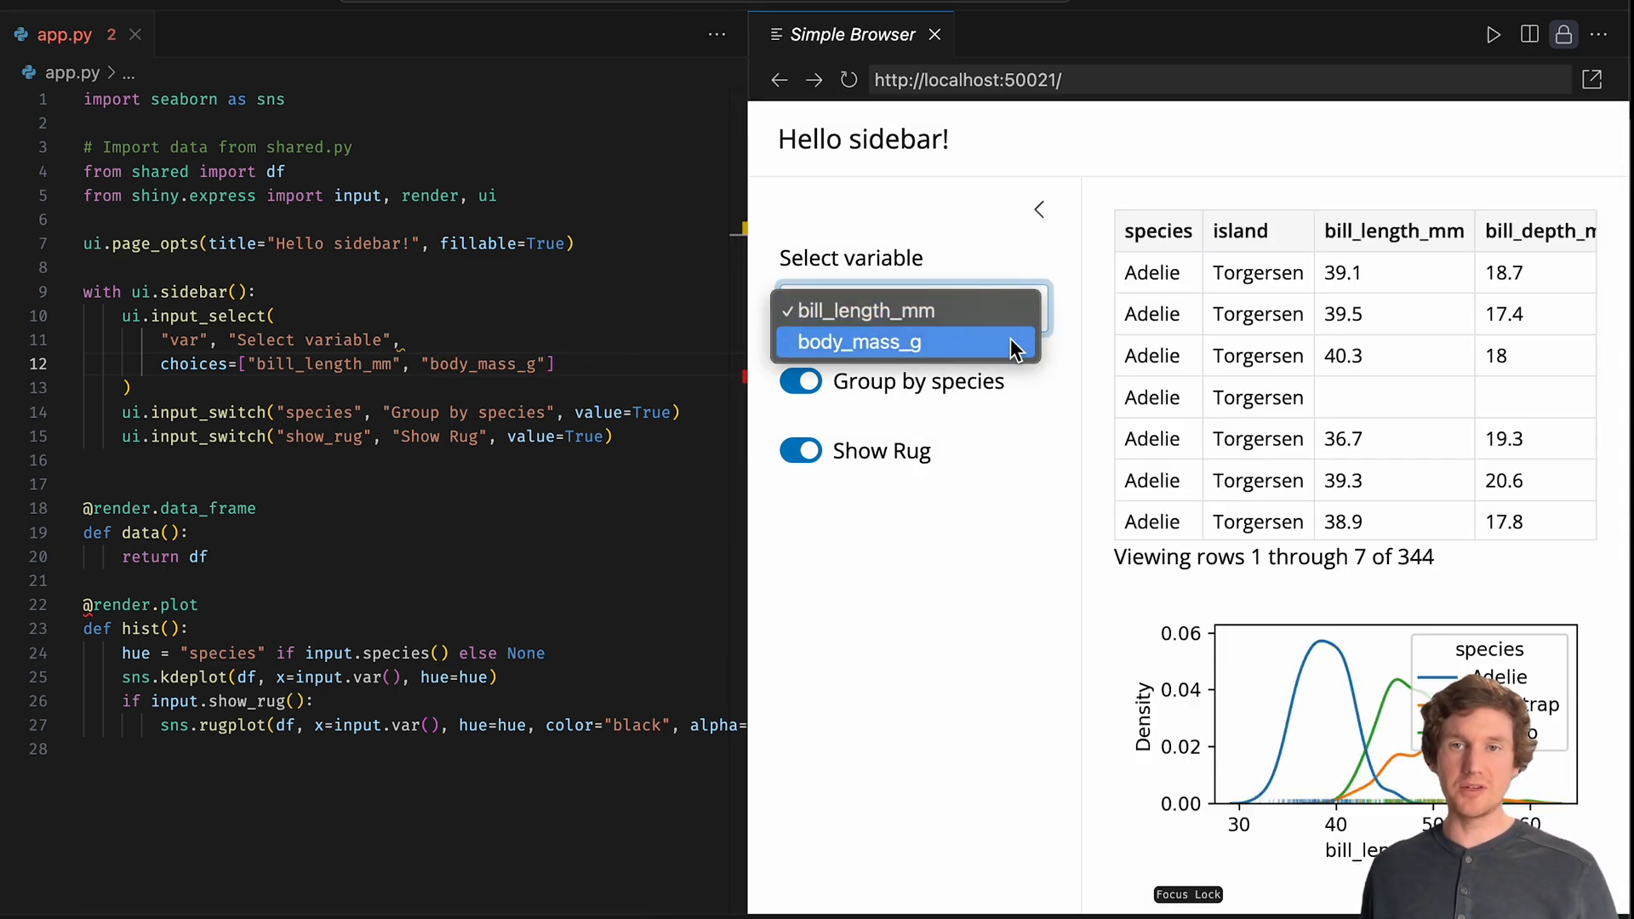
pyautogui.moveTo(1447, 348)
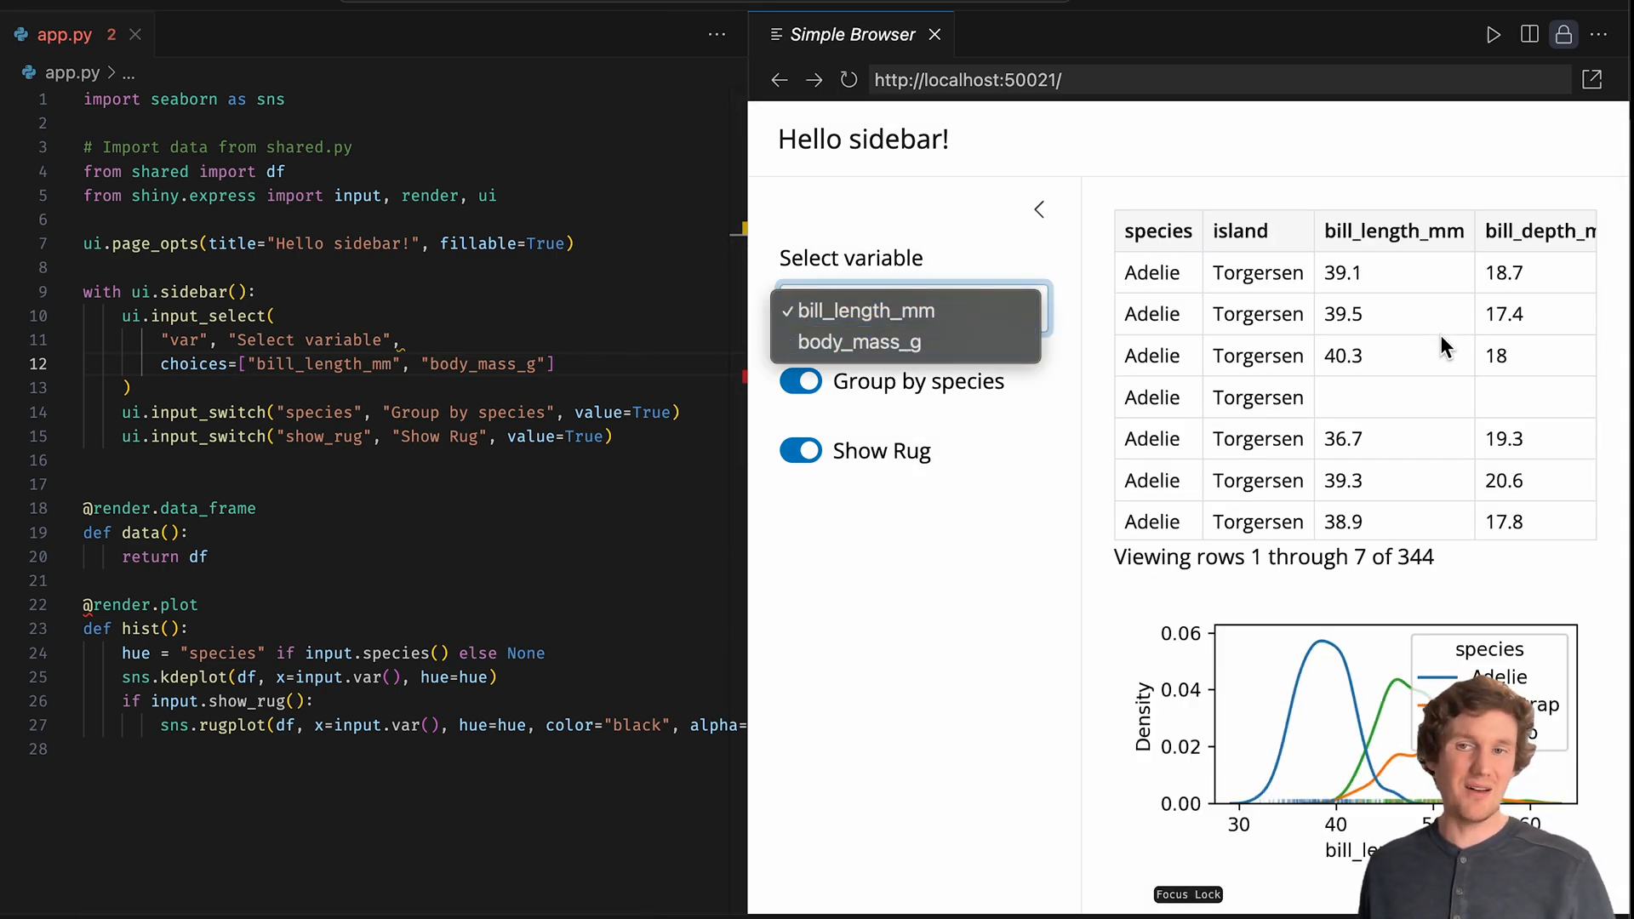
pyautogui.moveTo(1408, 318)
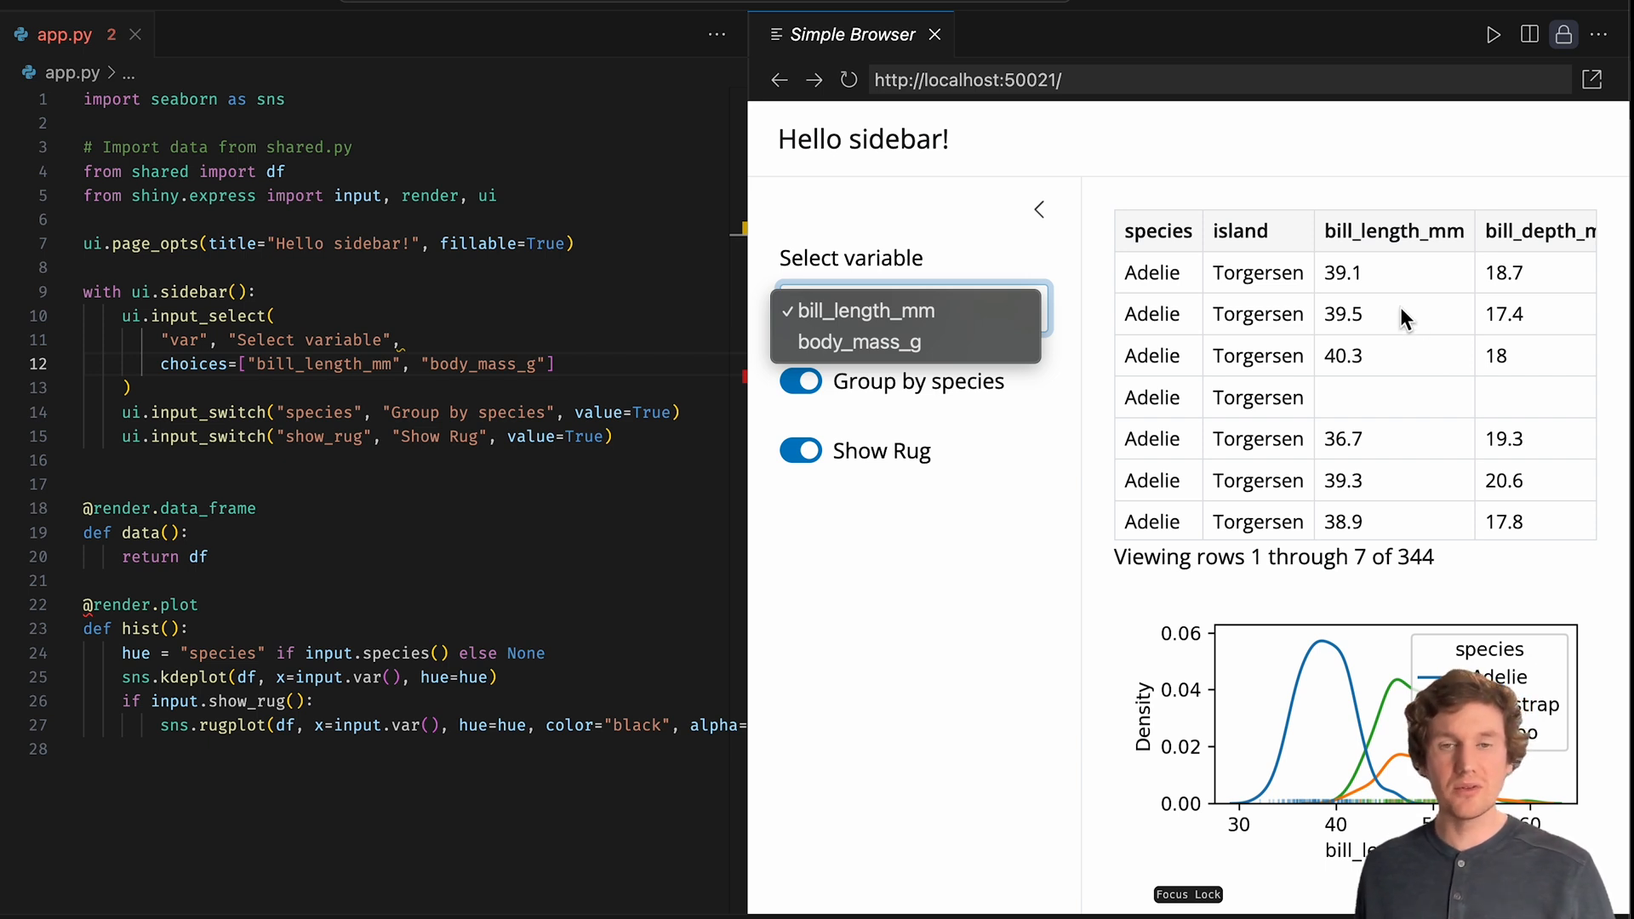
pyautogui.click(856, 310)
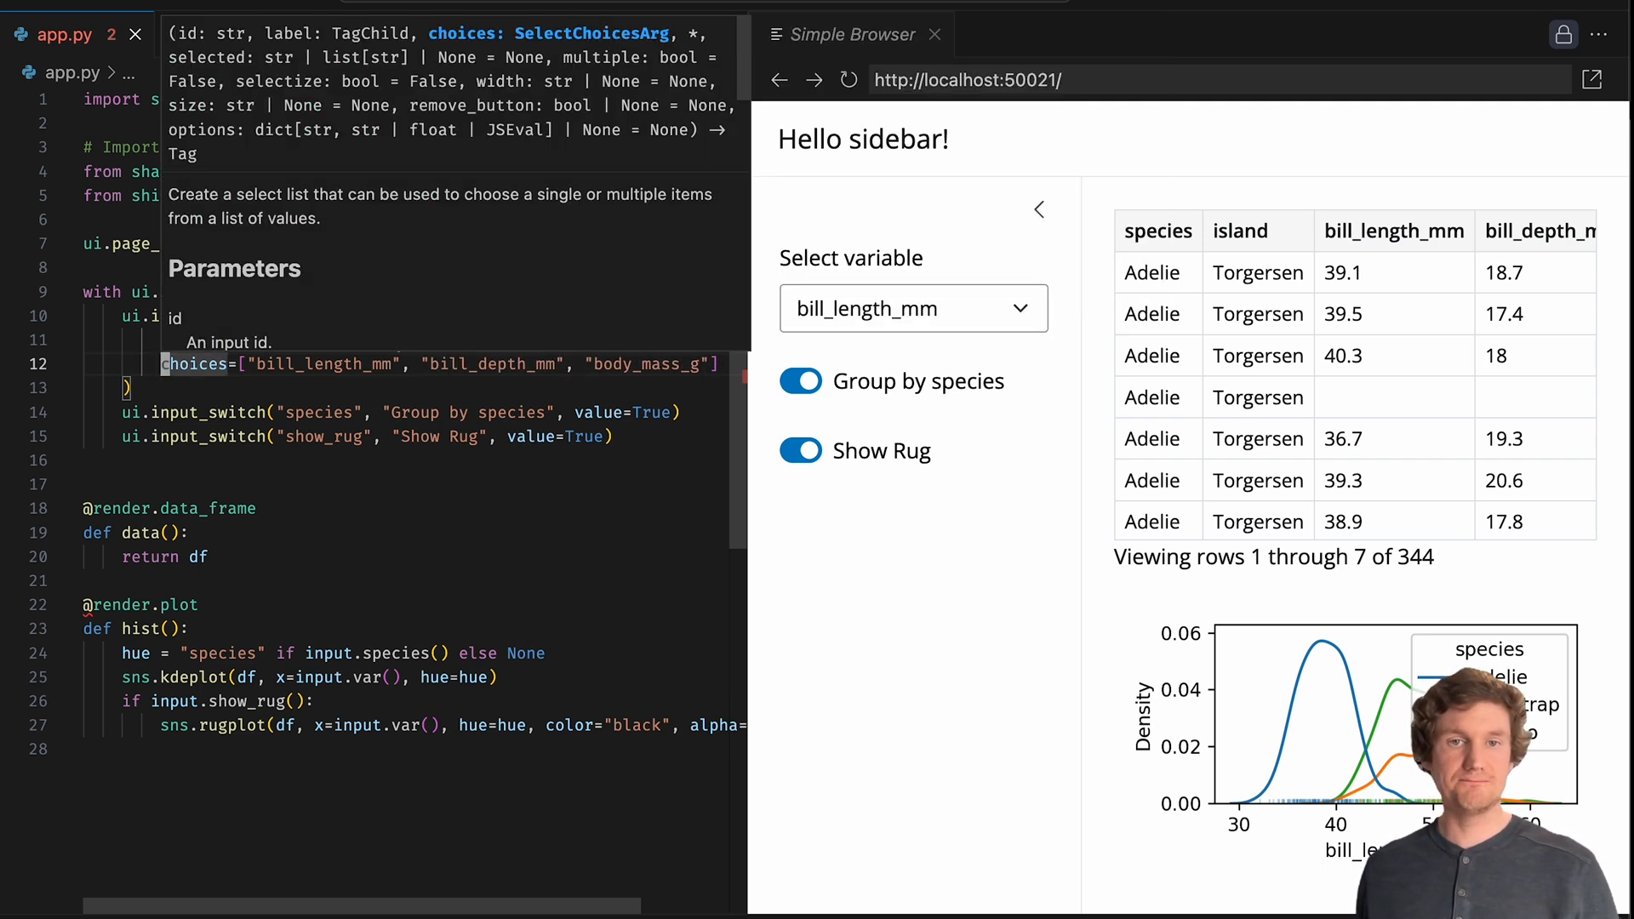
pyautogui.click(912, 308)
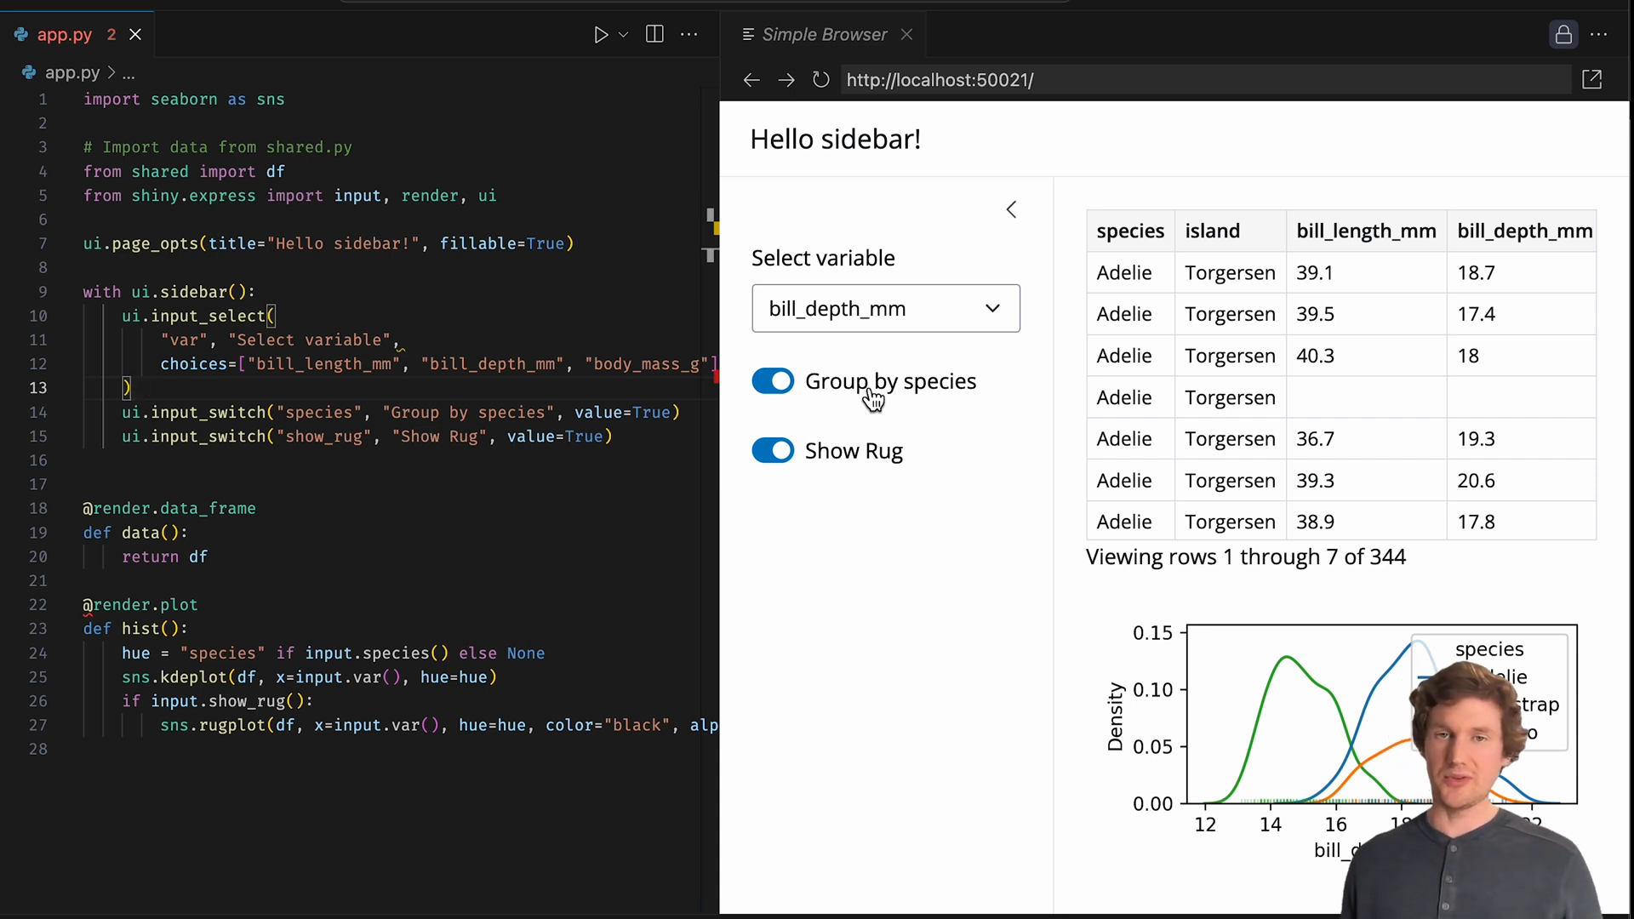
pyautogui.moveTo(1234, 336)
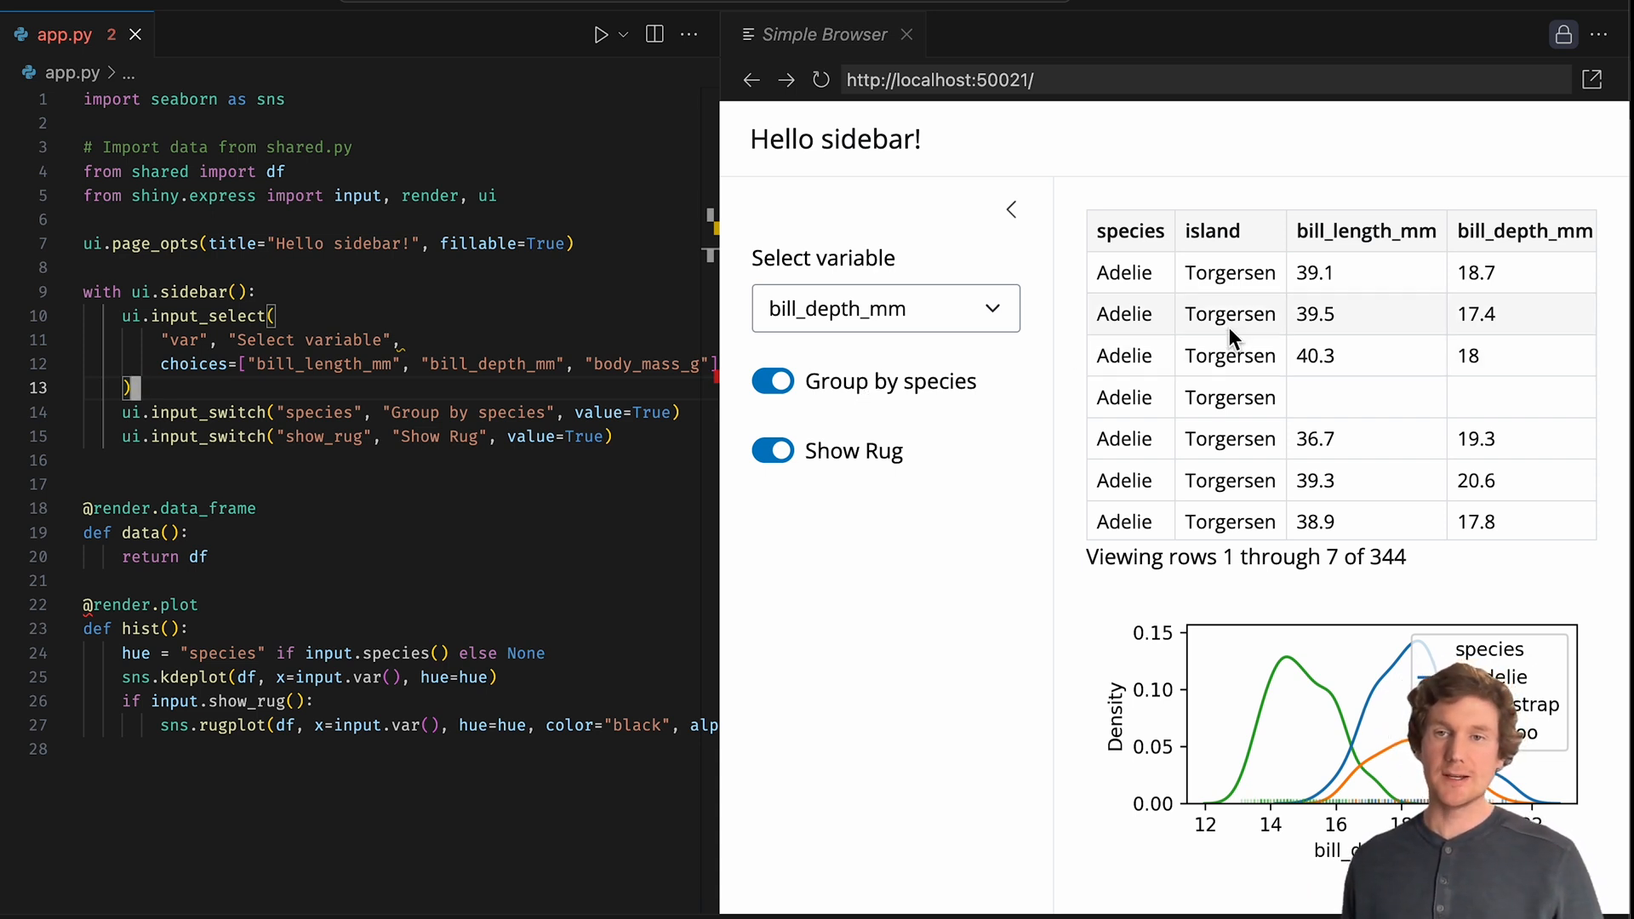
pyautogui.moveTo(1224, 313)
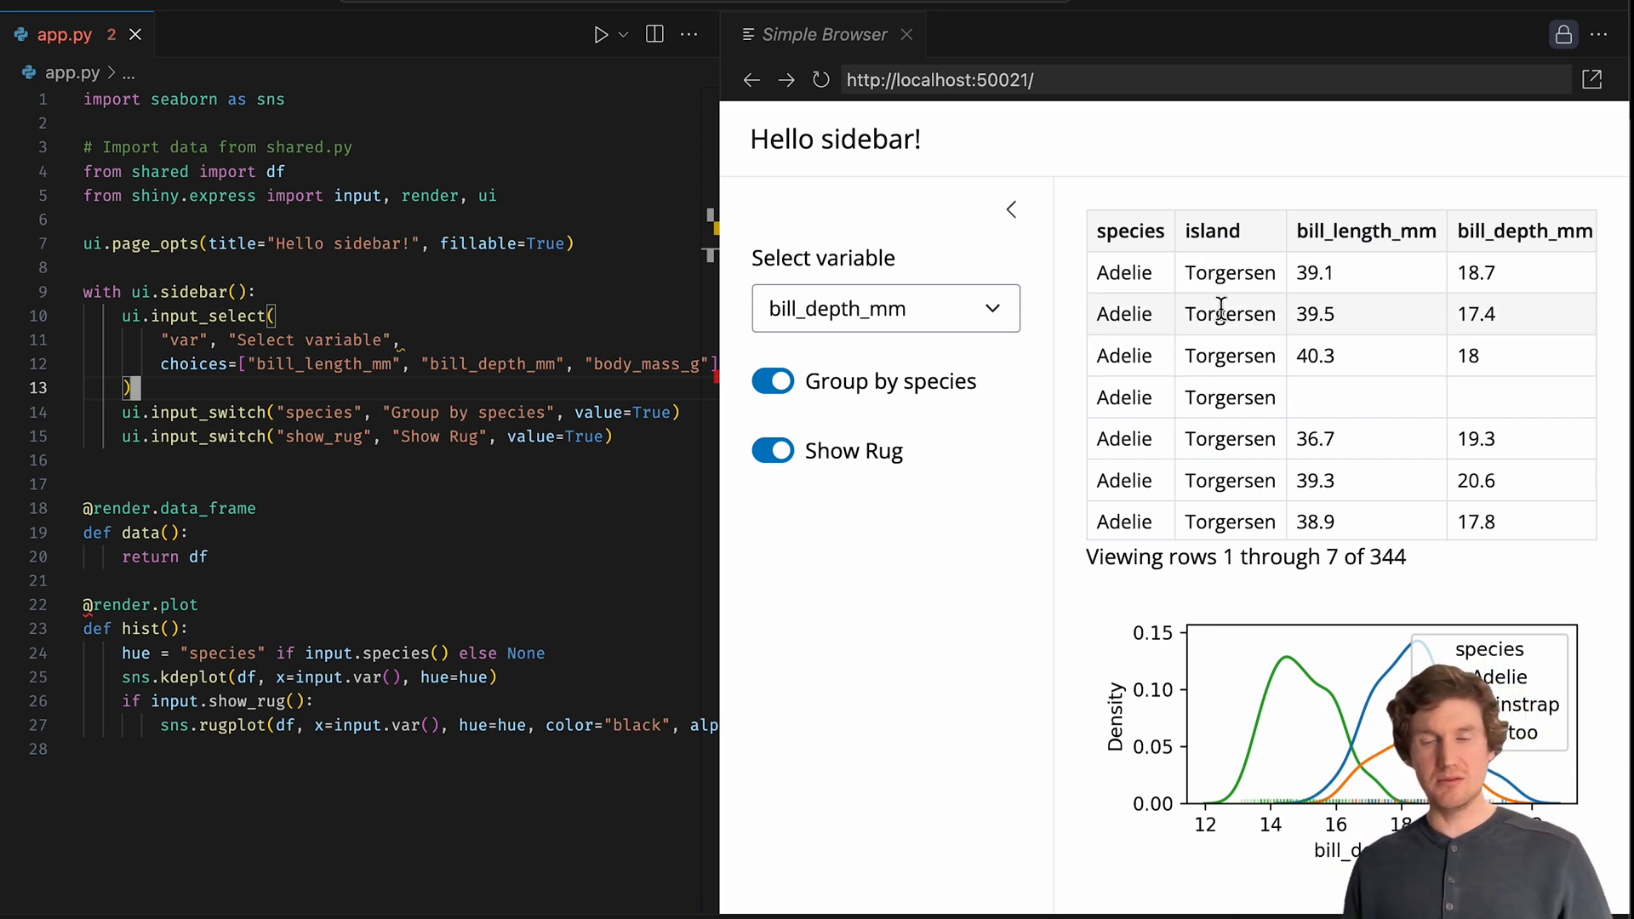
pyautogui.hscroll(3)
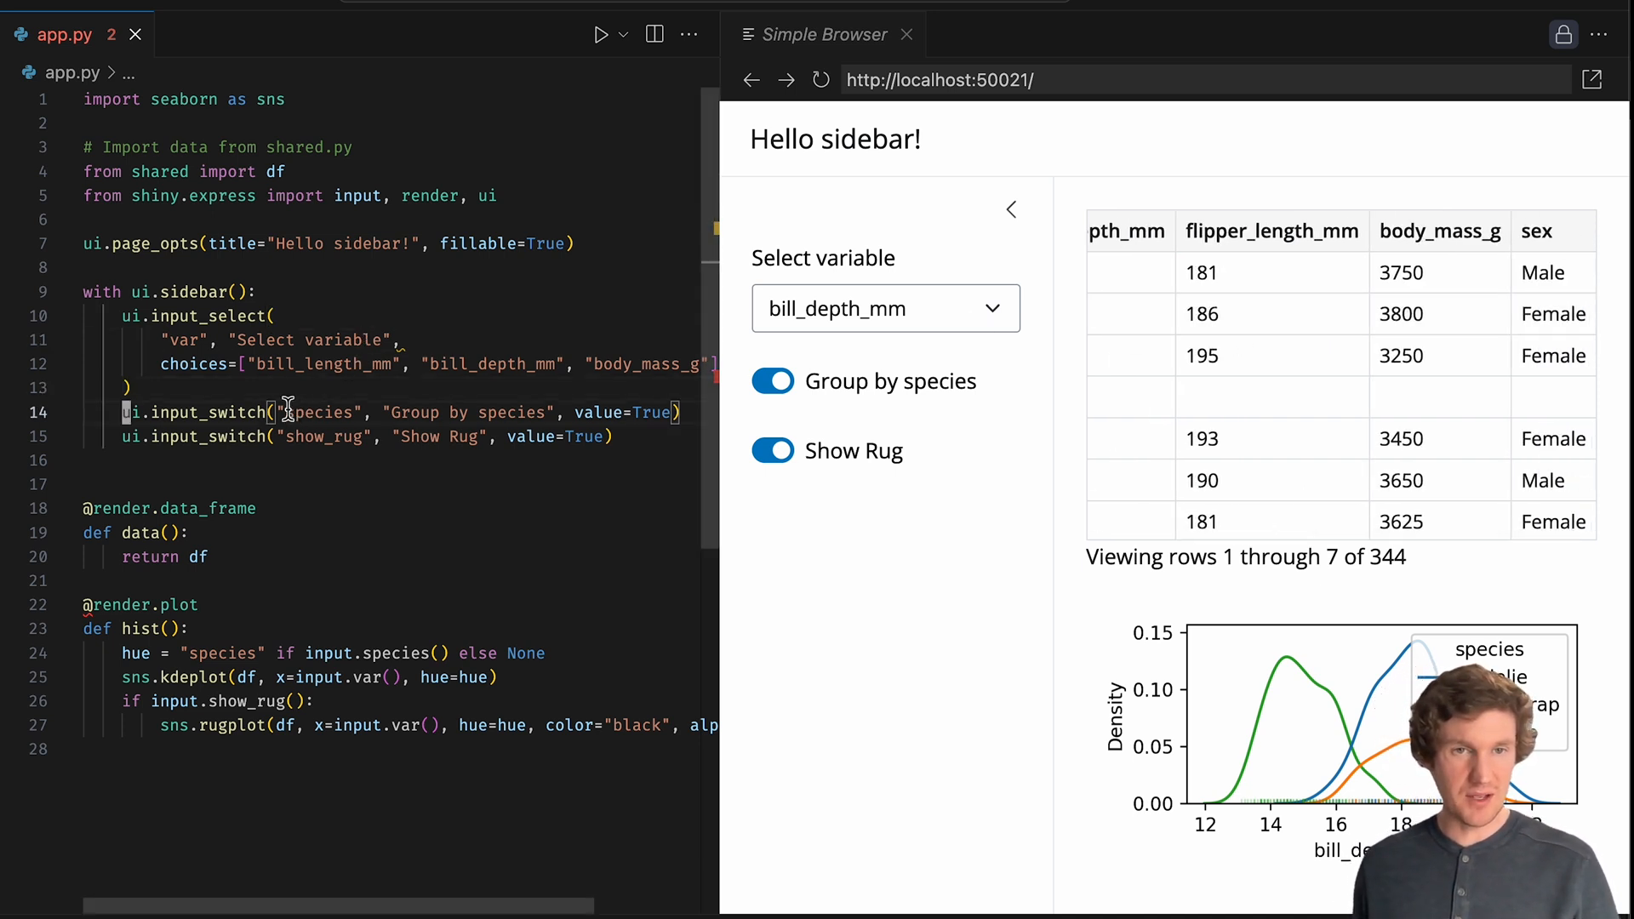
# Add a 'group' select labelled 'Select group by variable' with choices species, island, sex.
pyautogui.click(125, 388)
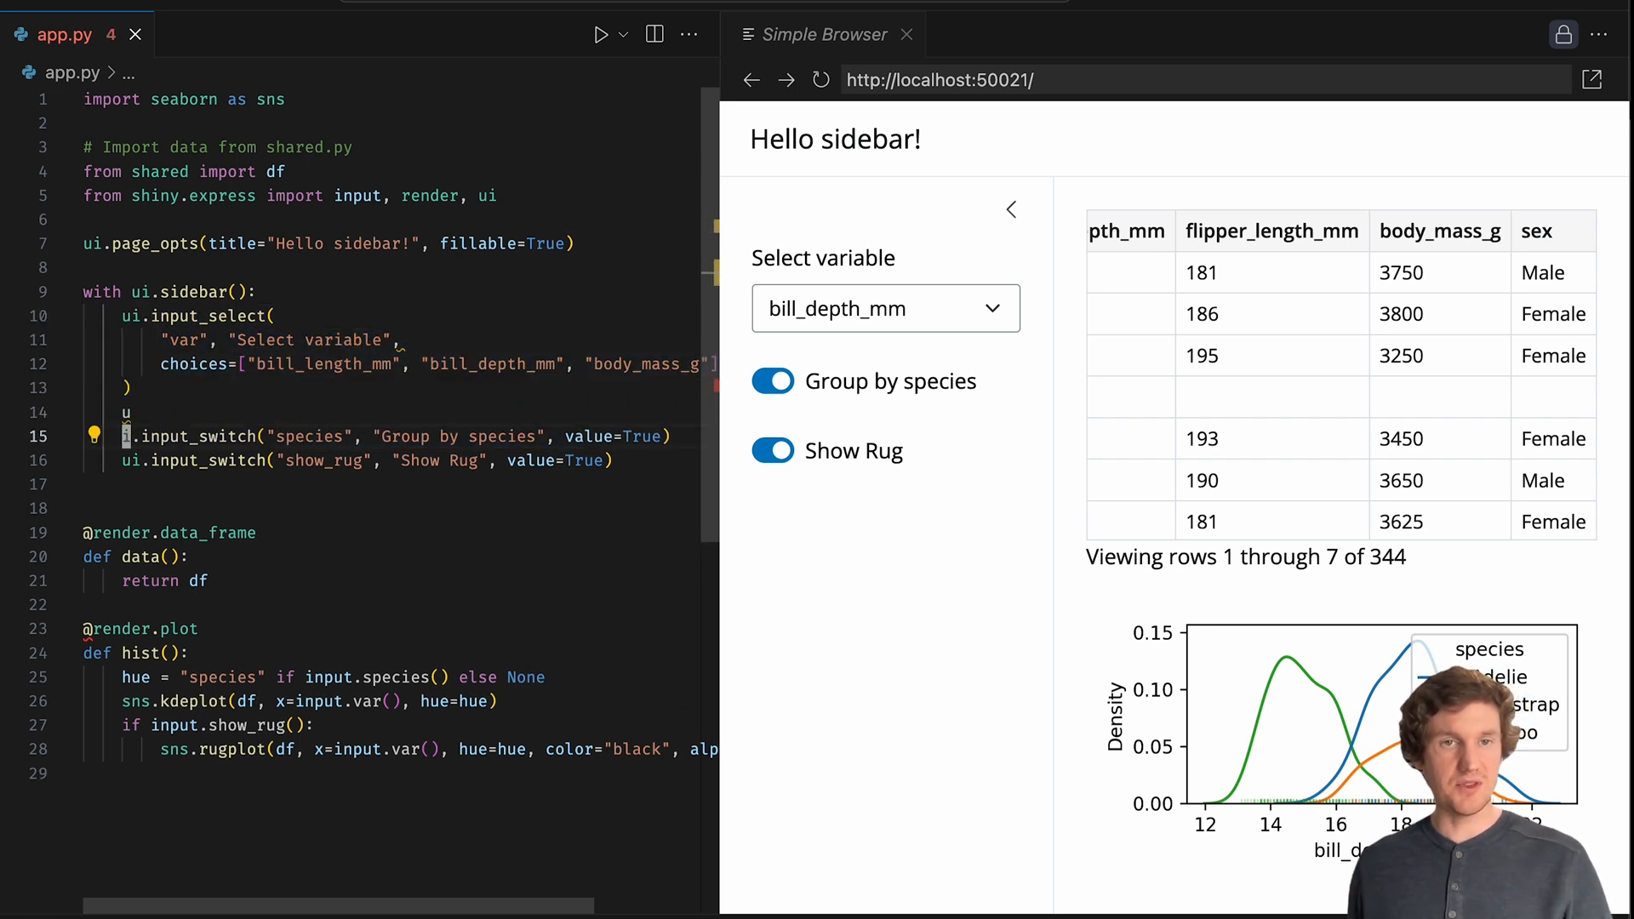
pyautogui.press('Backspace')
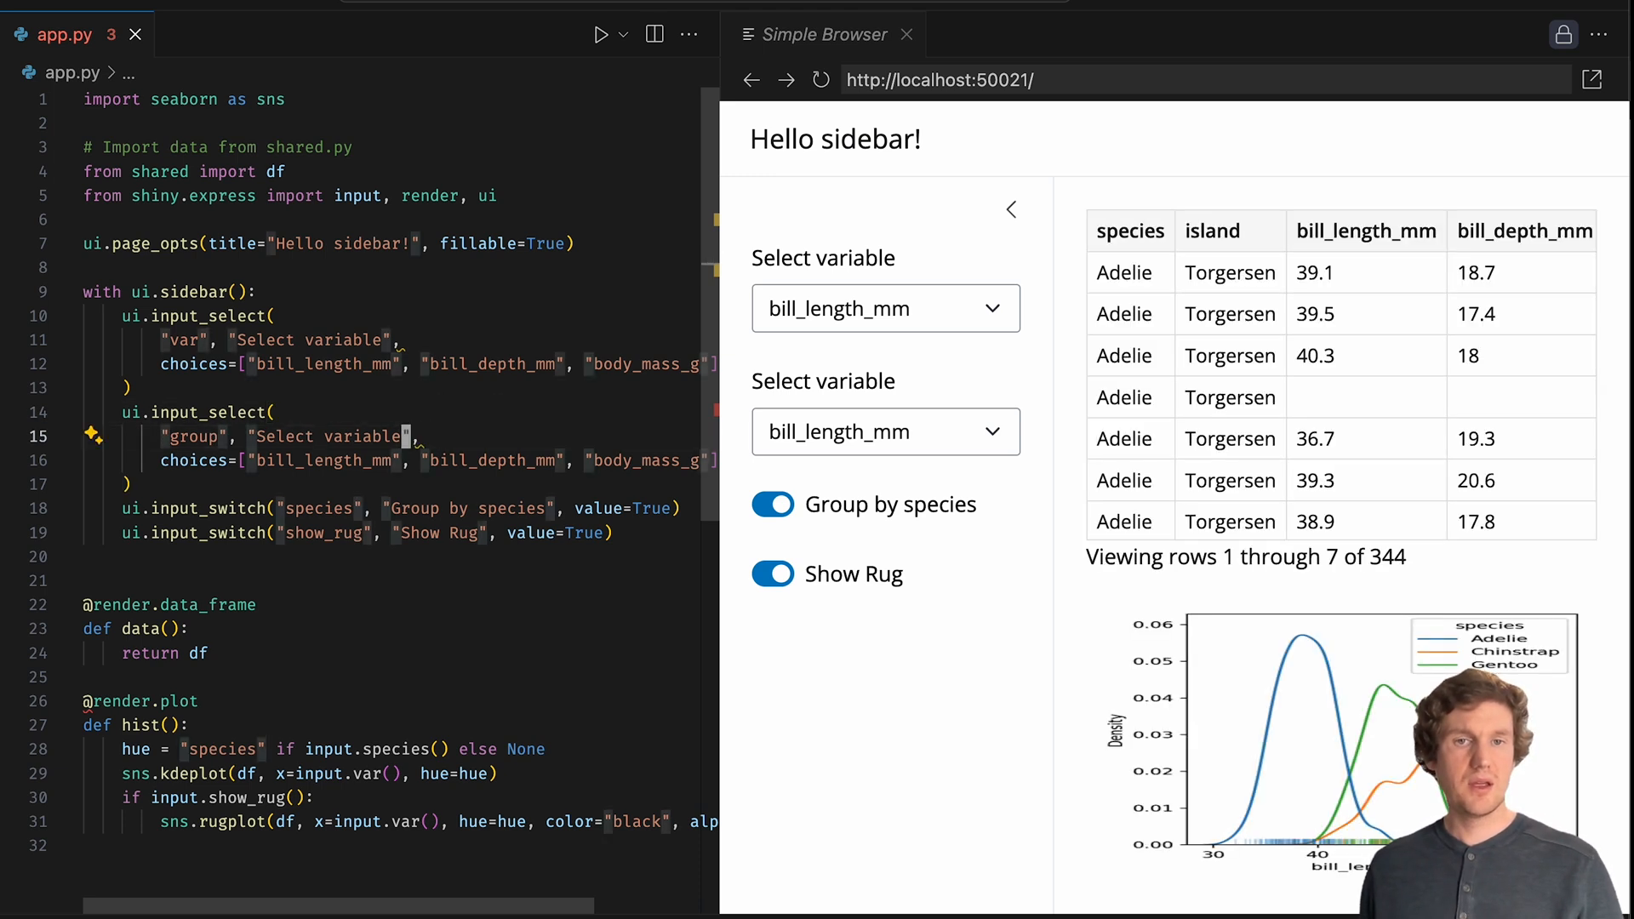
pyautogui.doubleClick(363, 436)
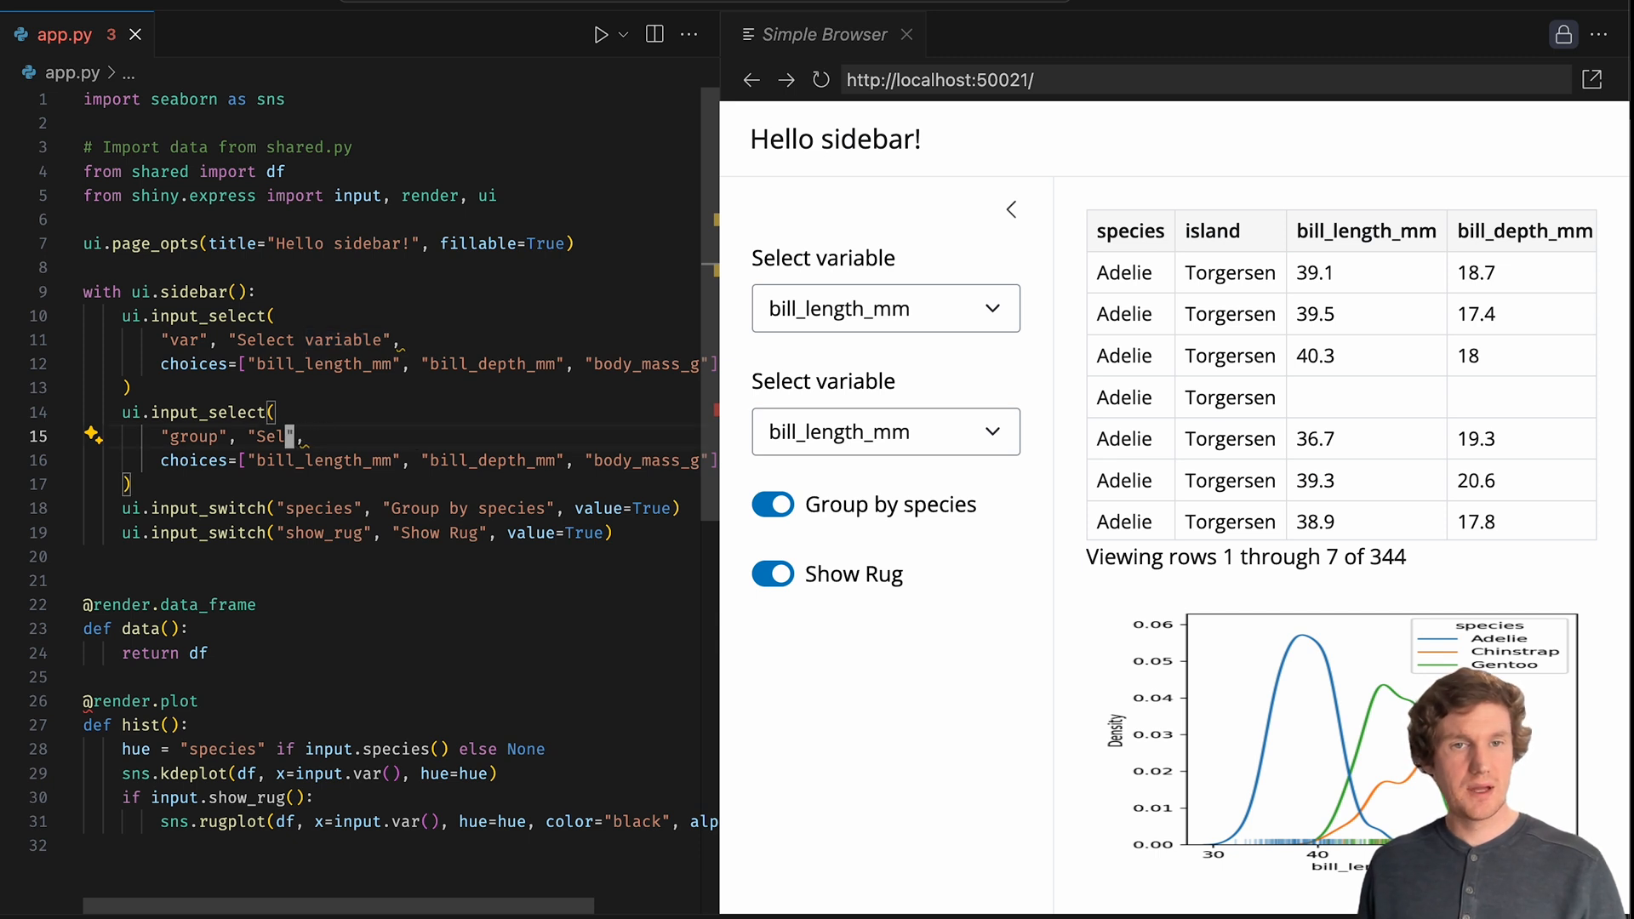
pyautogui.write('ct group')
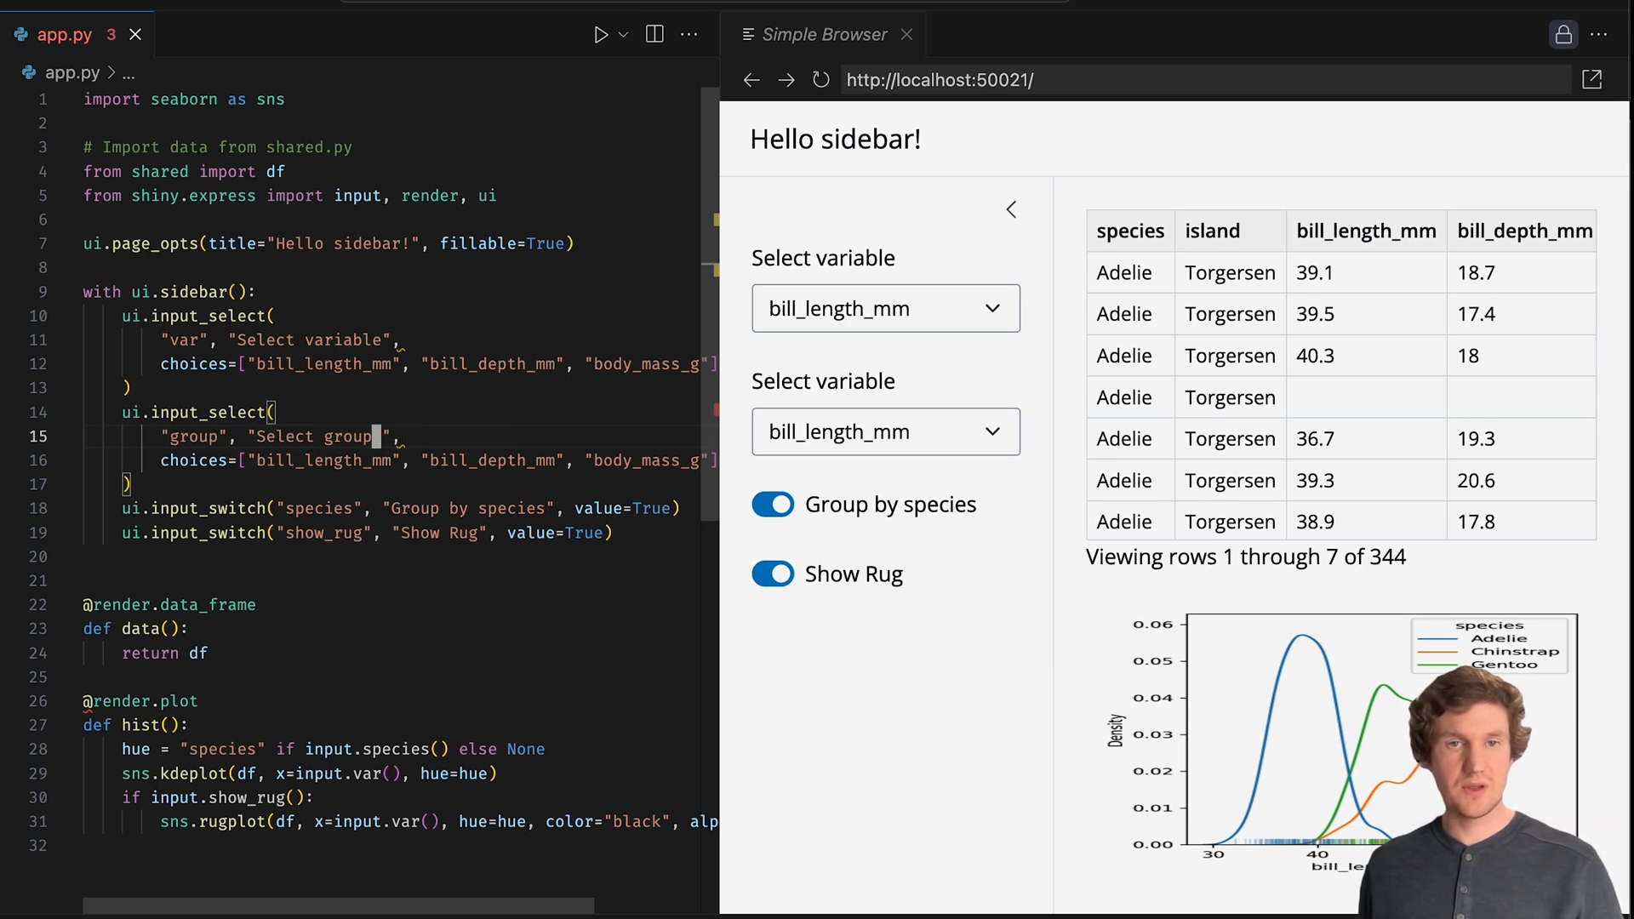
pyautogui.write('by variable')
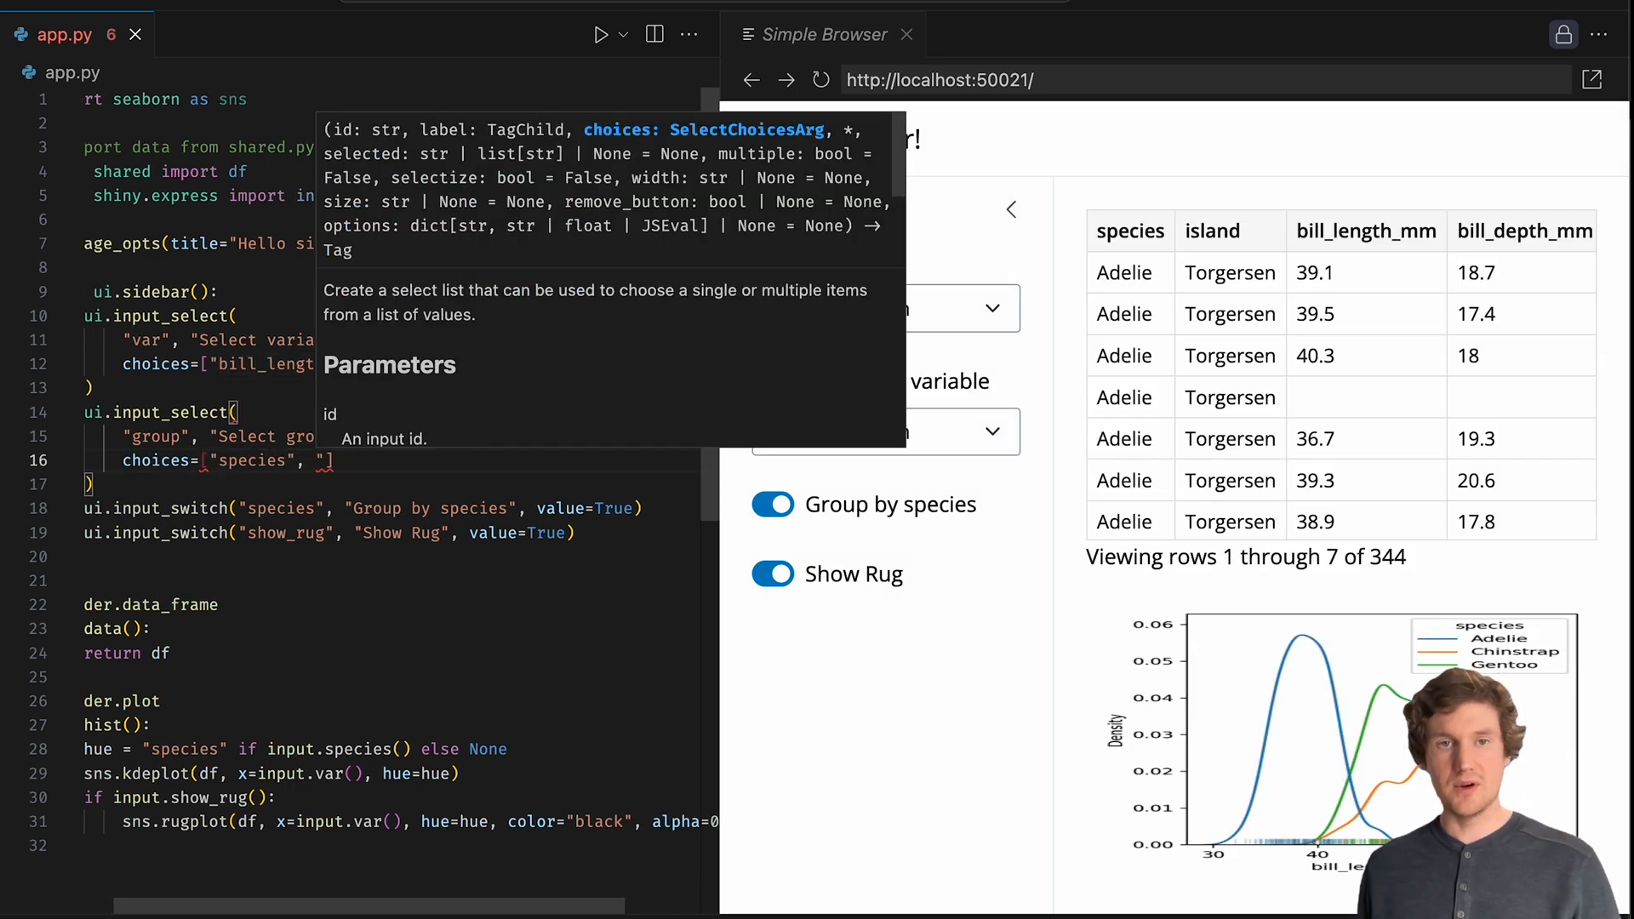
pyautogui.write('island", ""')
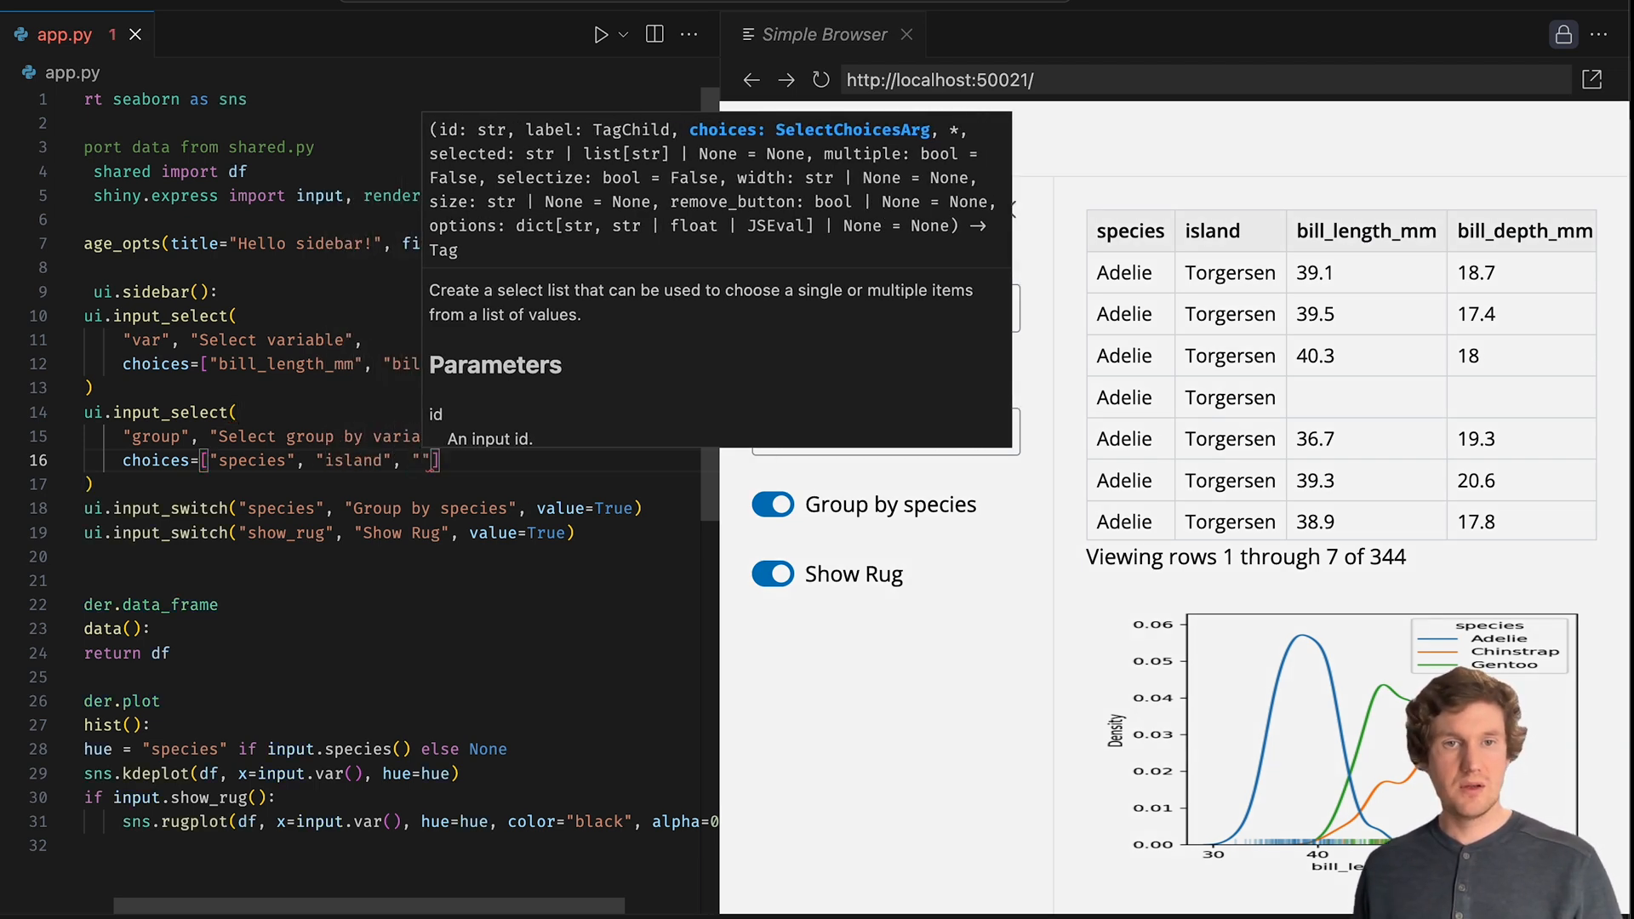
pyautogui.write('sex')
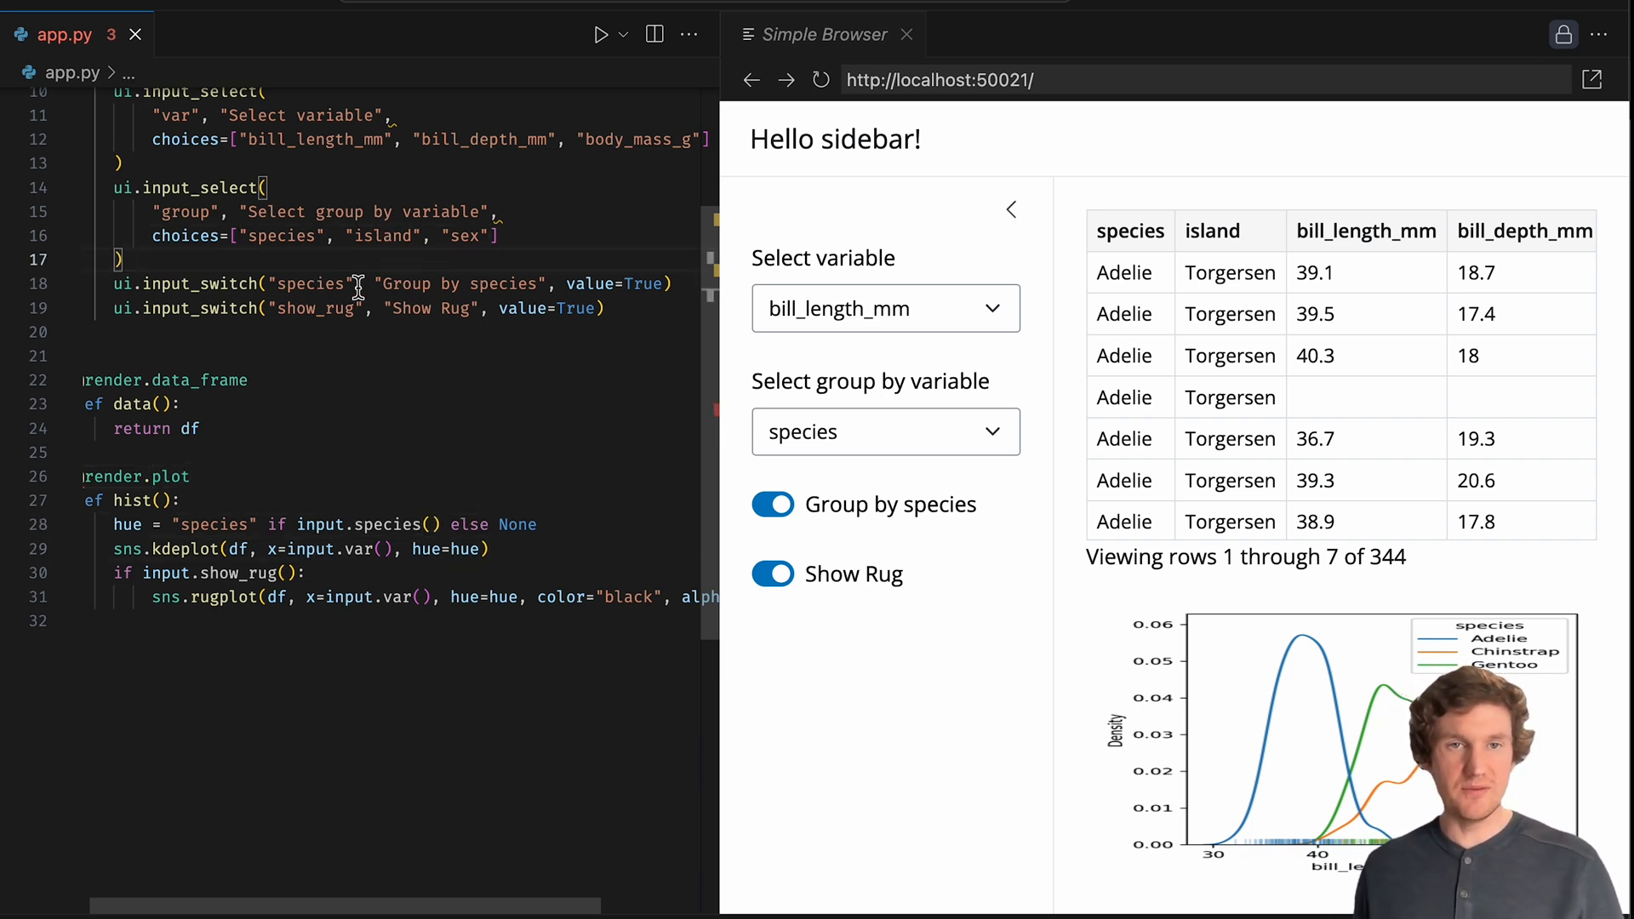
# Remove the species switch and set the plot hue to input.group().
pyautogui.doubleClick(310, 284)
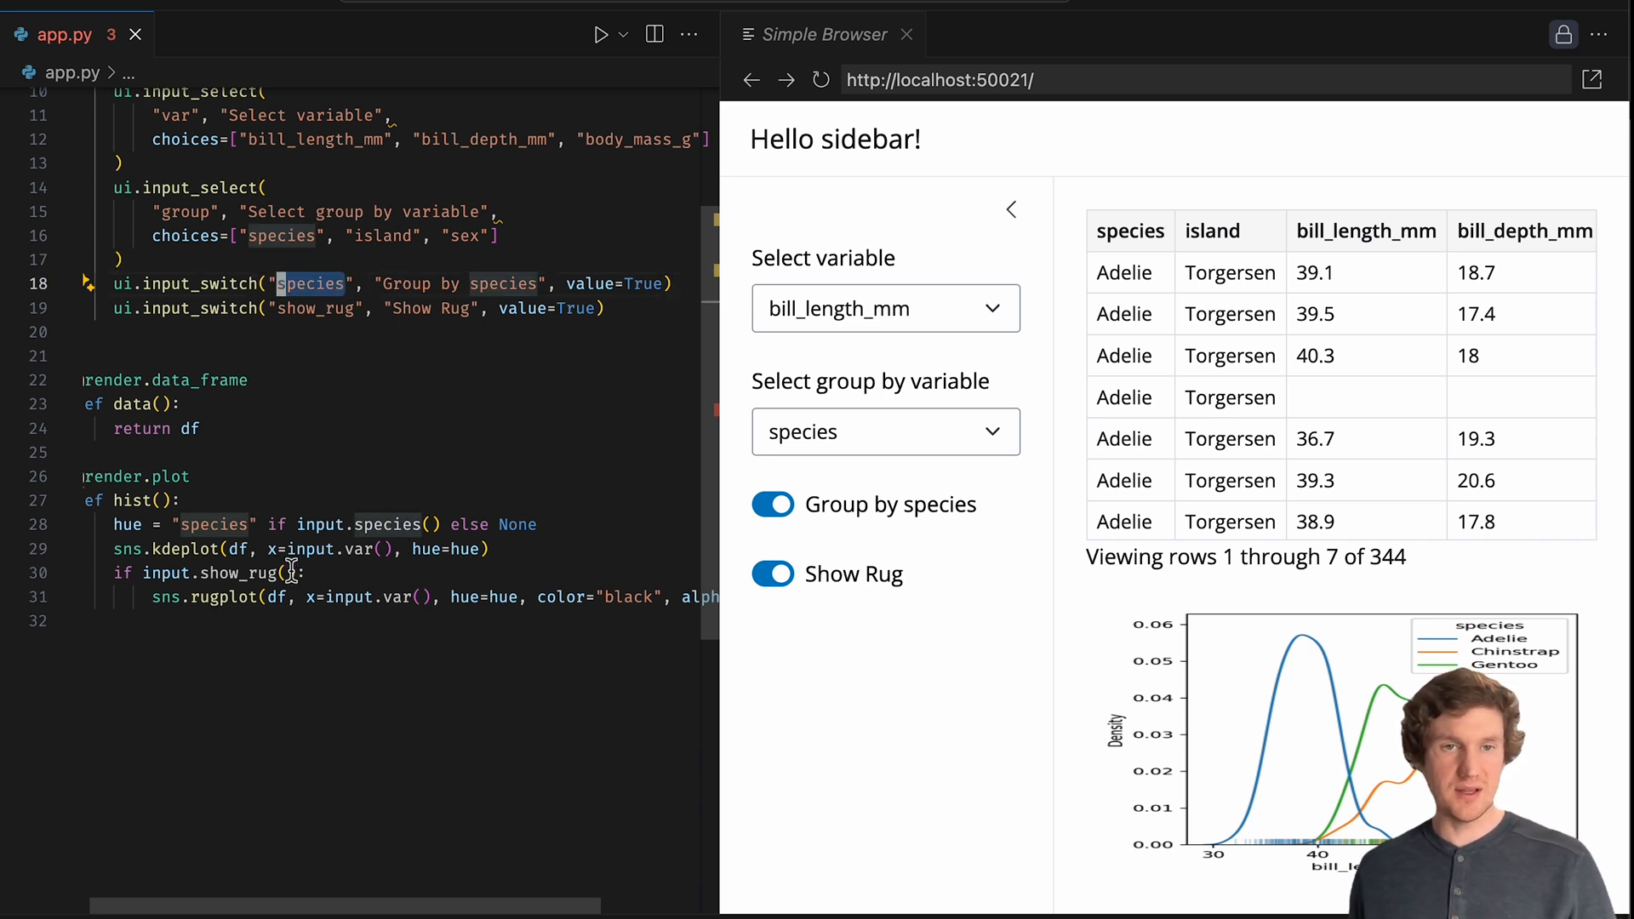
pyautogui.hscroll(-3)
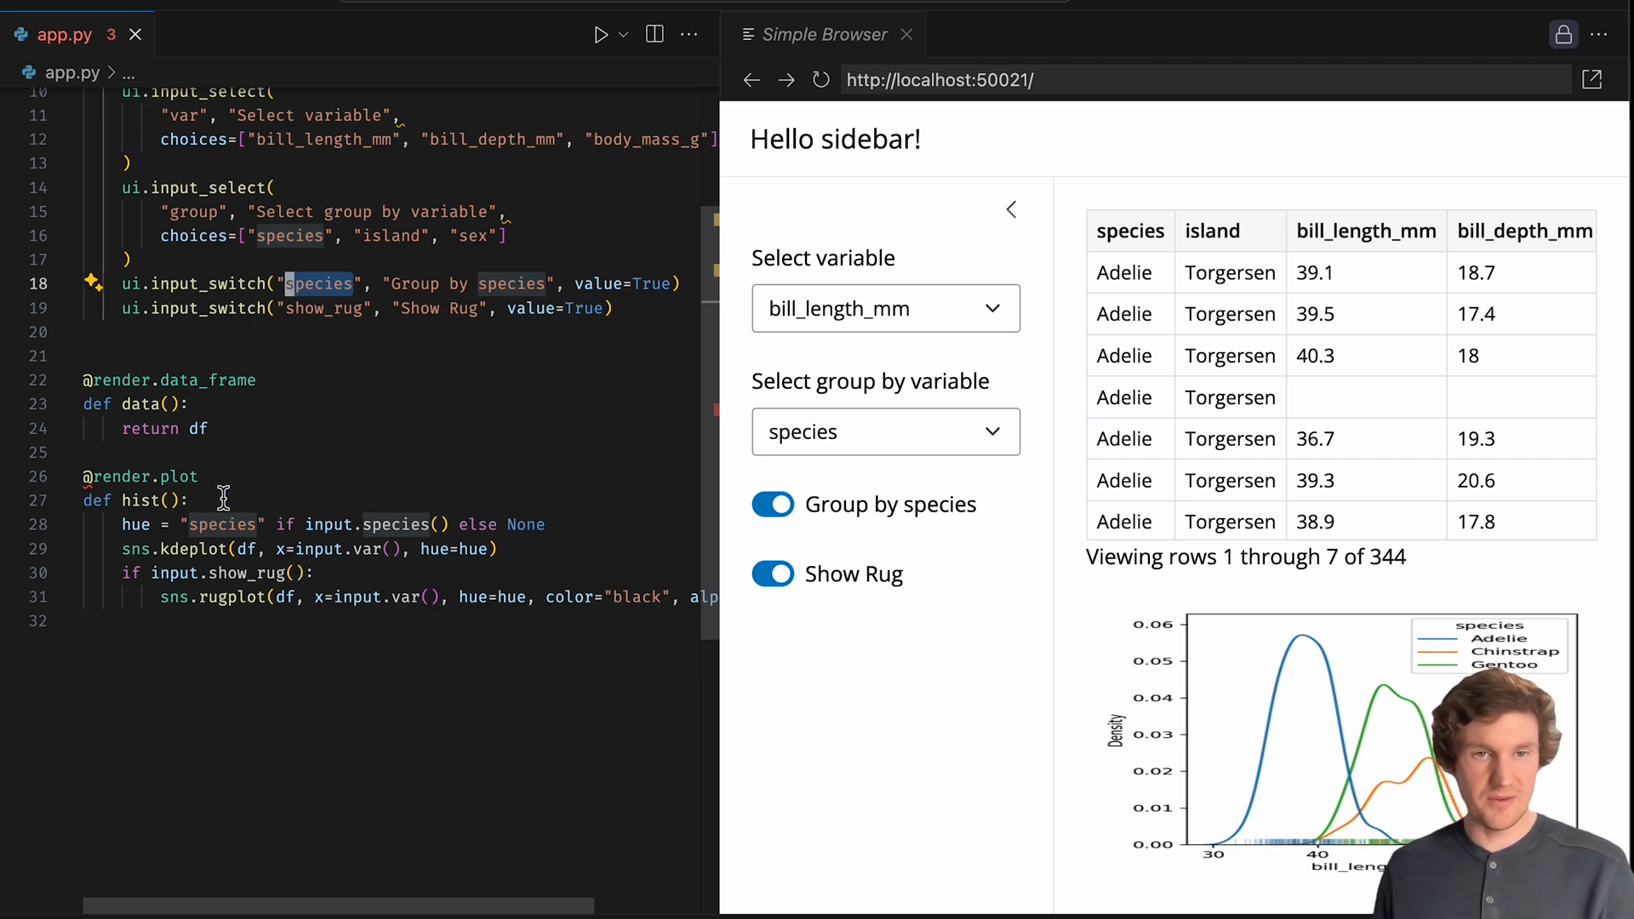
pyautogui.moveTo(266, 531)
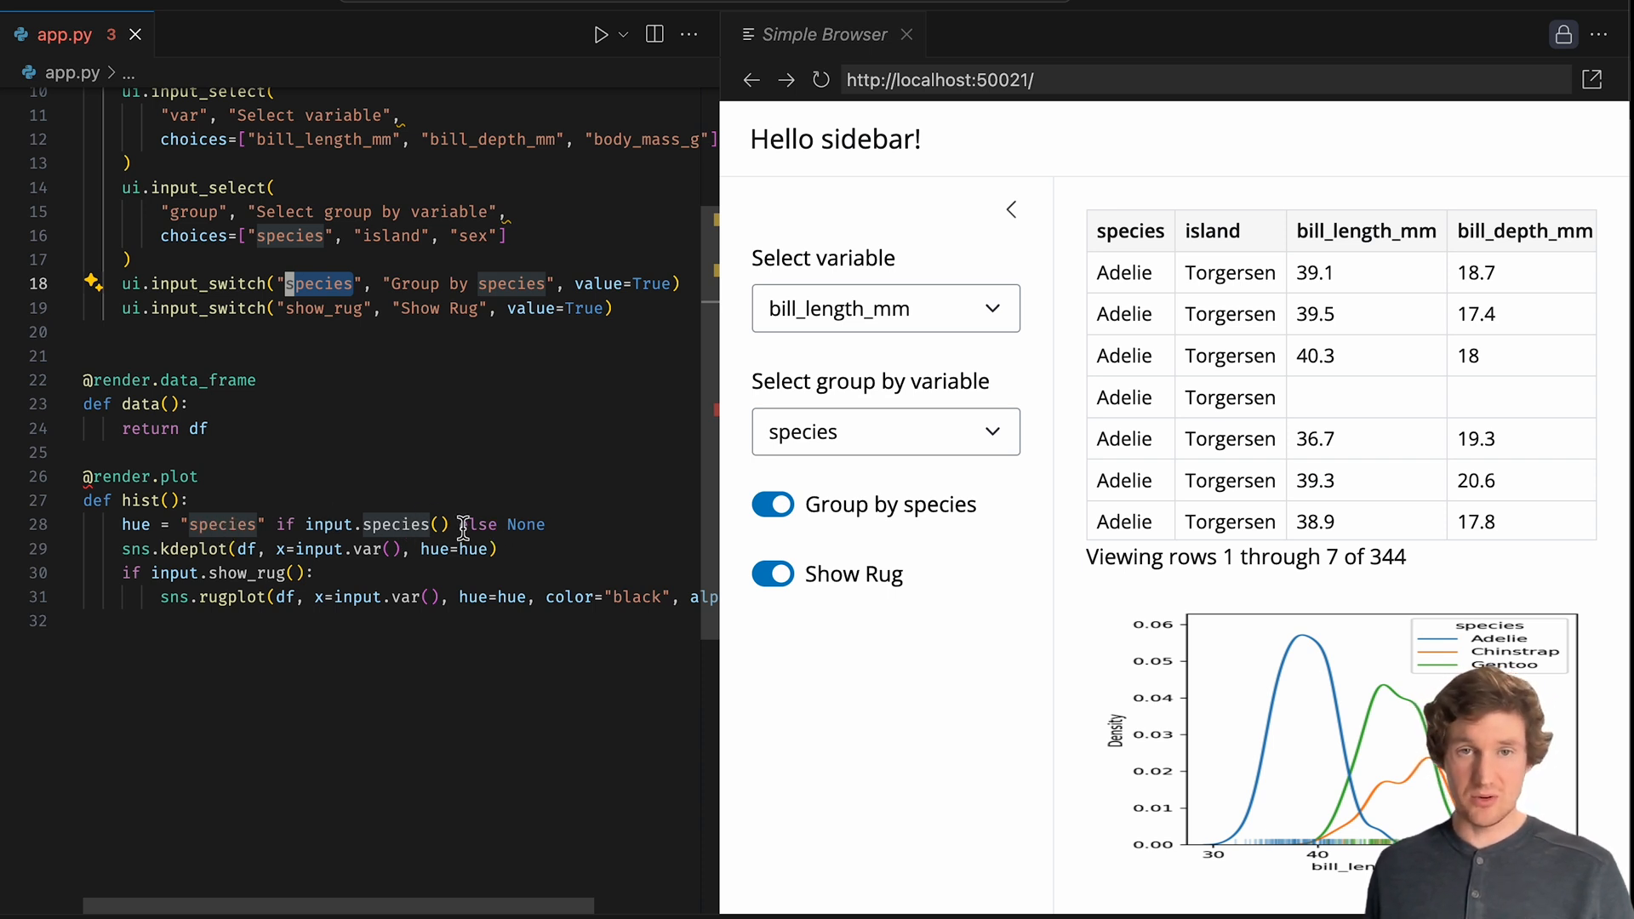
pyautogui.moveTo(425, 496)
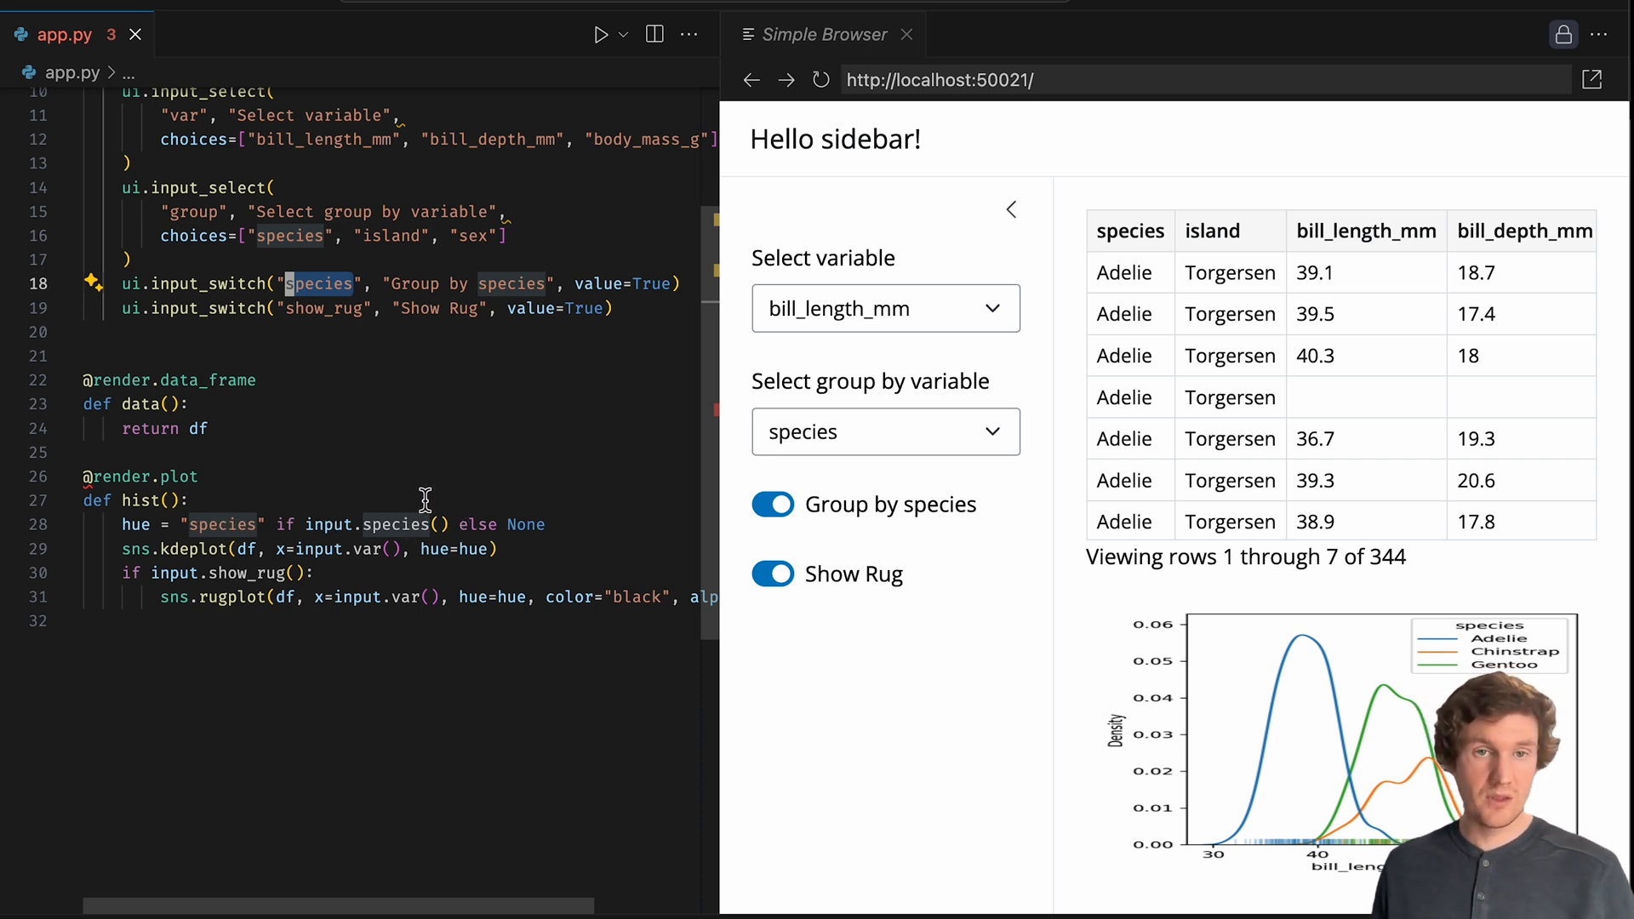
pyautogui.click(194, 550)
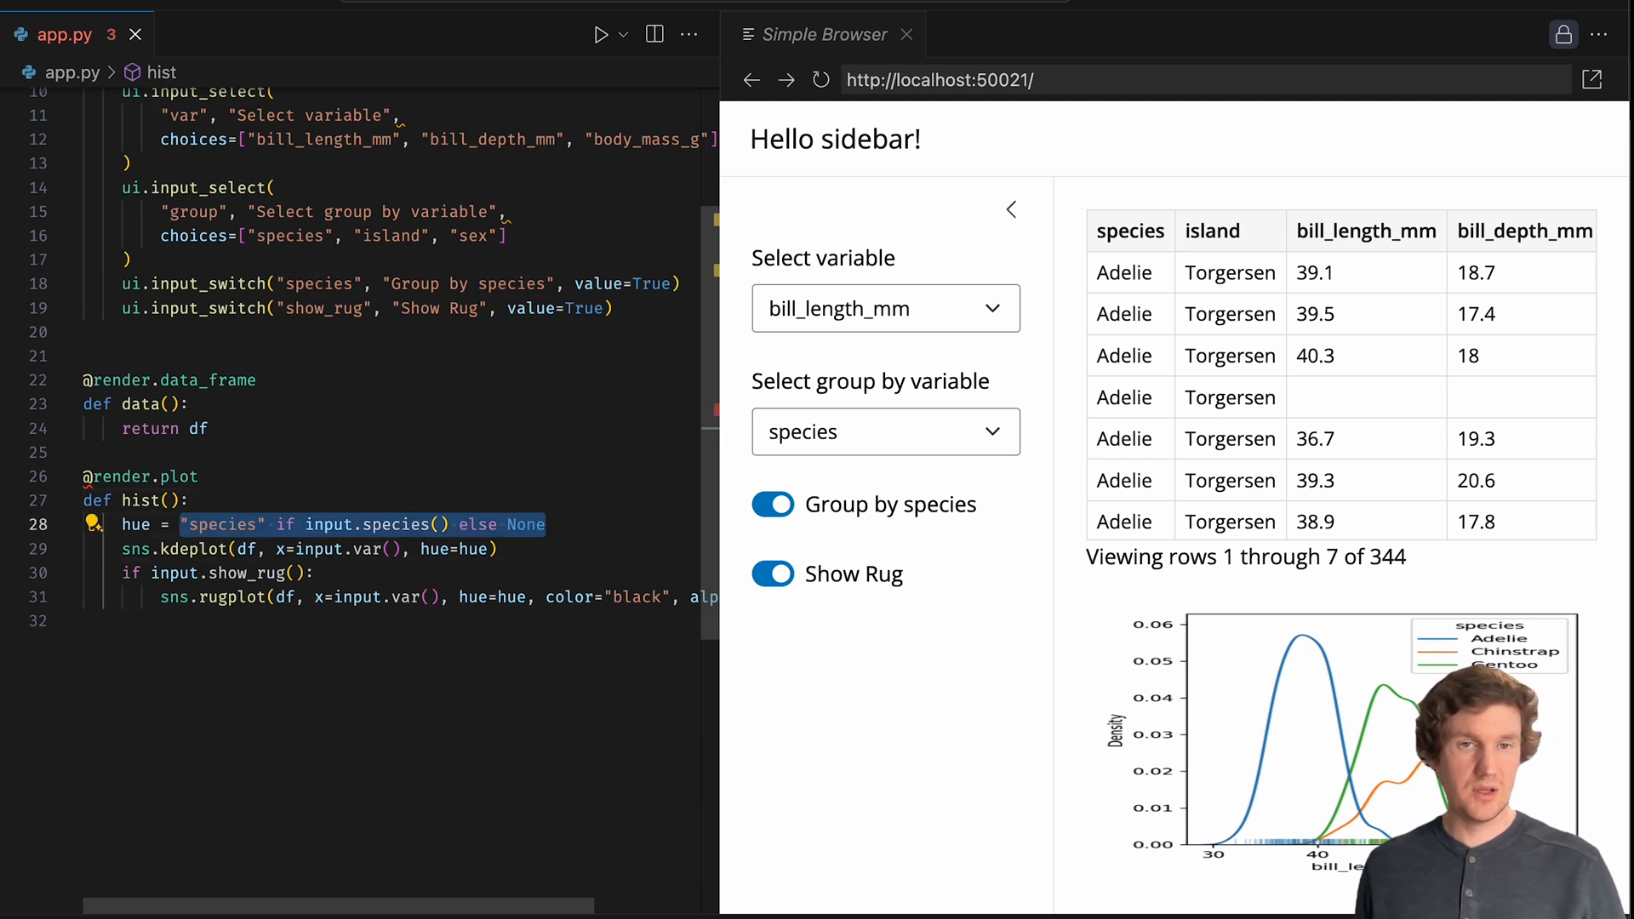
pyautogui.write('.group(')
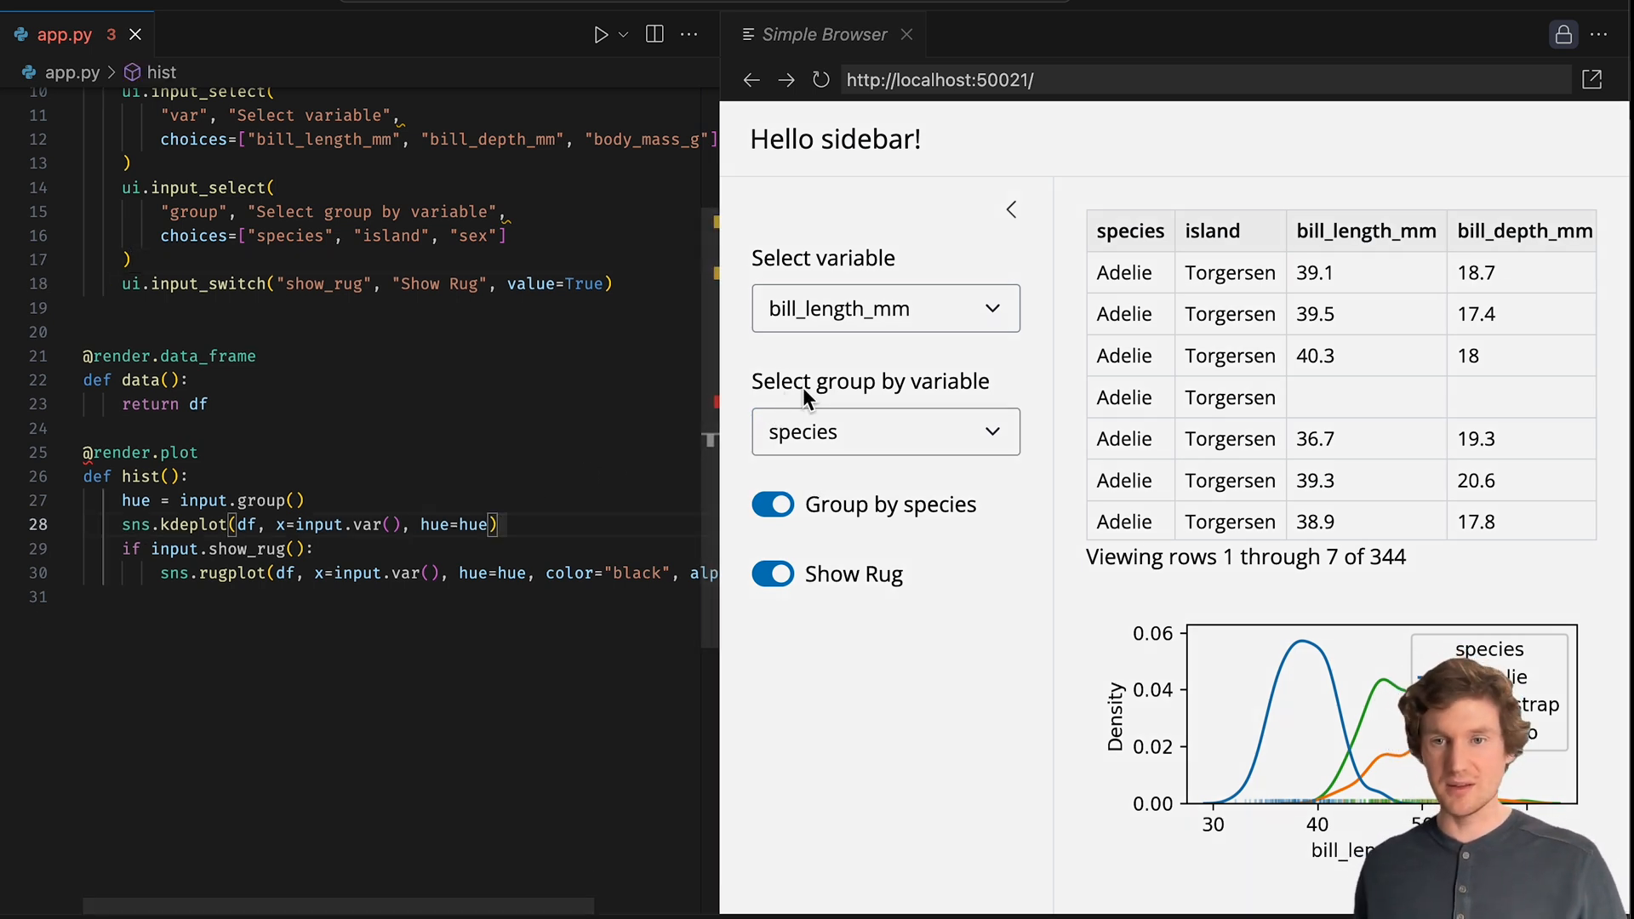
# Choose island as the grouping variable in the app's group dropdown.
pyautogui.click(885, 430)
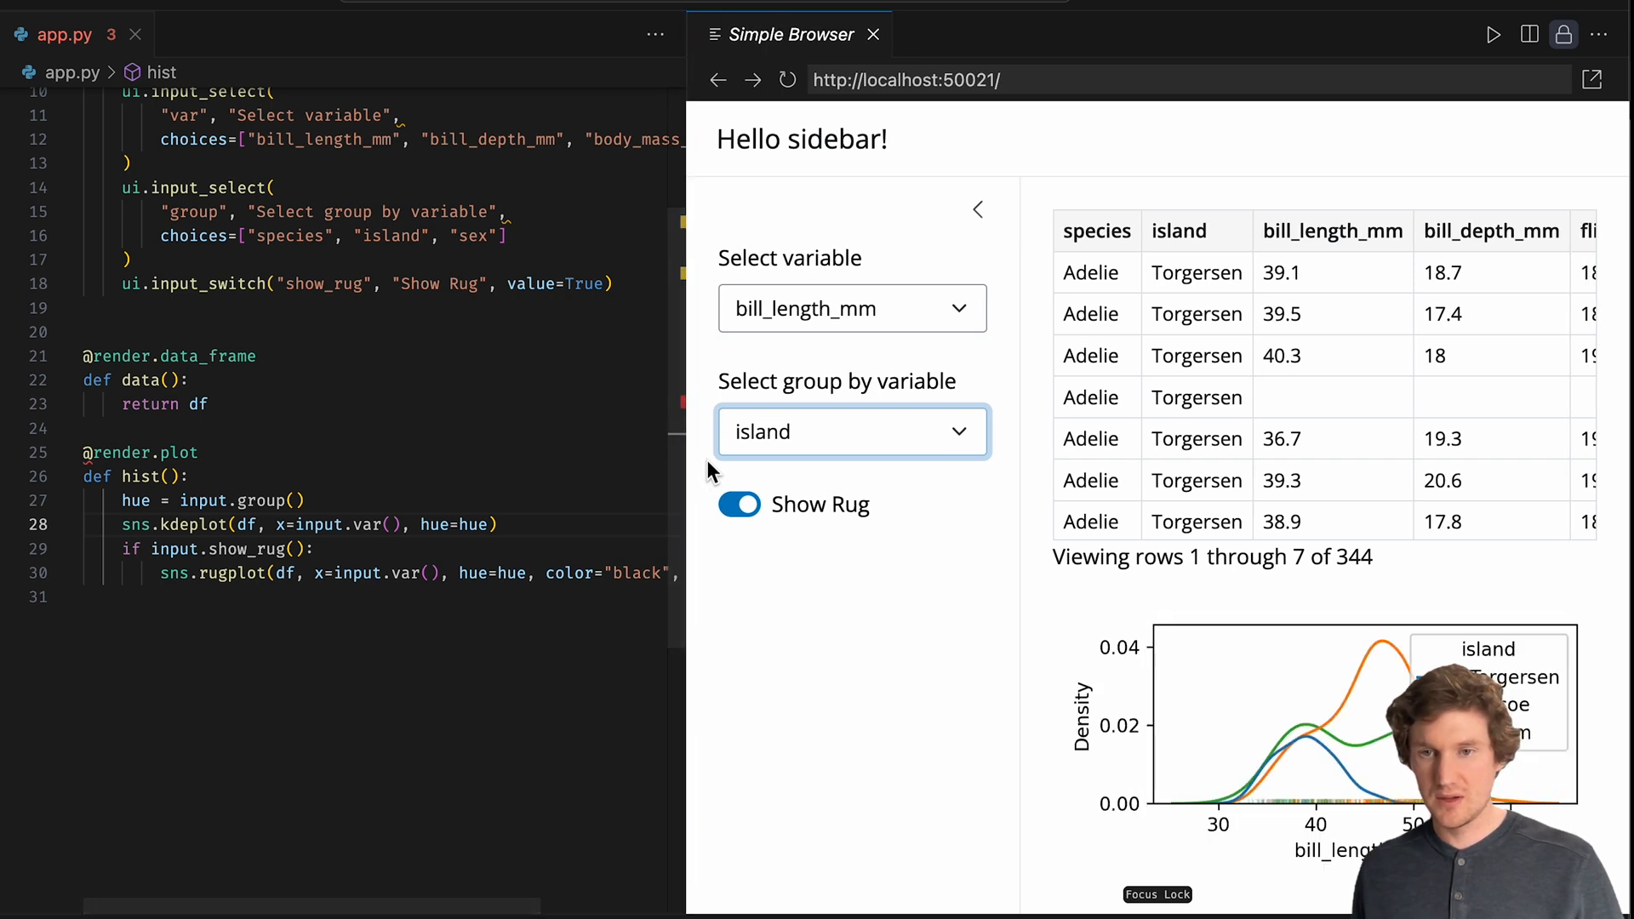
pyautogui.click(851, 431)
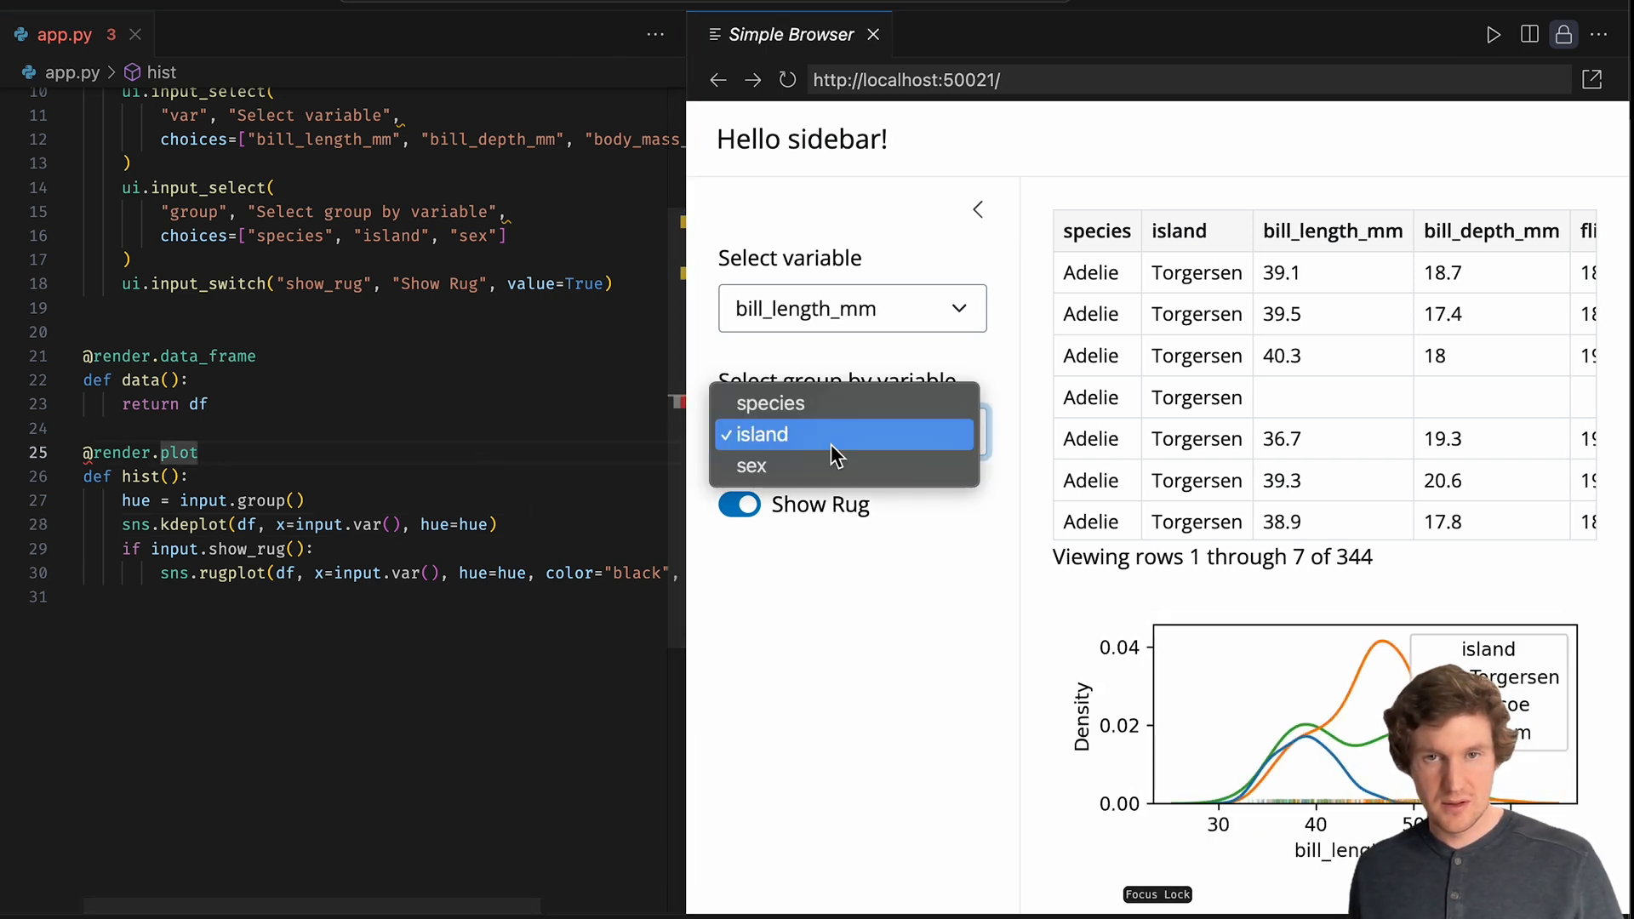
pyautogui.click(750, 466)
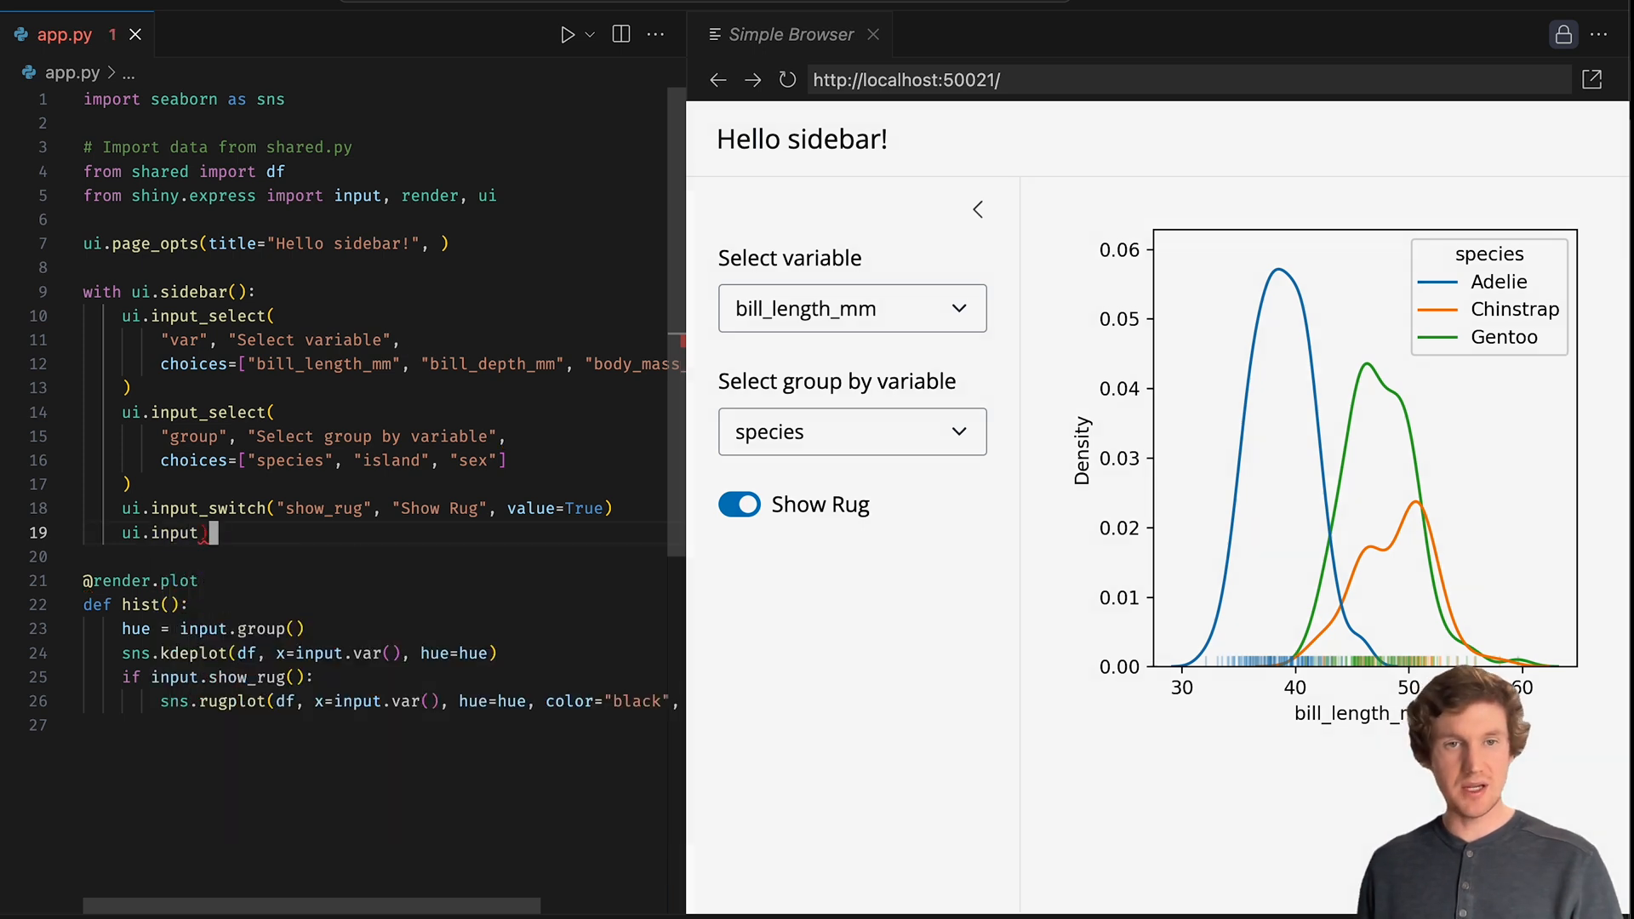
# Add ui.input_dark_mode(mode="light") to the sidebar and switch the app to dark.
pyautogui.write('_dark_mode(mode="')
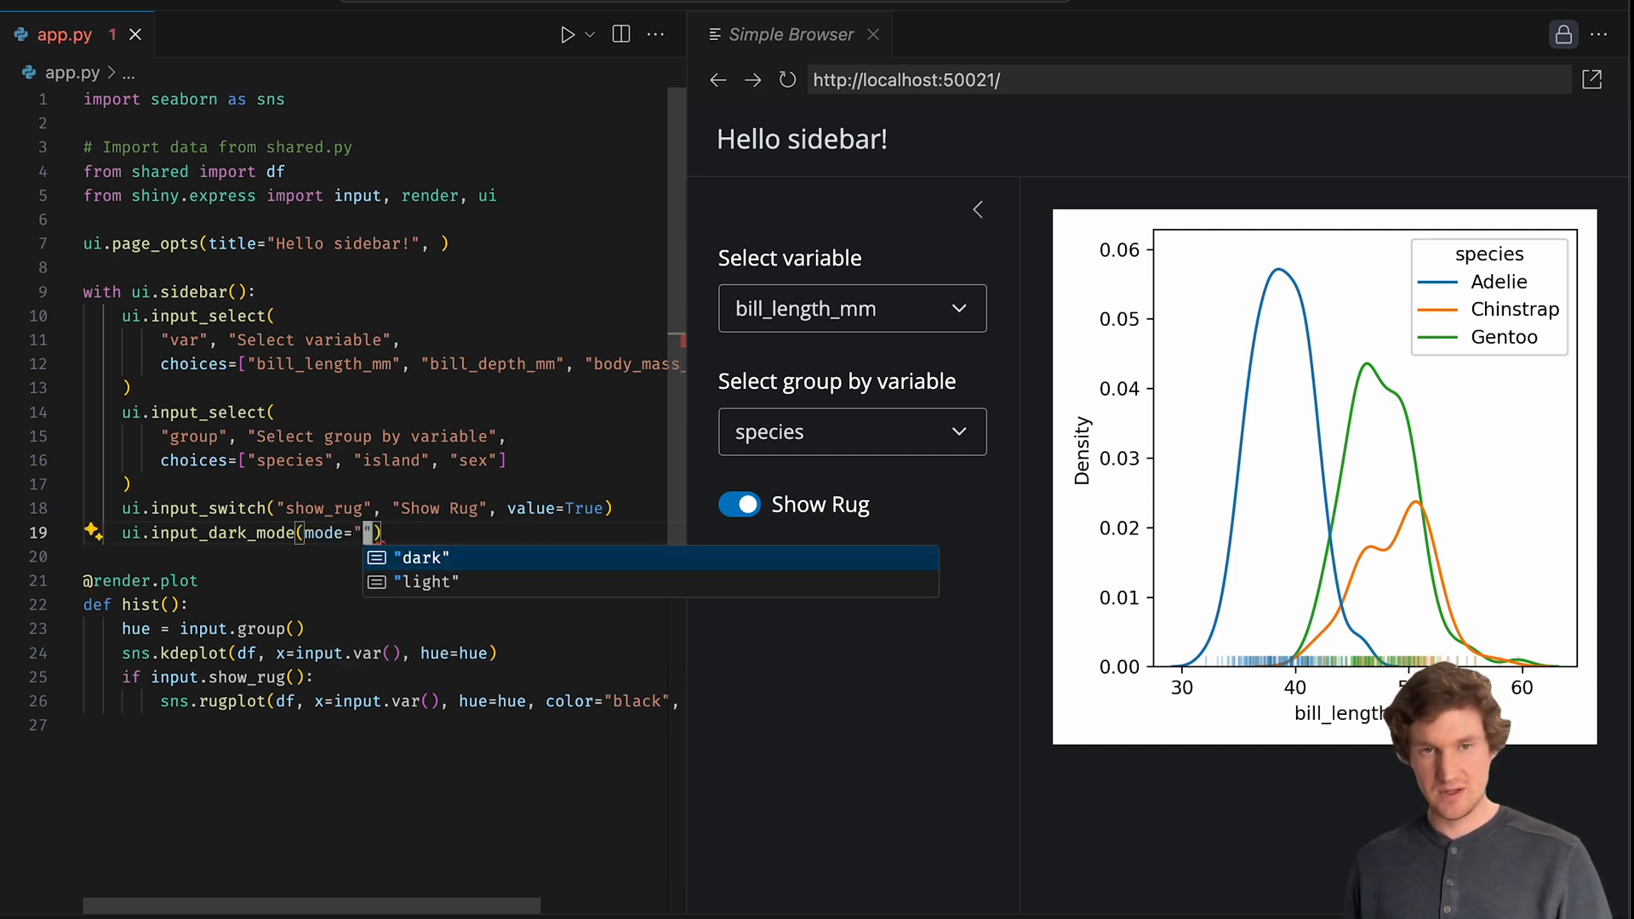
pyautogui.click(423, 582)
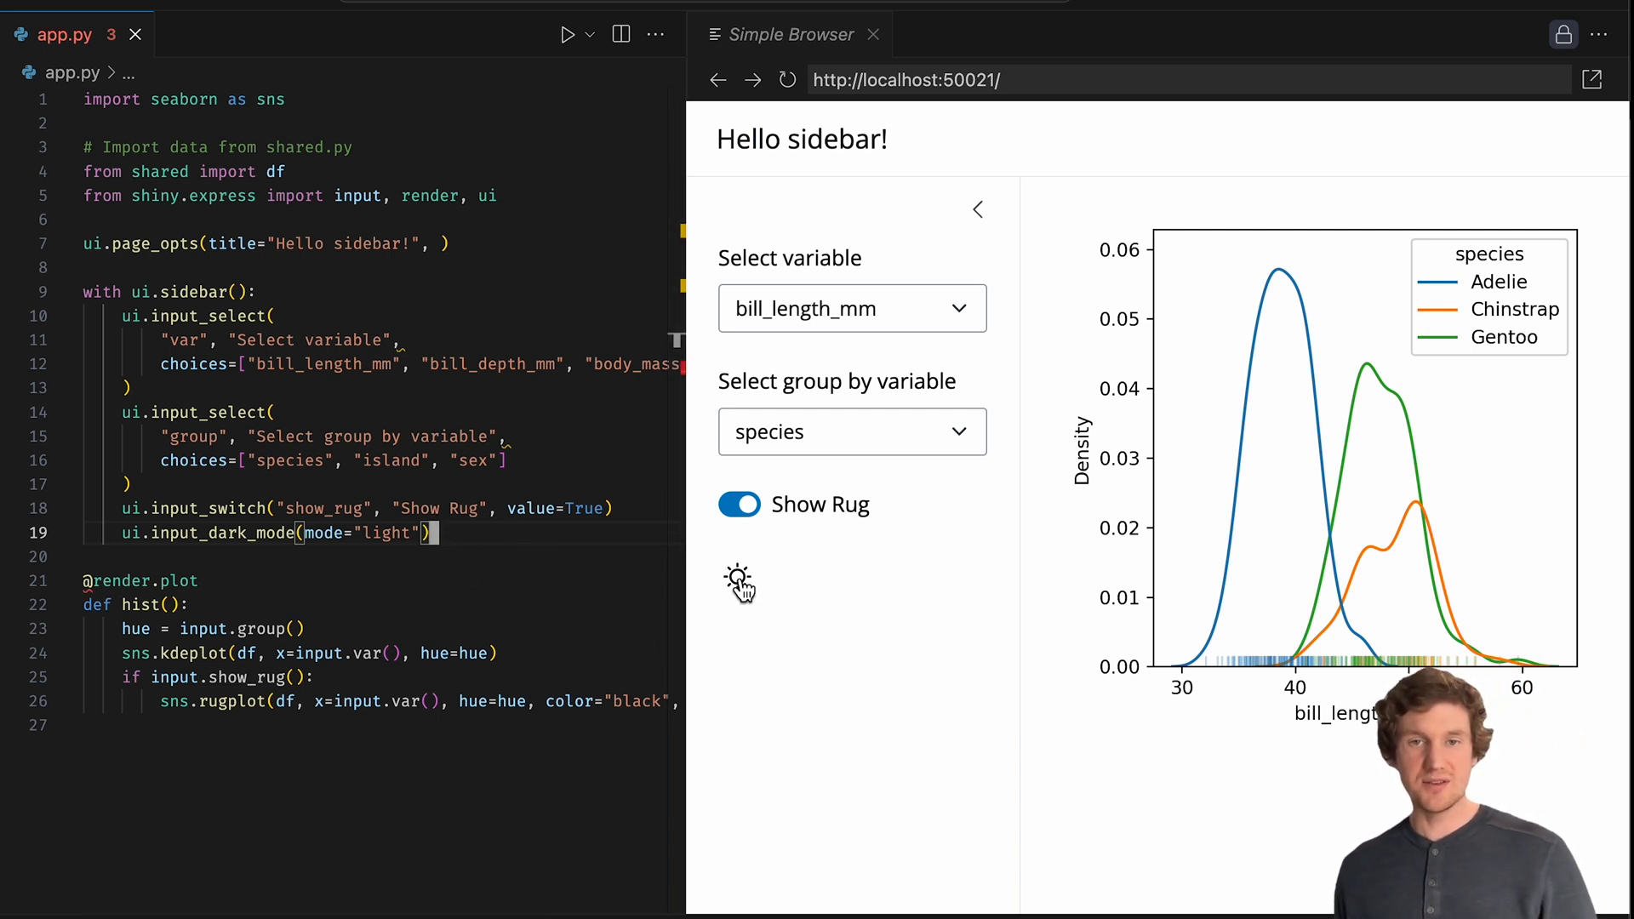
pyautogui.click(737, 580)
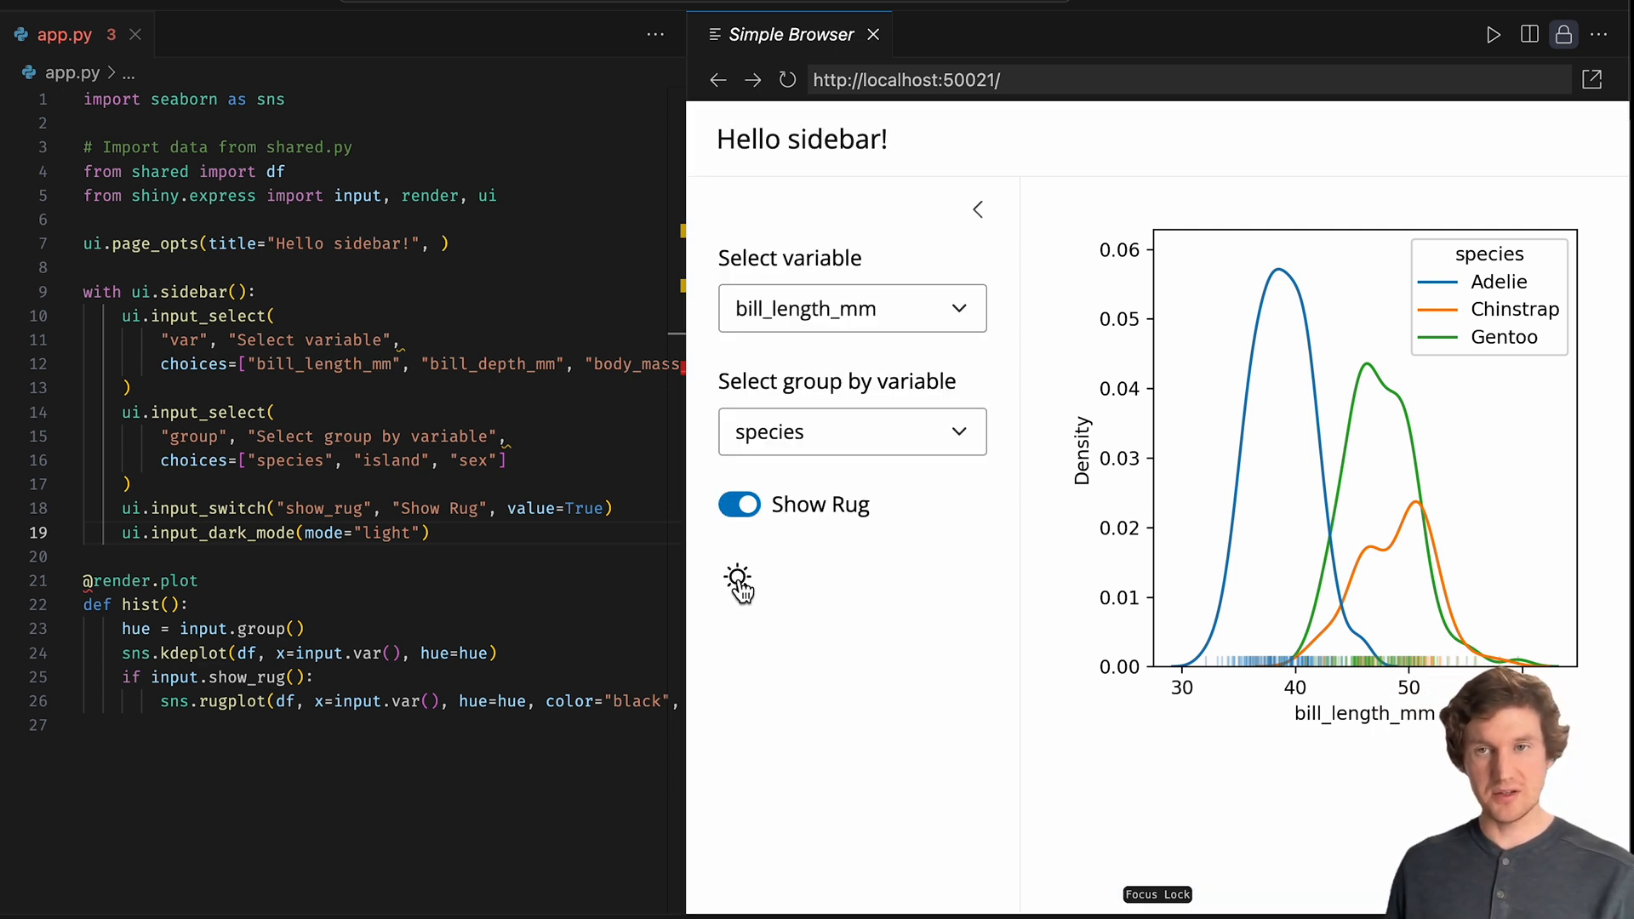
pyautogui.moveTo(737, 582)
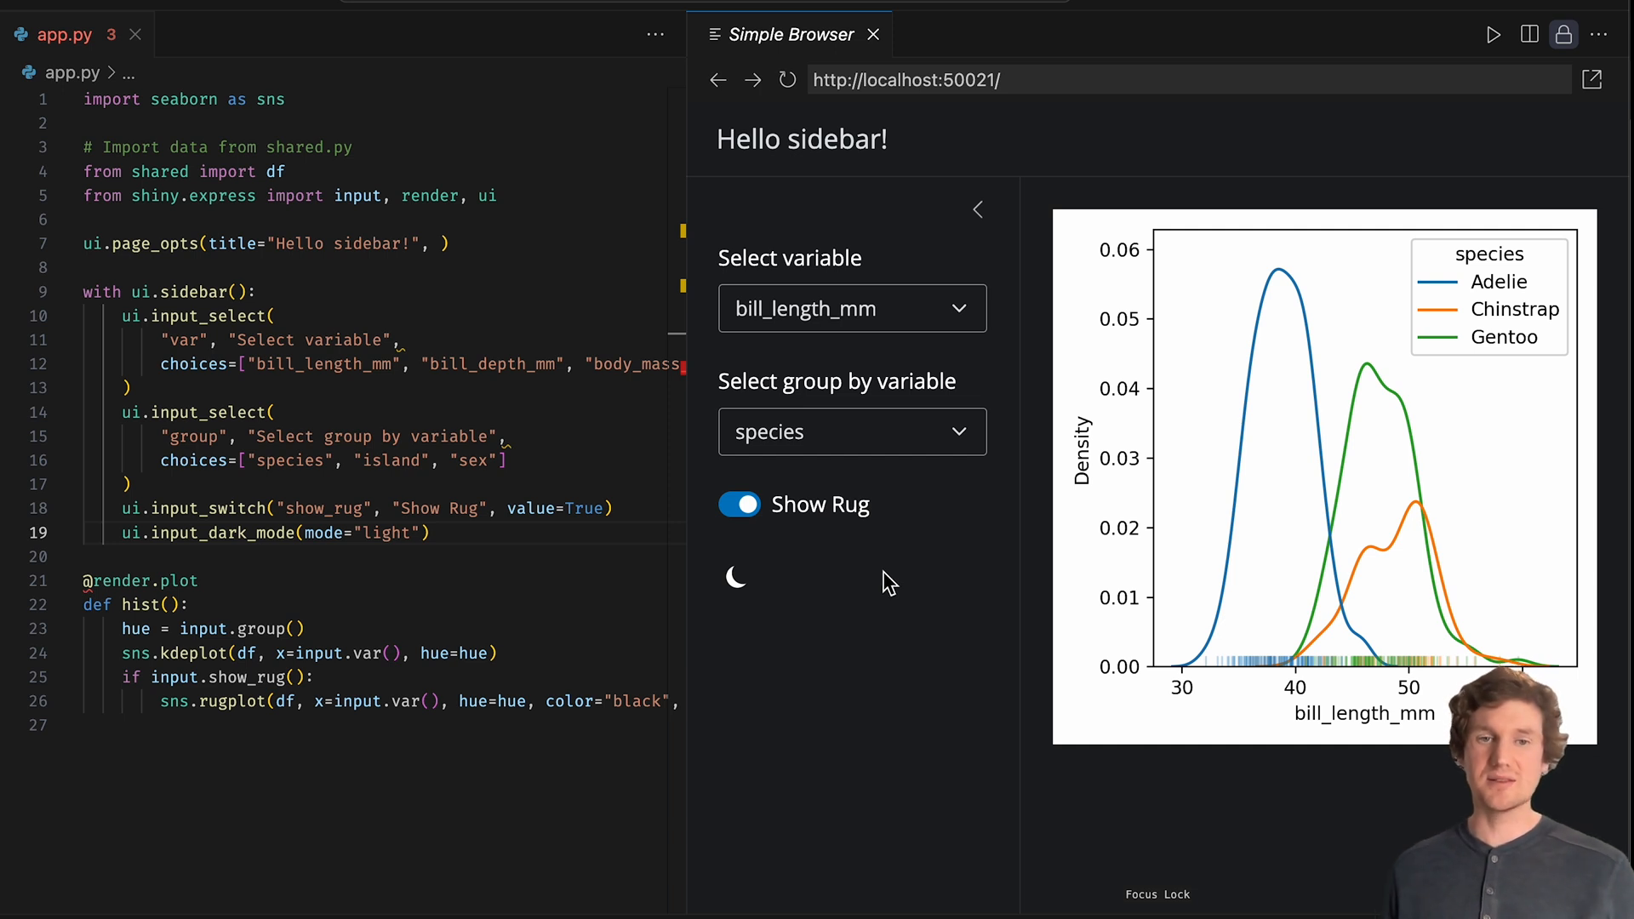
pyautogui.moveTo(1302, 391)
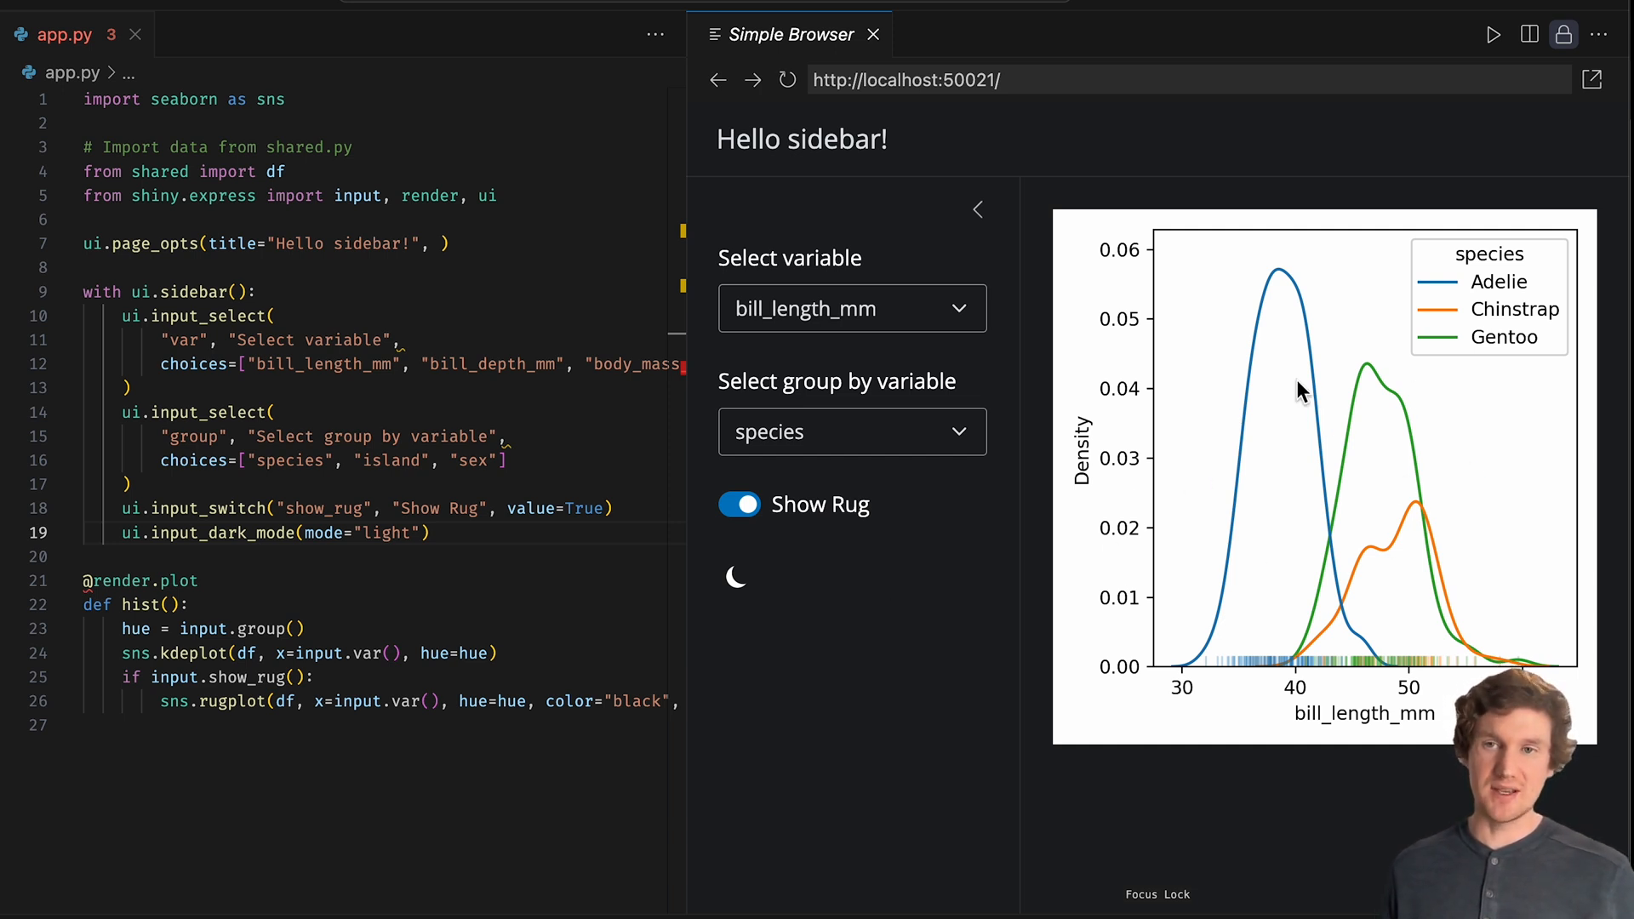
pyautogui.moveTo(1296, 383)
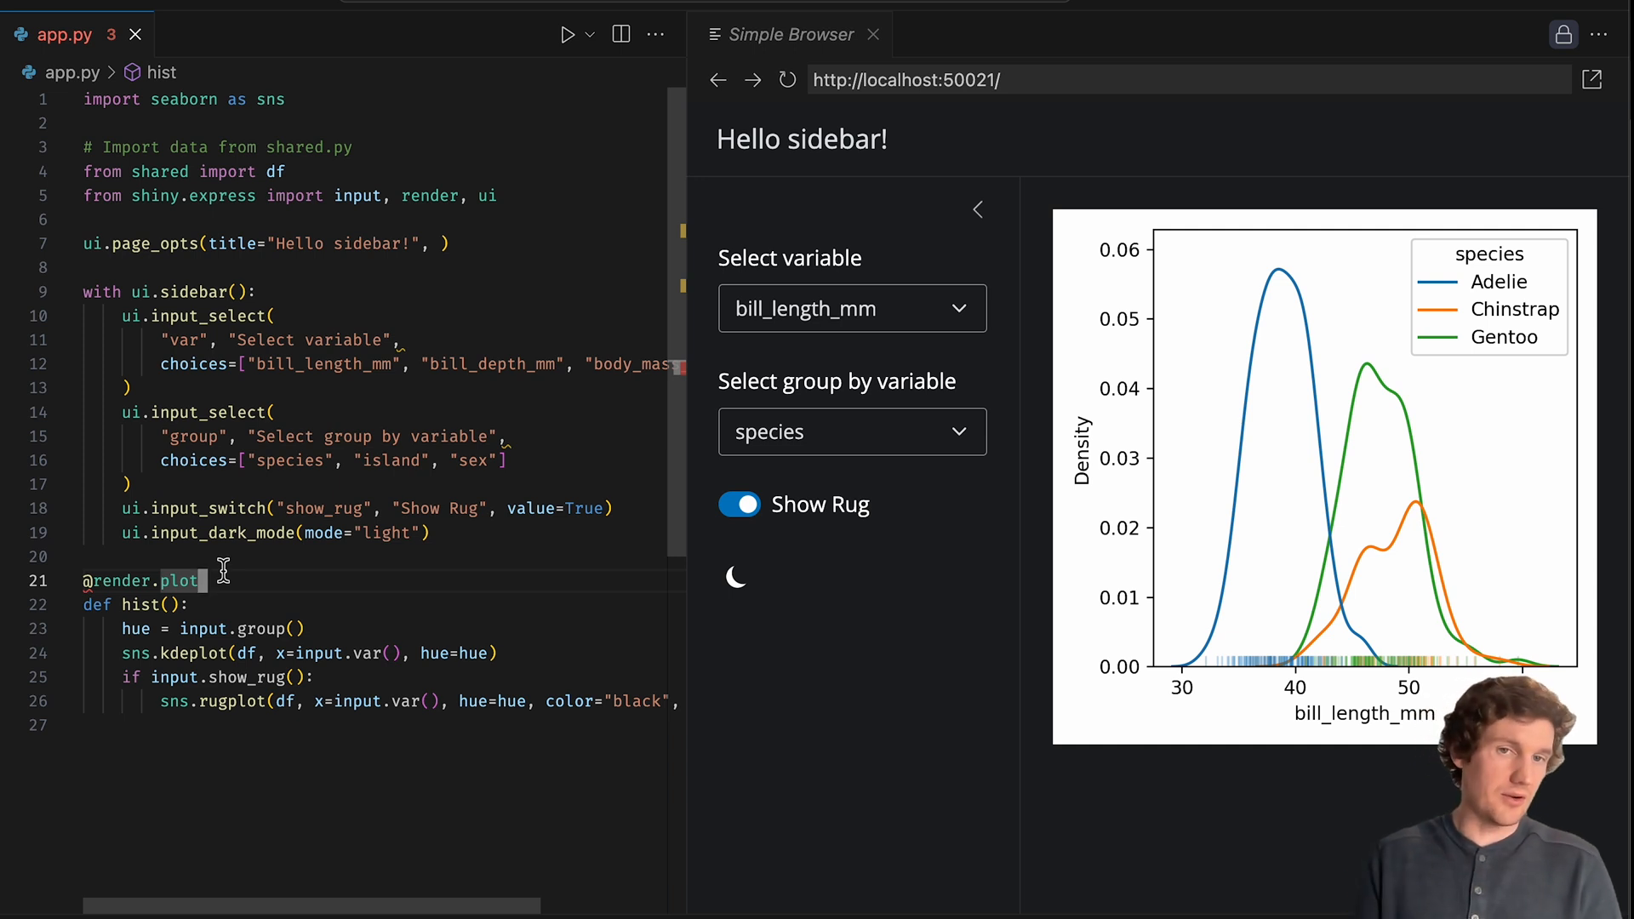
pyautogui.write('()')
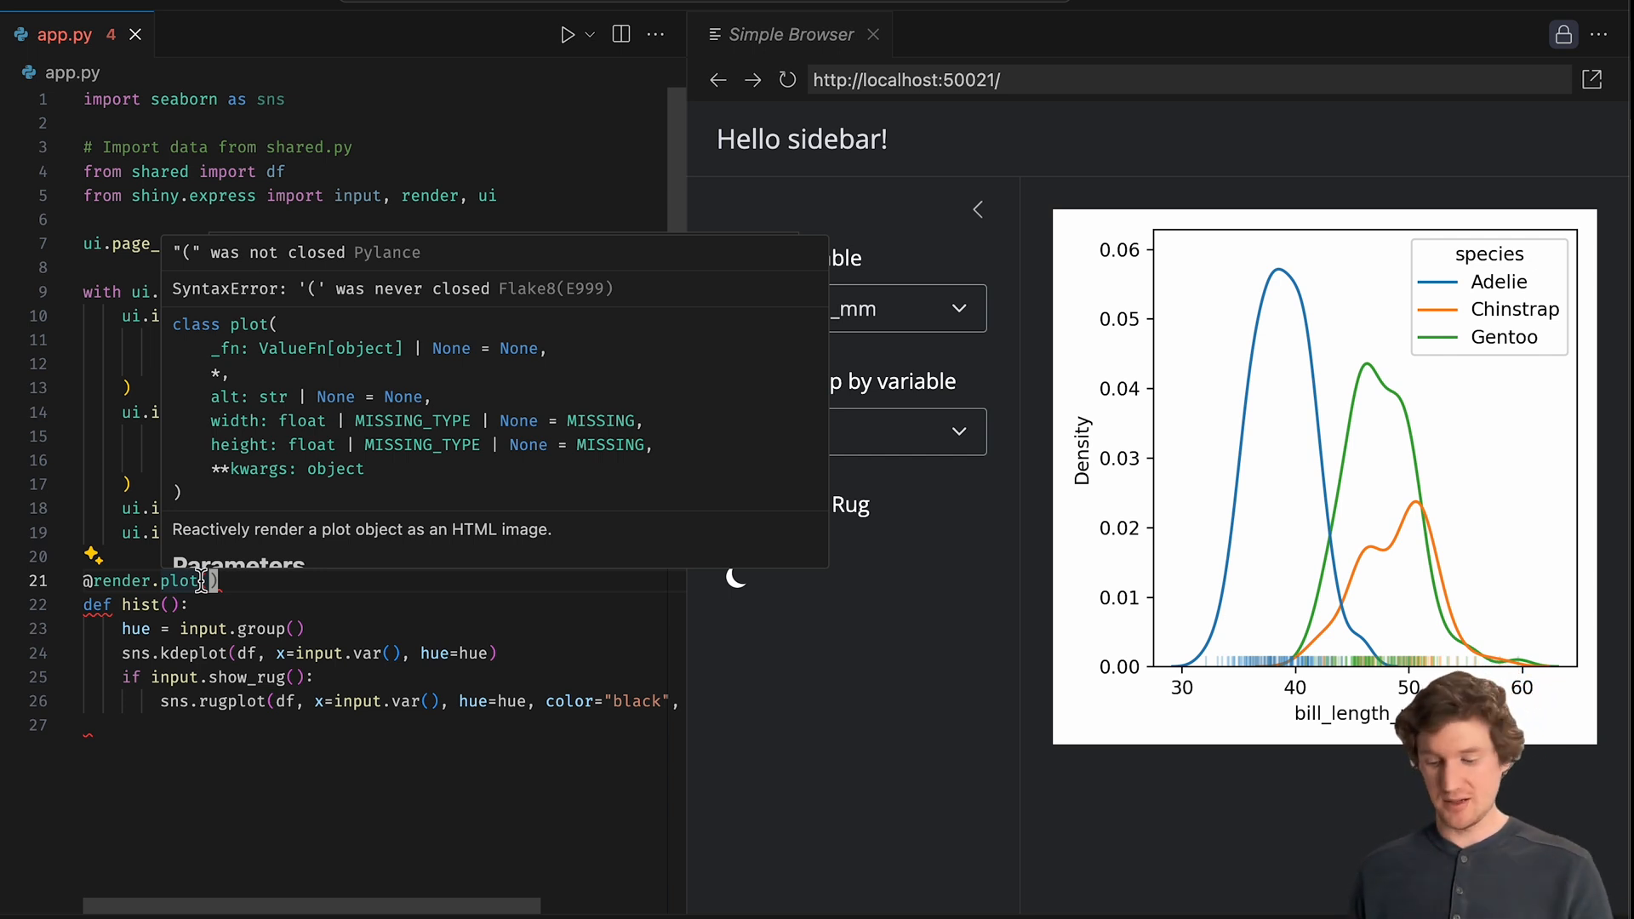
pyautogui.write('alt = "')
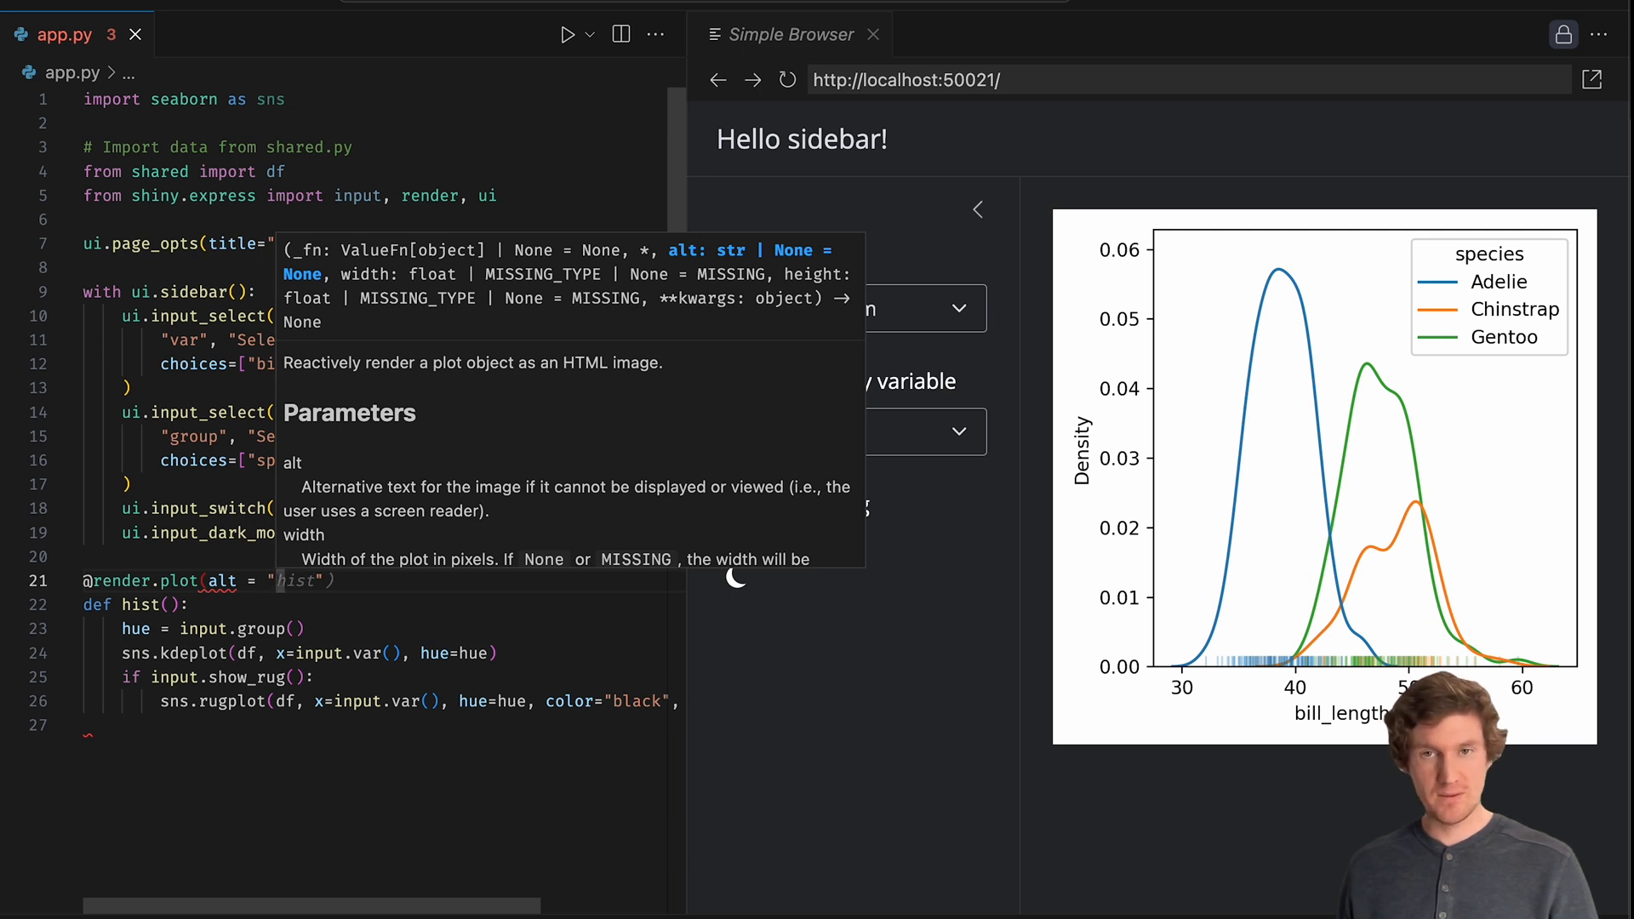
pyautogui.write('Density Plot')
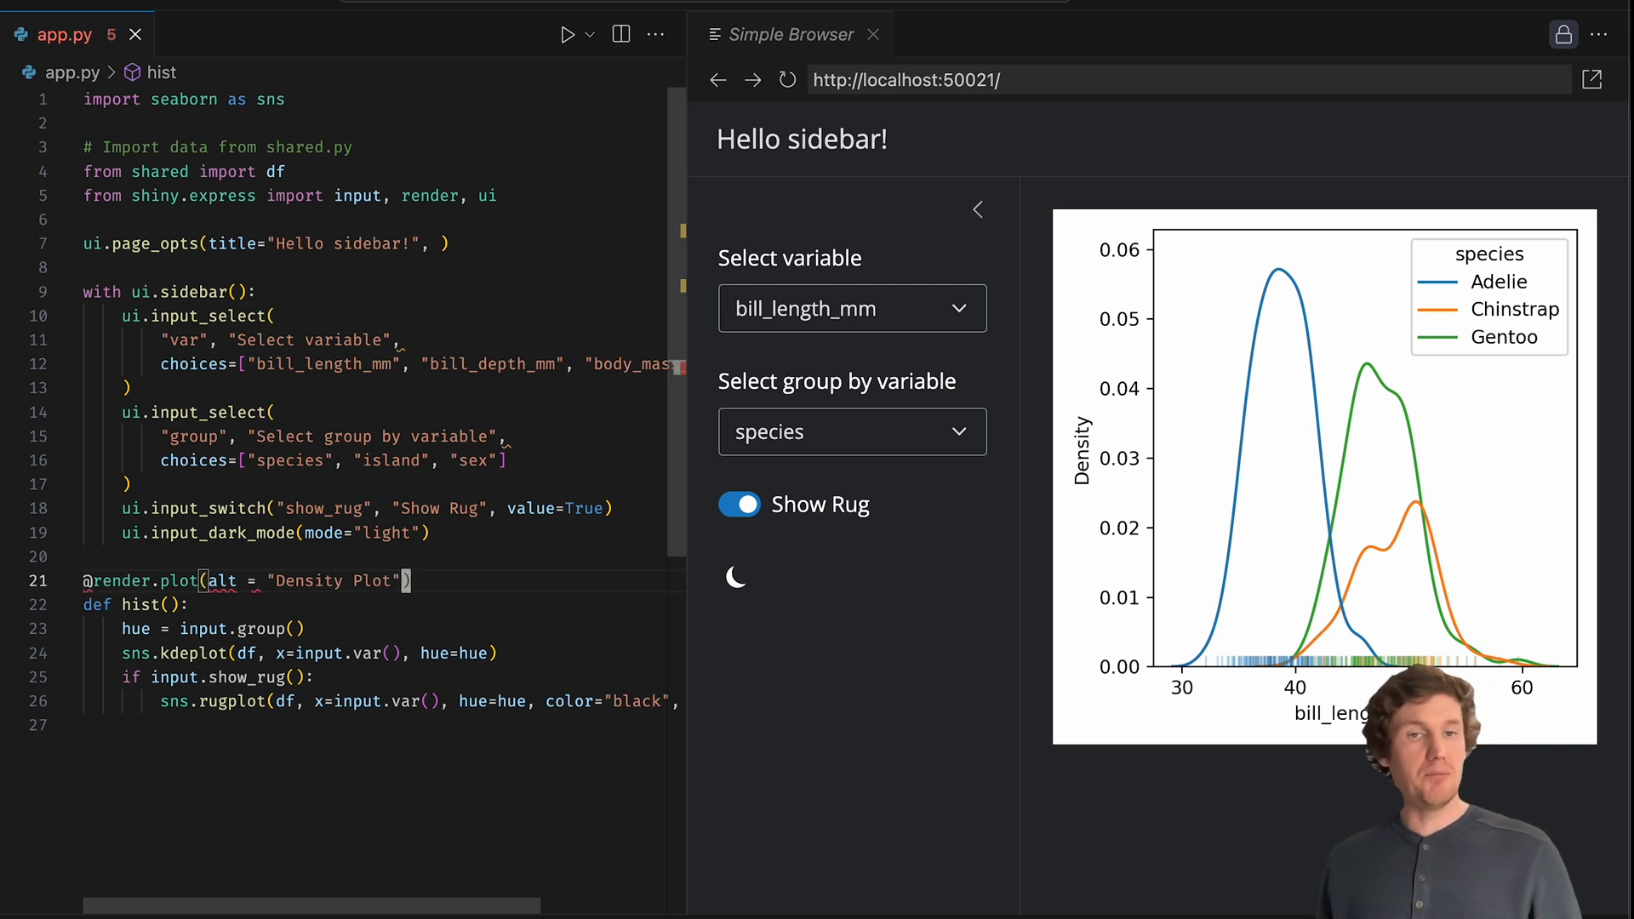
pyautogui.write(', height=400')
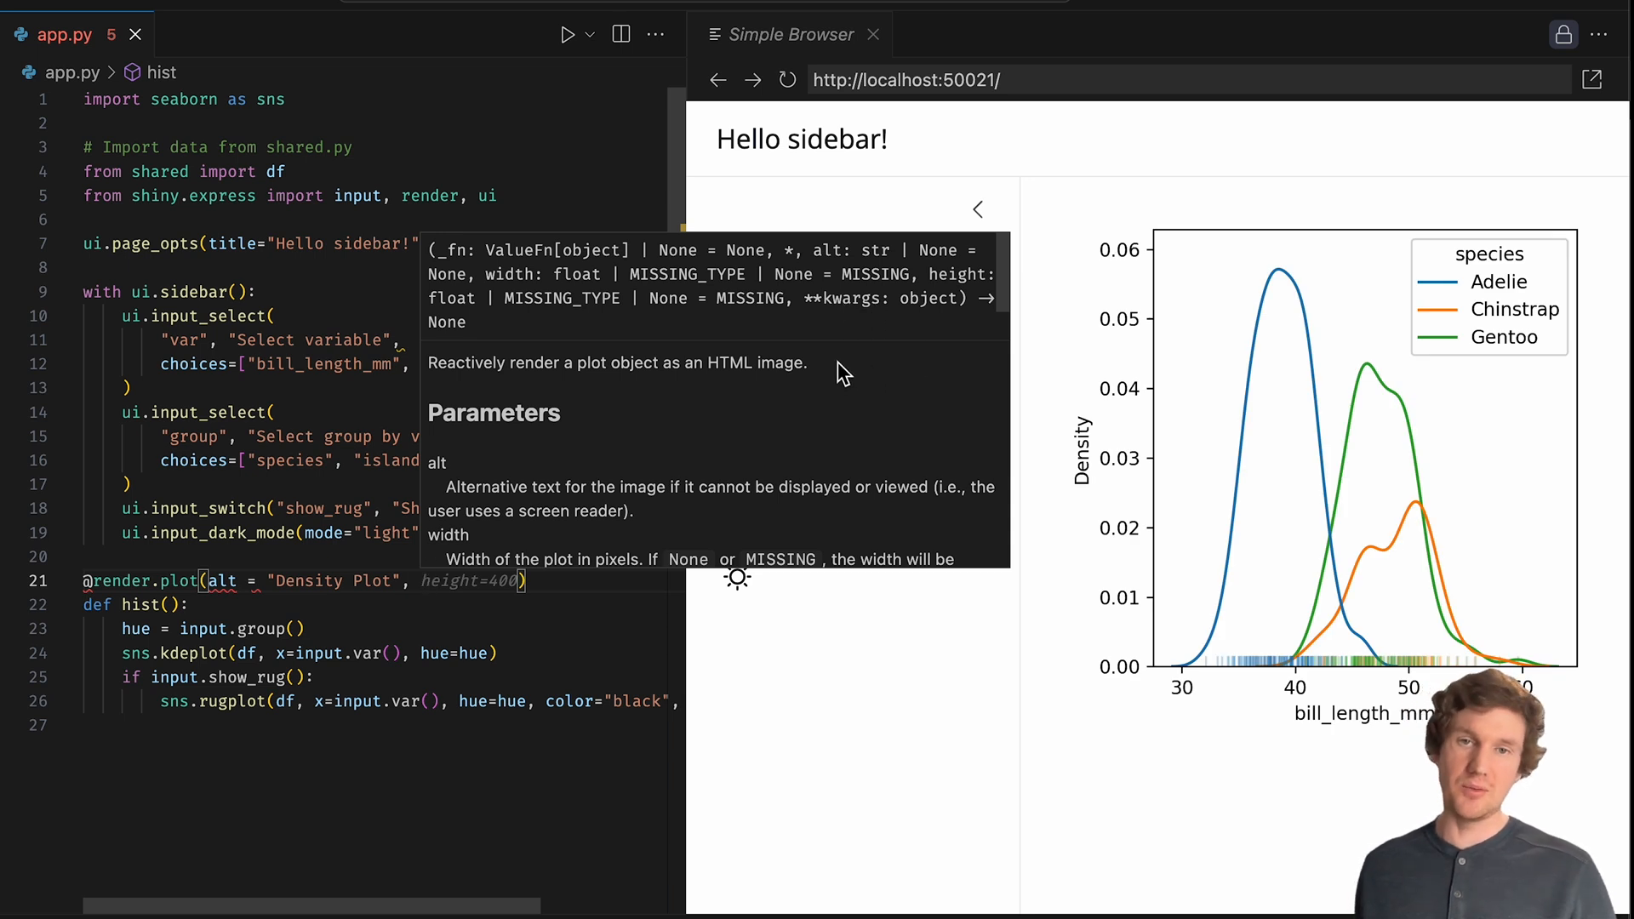
pyautogui.moveTo(792, 379)
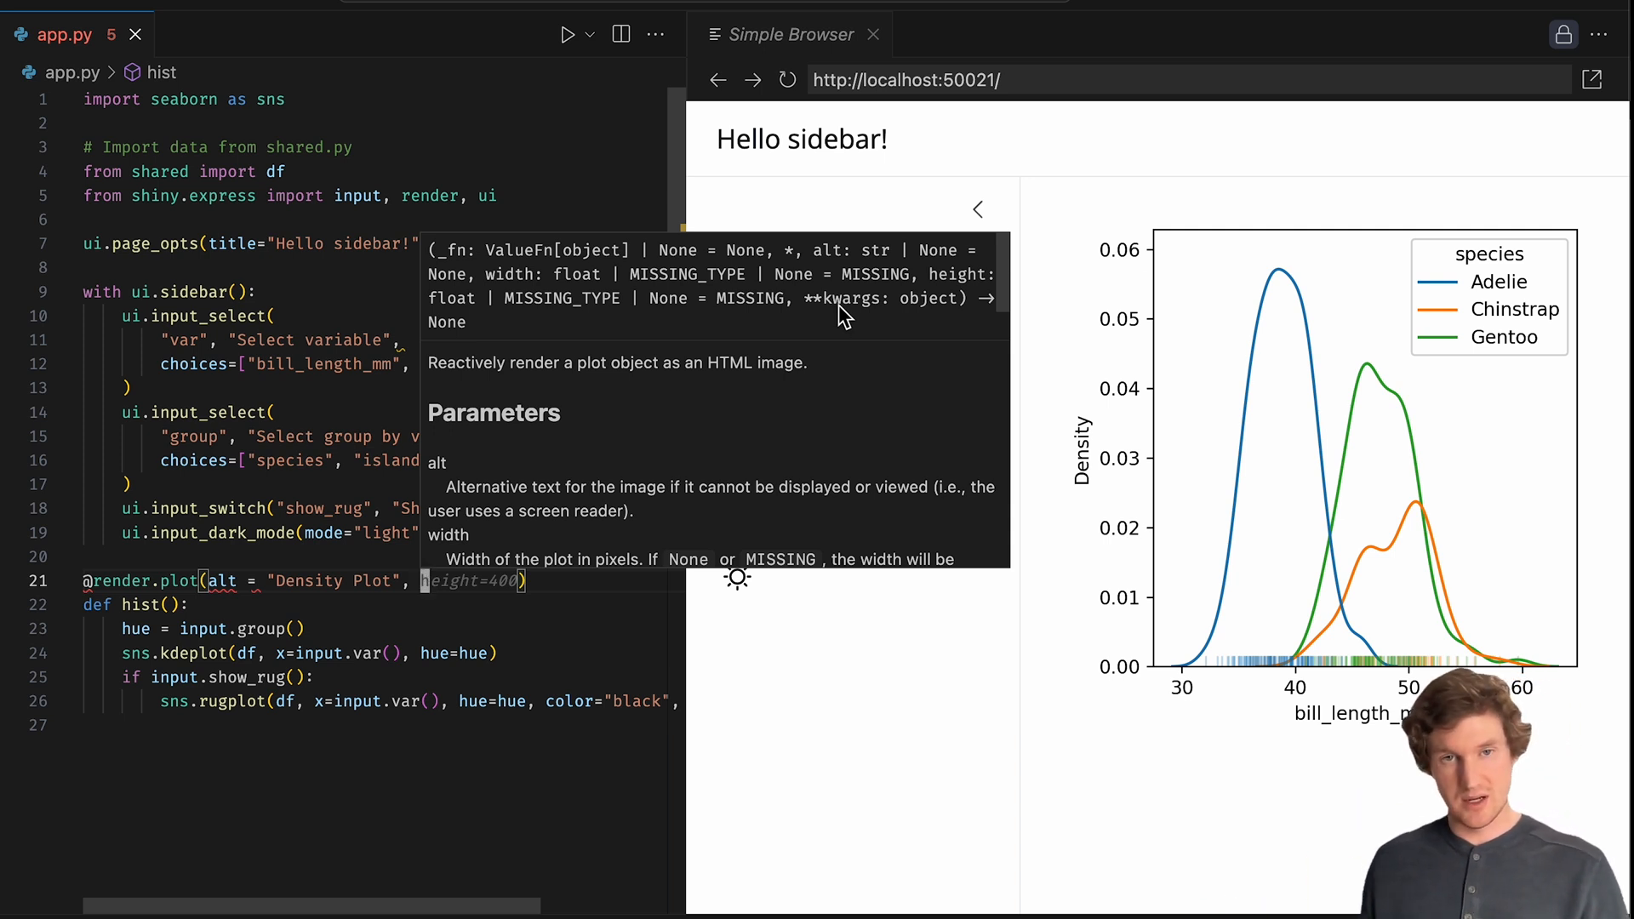
pyautogui.moveTo(814, 349)
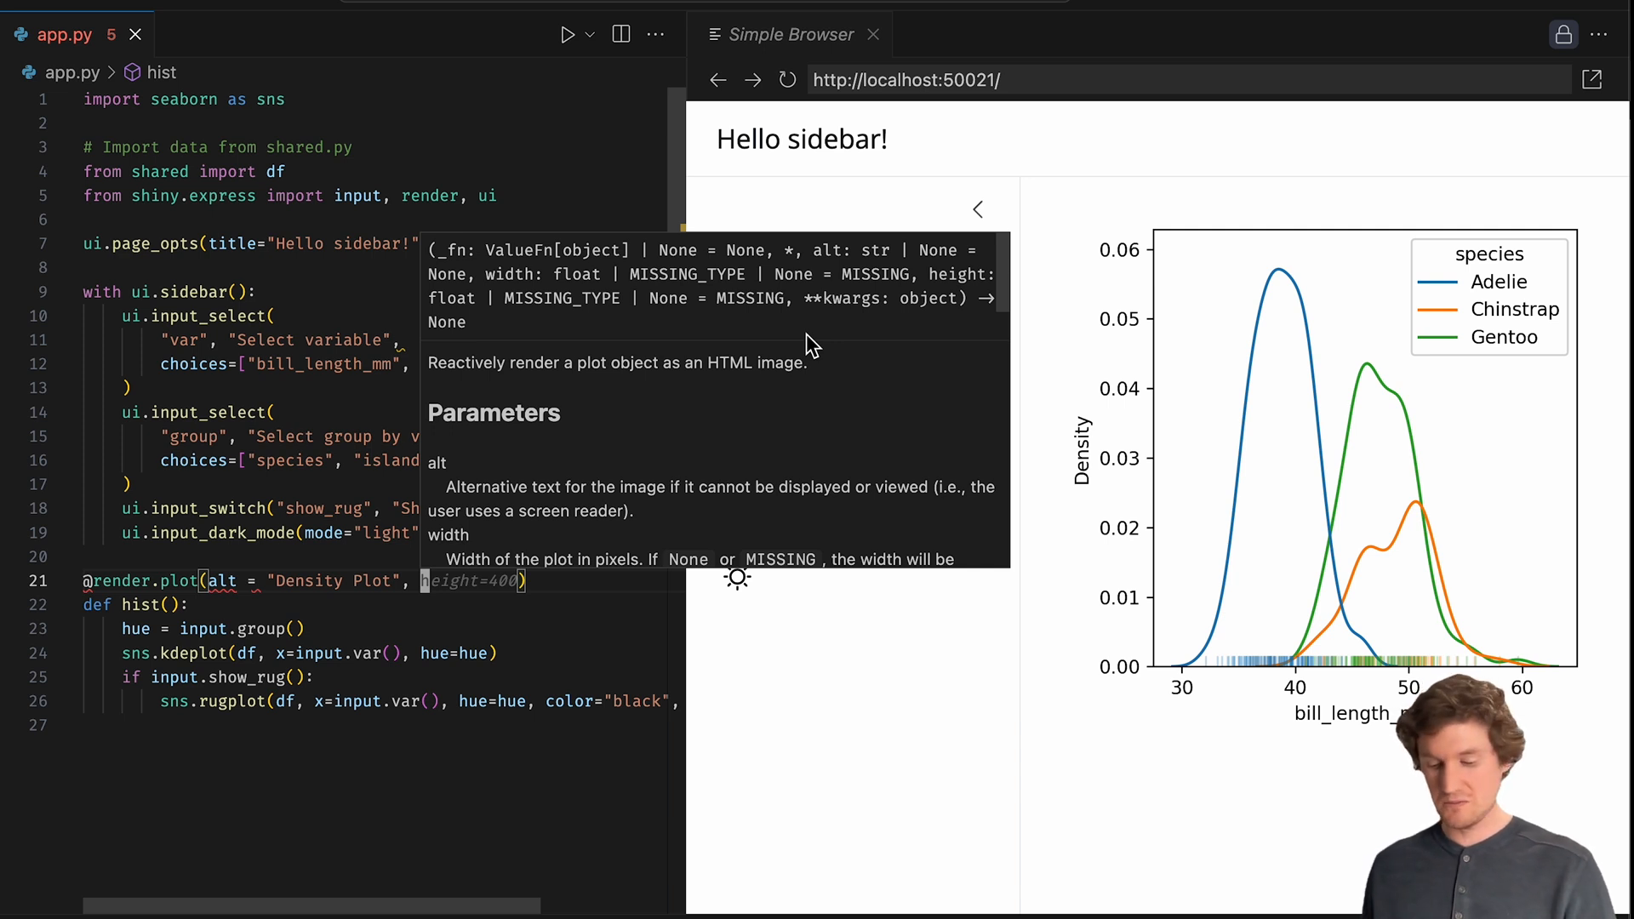
pyautogui.write('transparent=True')
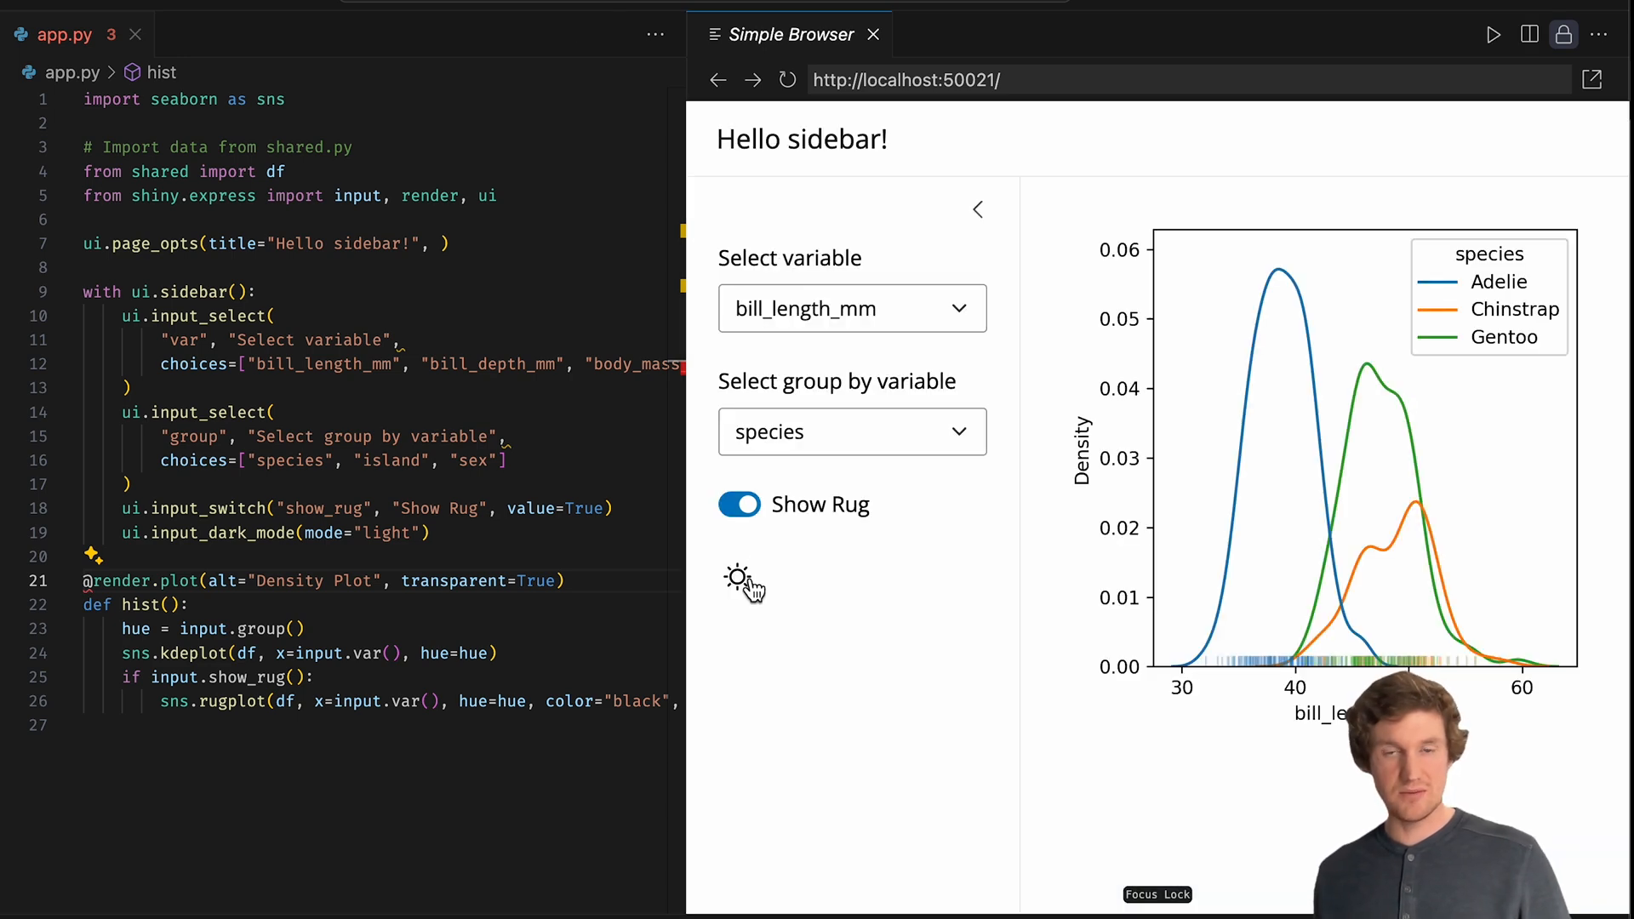
# Check the transparent plot in dark mode, then place the caret after the hist header.
pyautogui.click(737, 578)
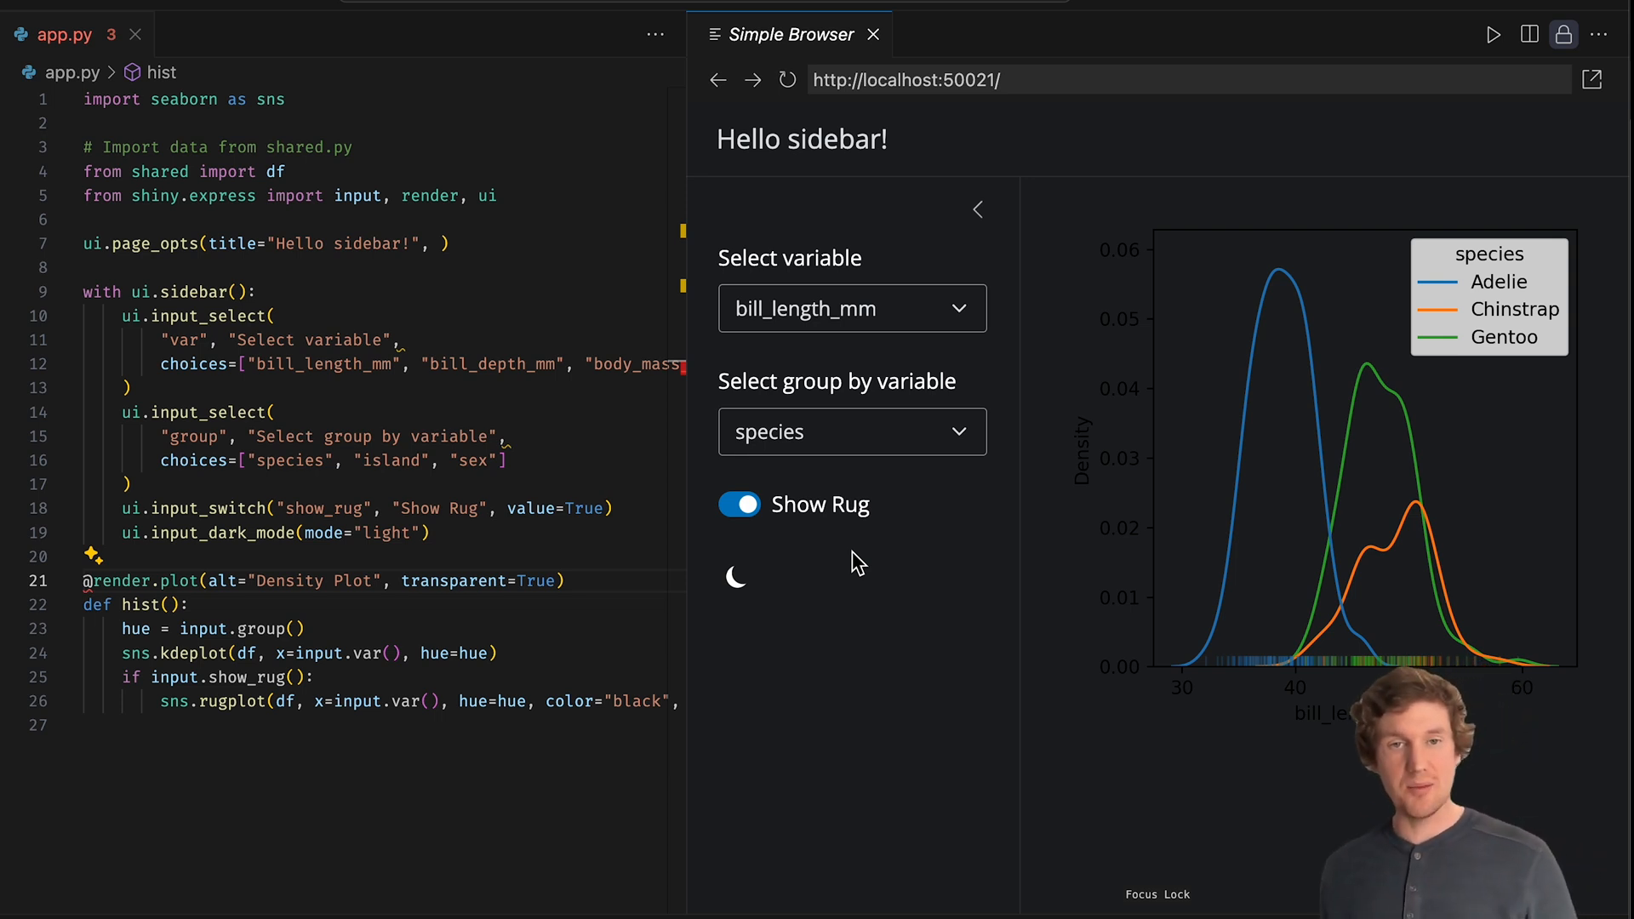
pyautogui.moveTo(1154, 524)
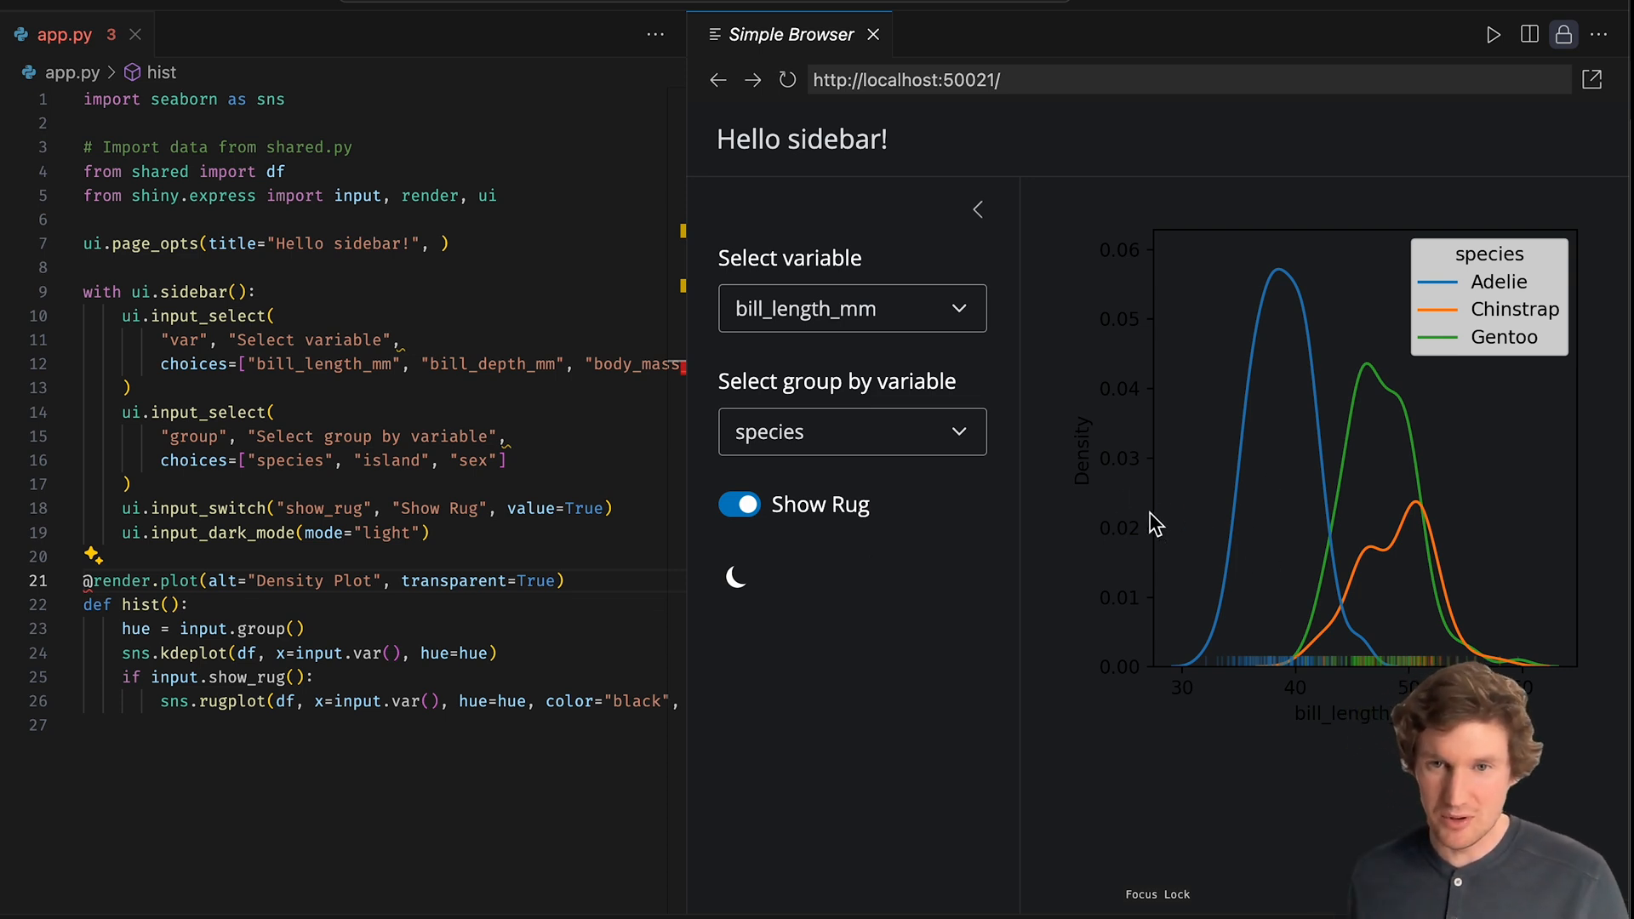
pyautogui.moveTo(1120, 558)
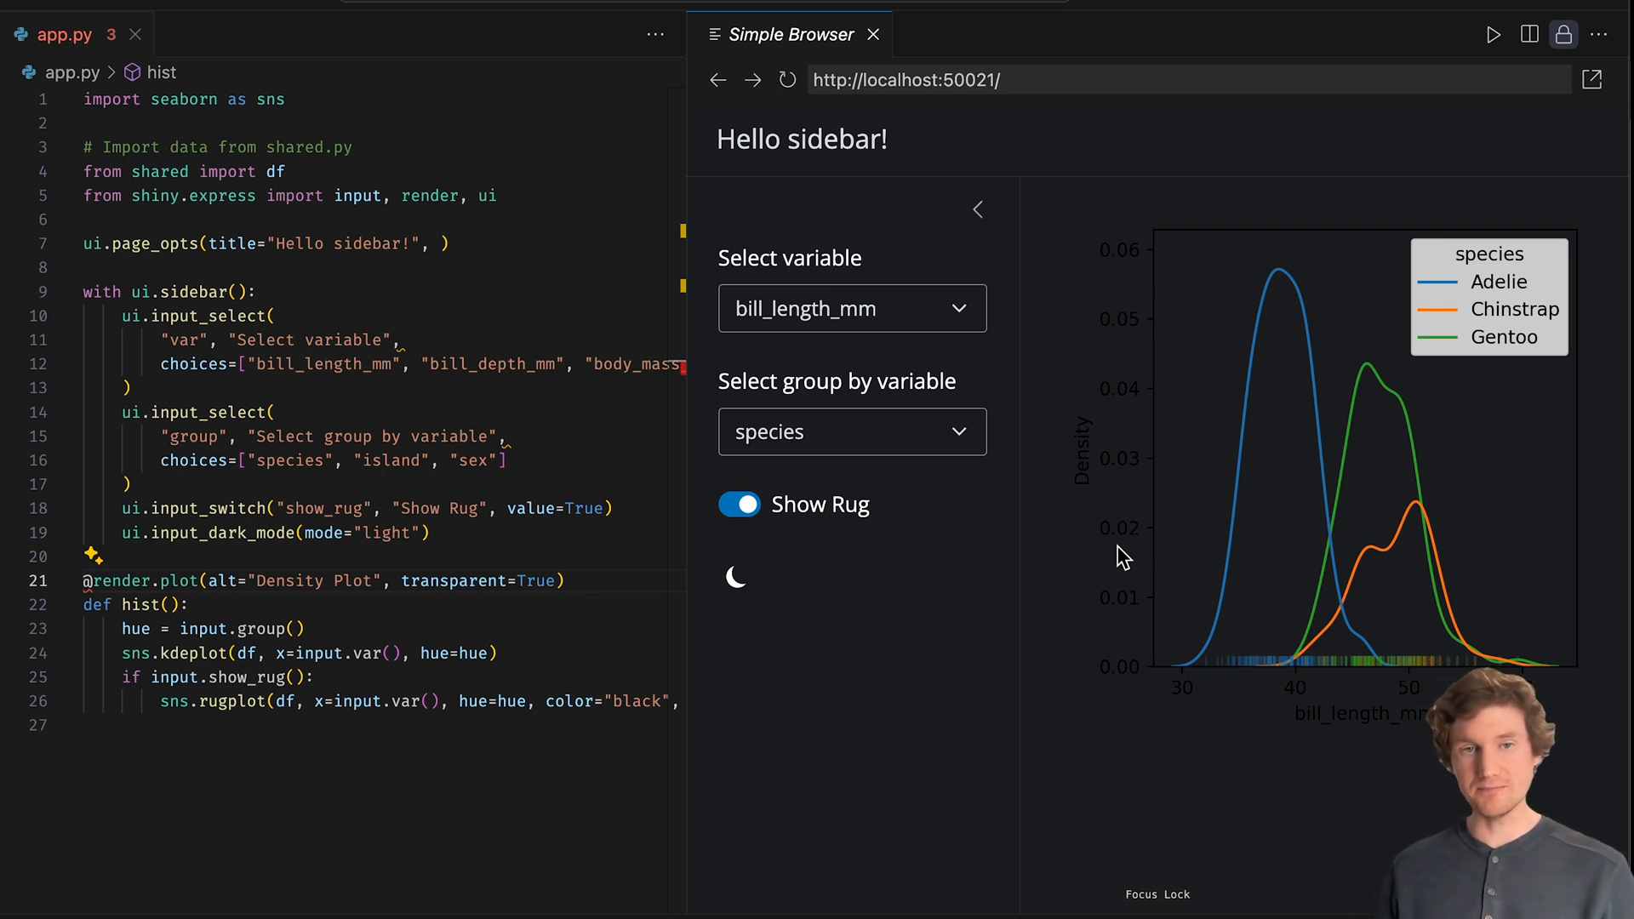
pyautogui.click(481, 563)
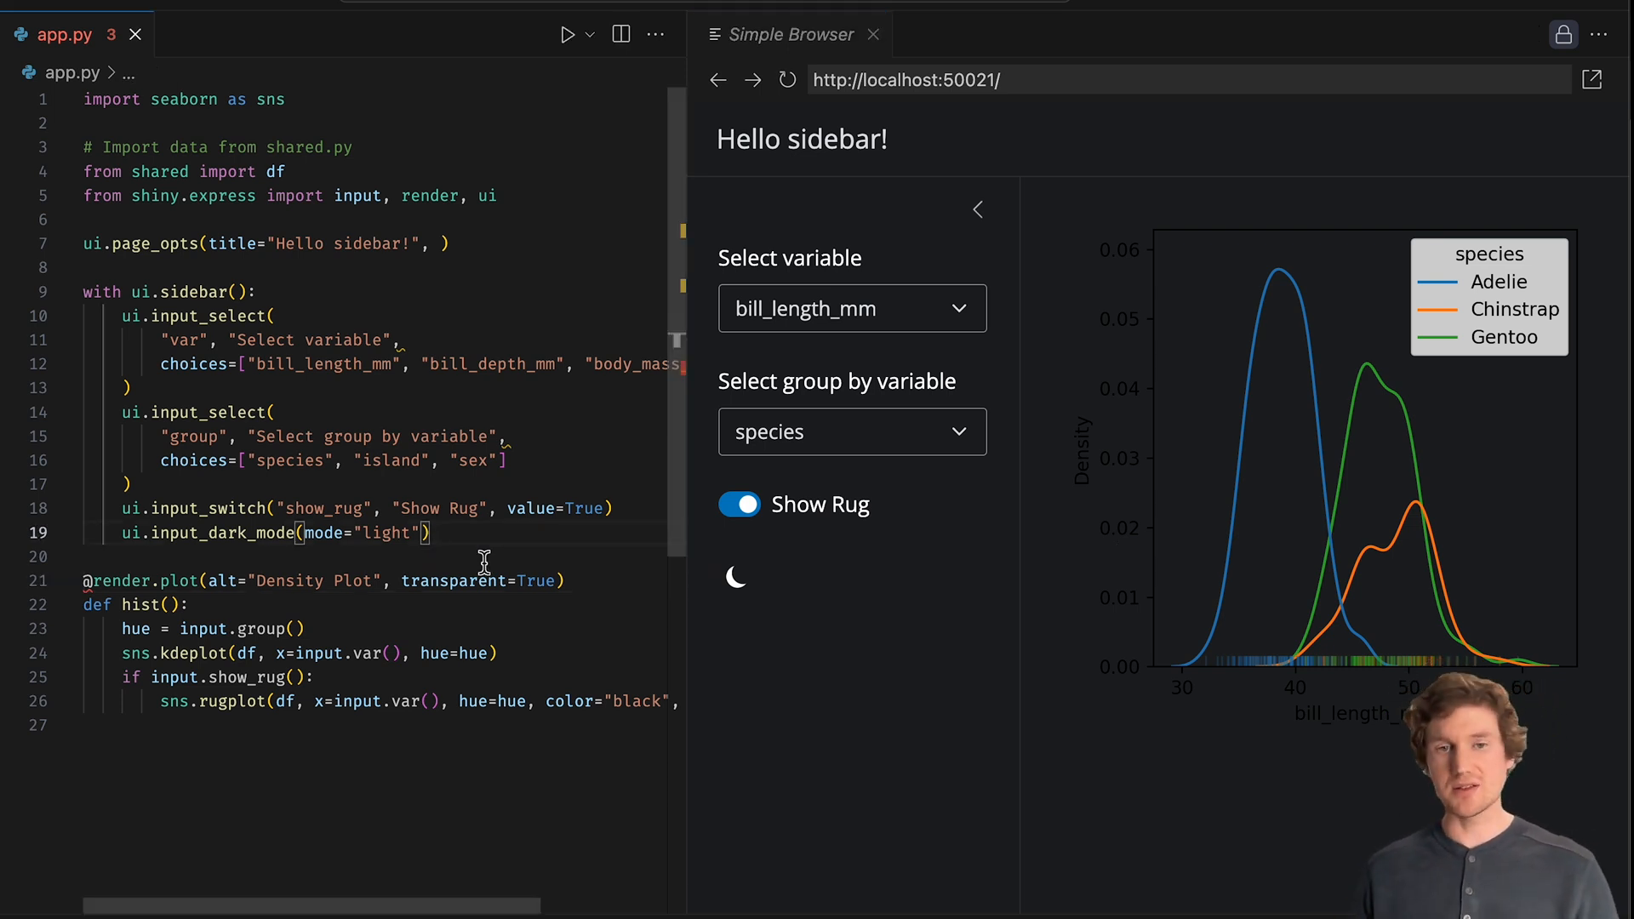
pyautogui.moveTo(686, 470)
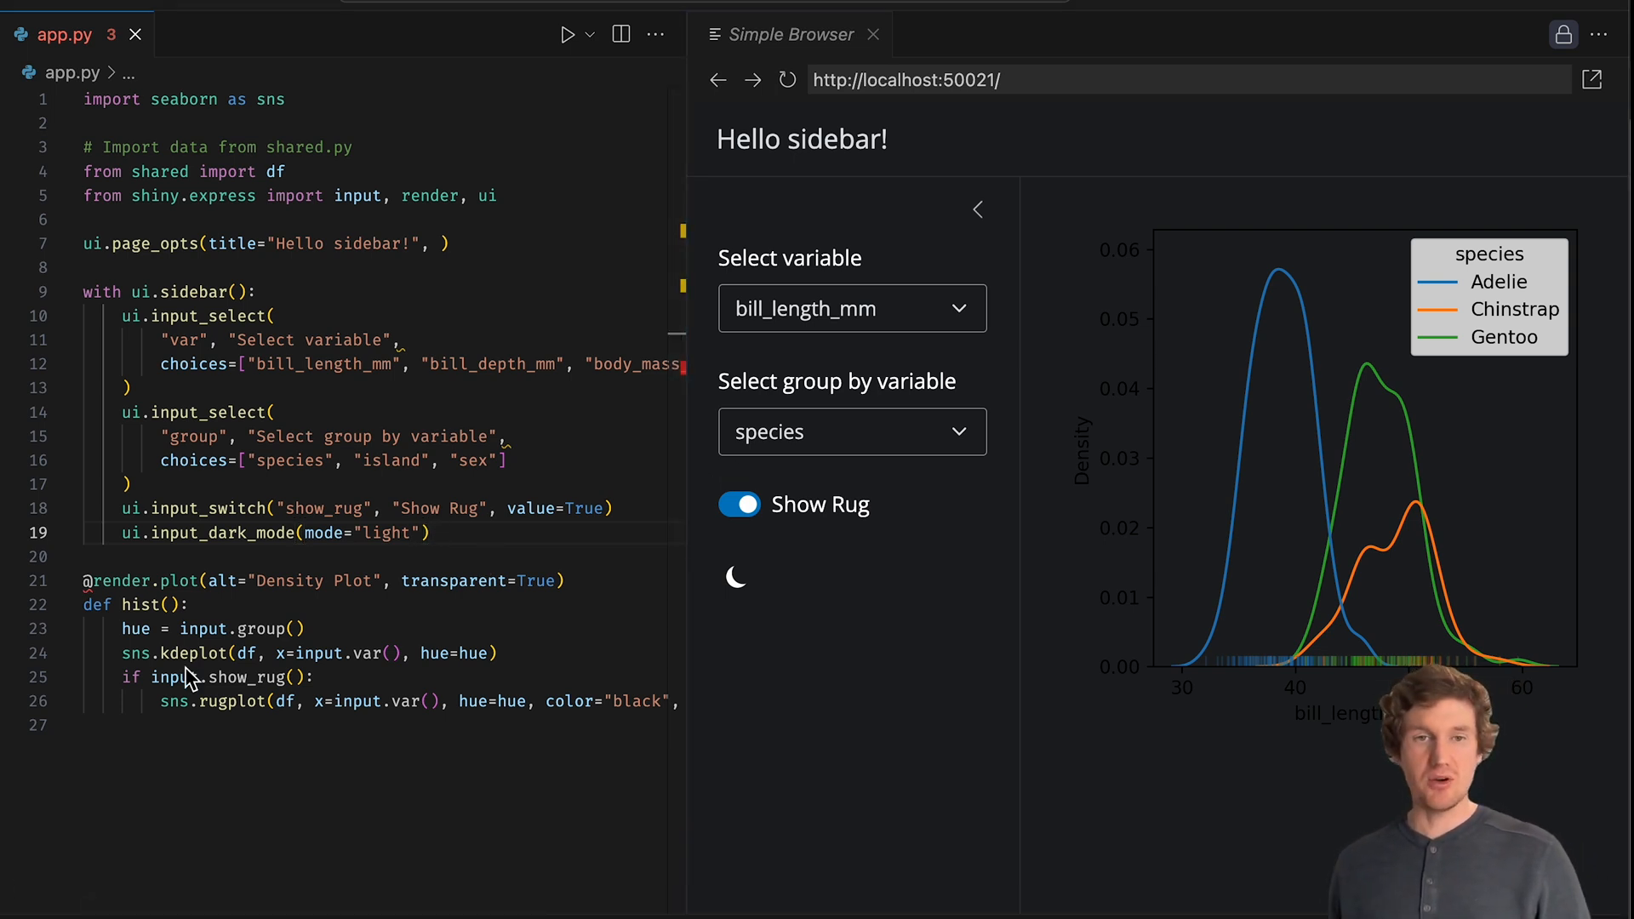
pyautogui.click(488, 196)
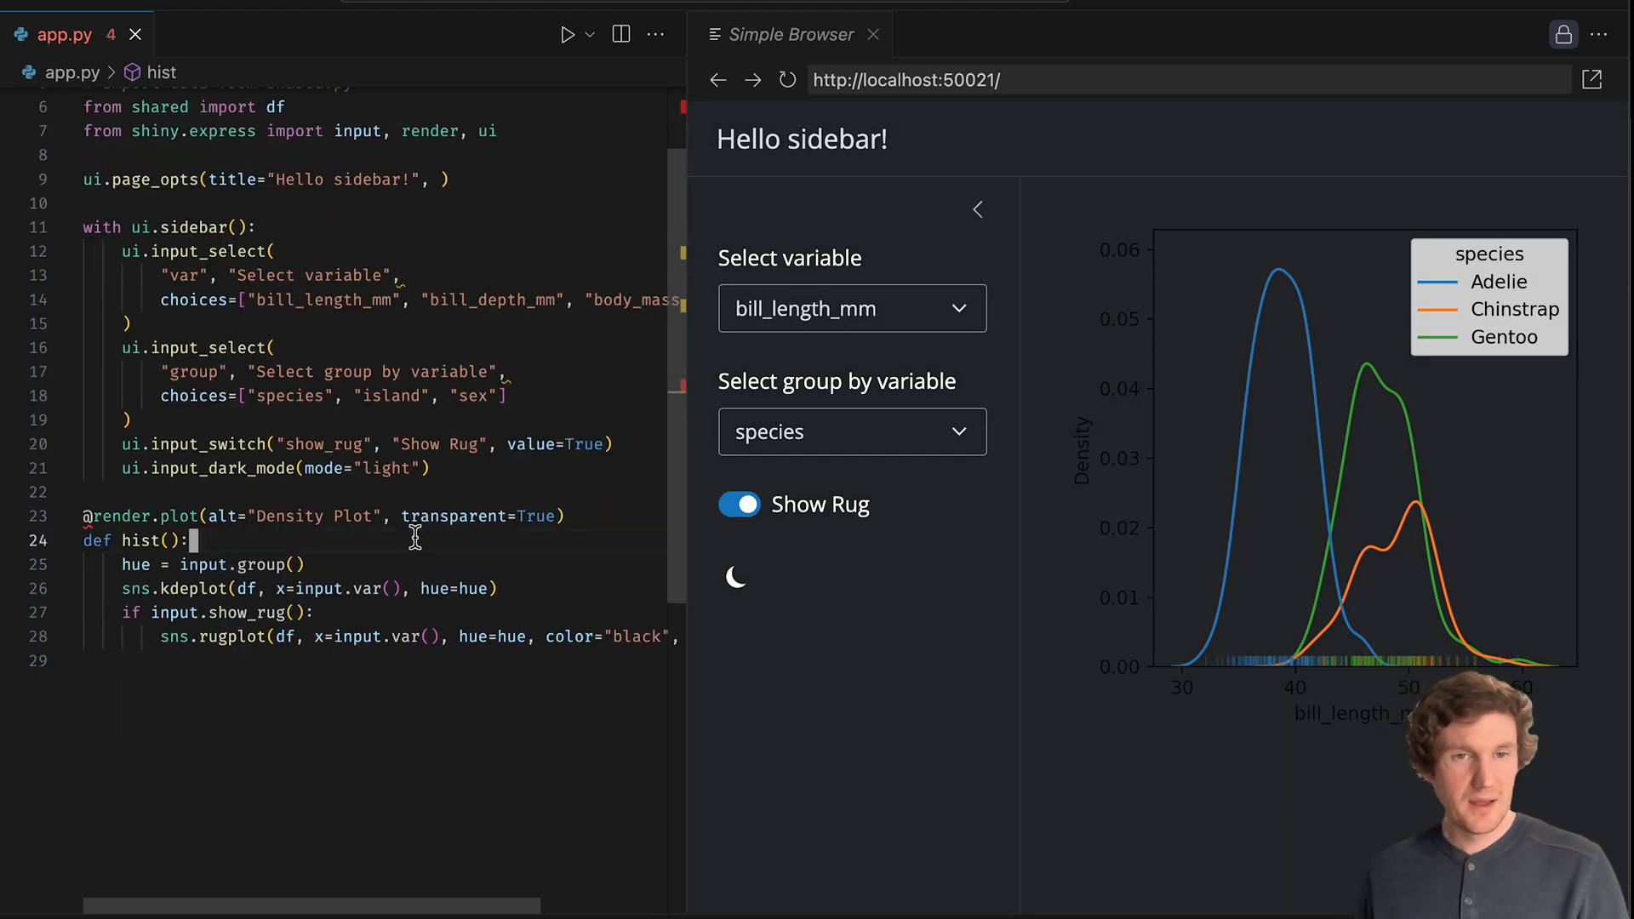
# Add matplotlib.style.use("dark_background") inside the hist function.
pyautogui.press('Enter')
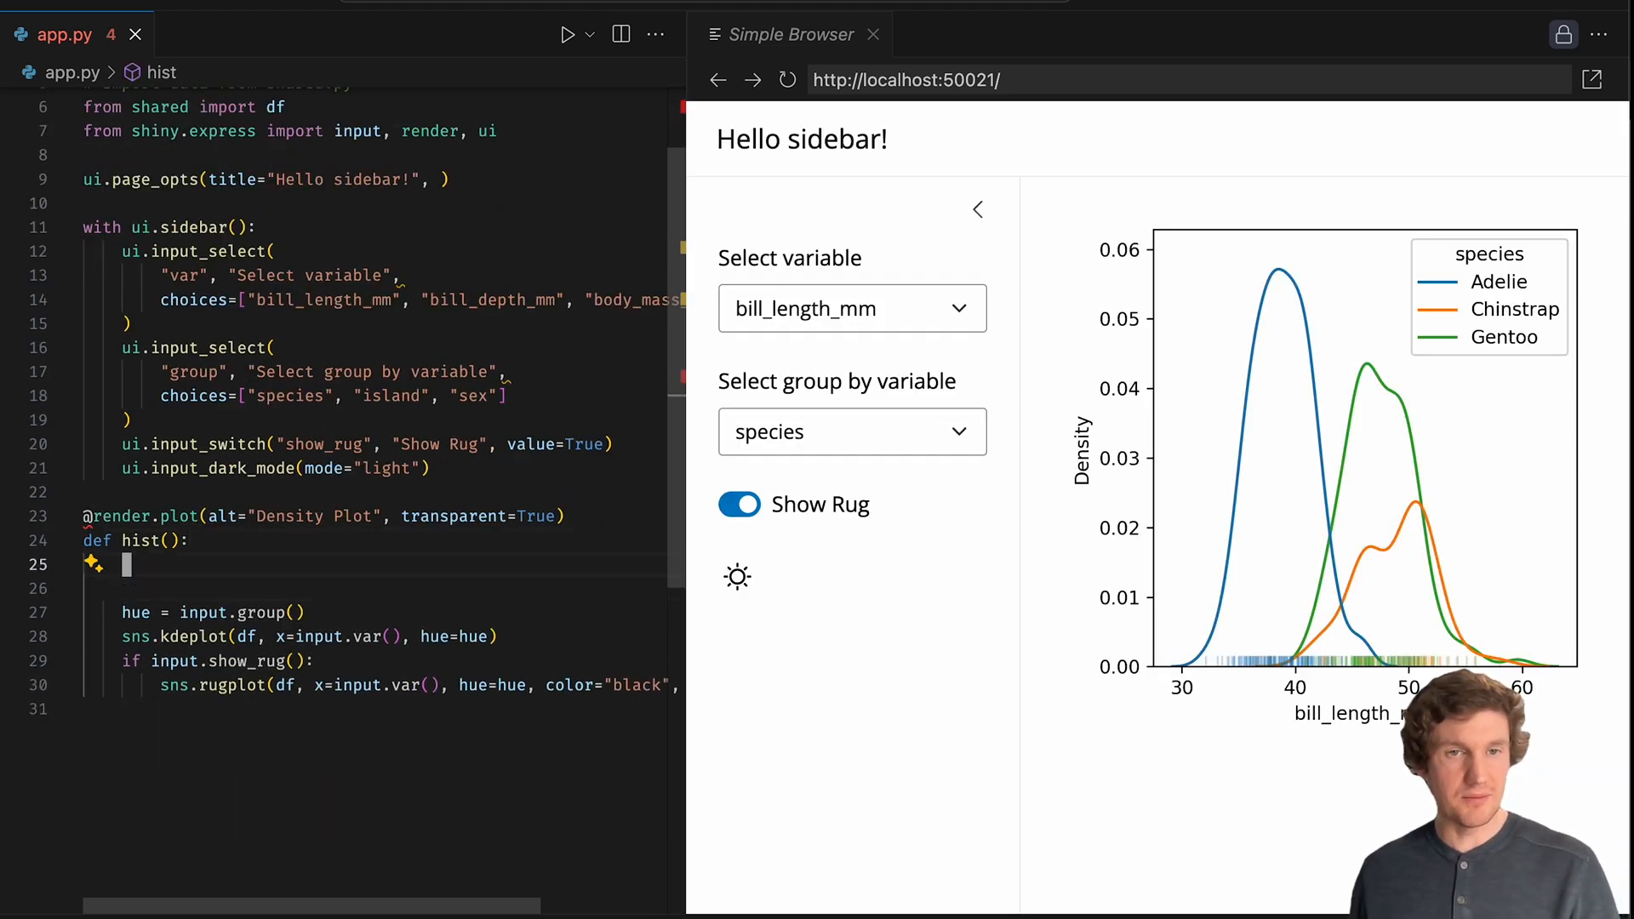
pyautogui.write('matplotlib.style.use("seaborn-darkgrid")')
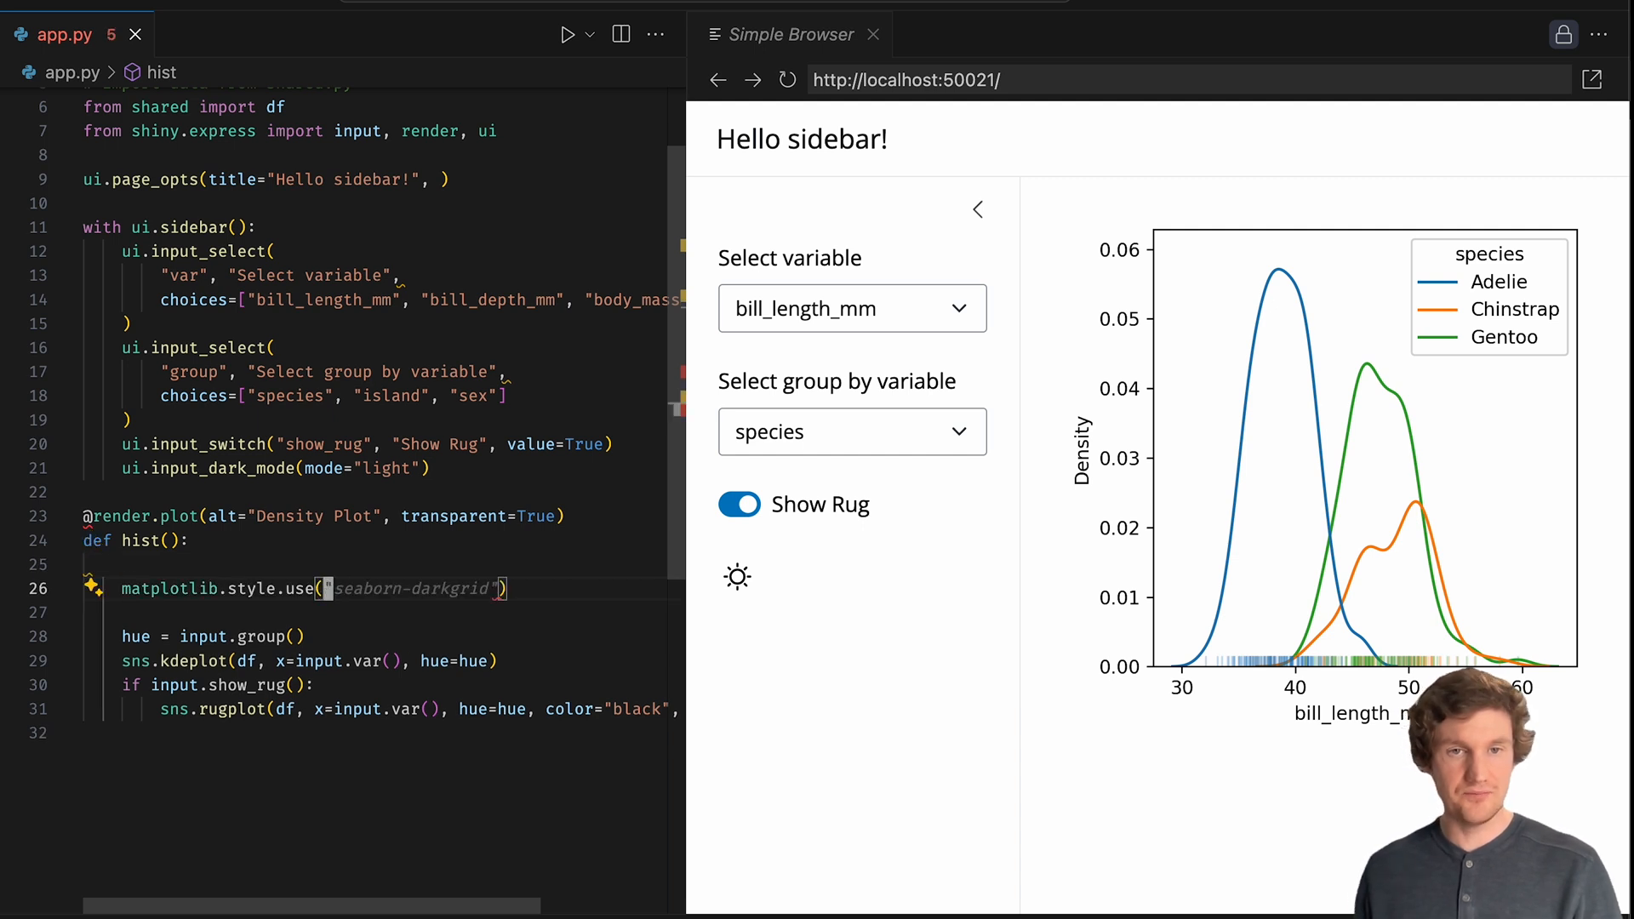
pyautogui.write('dark_background')
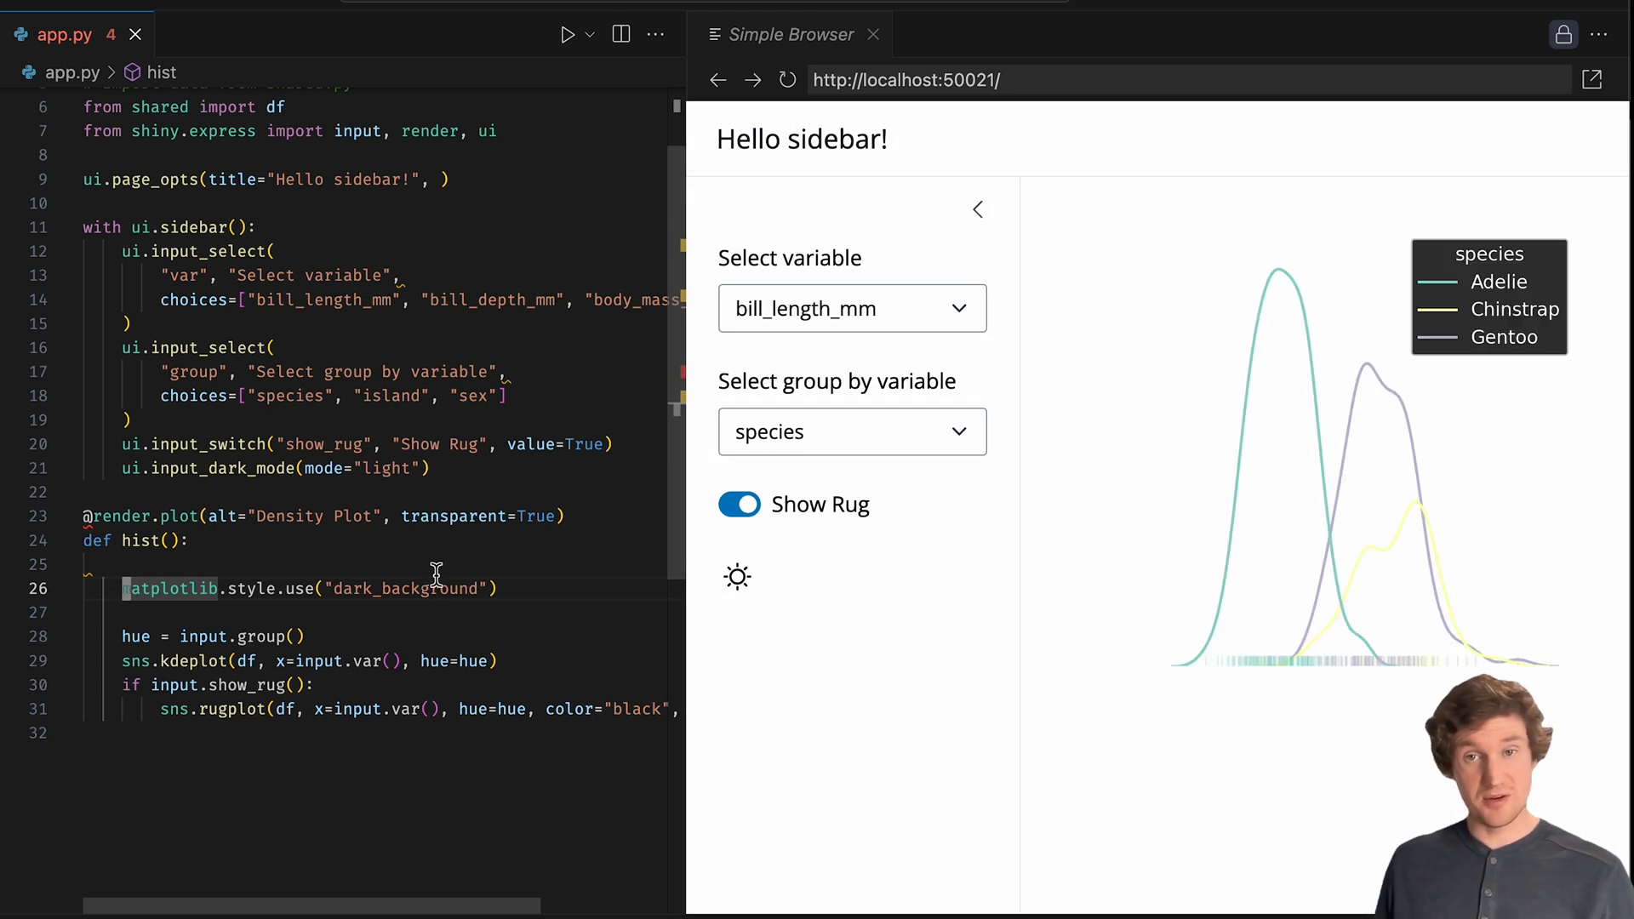
pyautogui.moveTo(1000, 623)
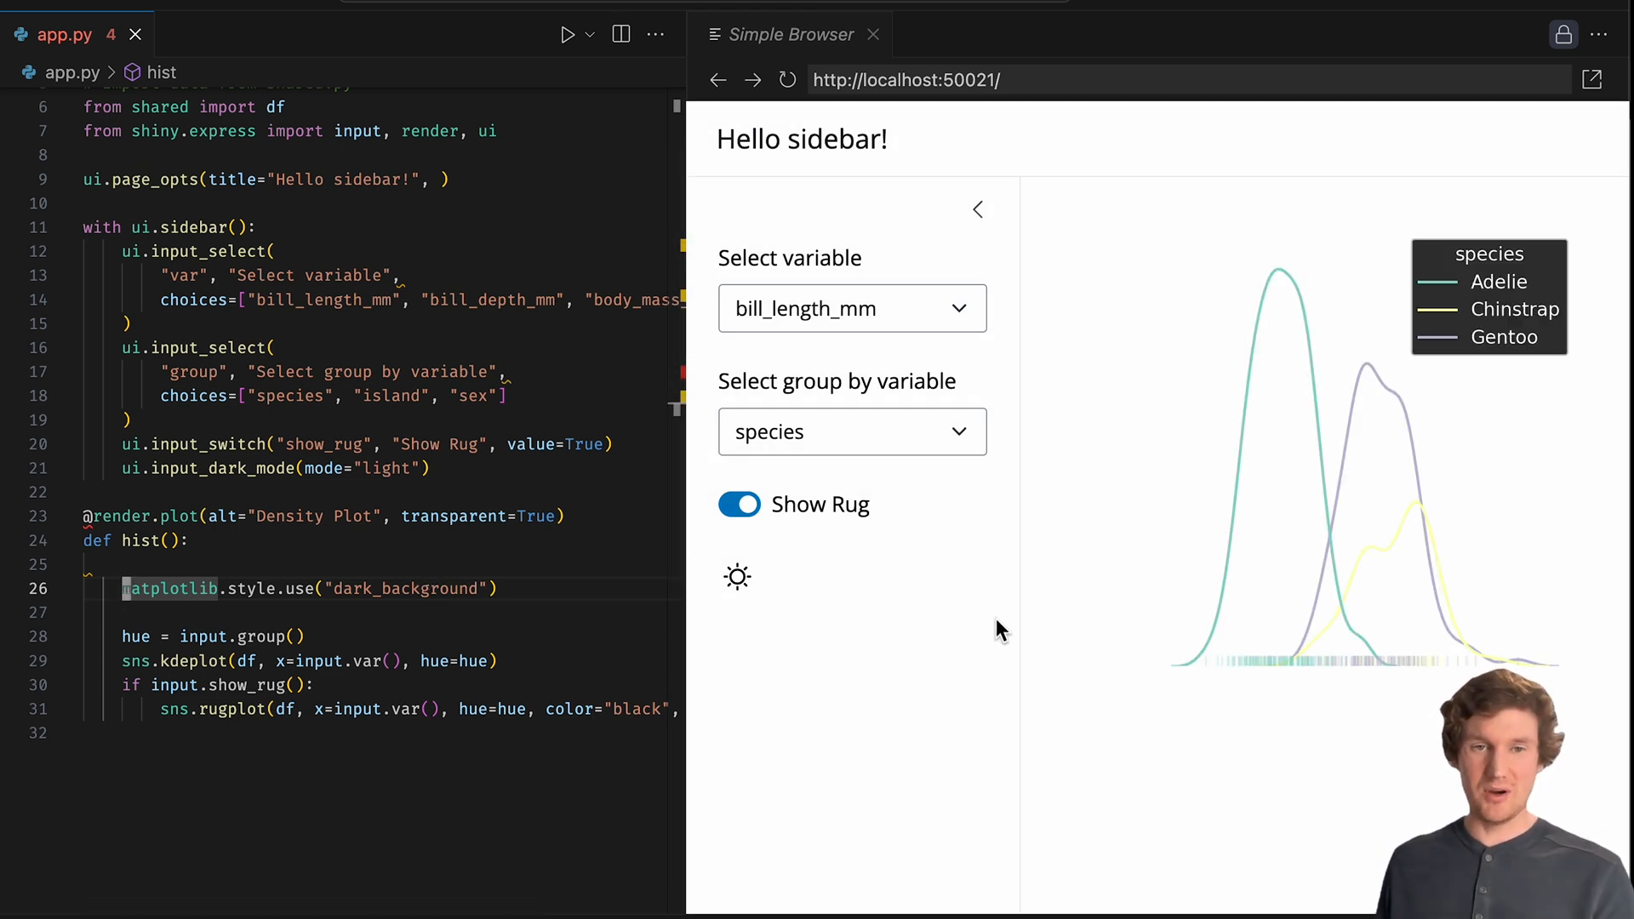
# Compare the plot in dark and light app modes, where axes vanish in light.
pyautogui.click(737, 577)
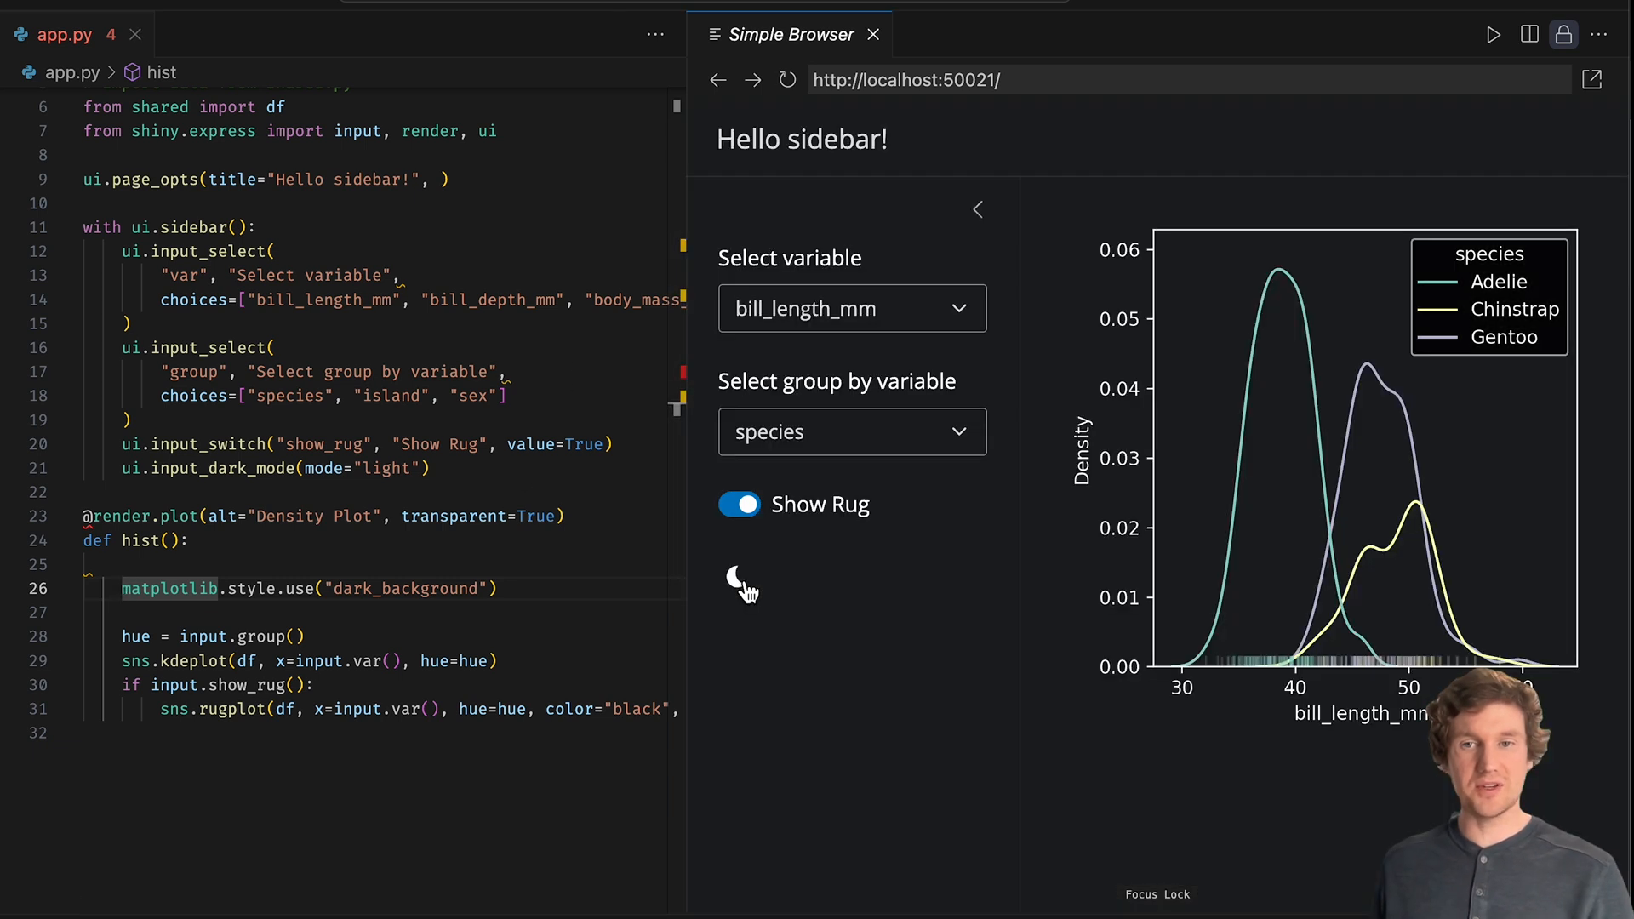
pyautogui.moveTo(738, 579)
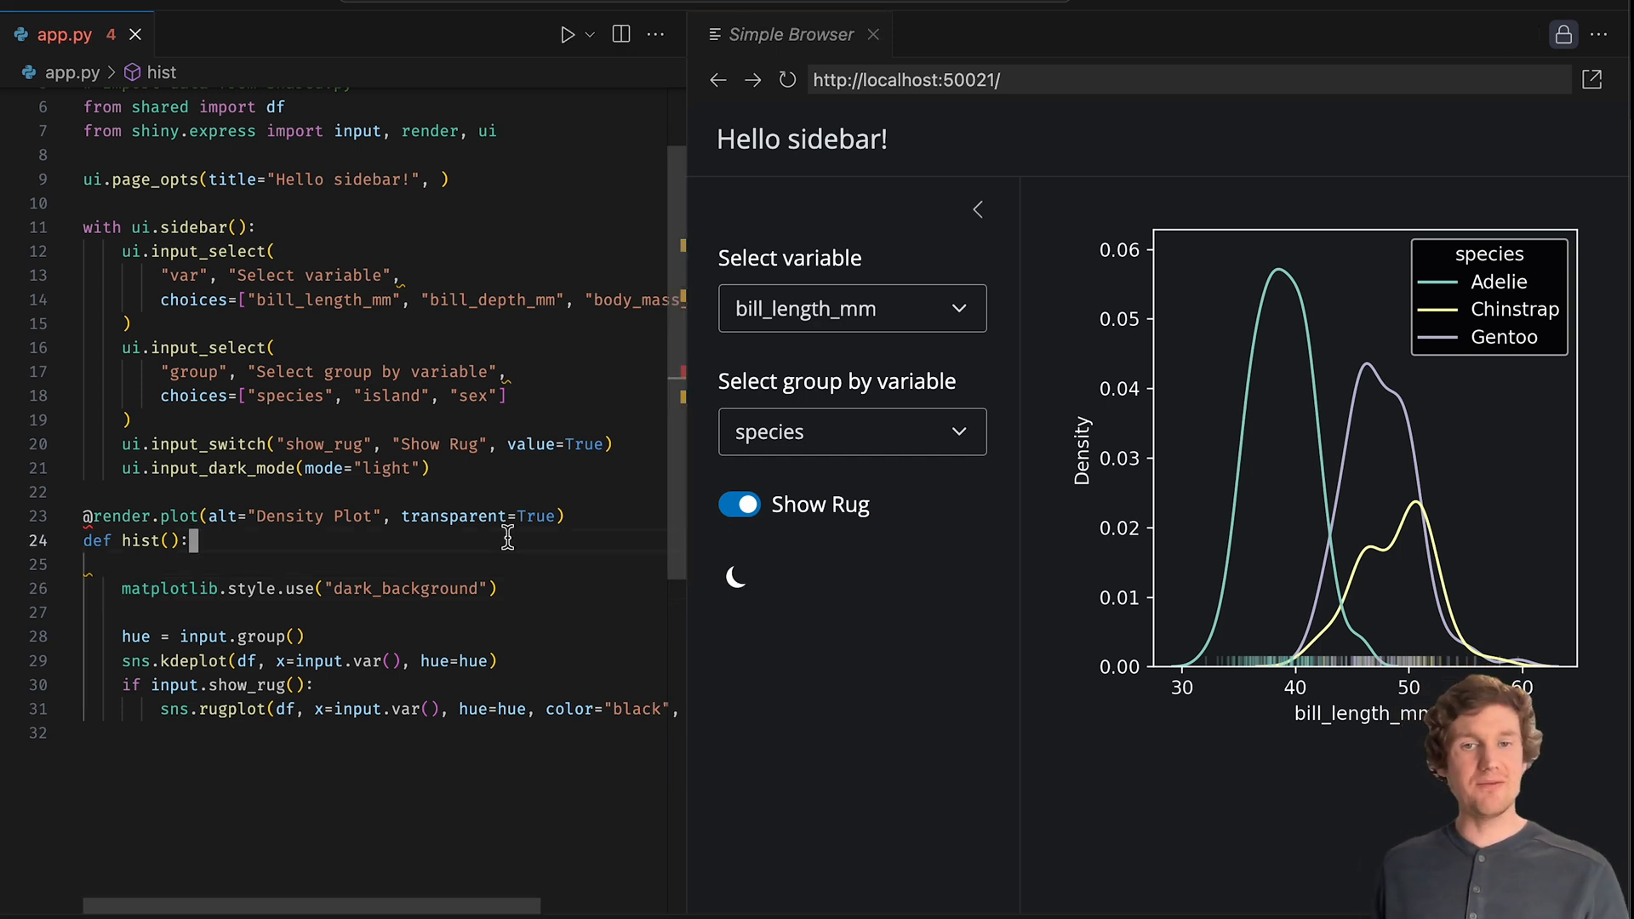
pyautogui.moveTo(986, 641)
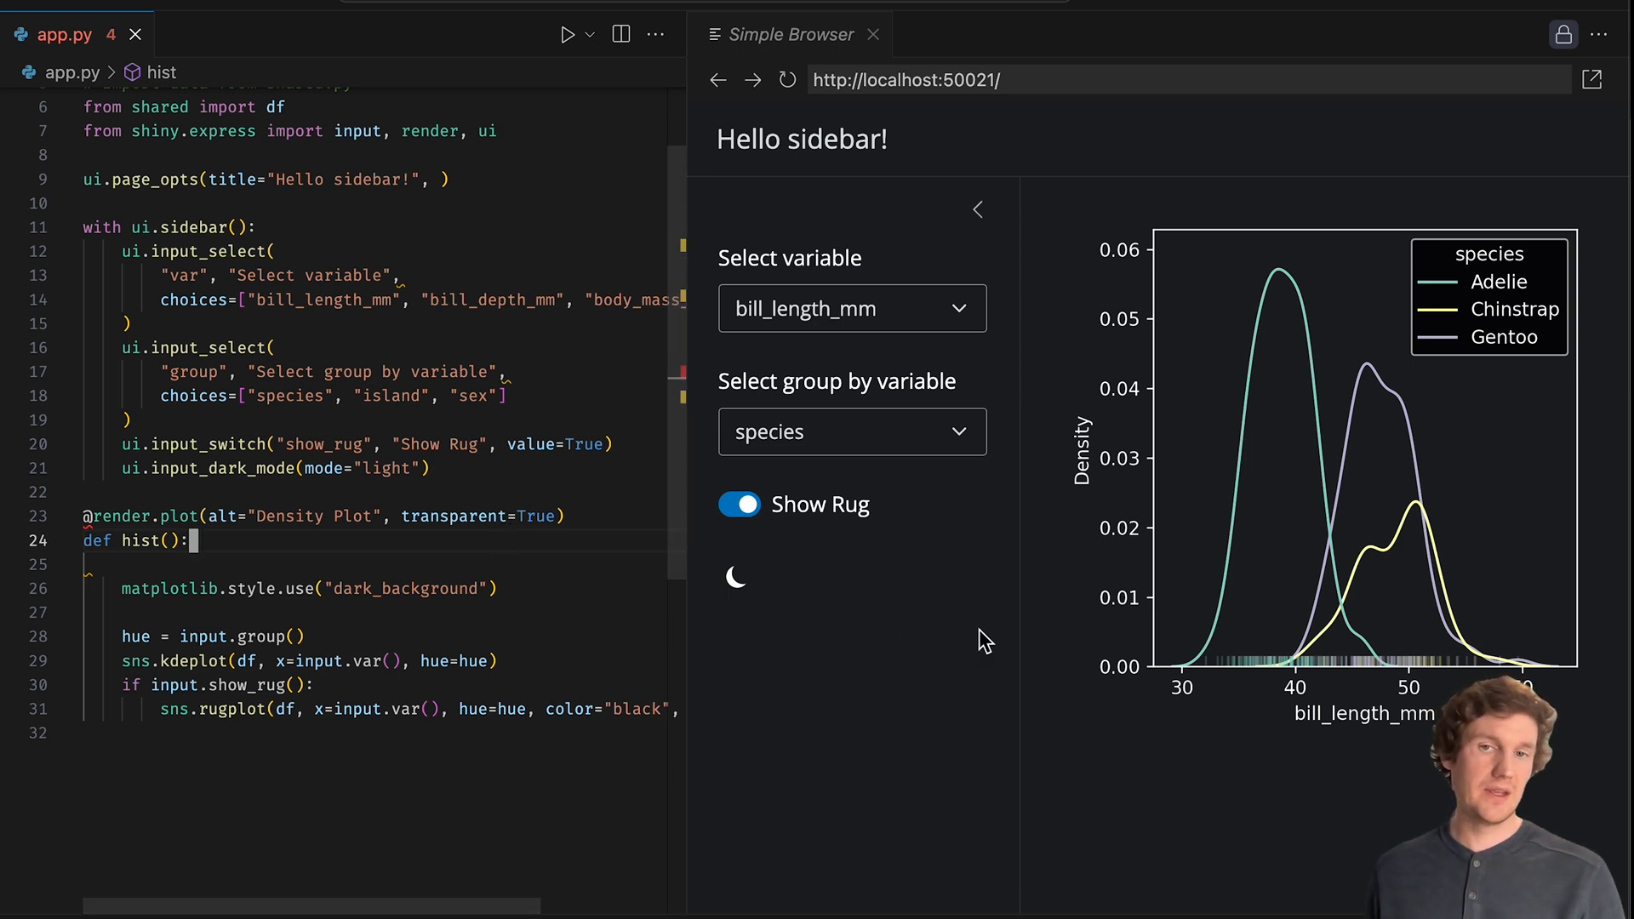
pyautogui.click(735, 579)
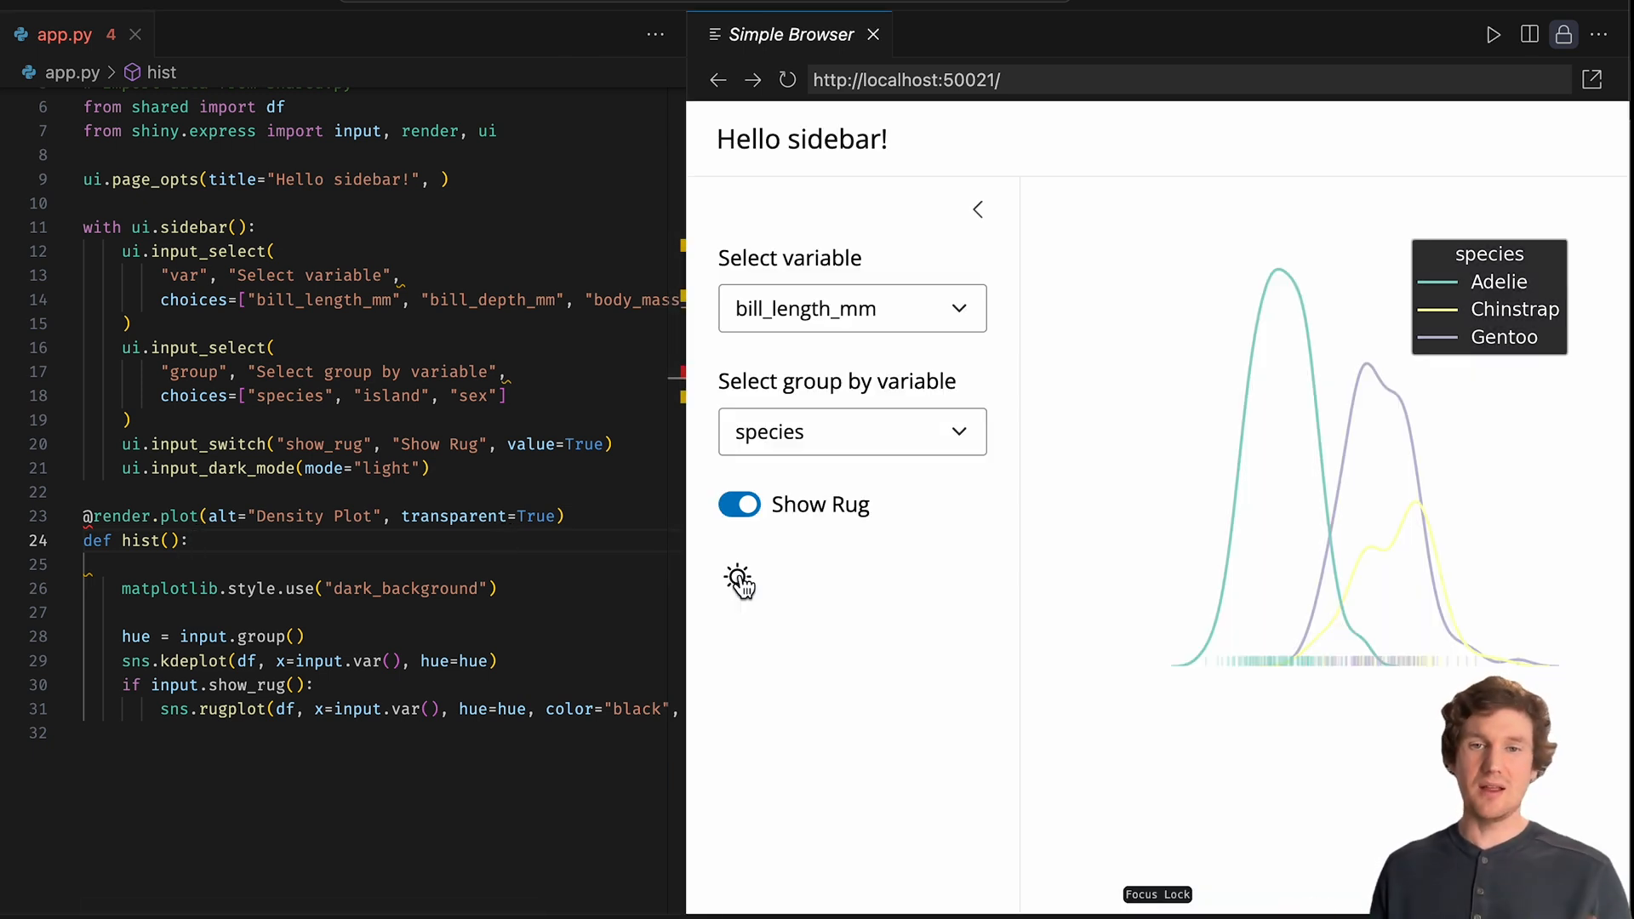
pyautogui.moveTo(737, 579)
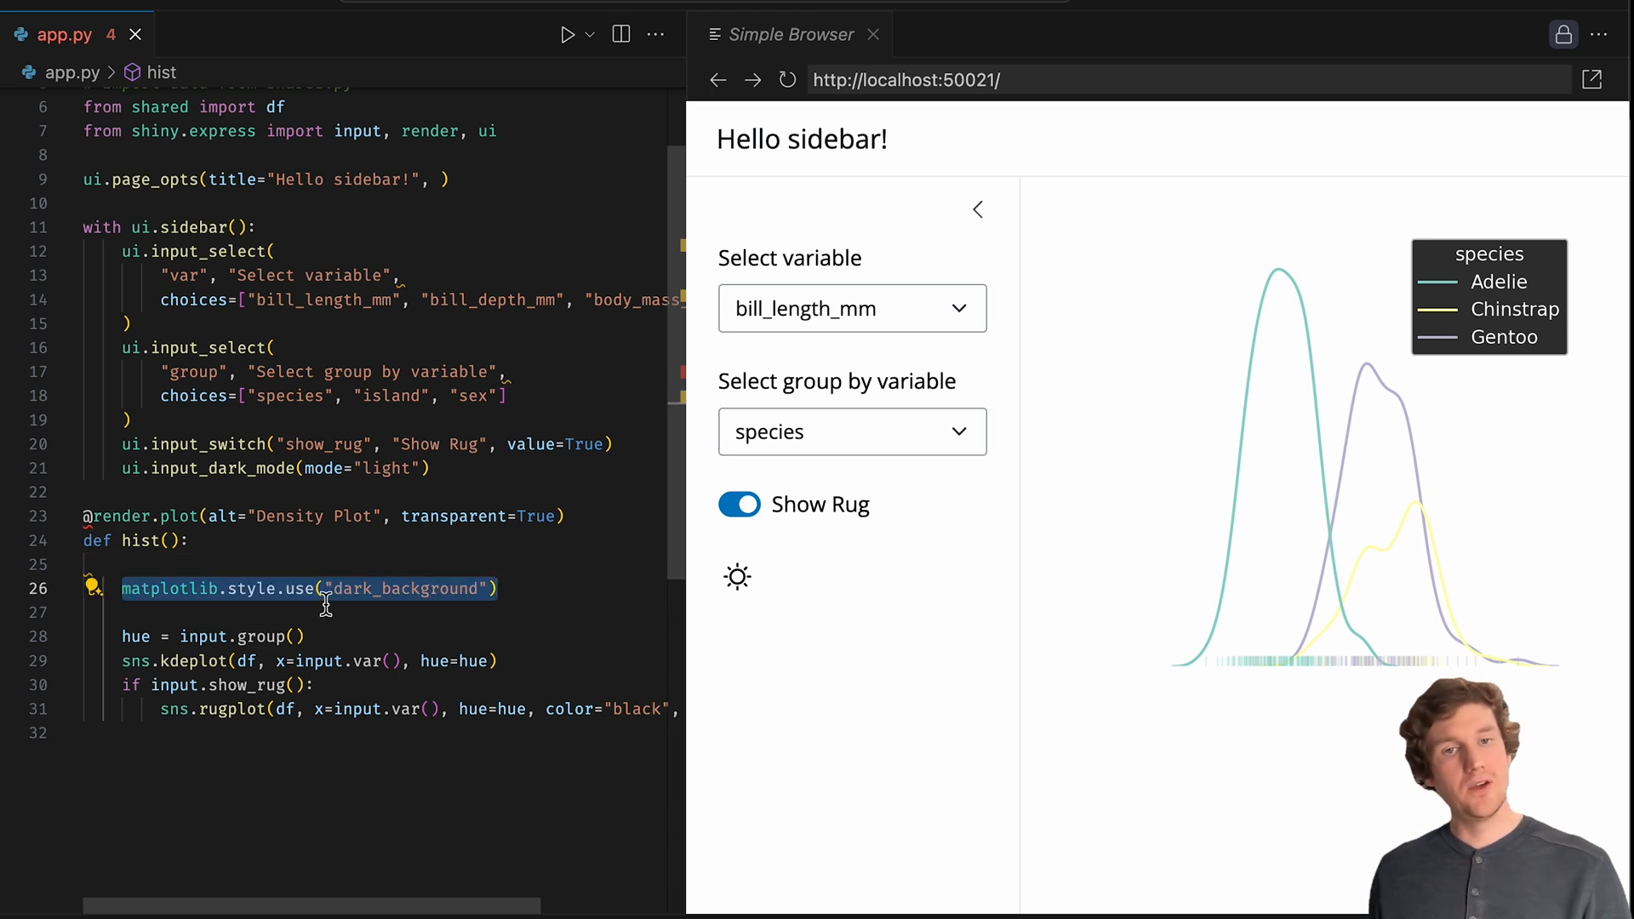
pyautogui.click(482, 589)
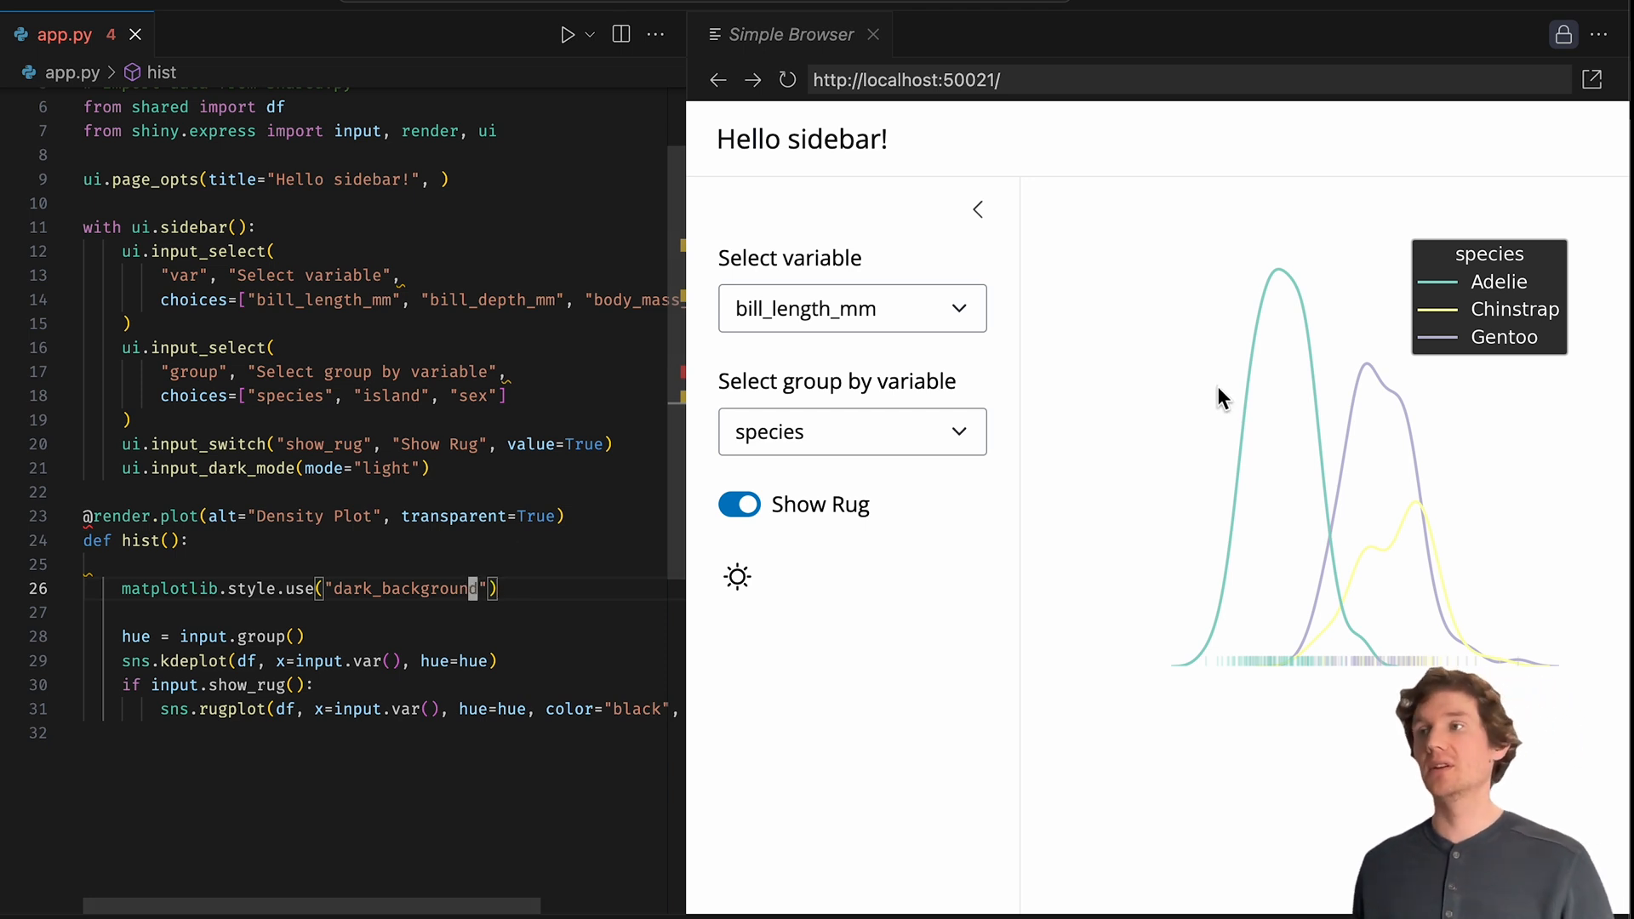
# Give ui.input_dark_mode the id dark_mode.
pyautogui.click(391, 468)
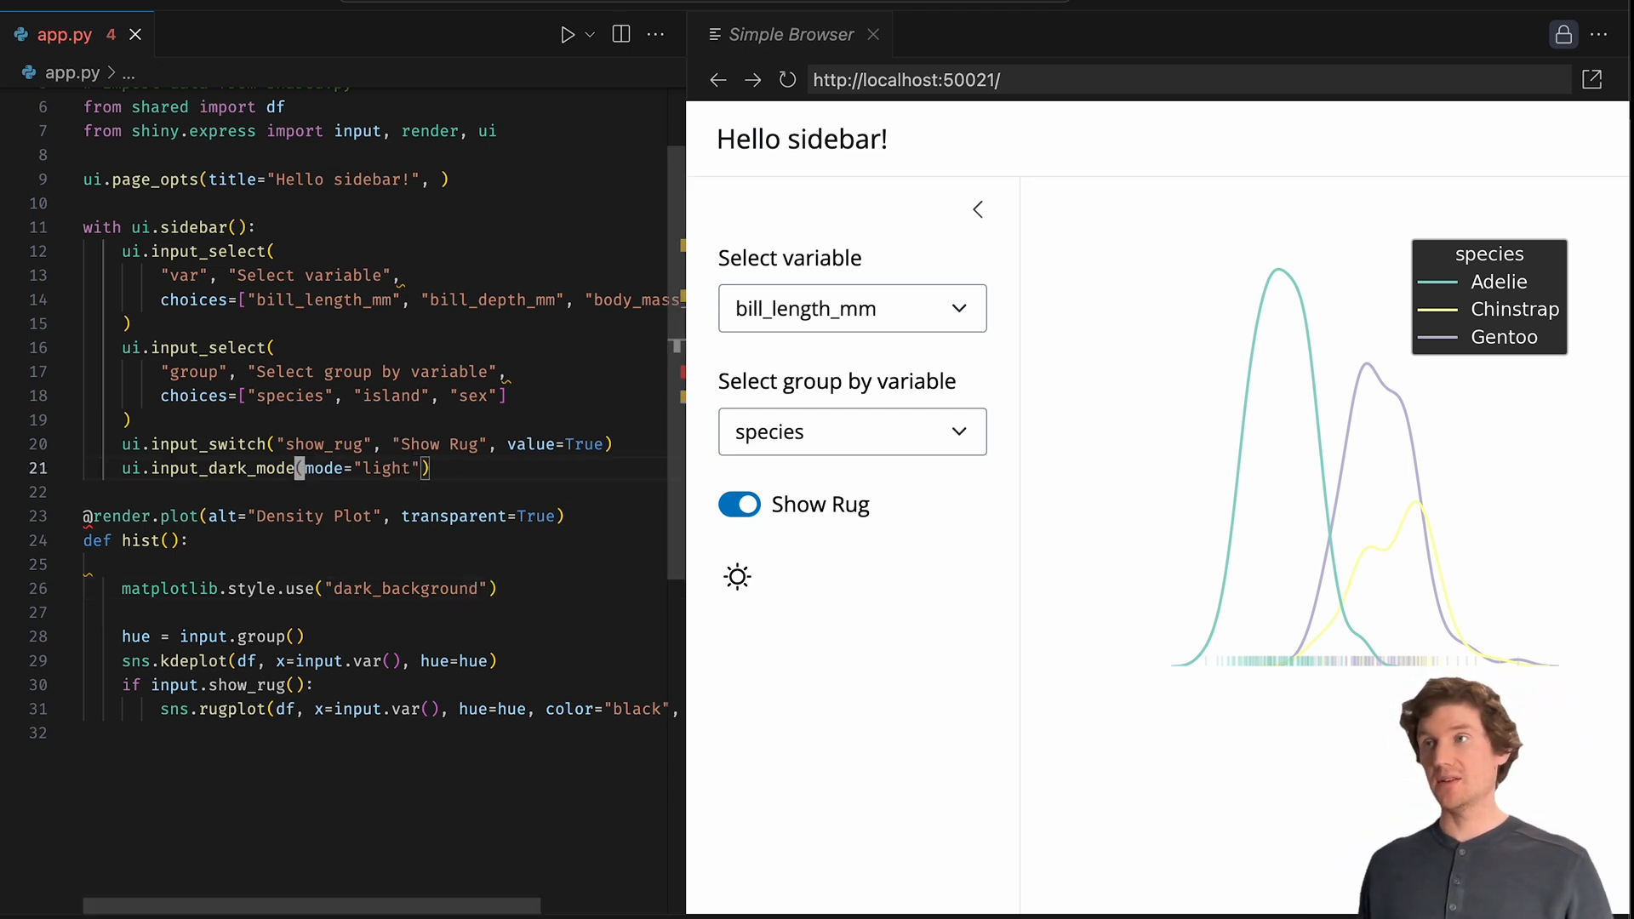
pyautogui.write('id=')
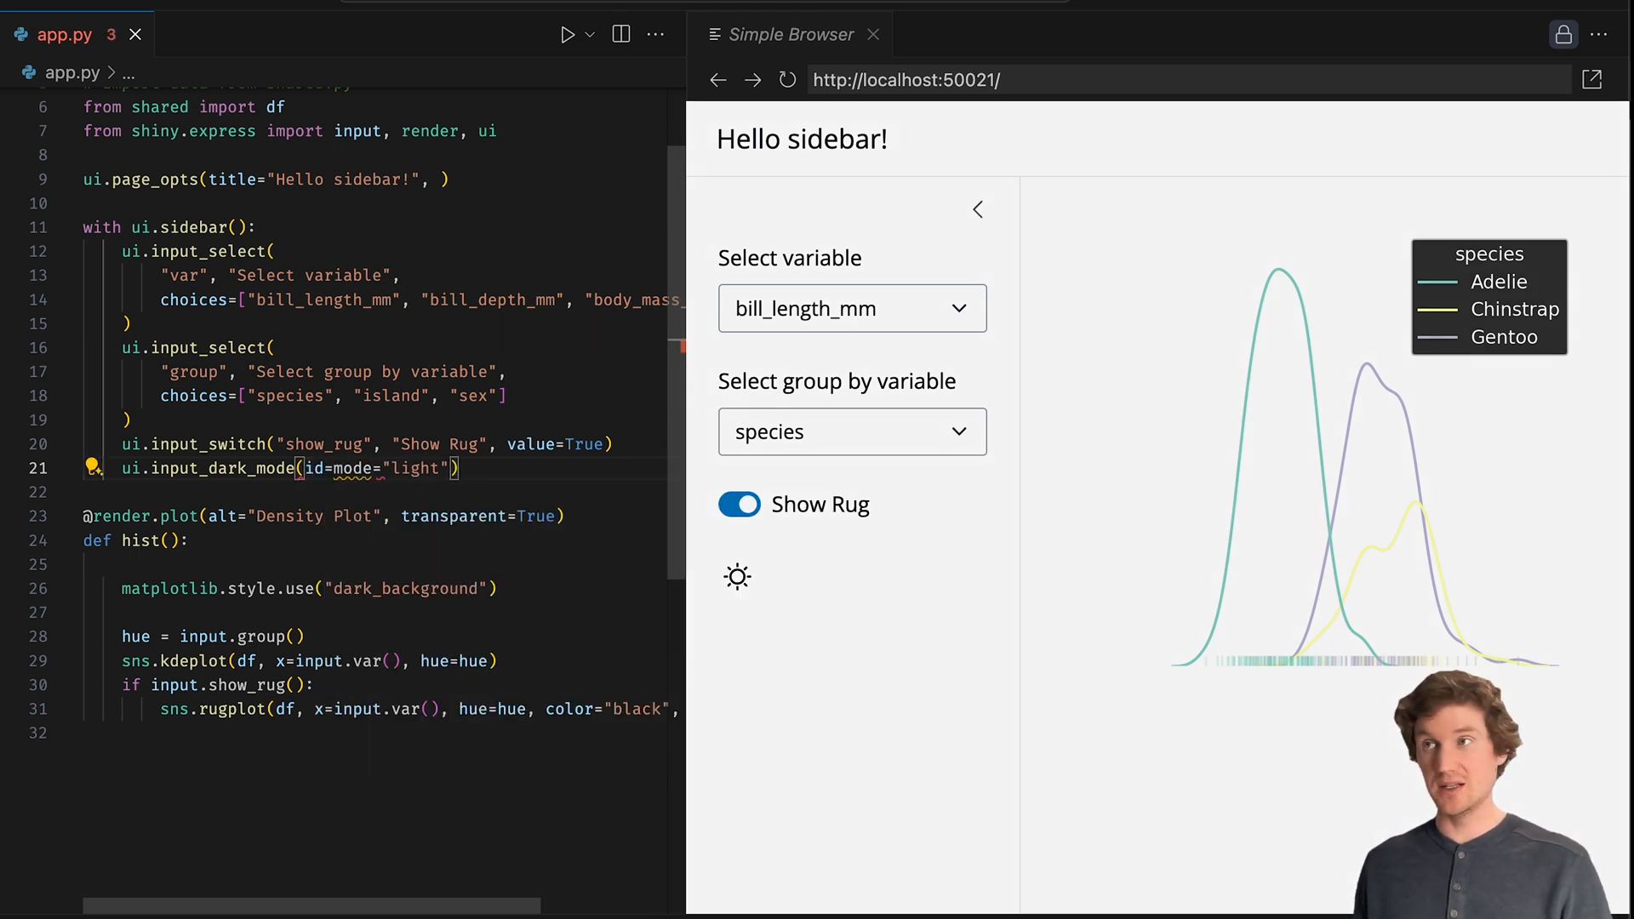
pyautogui.write('dark_mode",')
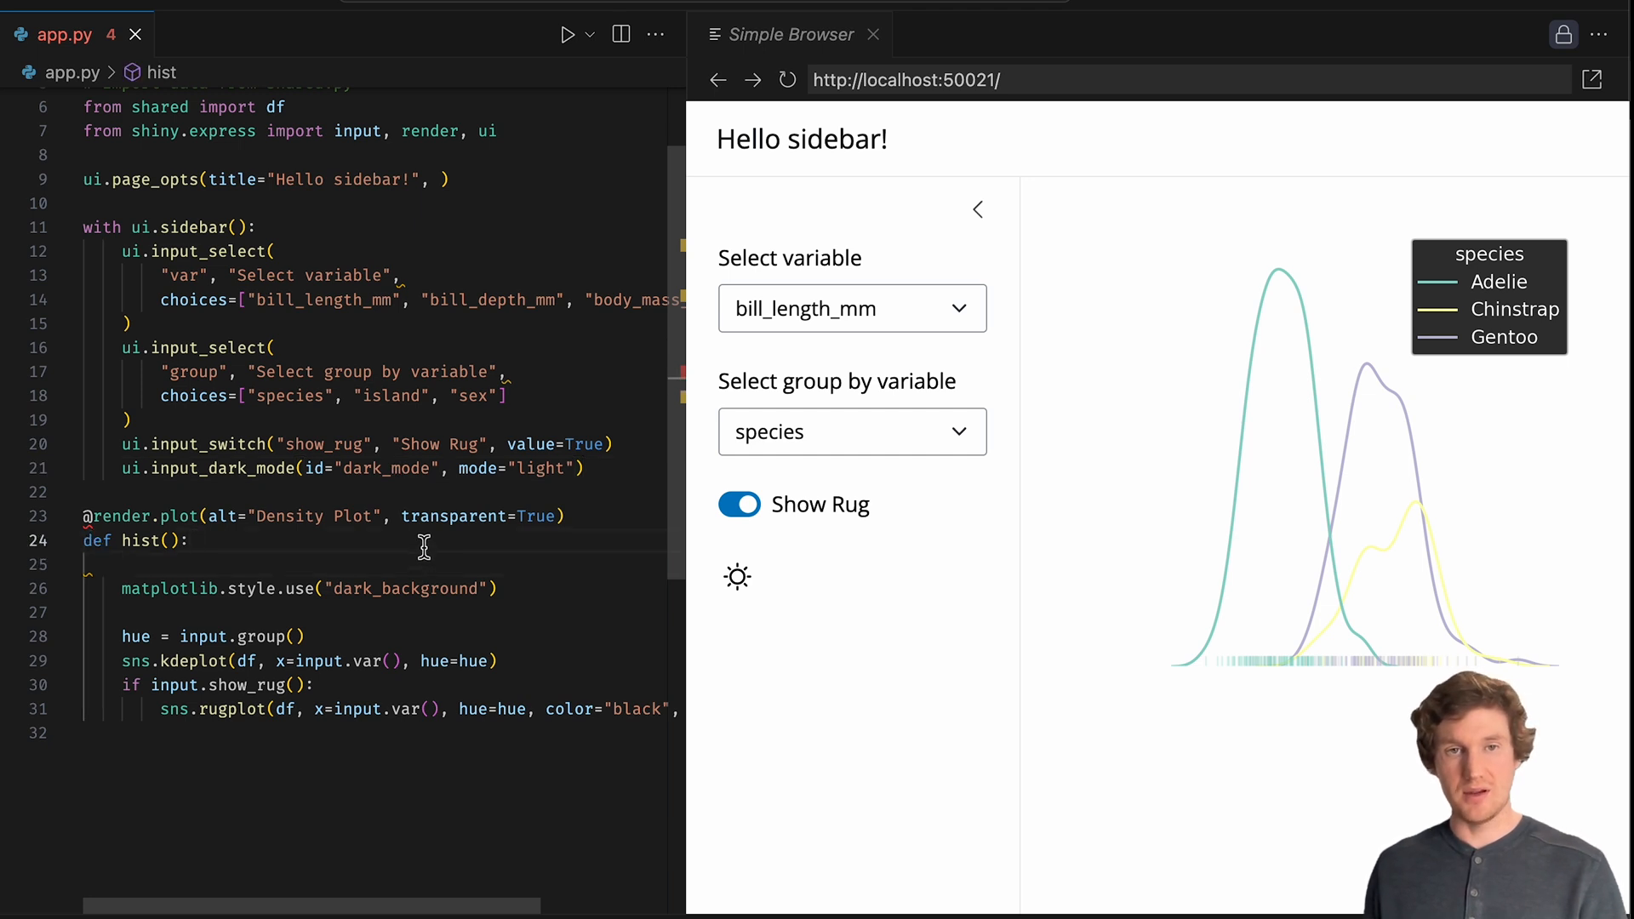
# Print "dark_mode:" with input.dark_mode() inside hist whenever the plot renders.
pyautogui.write('input.dark_mode(')
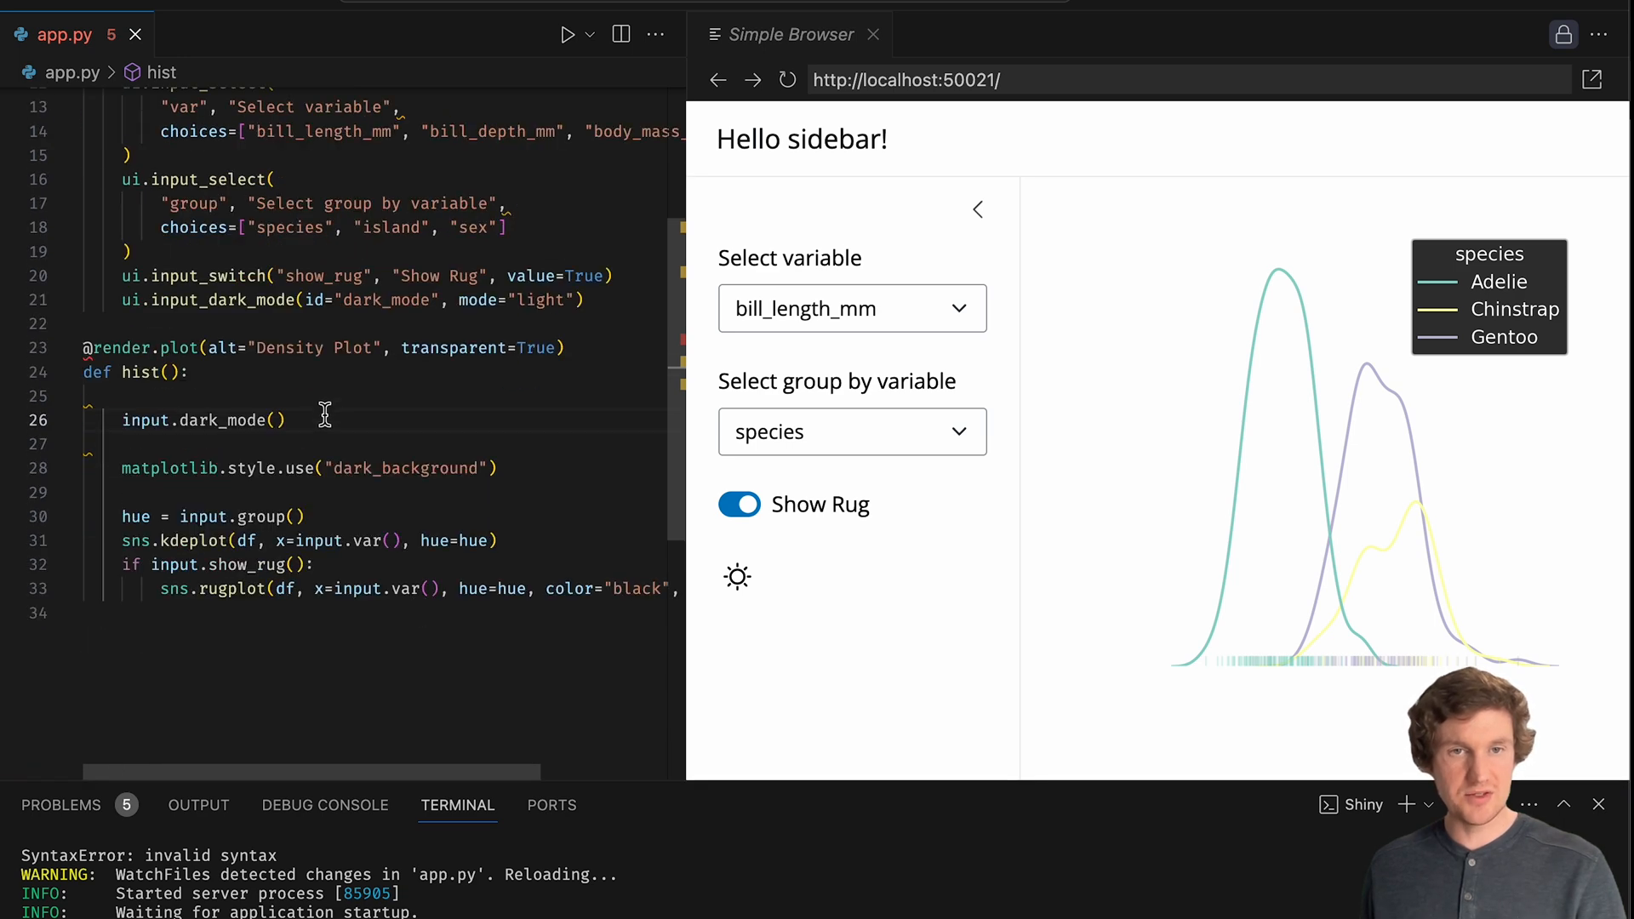
pyautogui.write('print(')
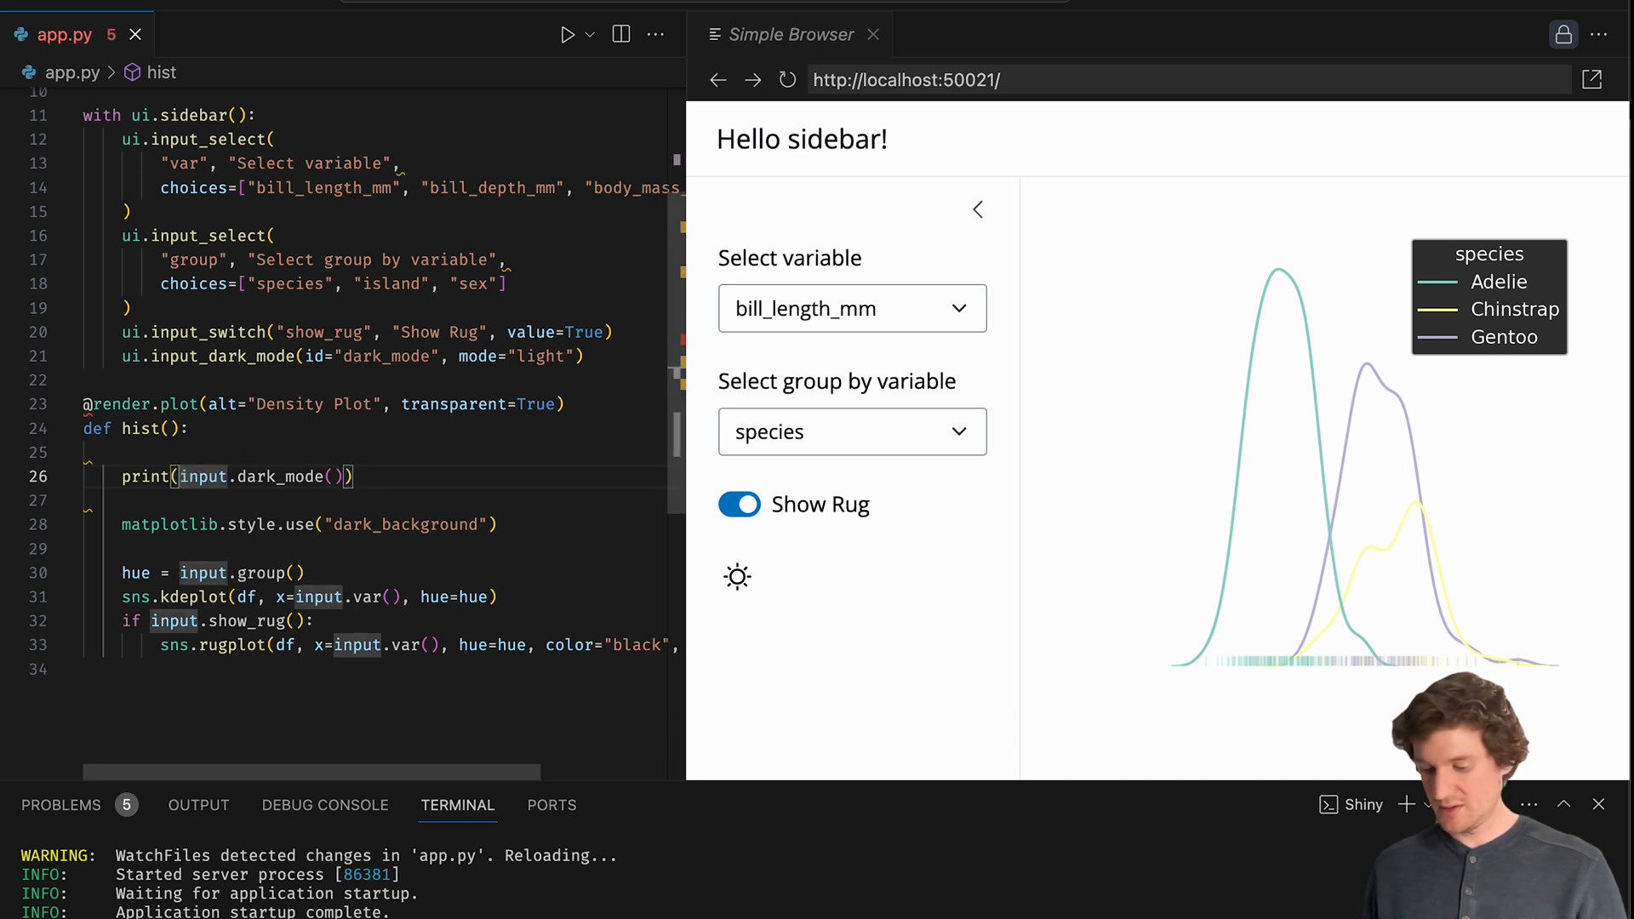
pyautogui.write('"dark_mode",')
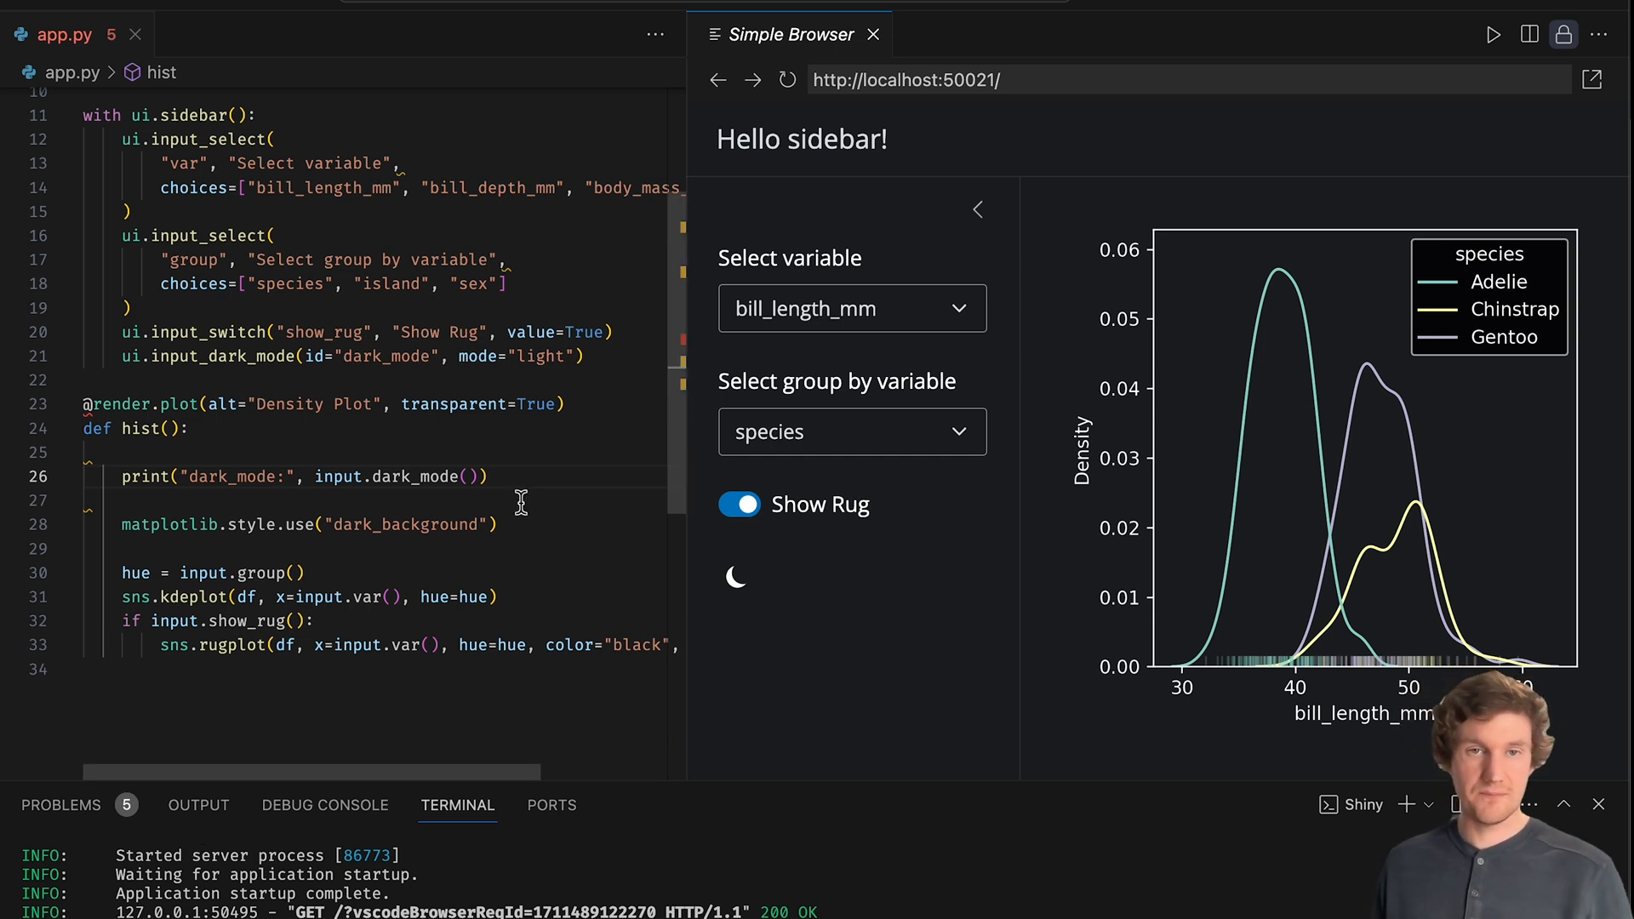
# Use dark_background when input.dark_mode() == "dark", otherwise matplotlib's default style, and toggle dark mode.
pyautogui.press('enter')
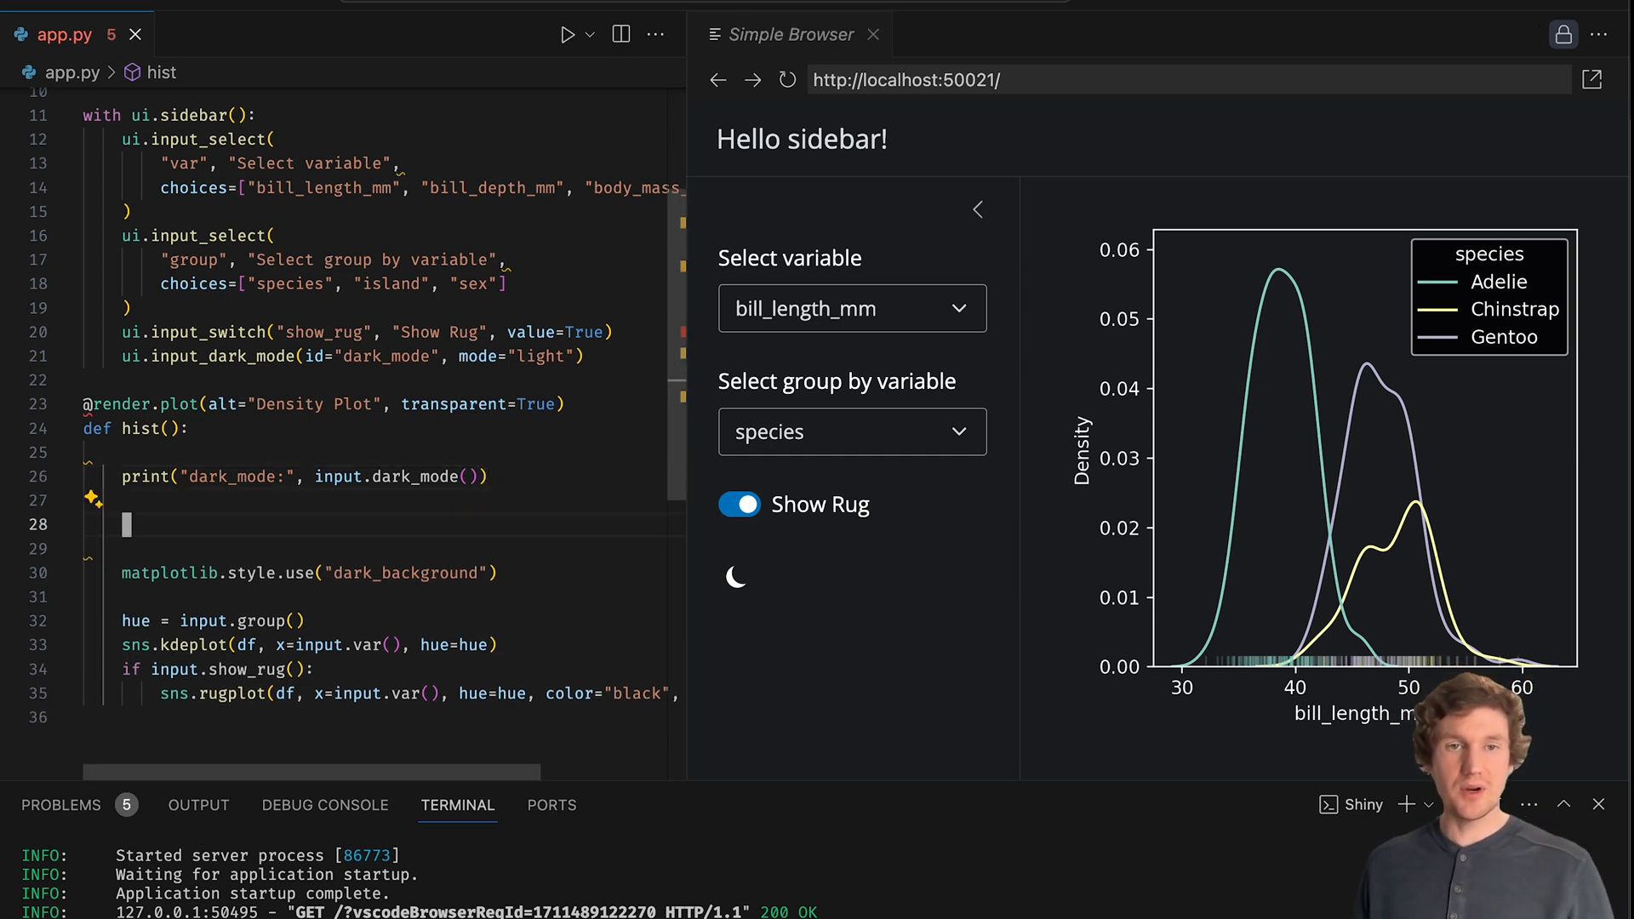
pyautogui.write('if')
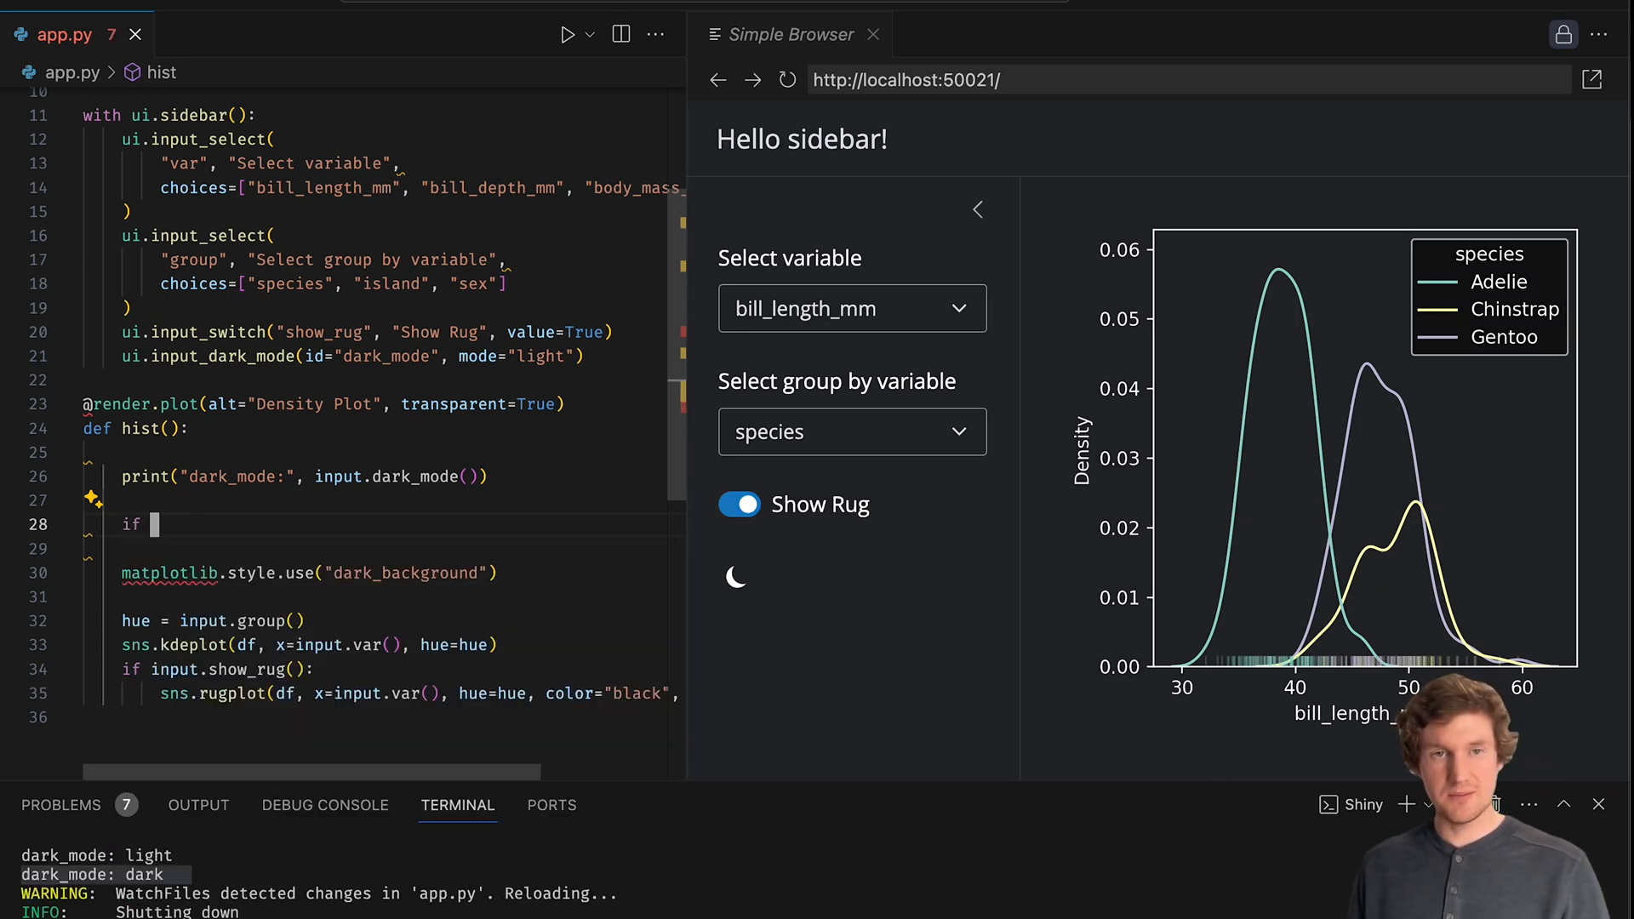
pyautogui.write('input.dark_mode(')
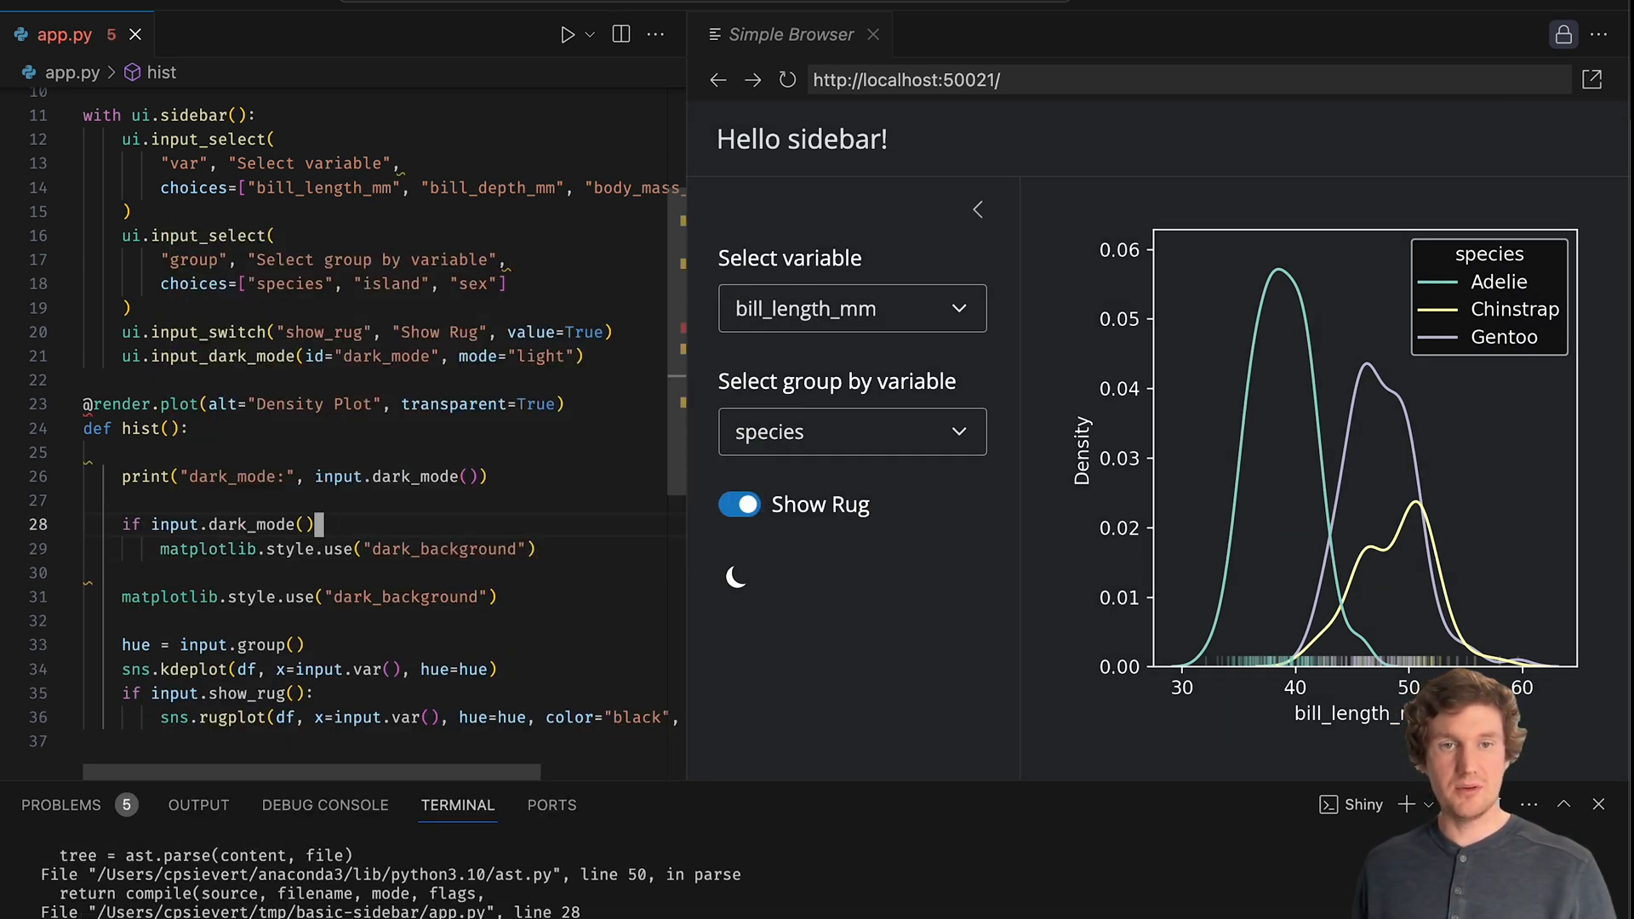
pyautogui.write('== "dark":')
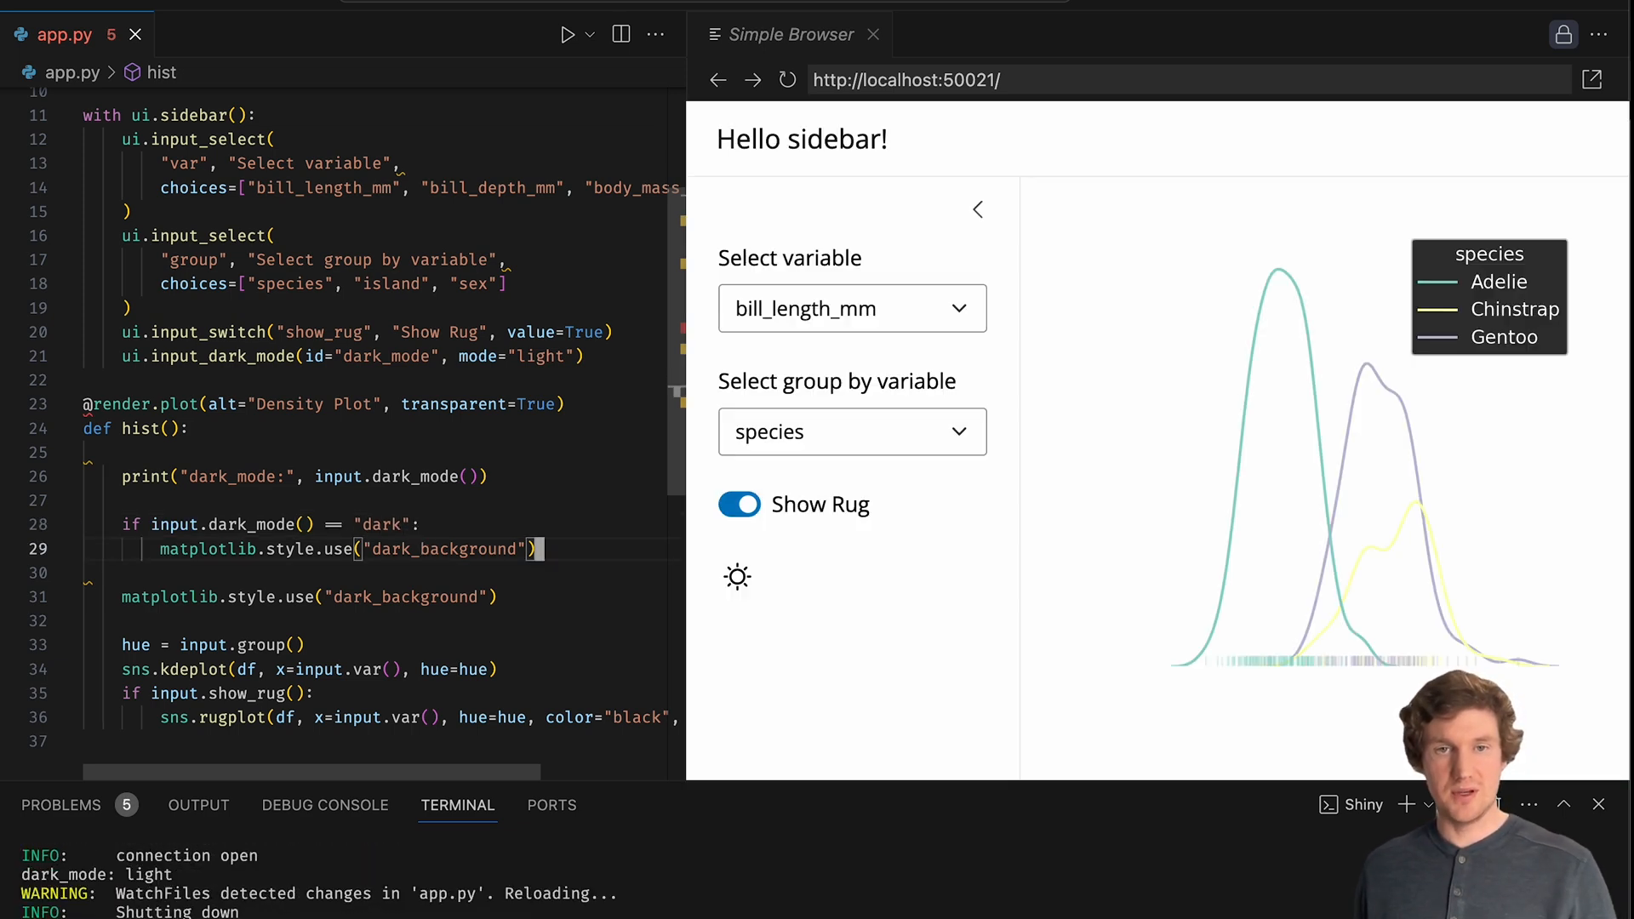
pyautogui.write('else:')
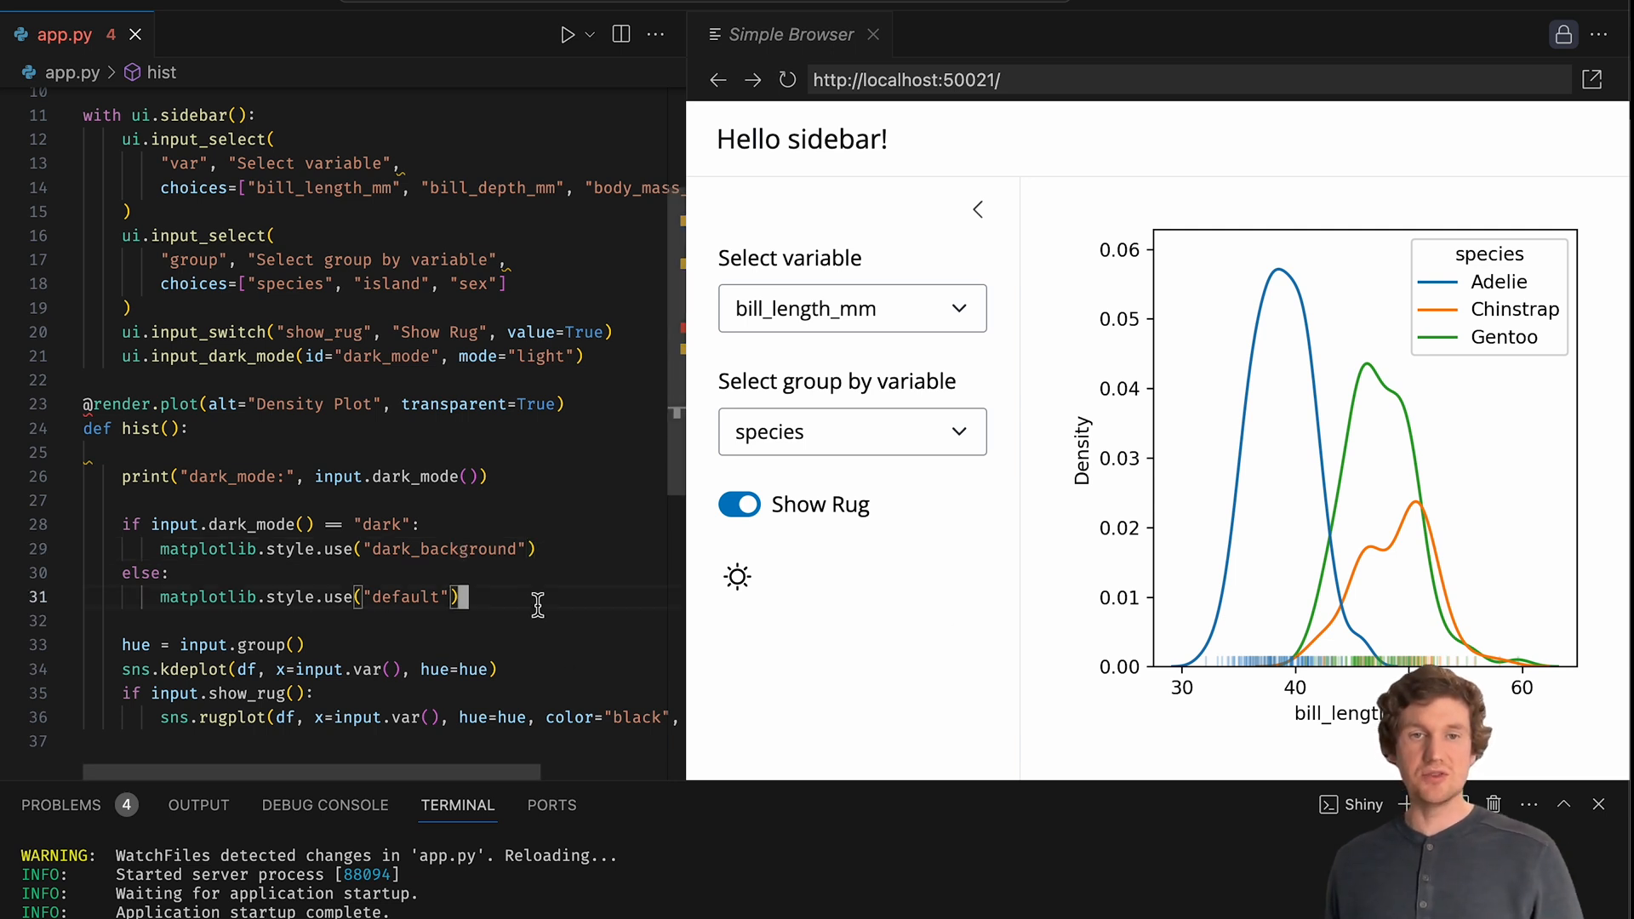
pyautogui.doubleClick(303, 597)
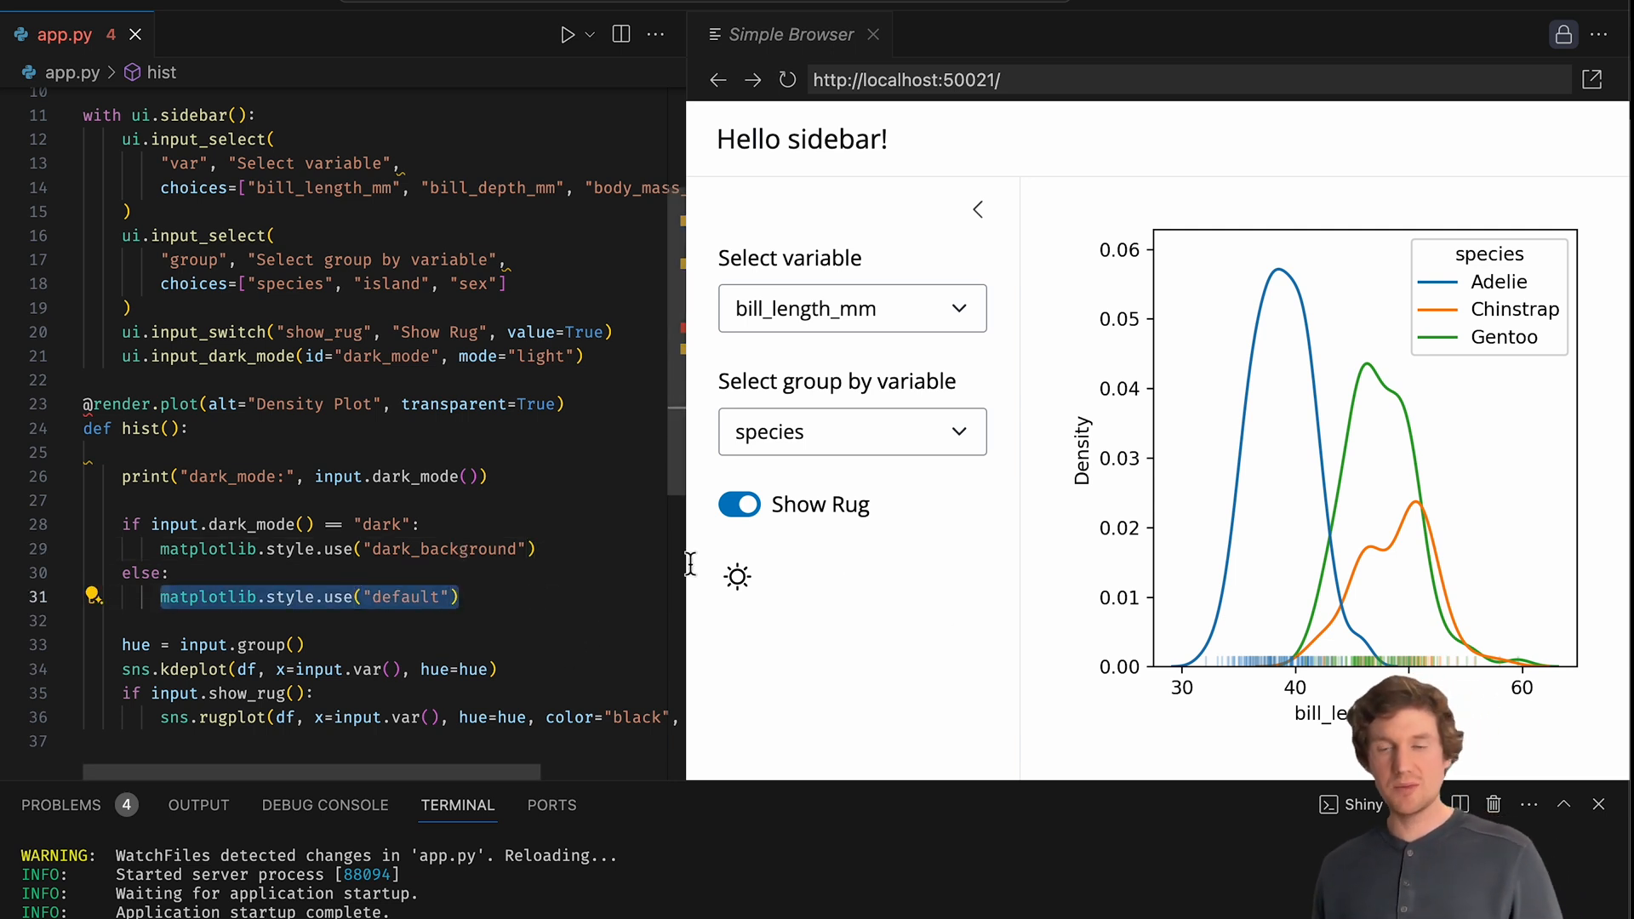
pyautogui.click(737, 577)
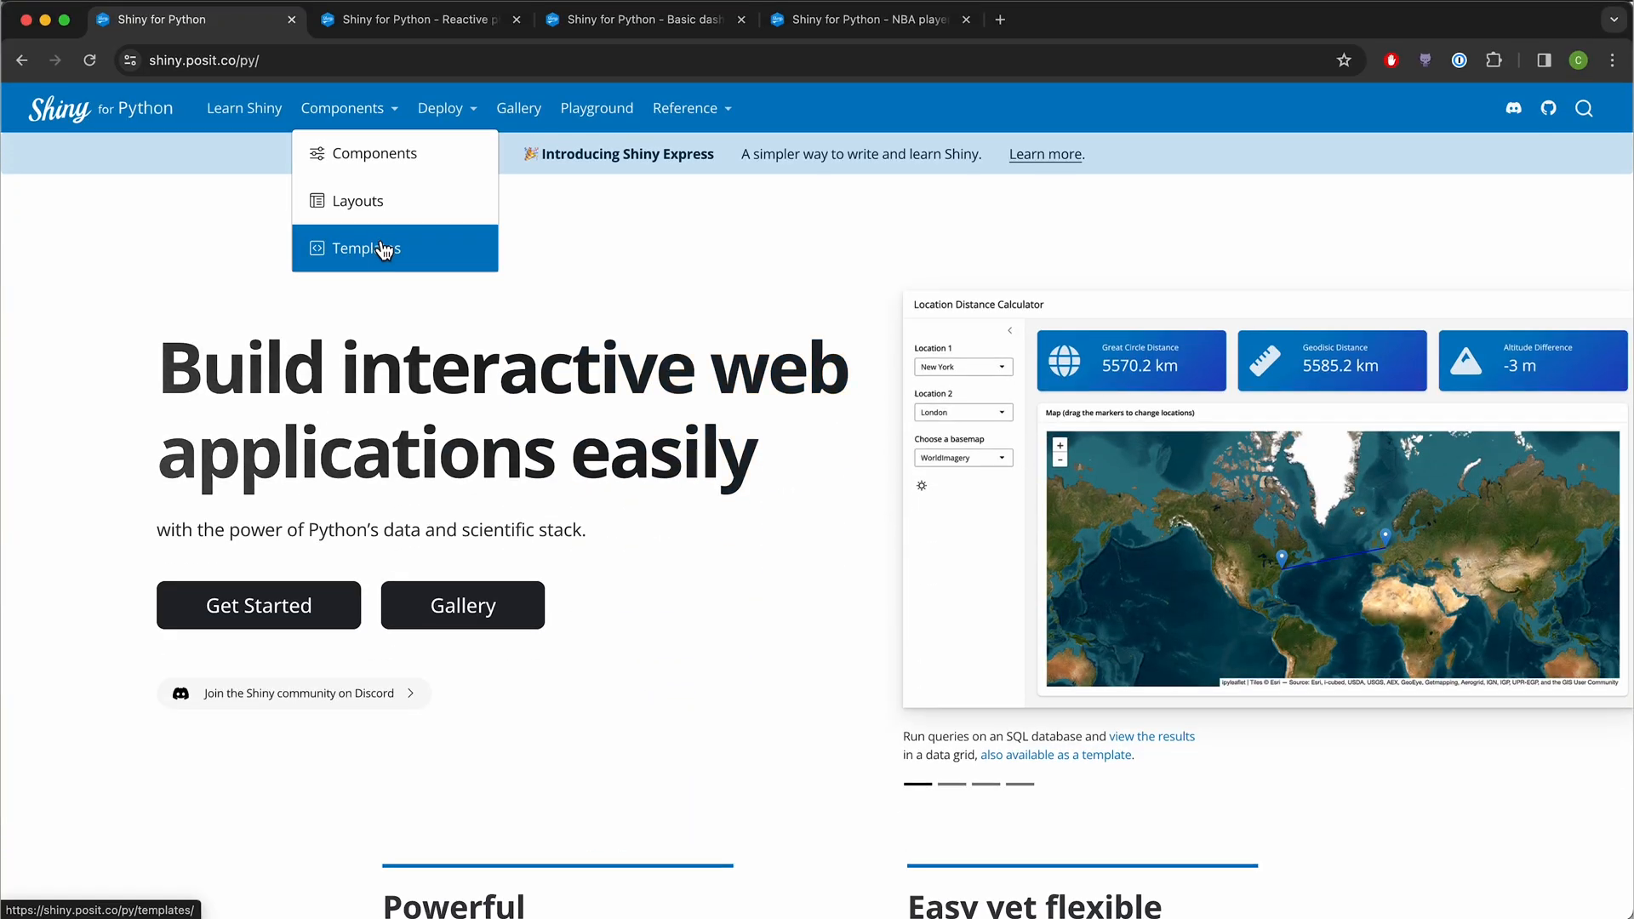
# Open the Shiny Templates page from the Components menu on shiny.posit.co.
pyautogui.click(366, 249)
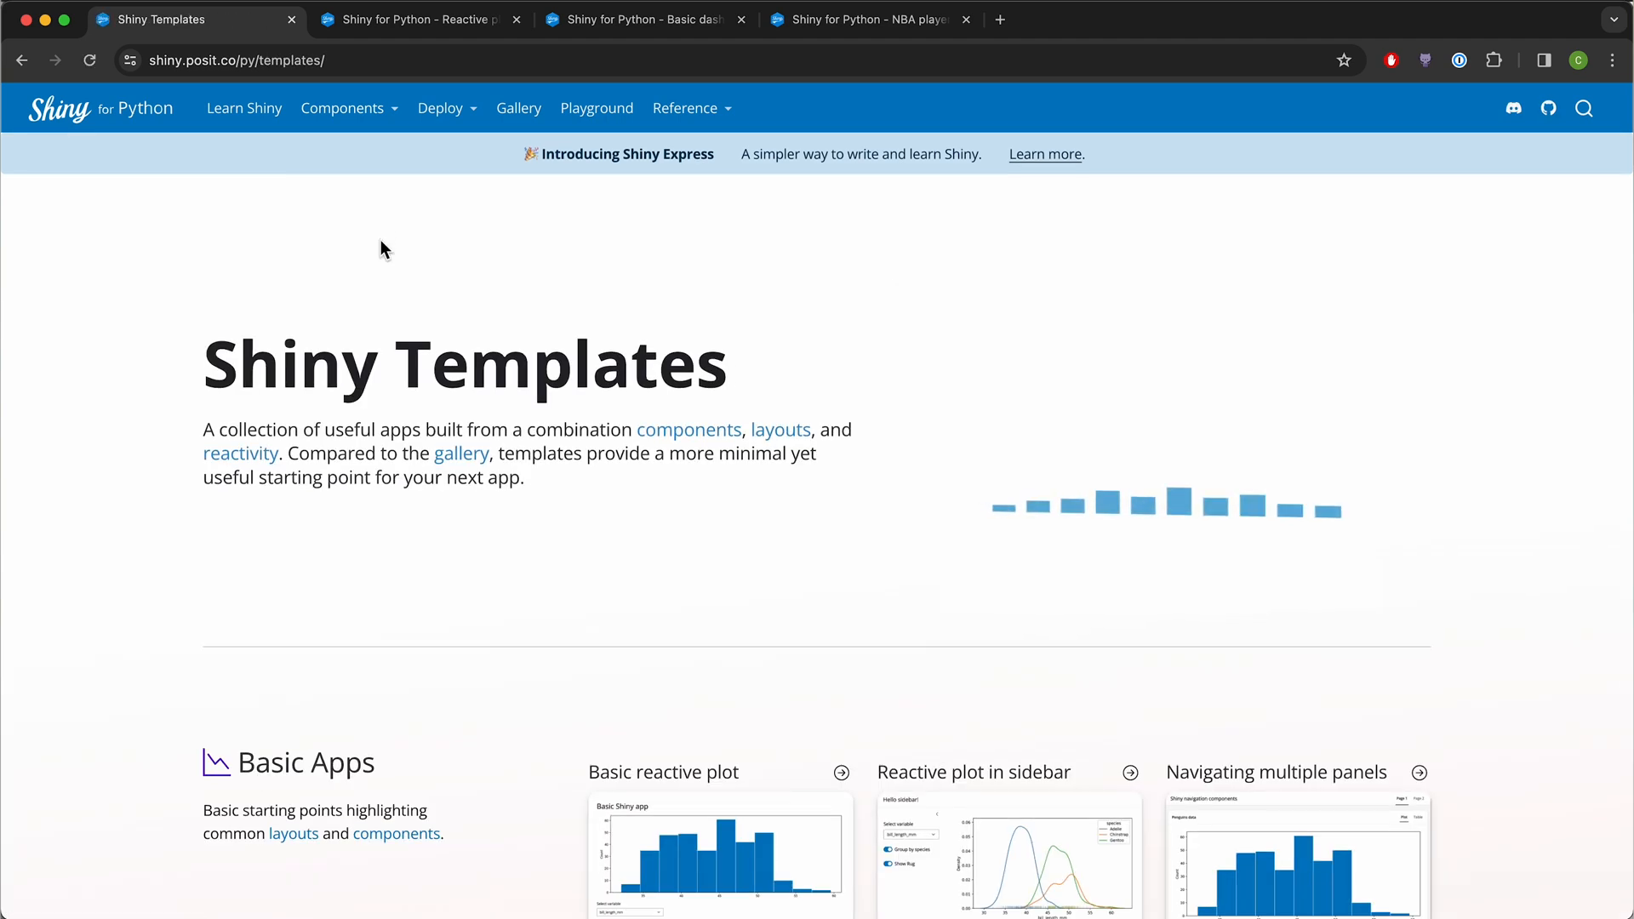